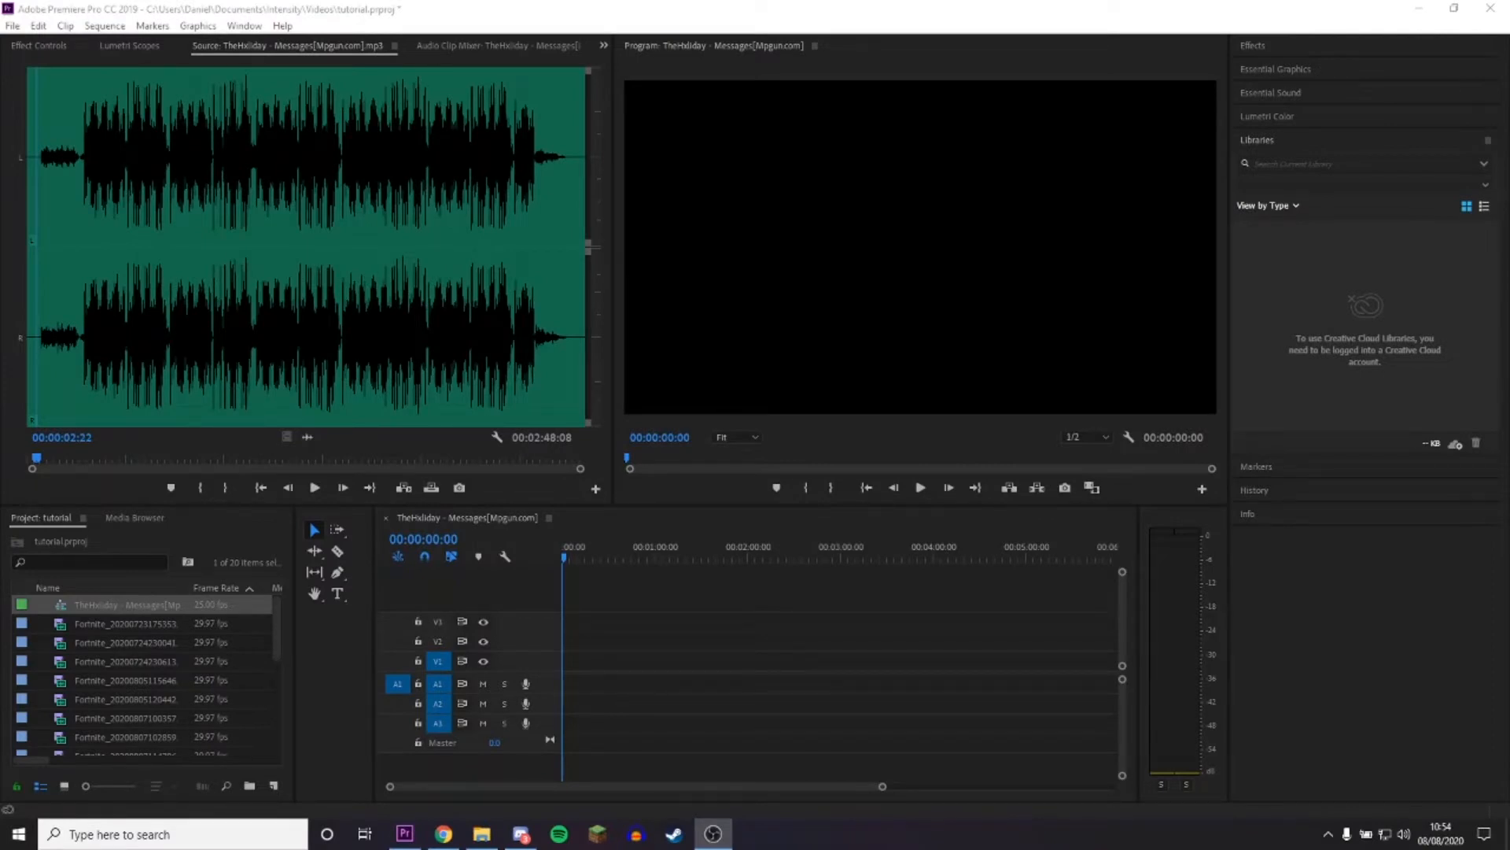
mouse_move(1026, 441)
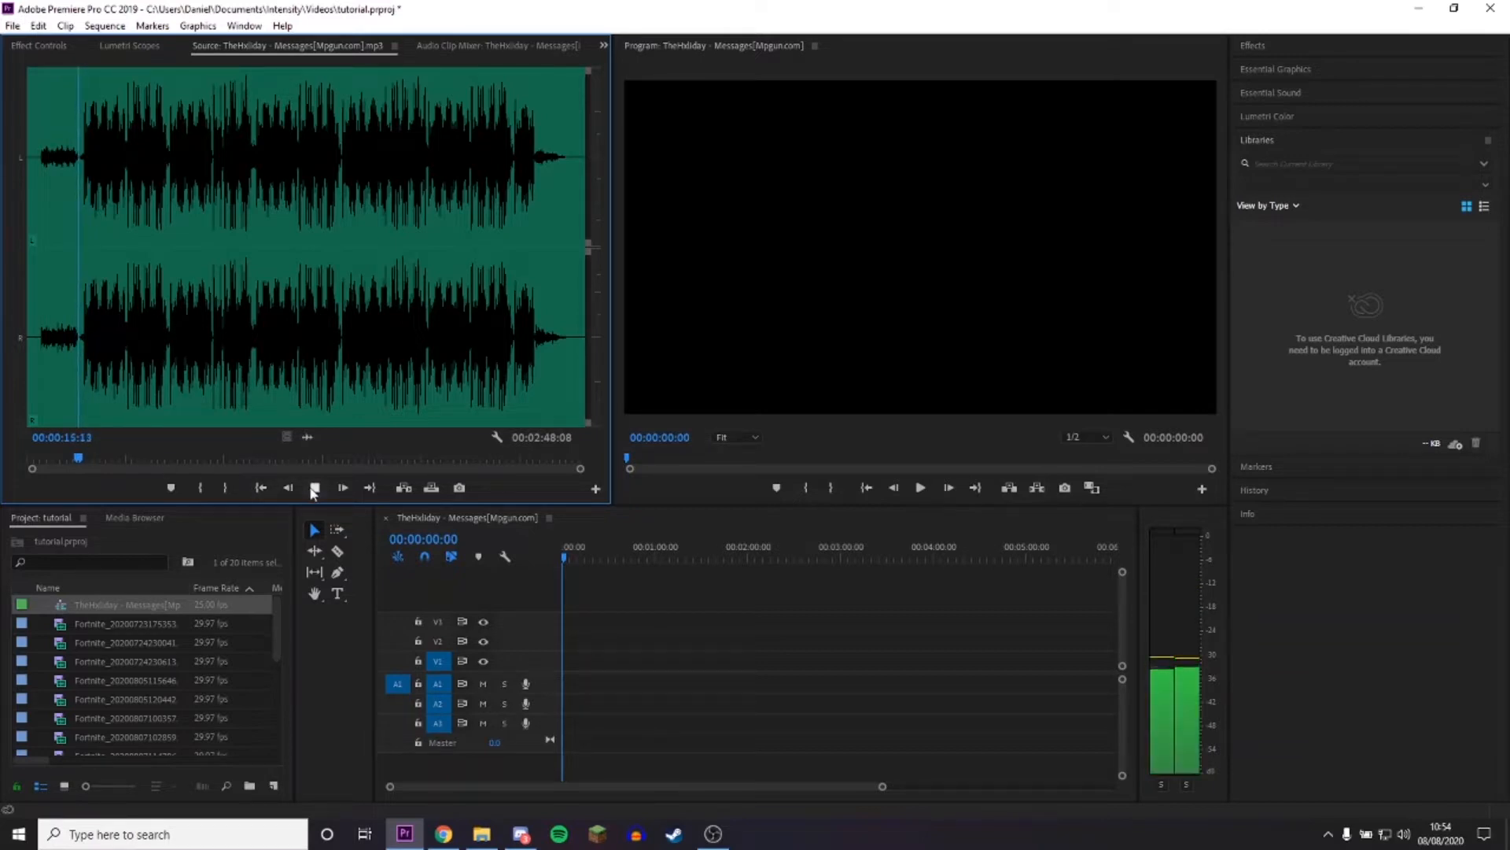
Listen to the song and drop a marker on a beat, pausing and resuming playback.
click(313, 488)
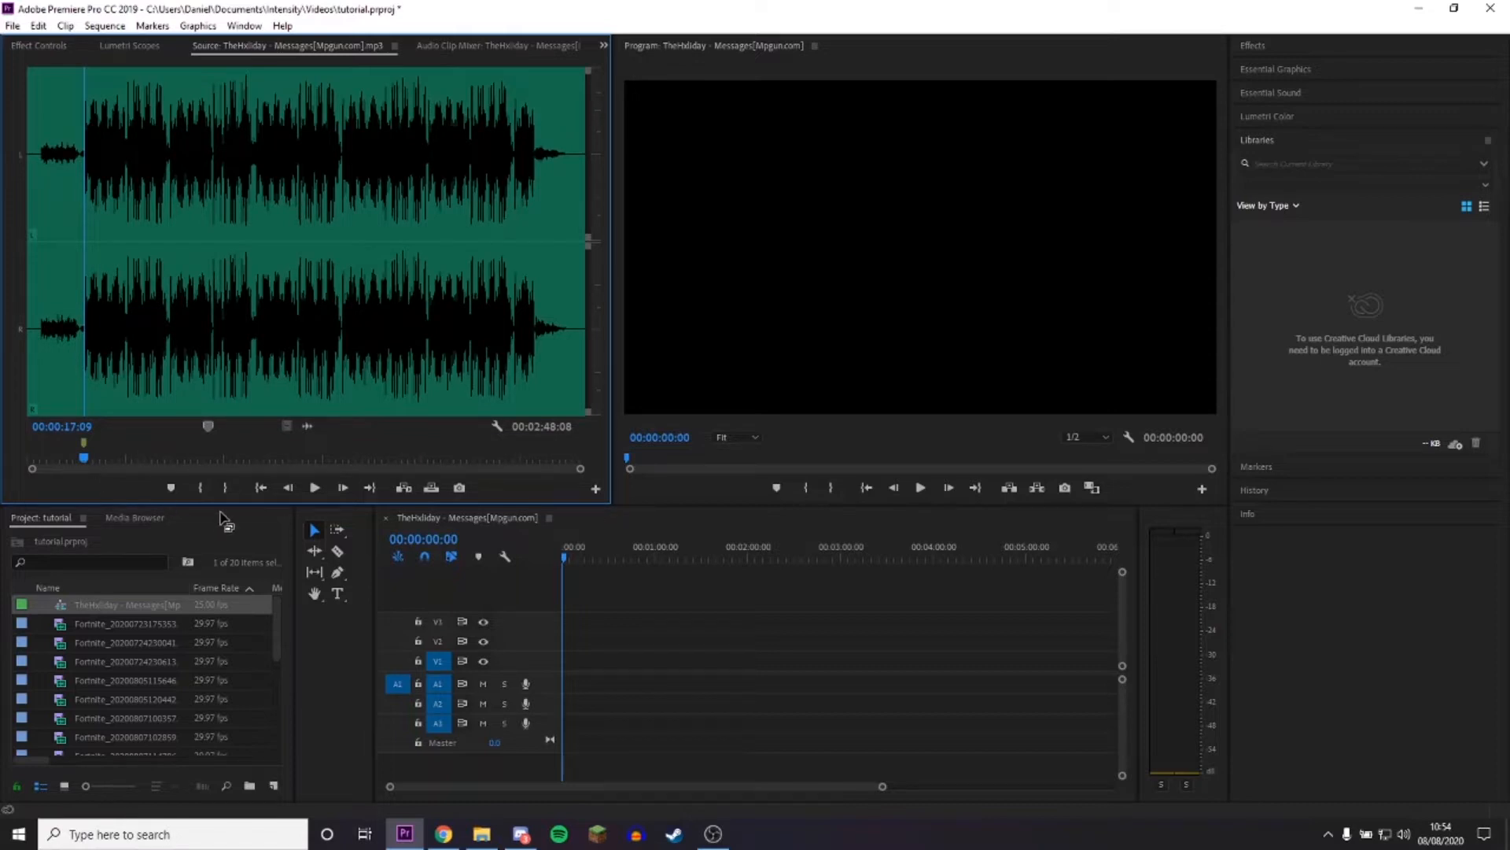
mouse_move(313, 448)
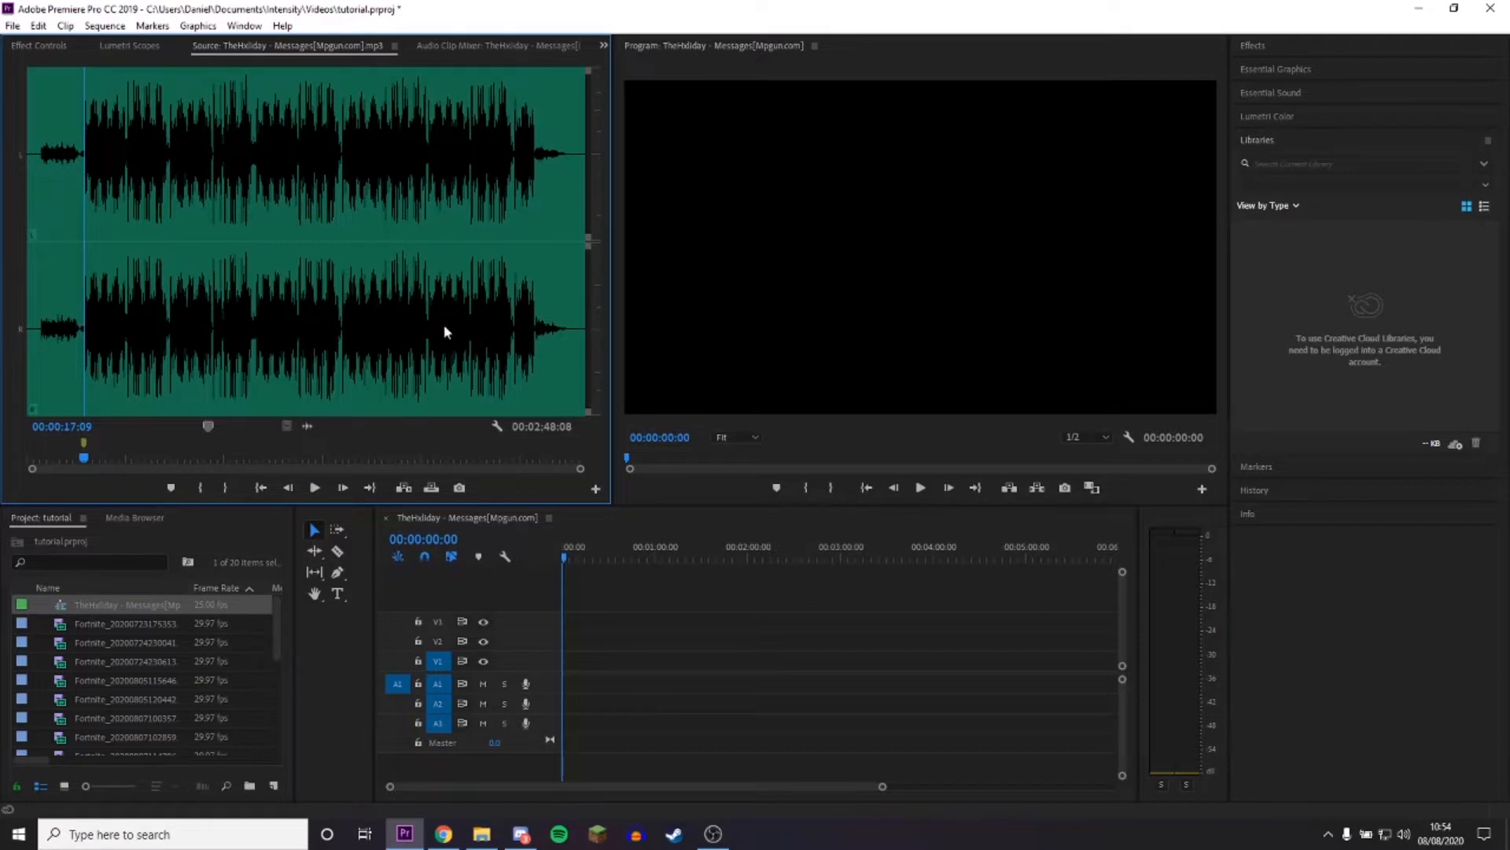
mouse_move(279, 353)
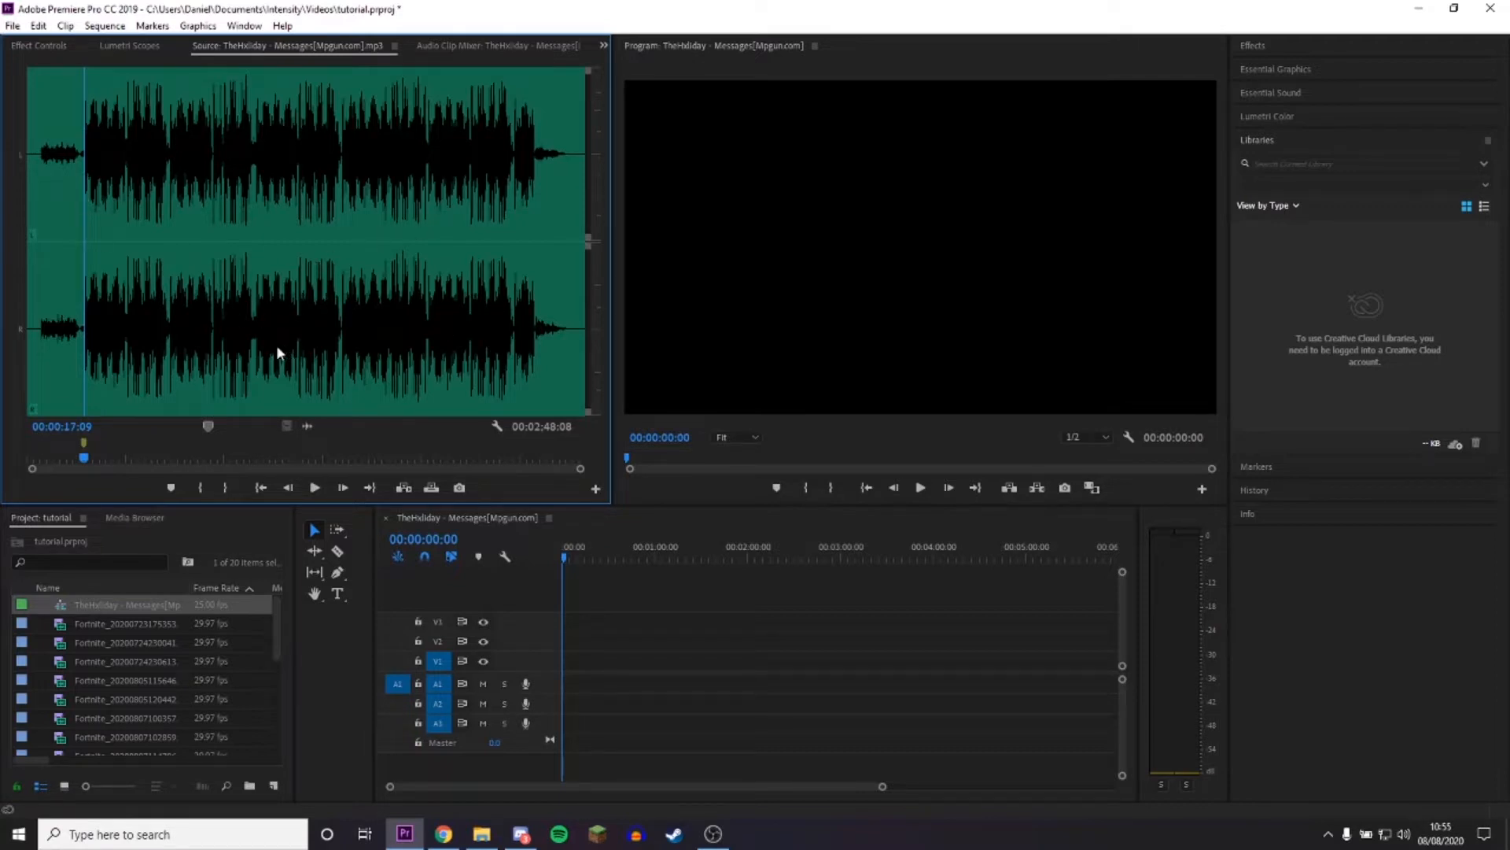
mouse_move(343, 296)
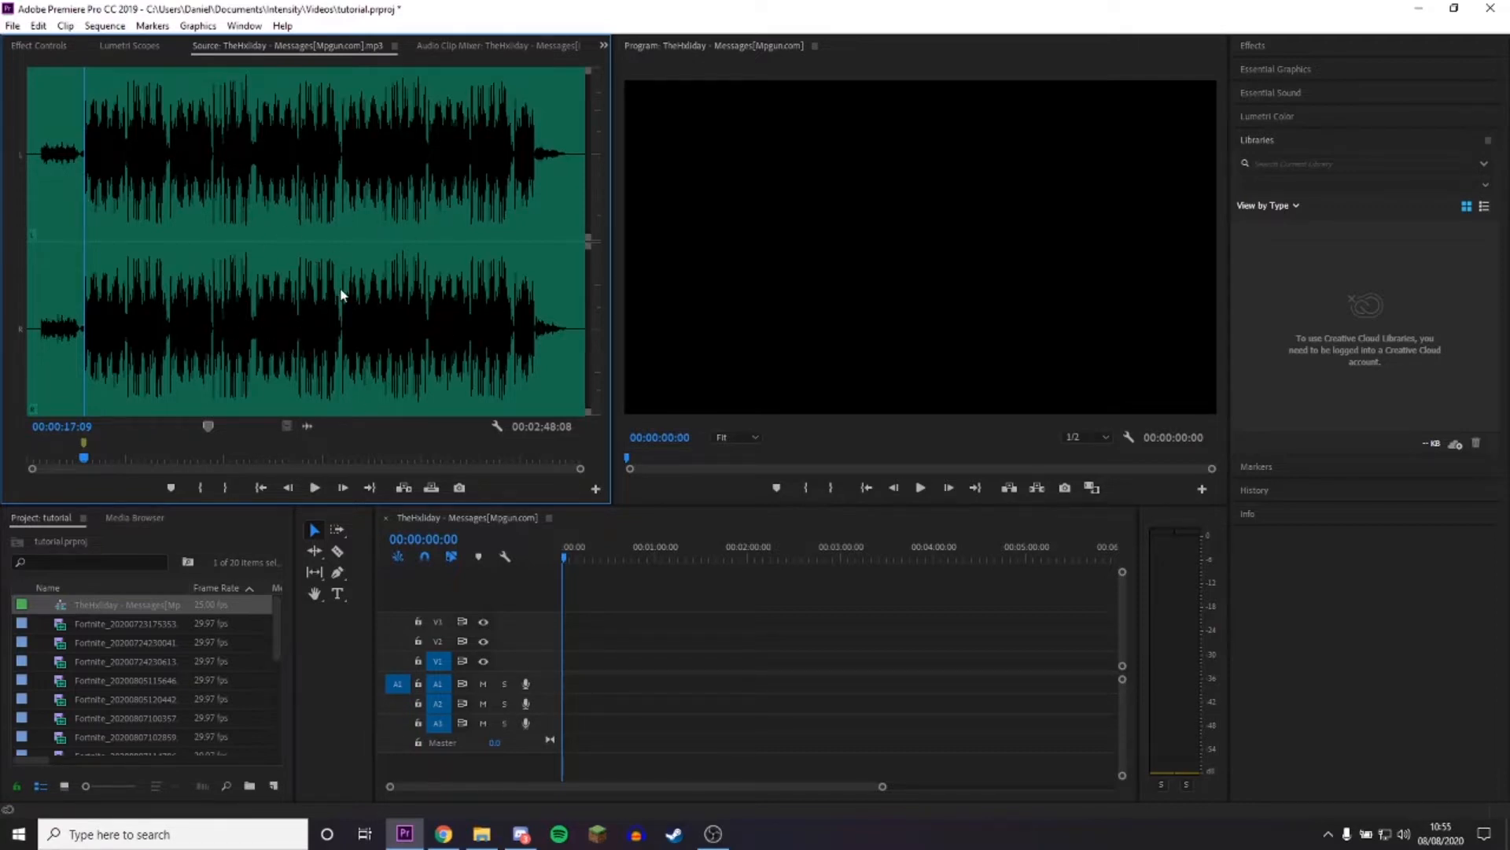
mouse_move(227, 273)
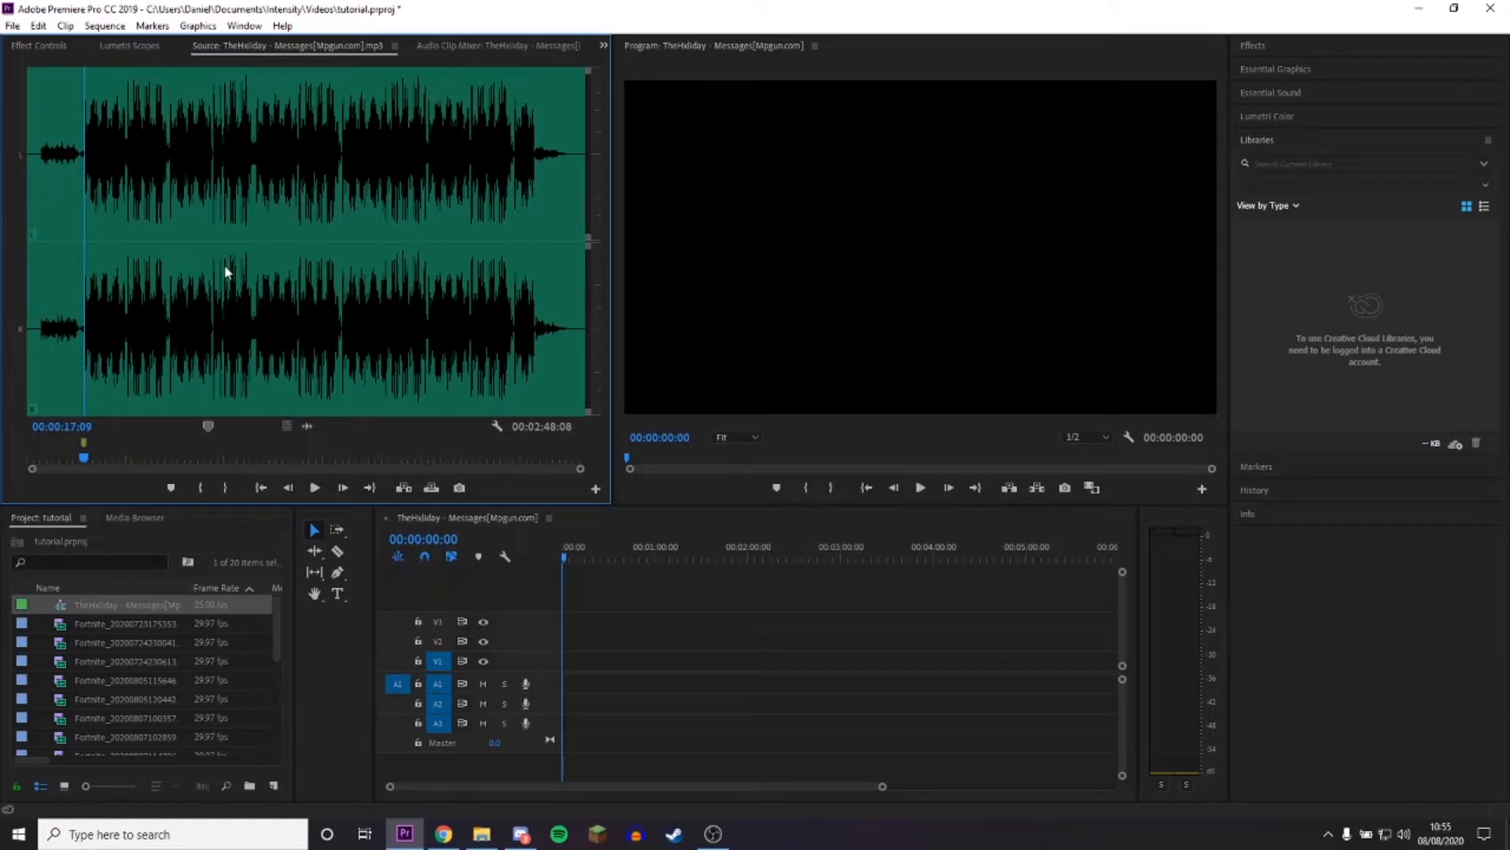
mouse_move(283, 508)
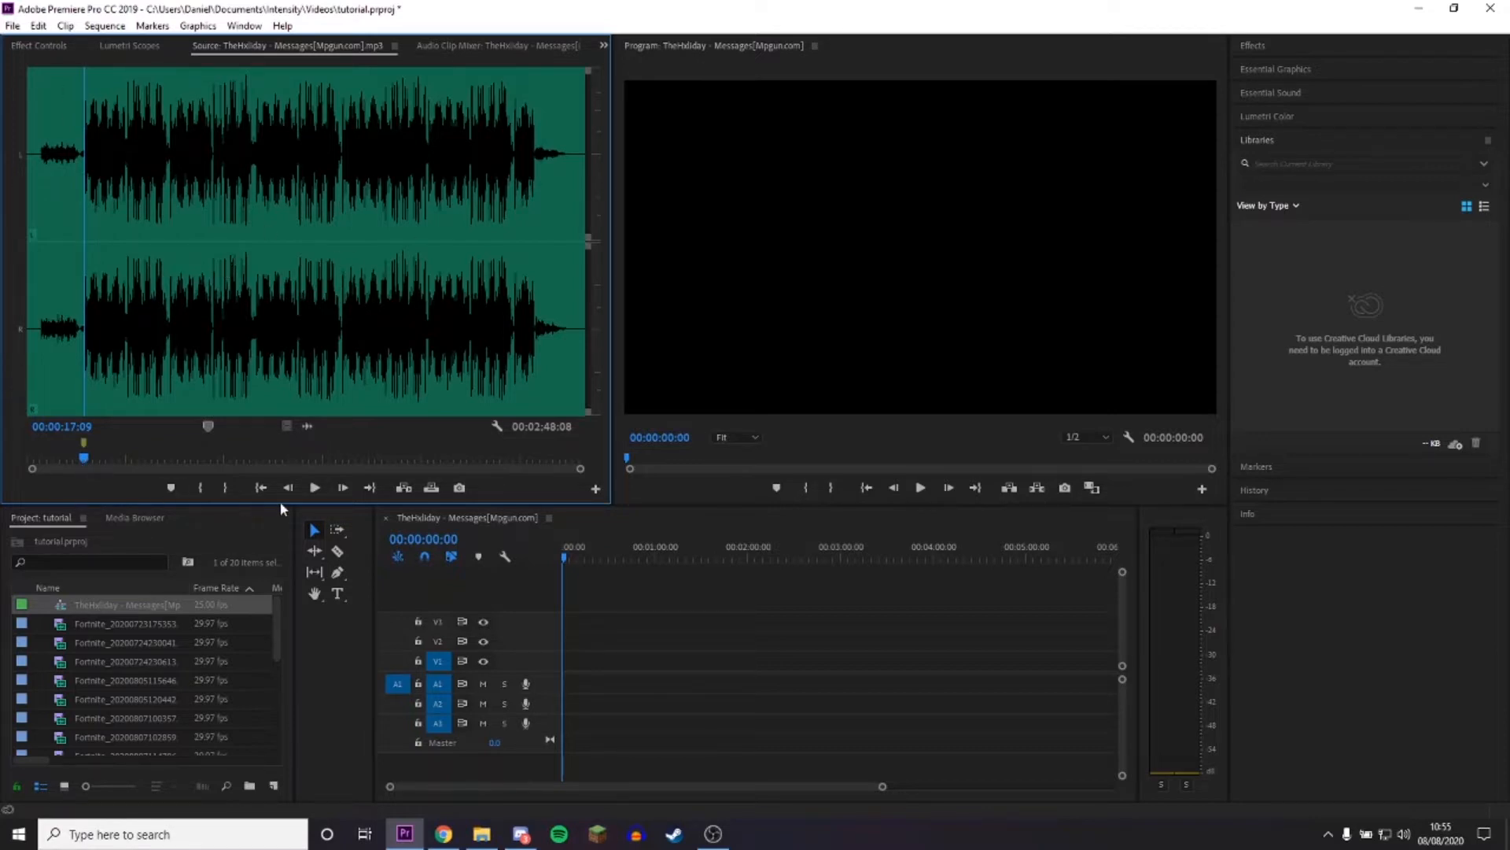
click(314, 487)
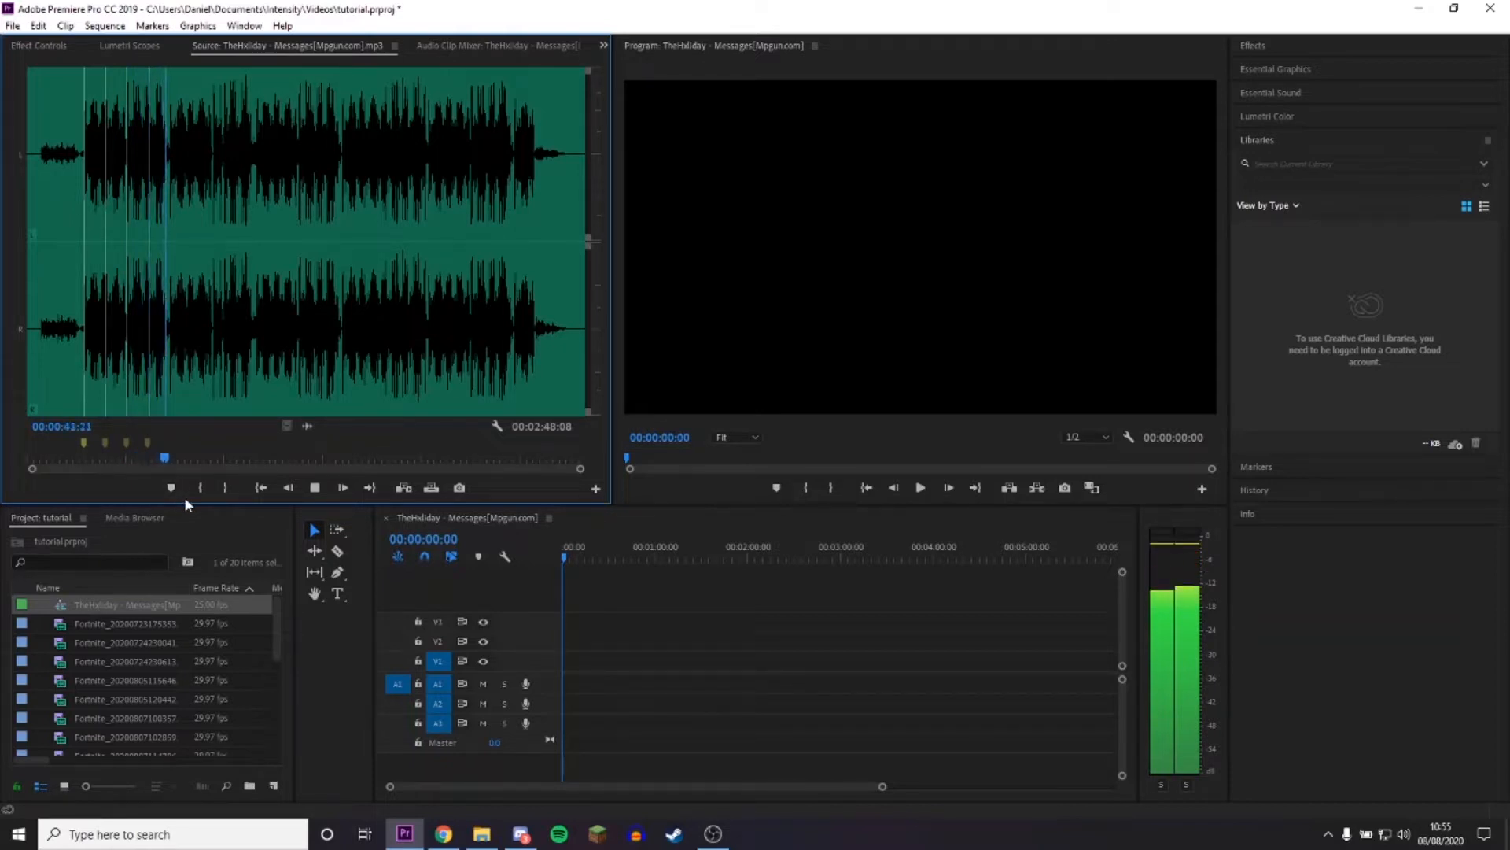
click(286, 488)
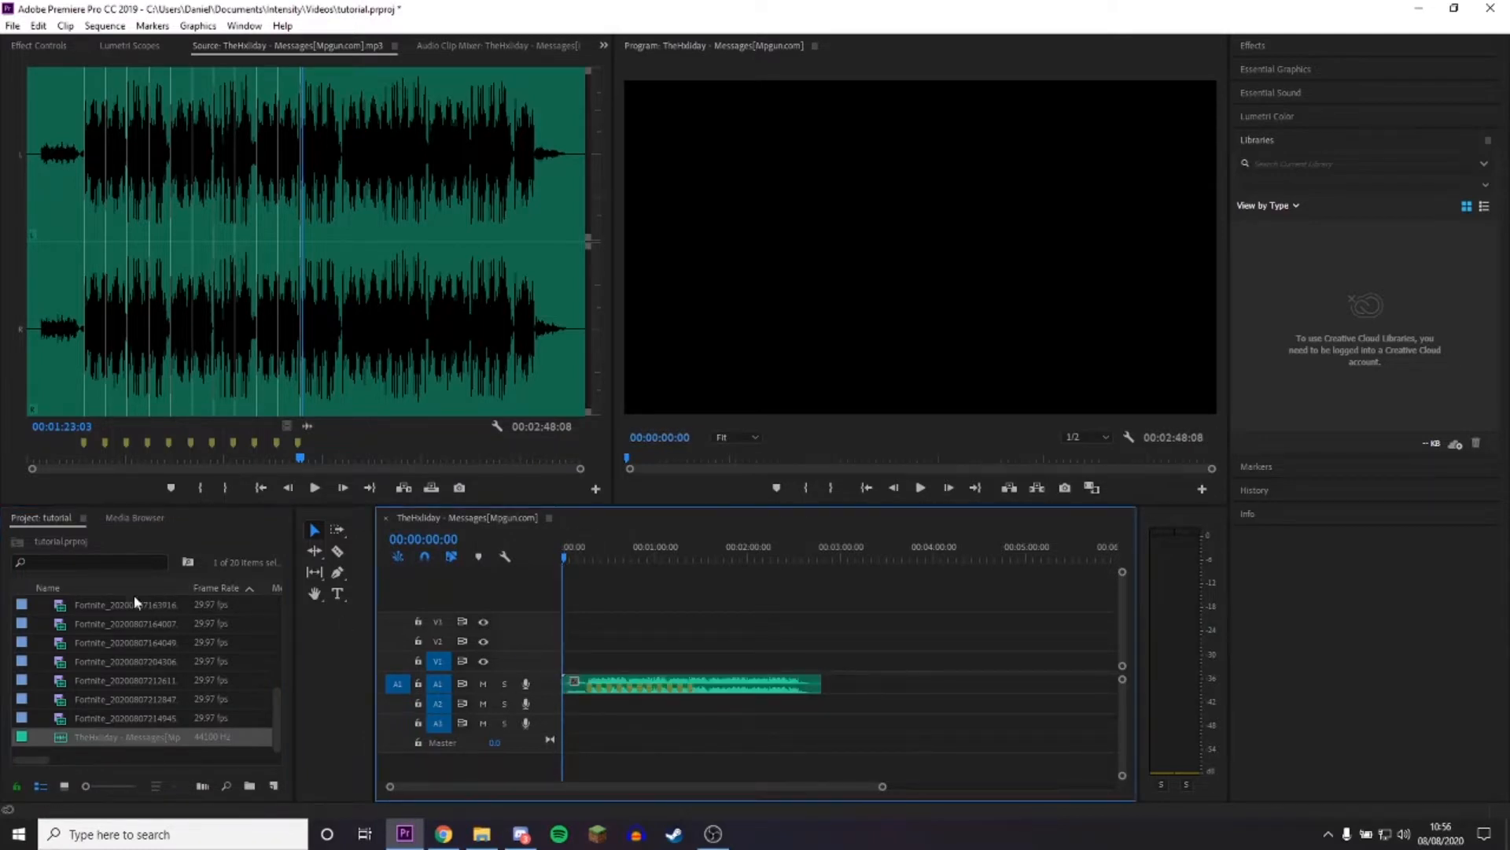
mouse_move(104, 719)
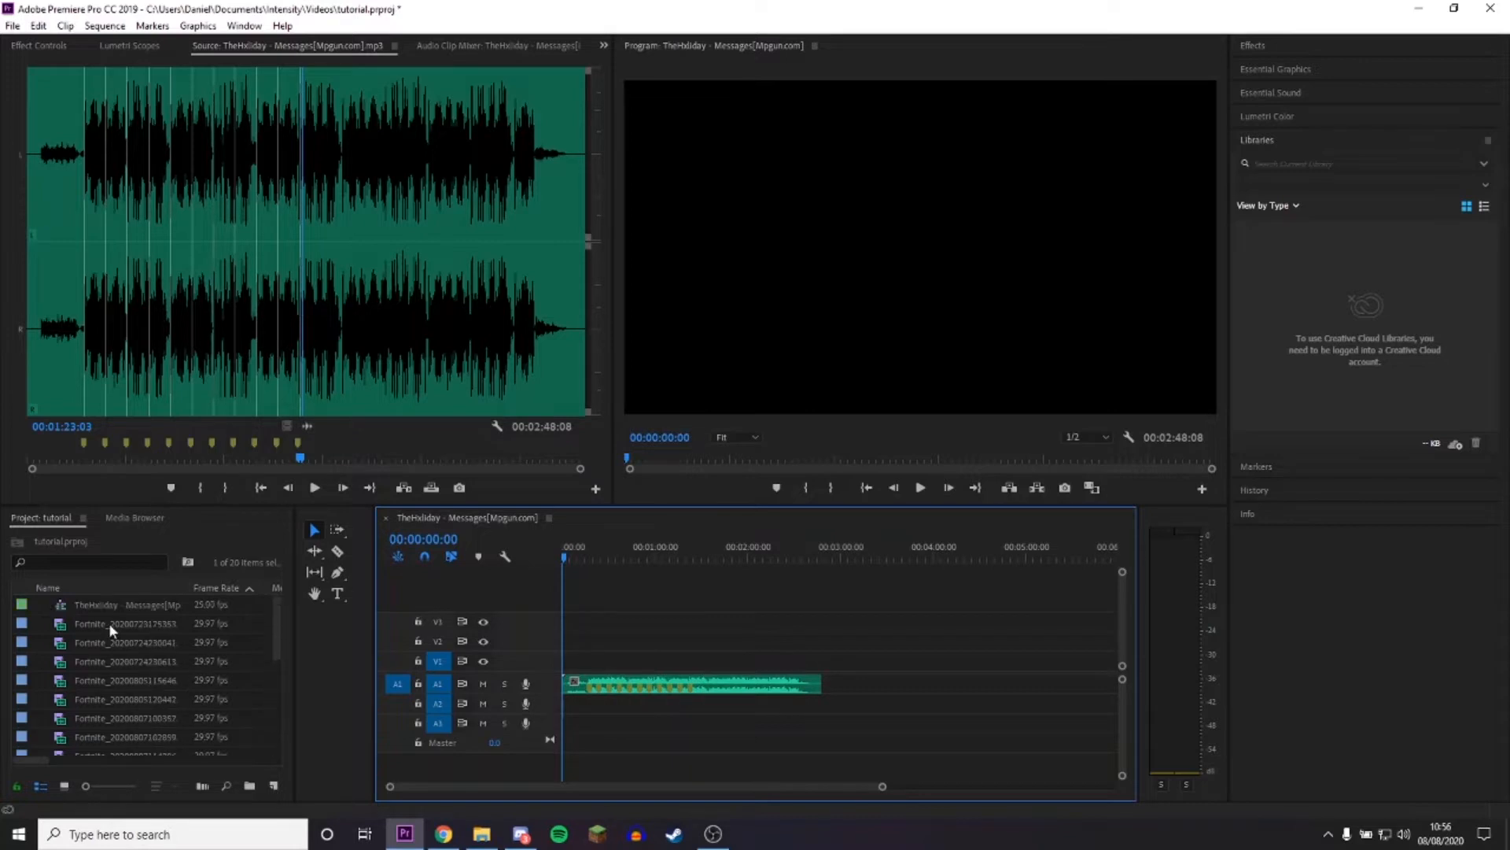
Trim the head off the song clip on A2 and slide it to the sequence start.
scroll(down, 3)
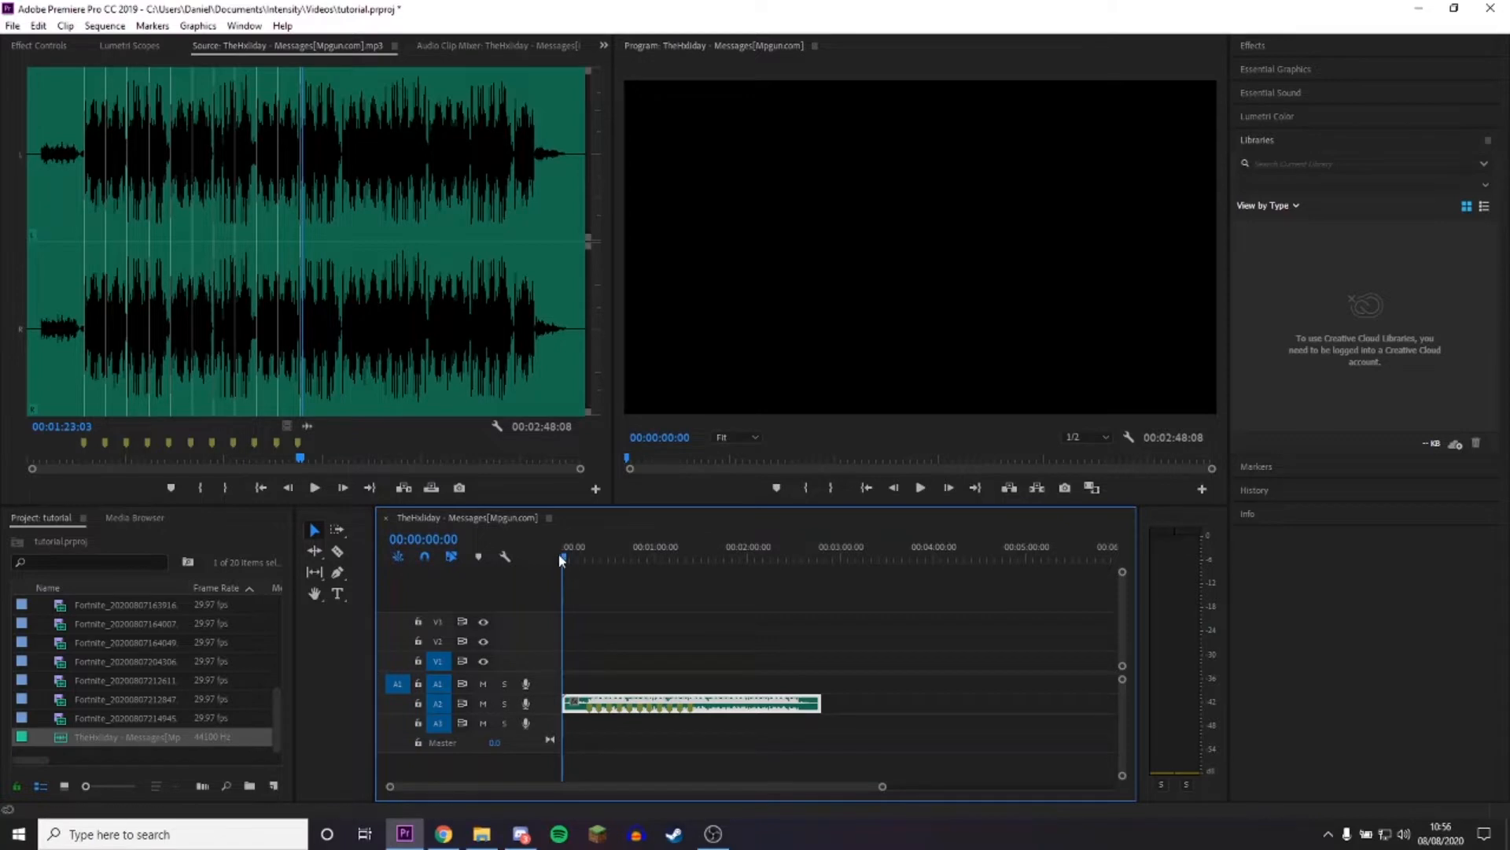
click(584, 557)
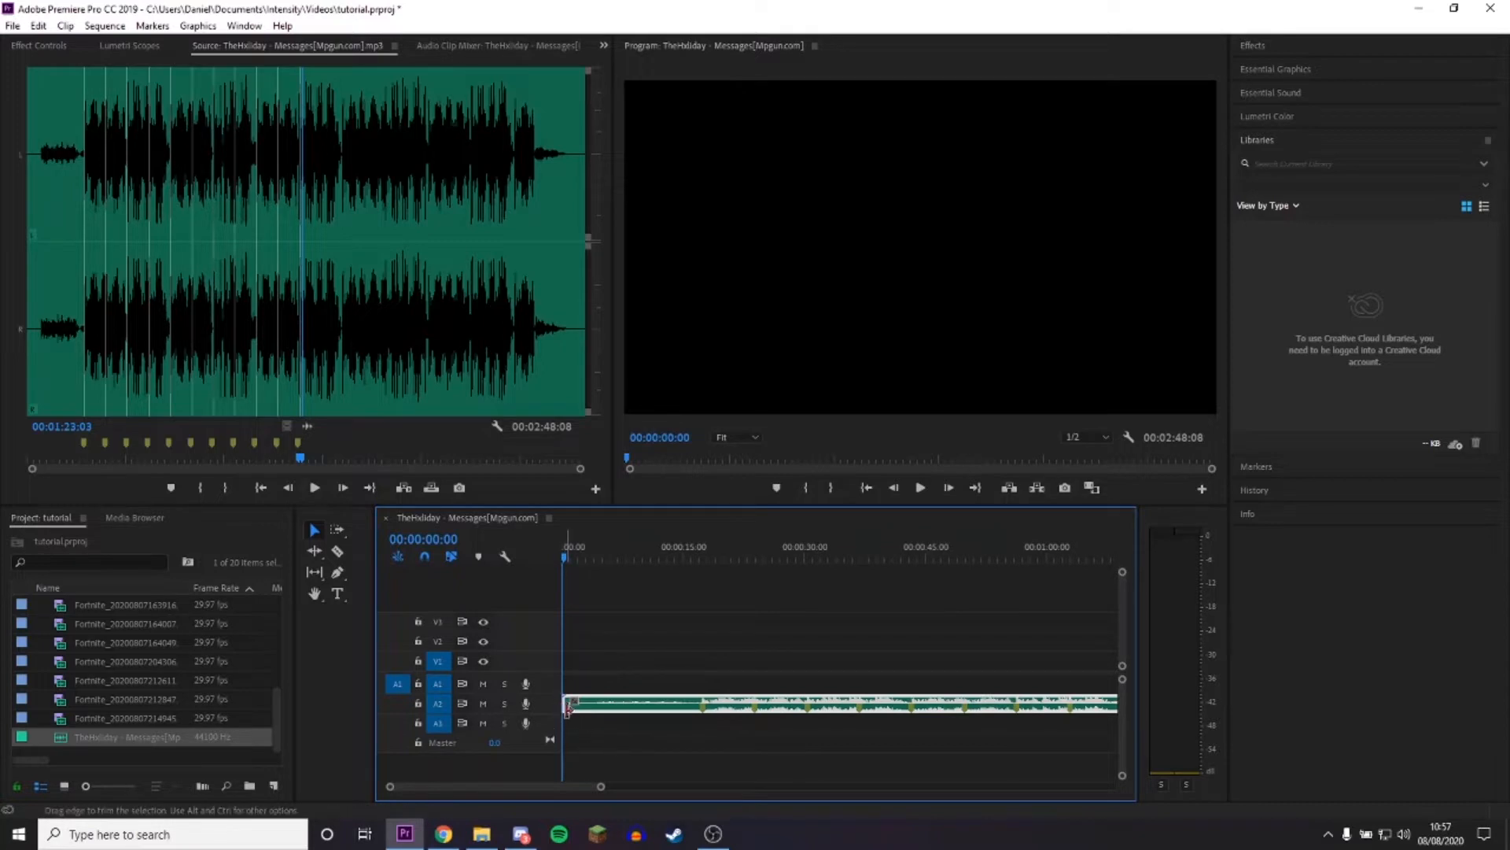
drag(566, 703, 593, 703)
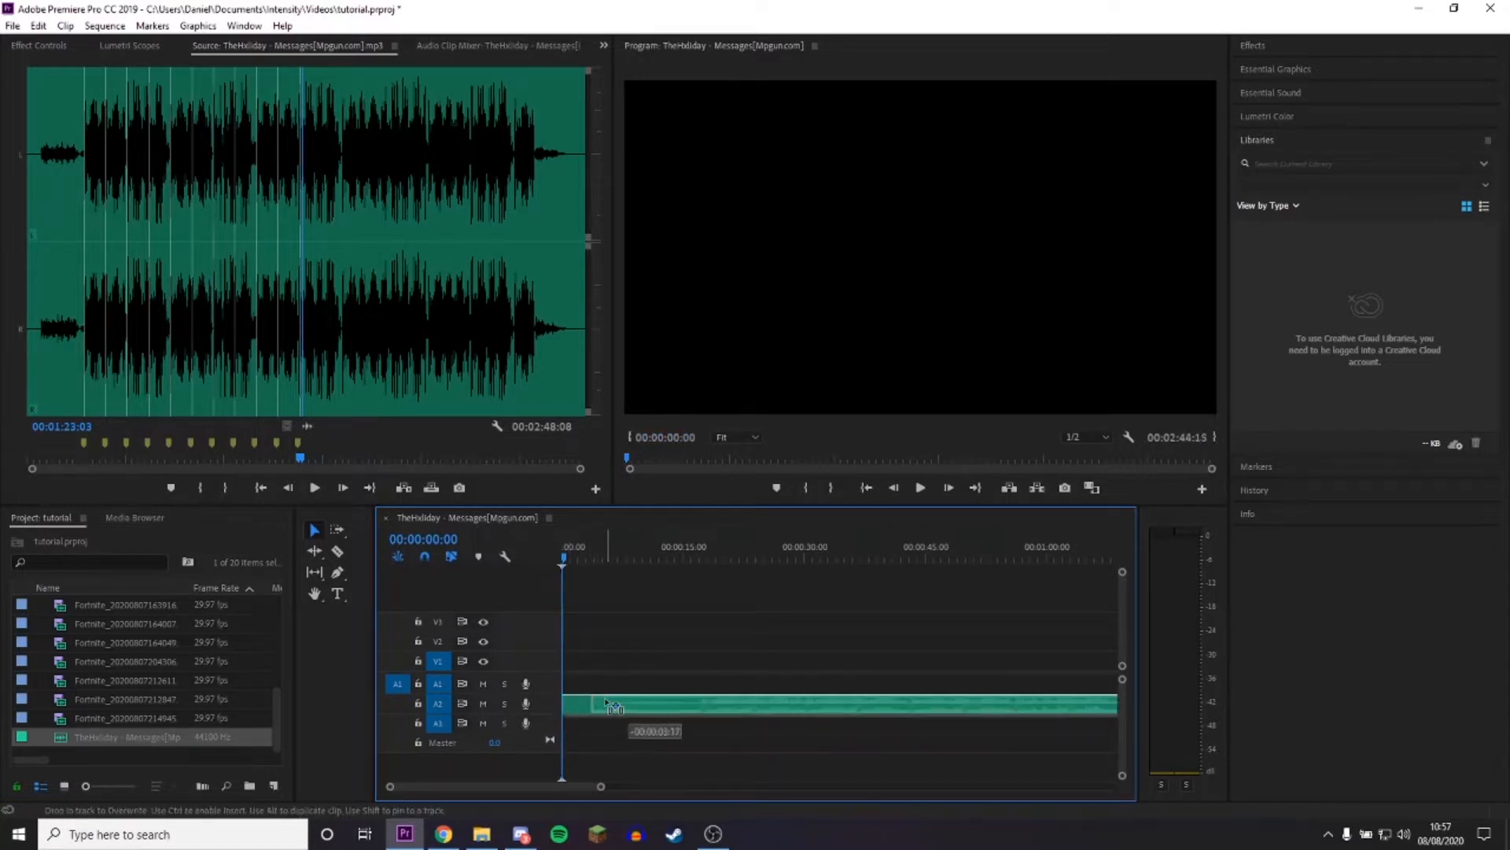
drag(617, 703, 838, 708)
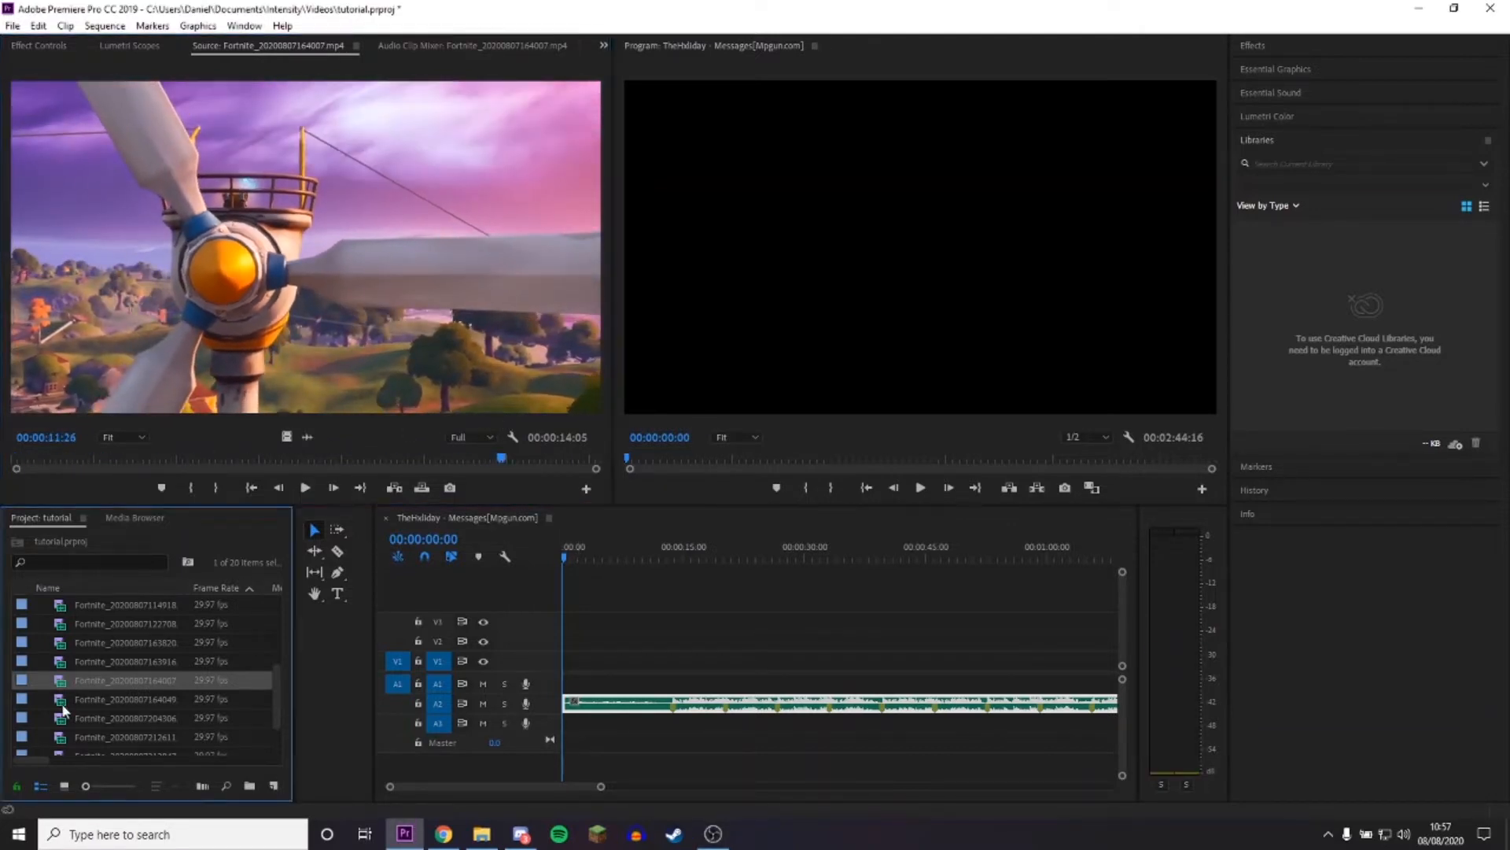
Preview a Fortnite clip and scrub the windmill shot to pick its opening frames.
click(121, 699)
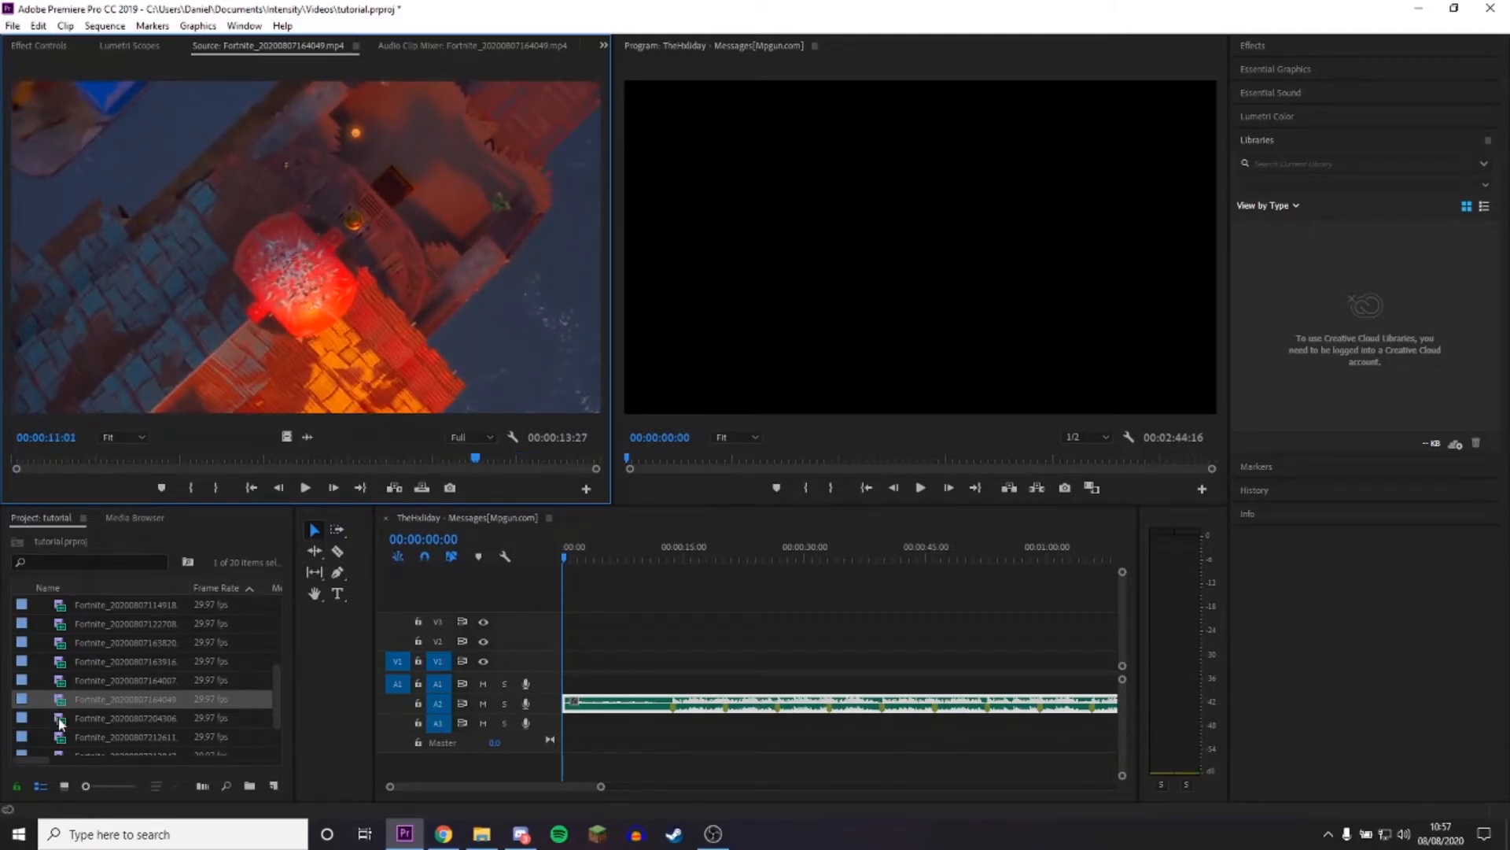
double_click(118, 642)
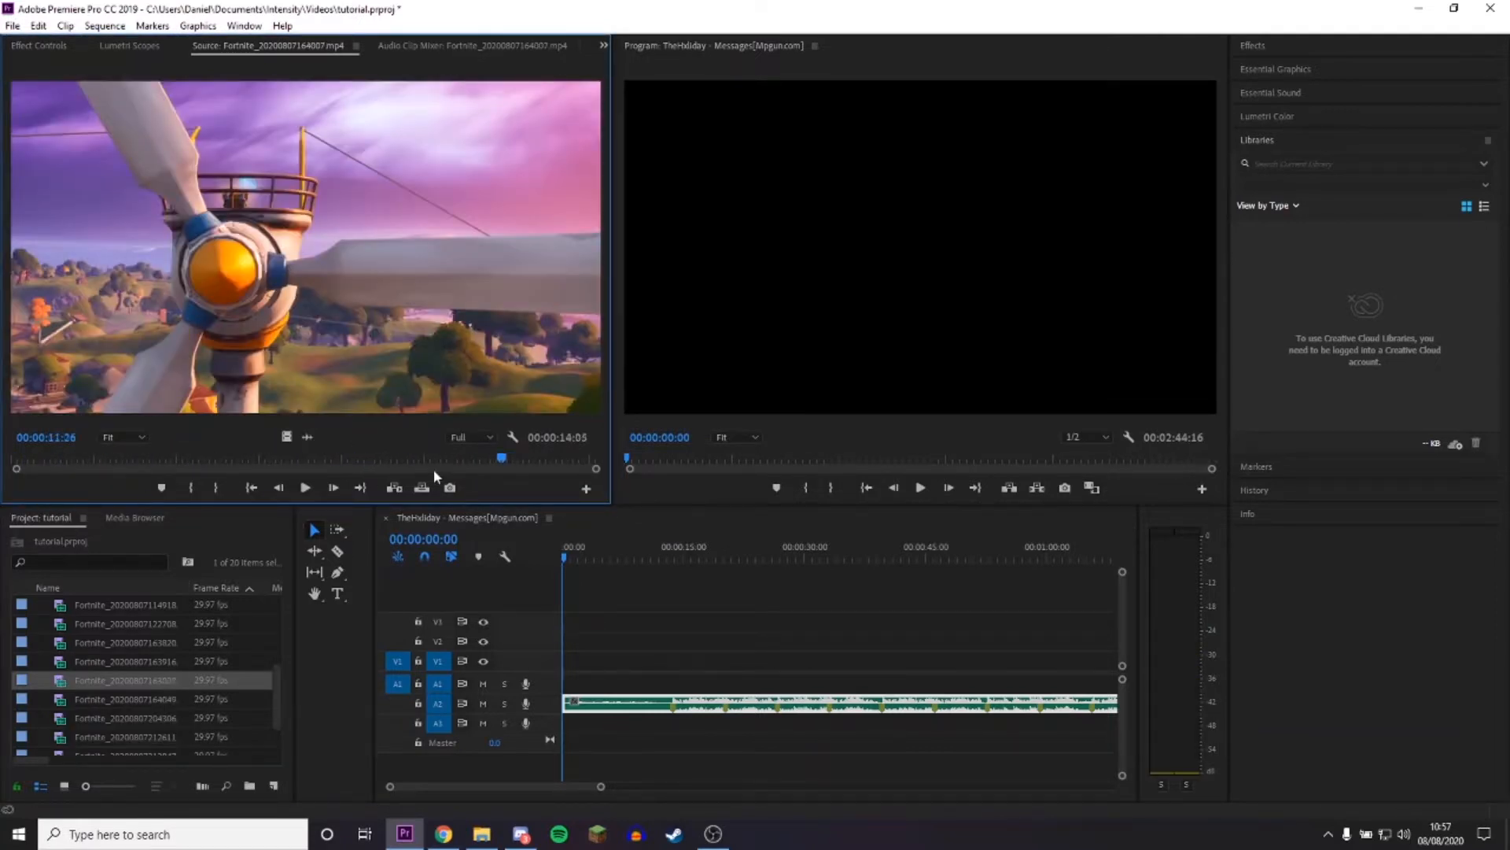
drag(502, 458, 349, 458)
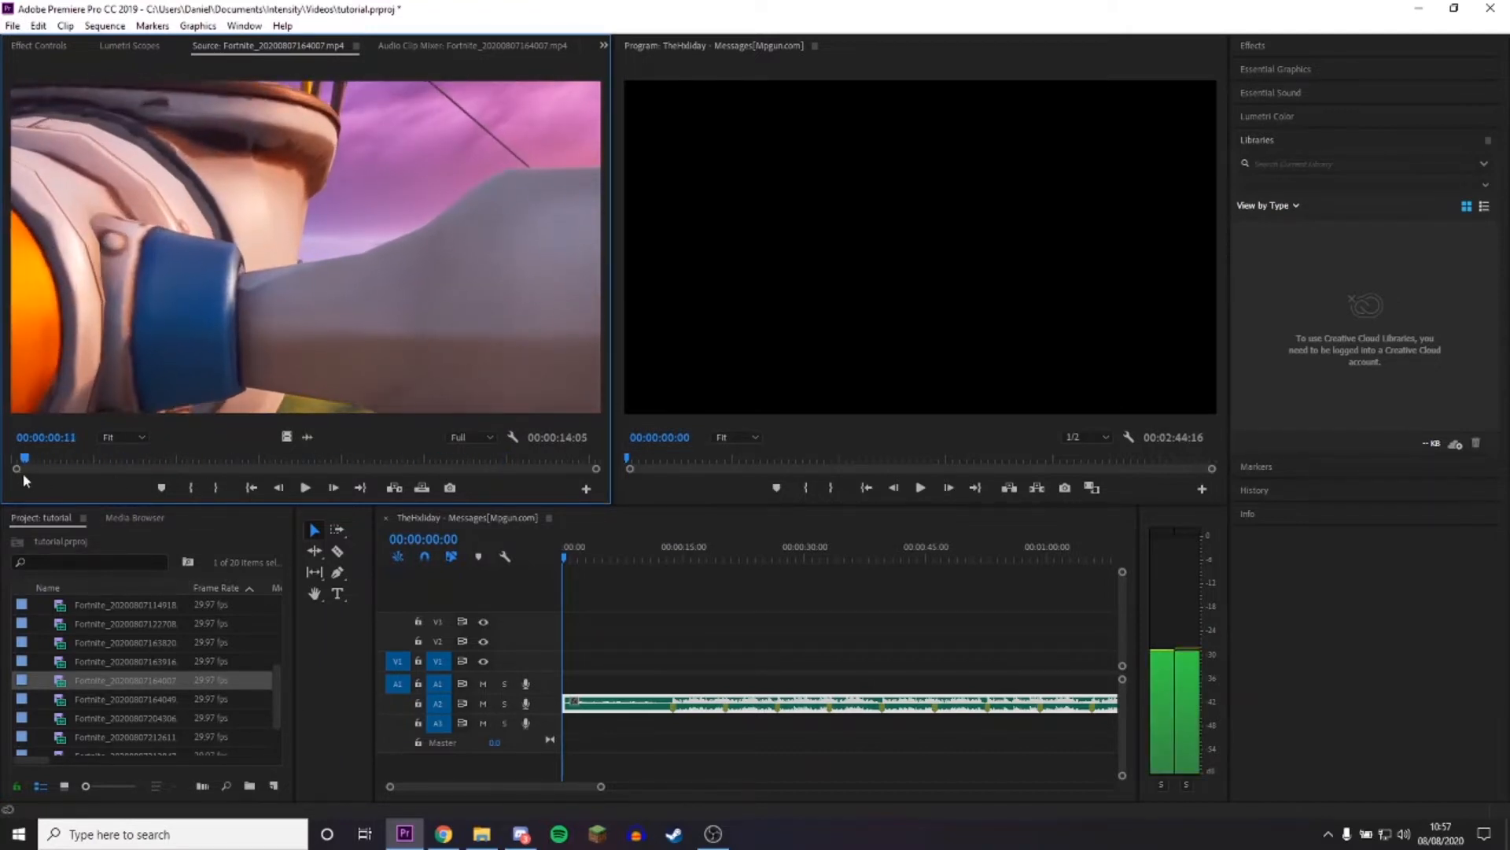
drag(23, 457, 46, 458)
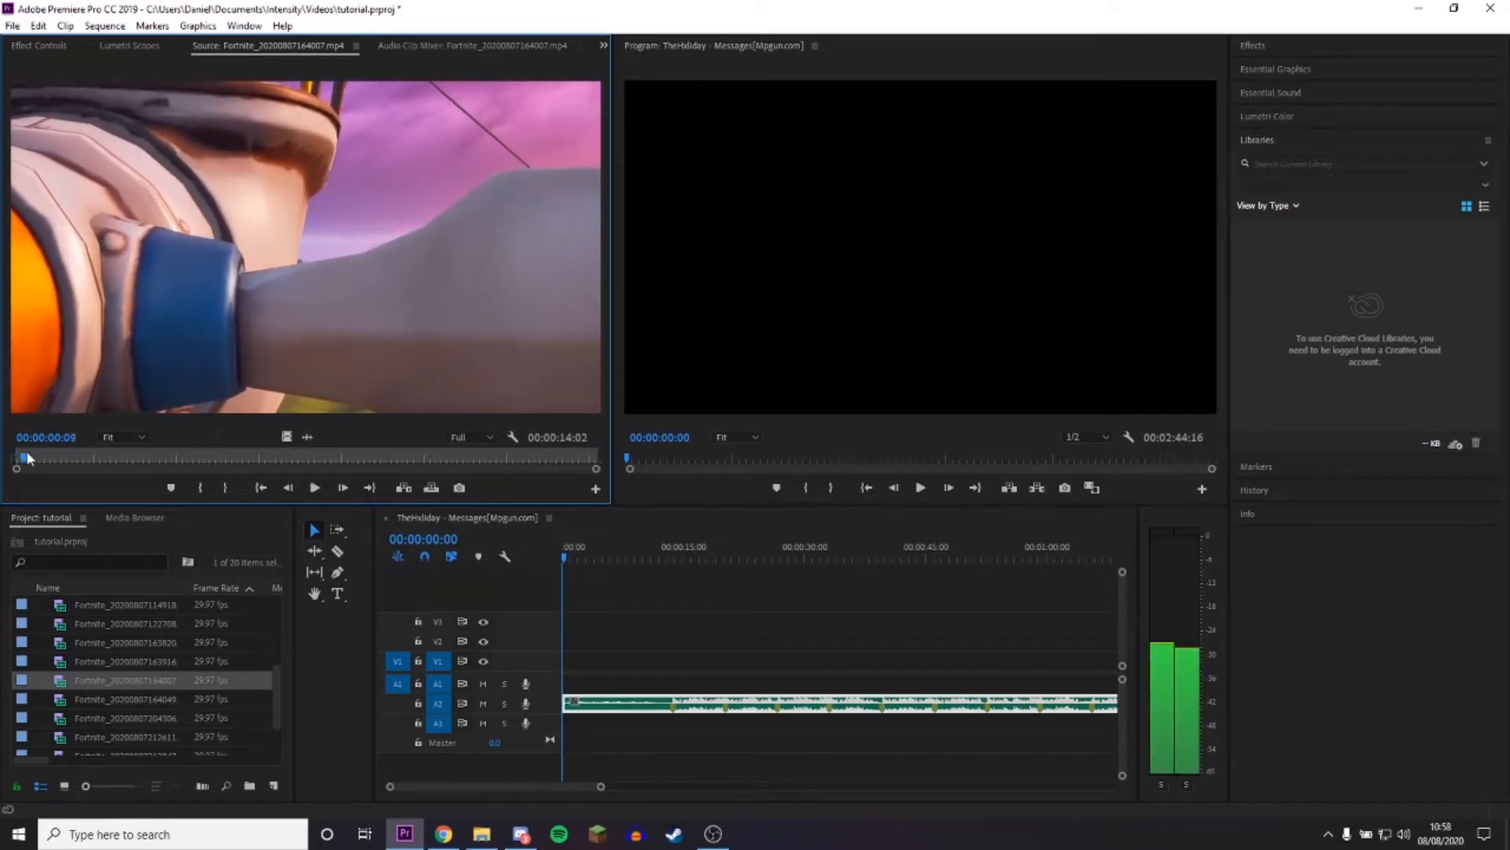
drag(15, 454, 212, 455)
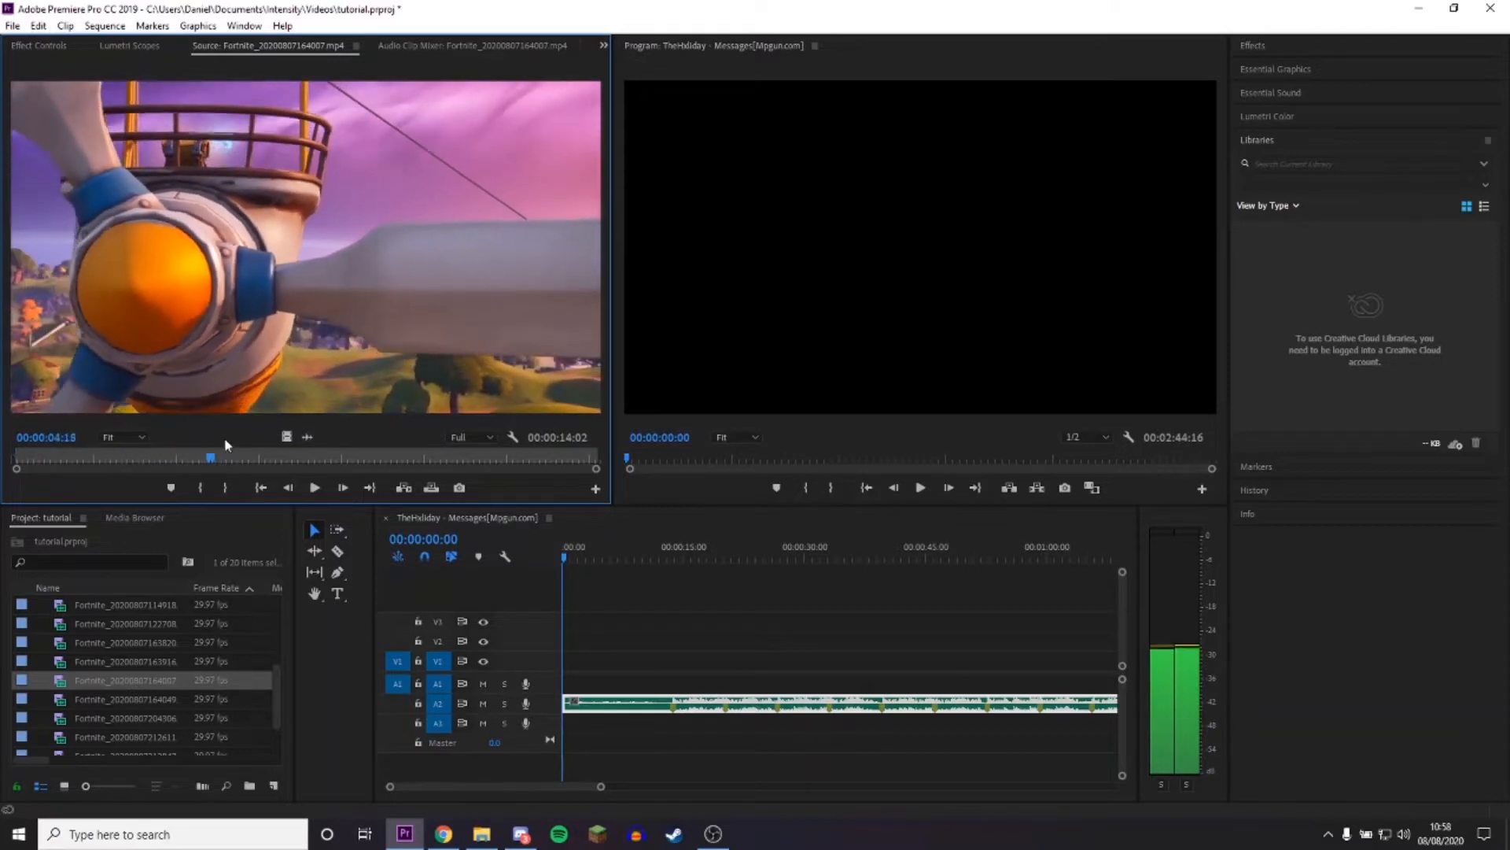
drag(209, 456, 597, 457)
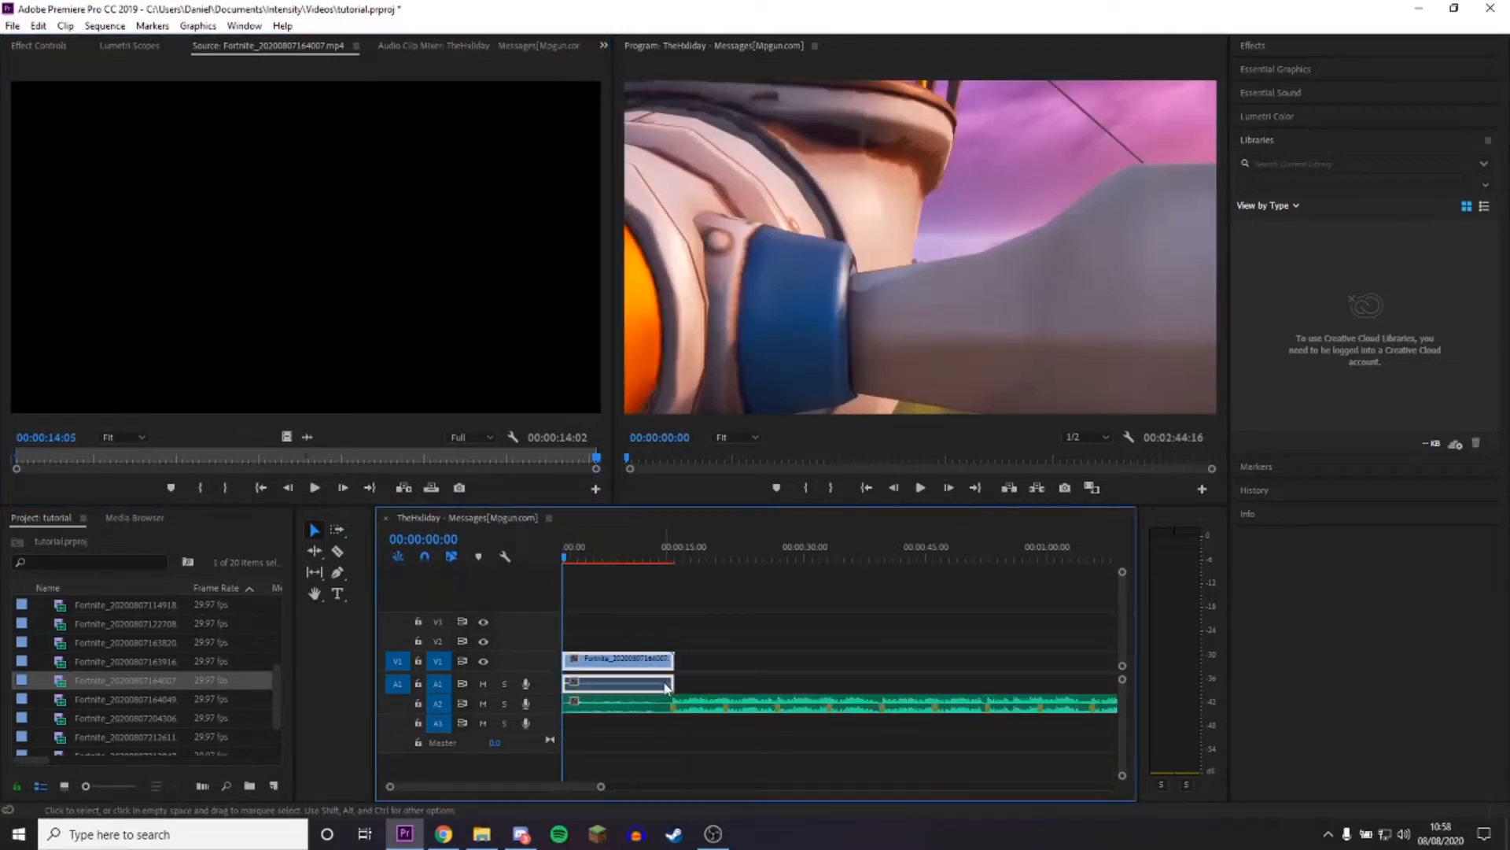
Place the windmill clip at 00:00 on V1 and trim its end to just before ten seconds.
drag(672, 660, 628, 659)
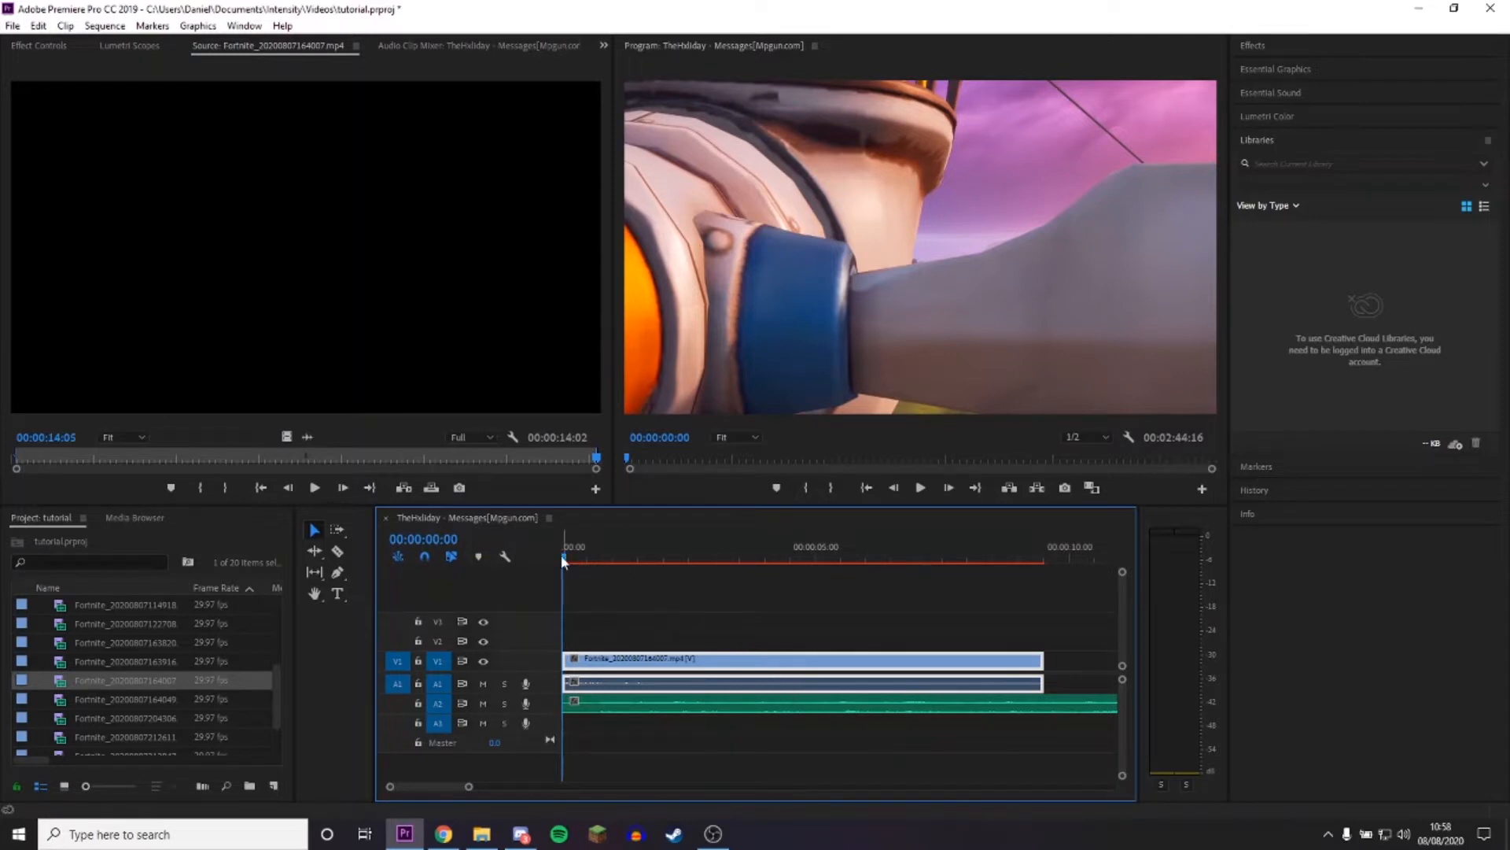
click(724, 558)
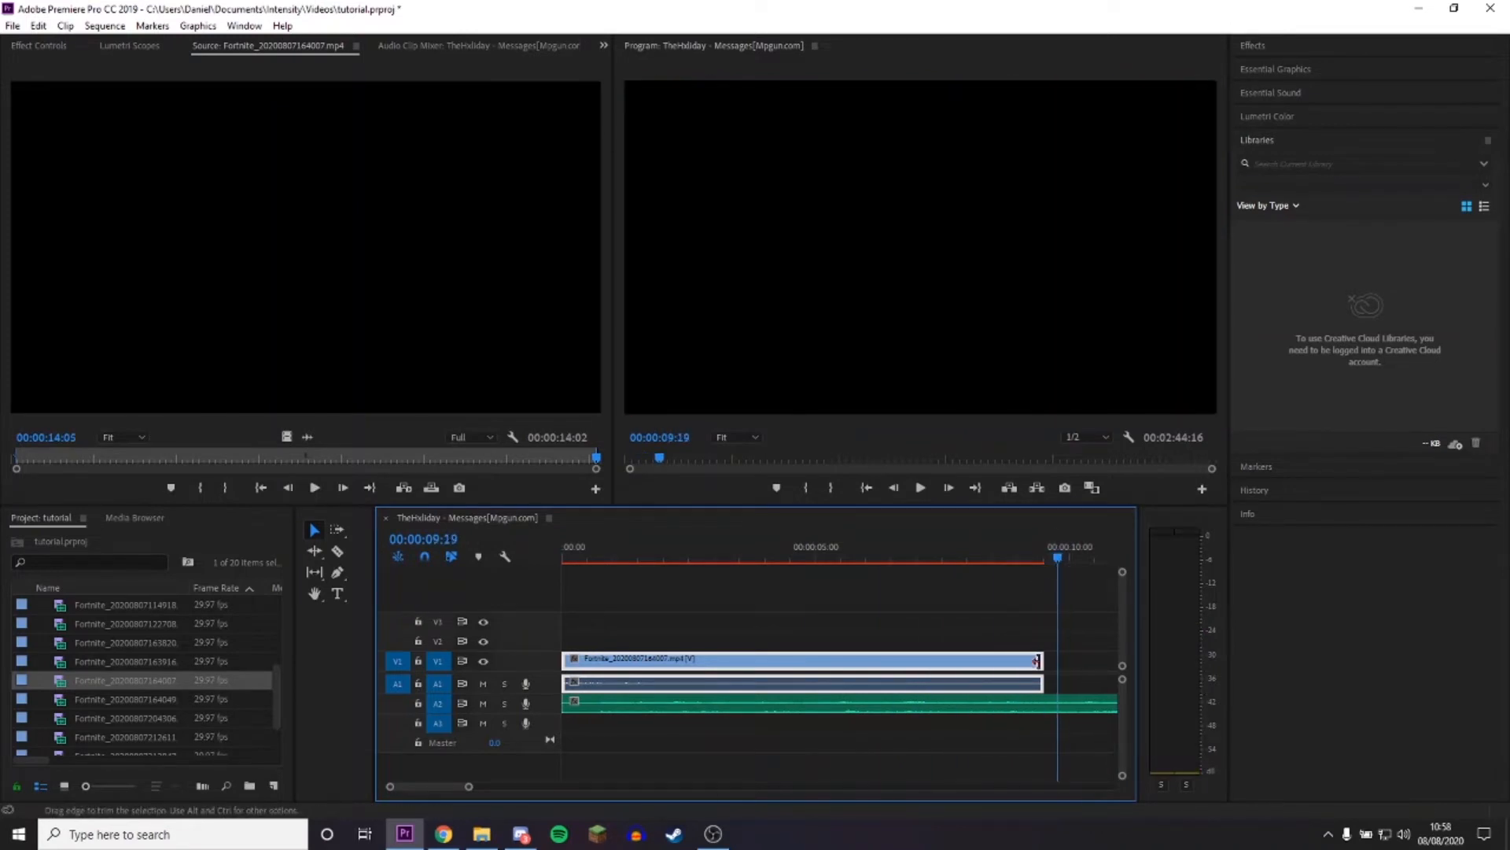
drag(1038, 659, 1011, 659)
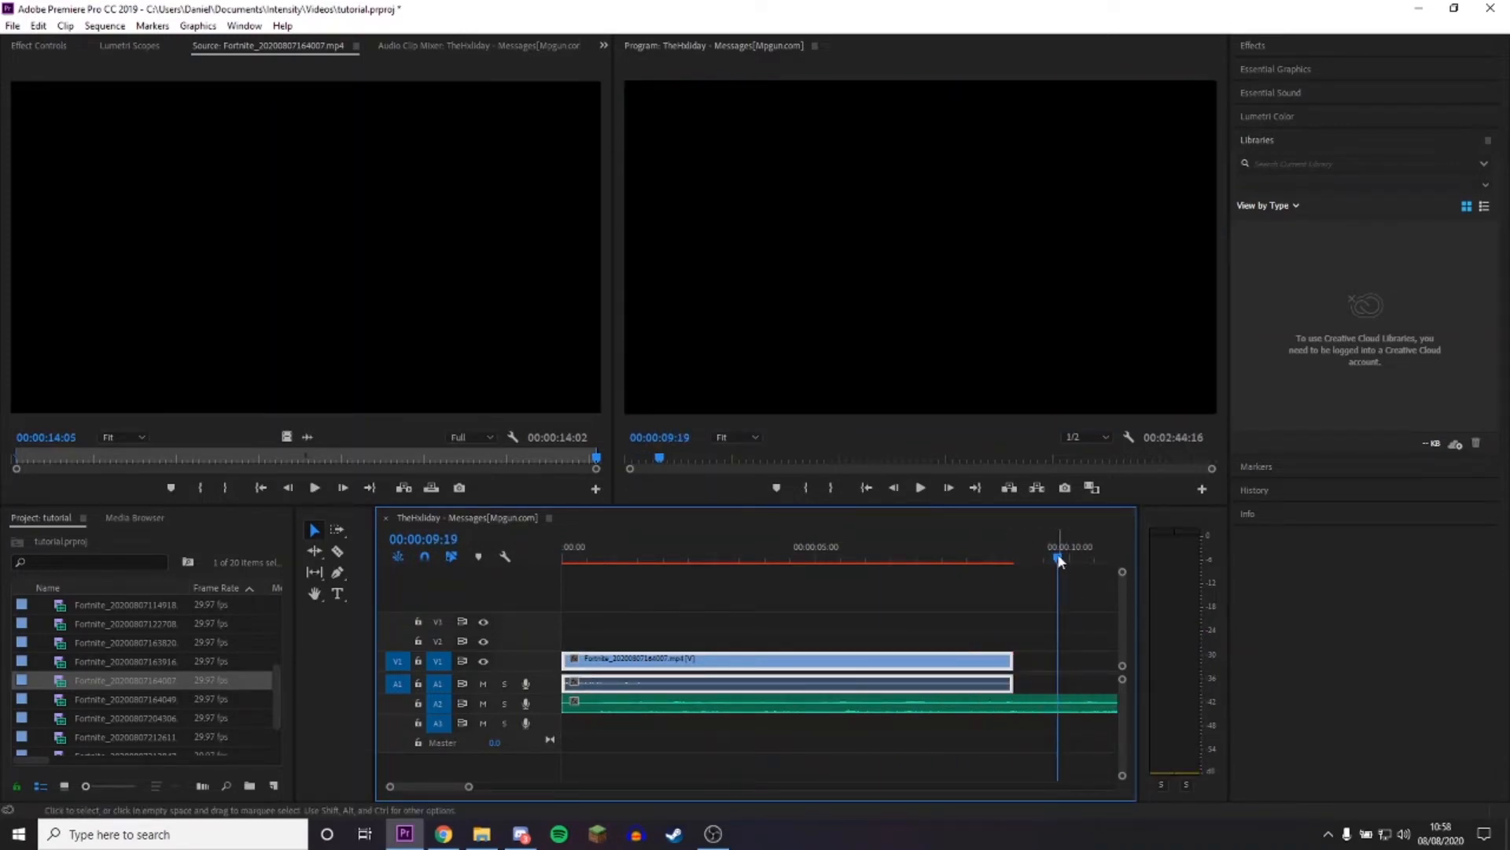
click(857, 557)
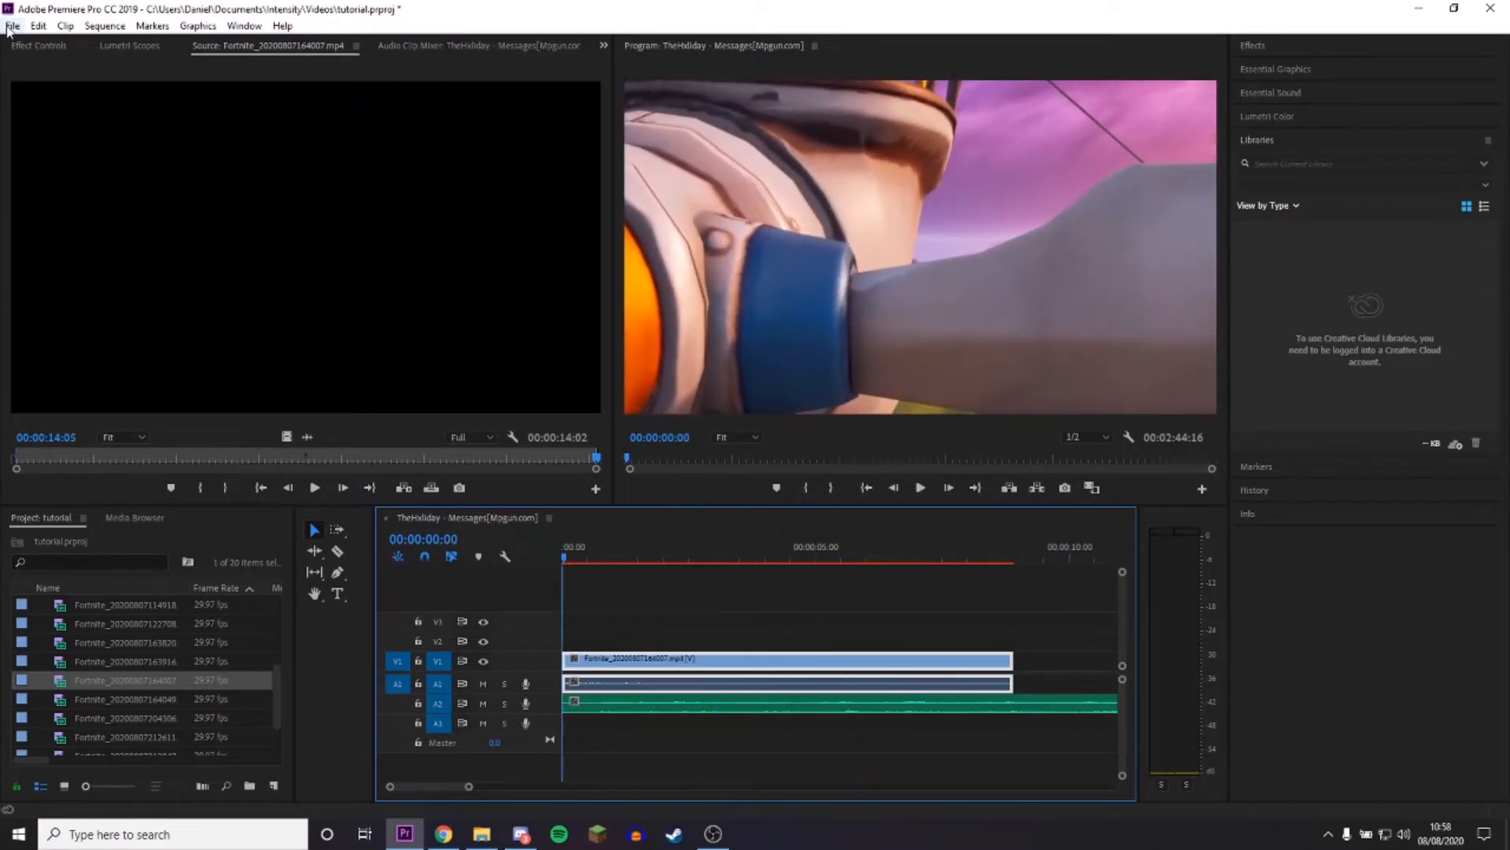
Create a new legacy title, Title 01, and bring up its tools and properties.
click(11, 28)
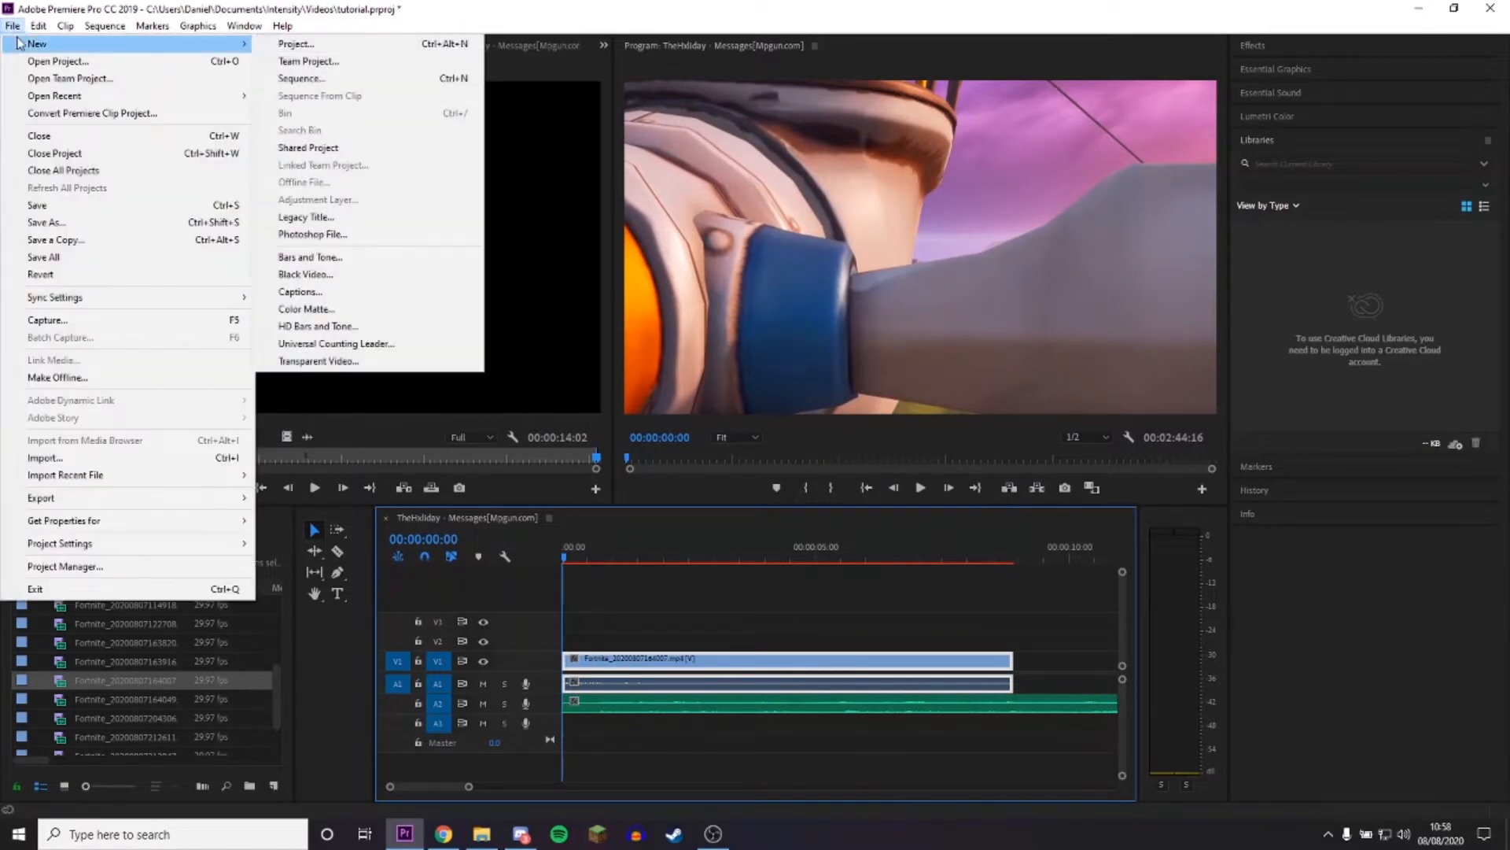
click(305, 217)
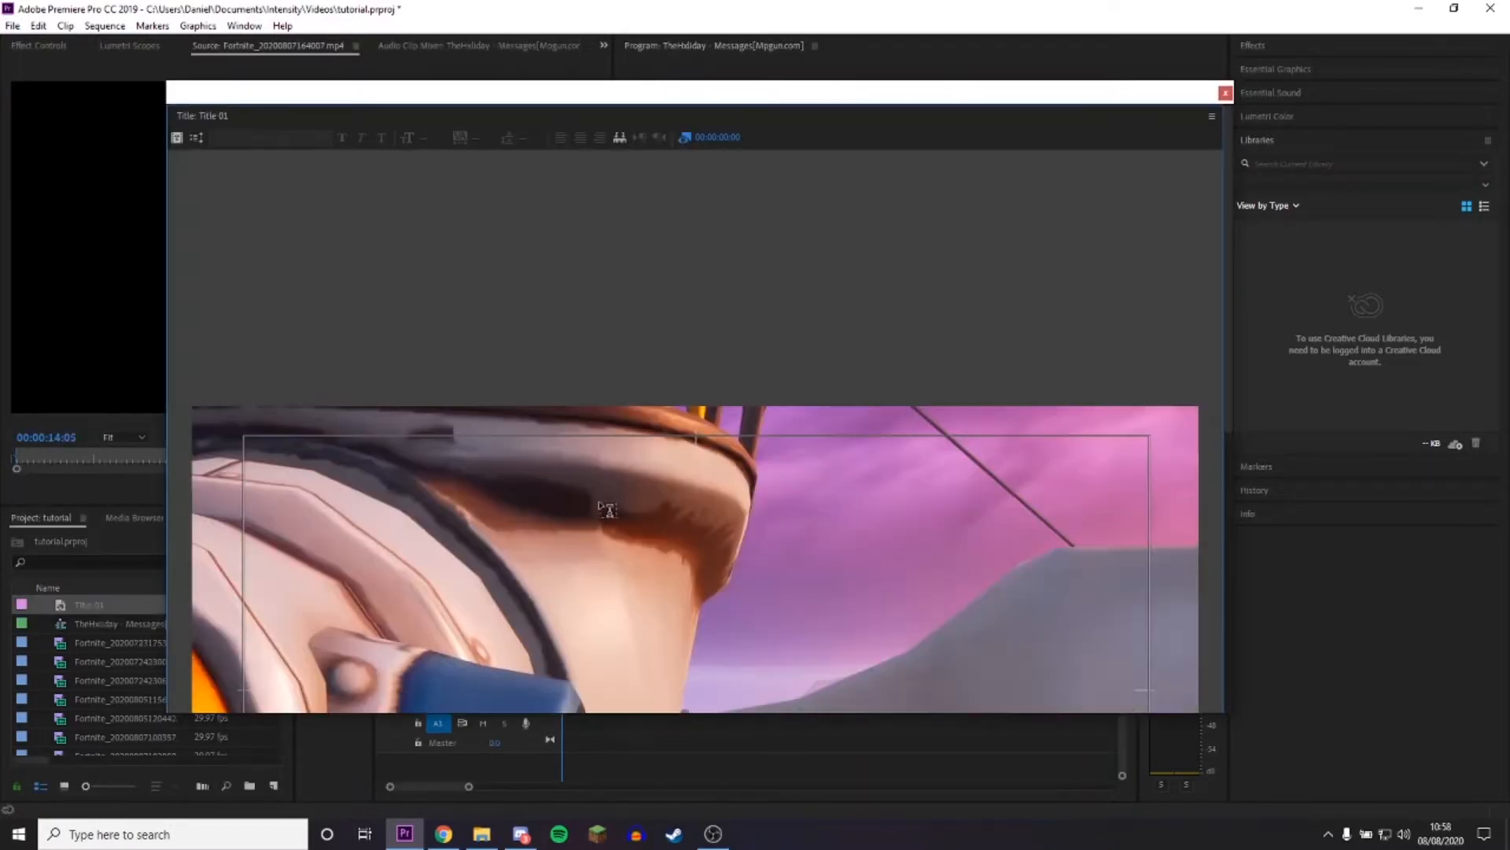
click(1212, 117)
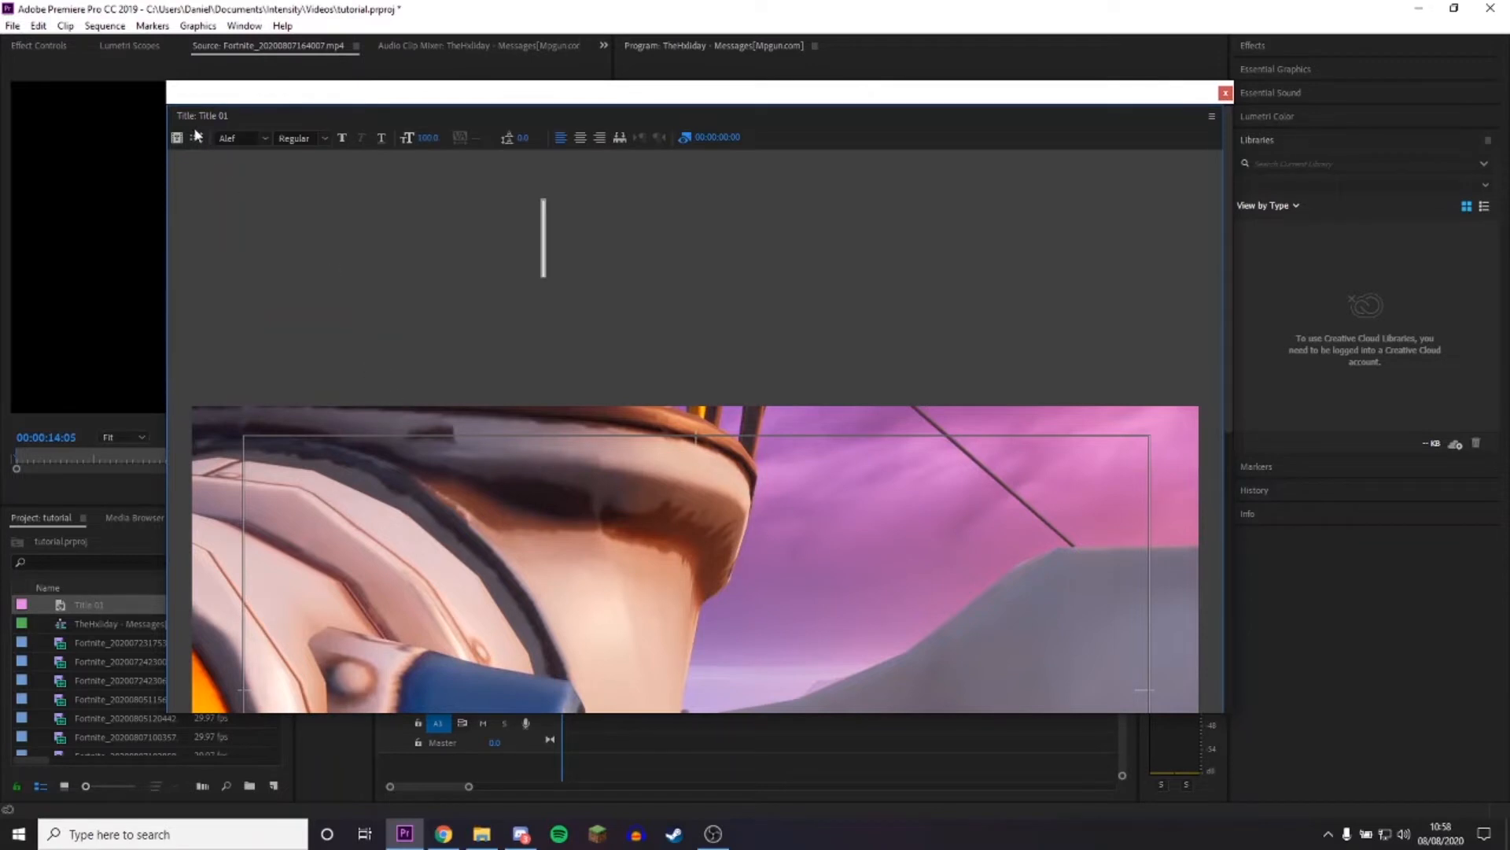
click(1211, 116)
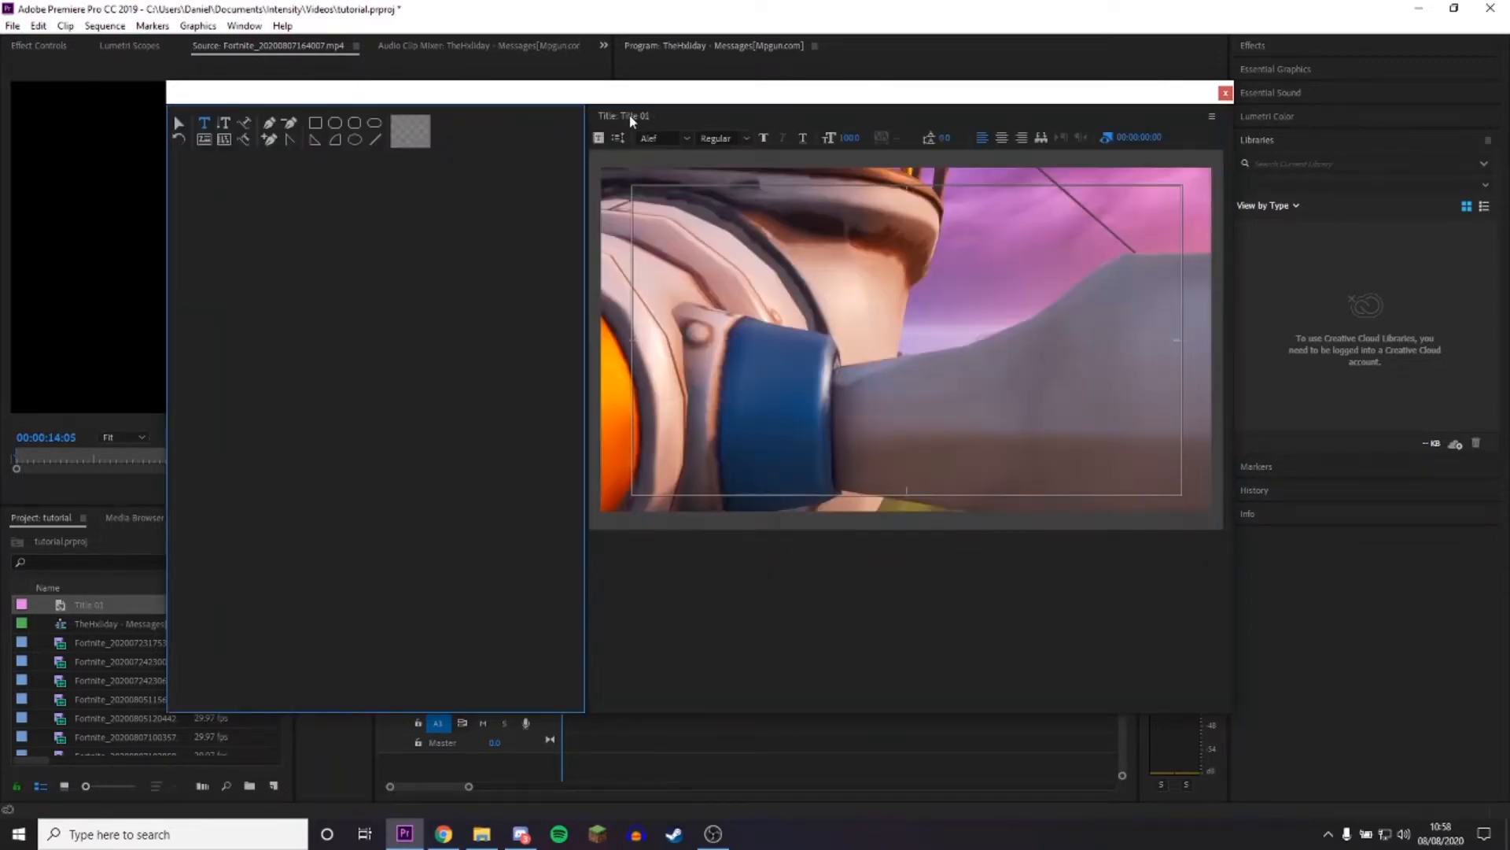
click(1211, 116)
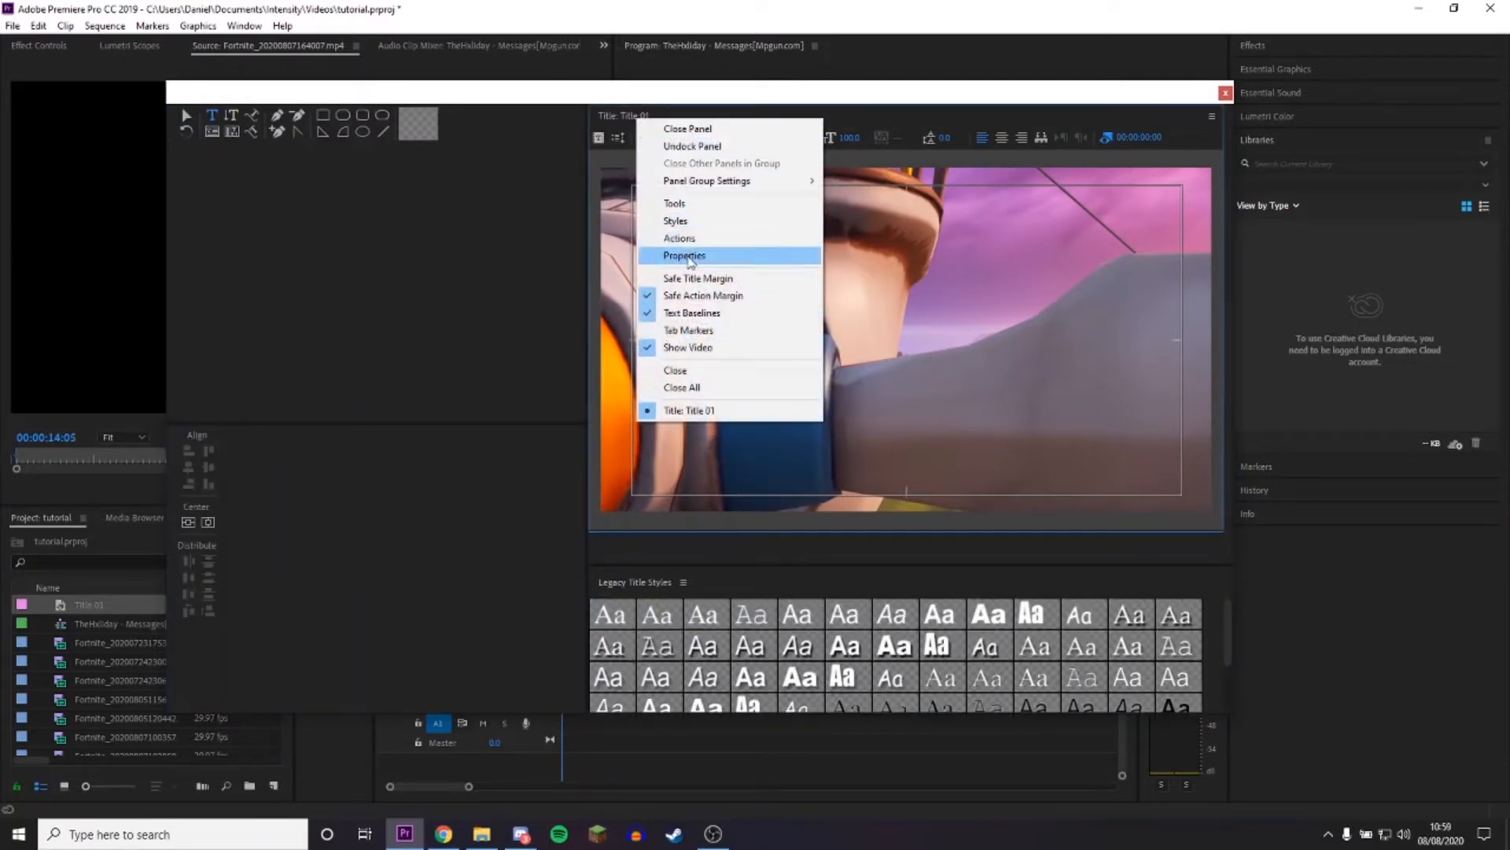
click(683, 255)
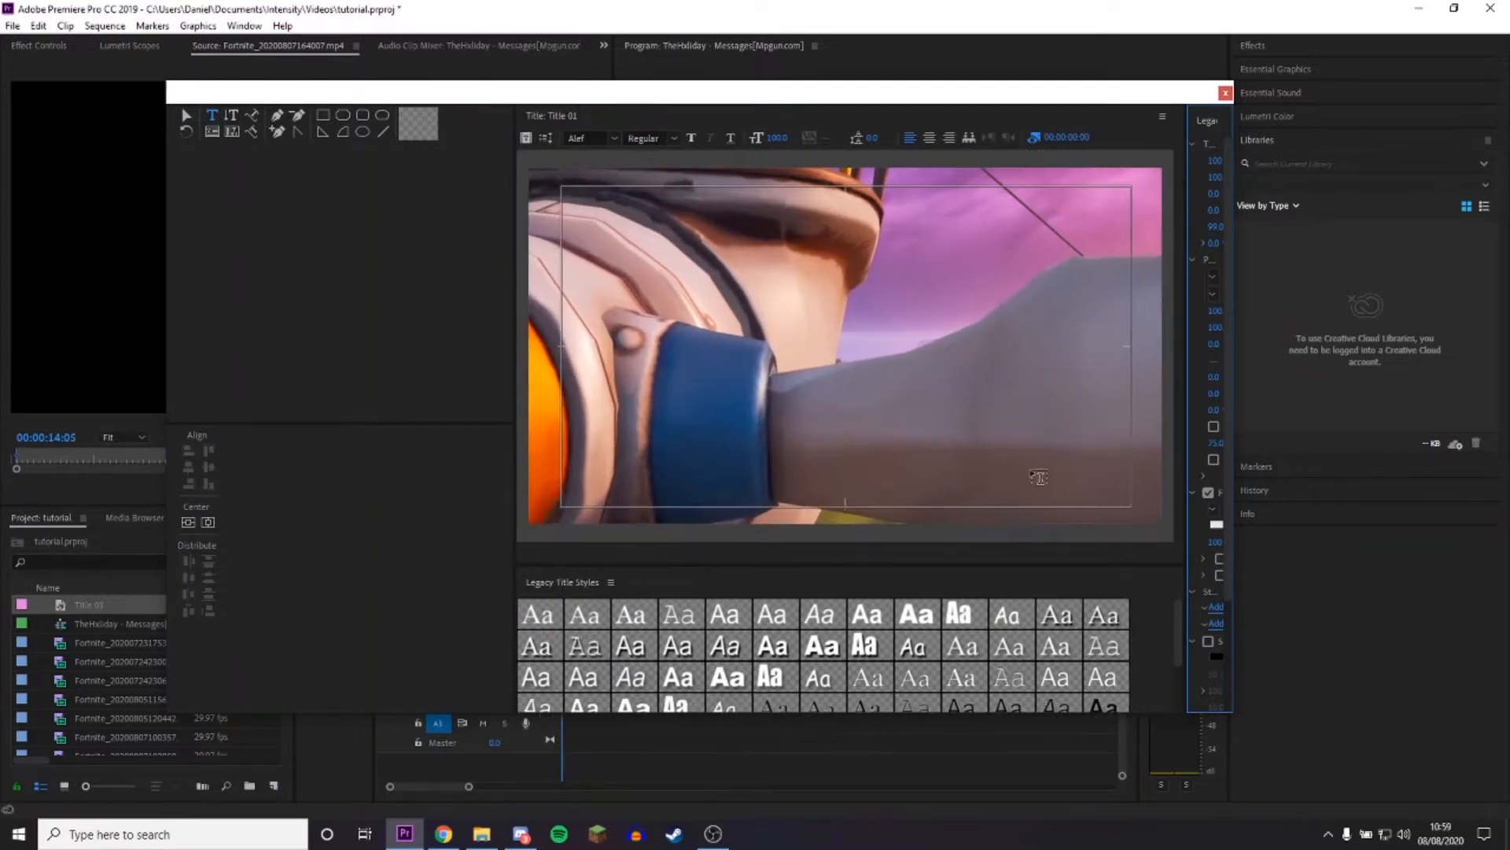
mouse_move(1182, 484)
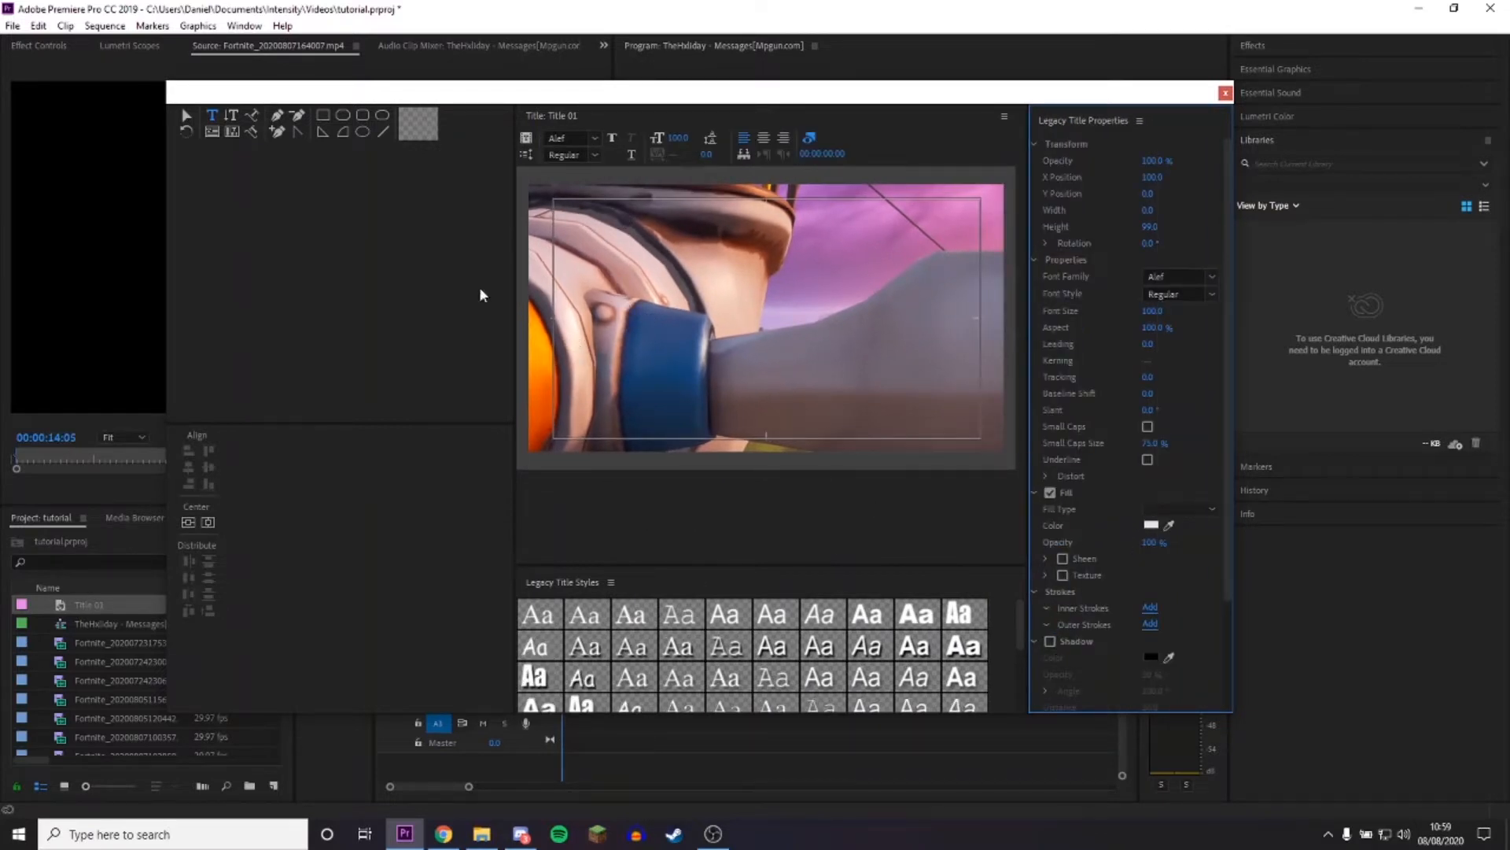
mouse_move(212, 117)
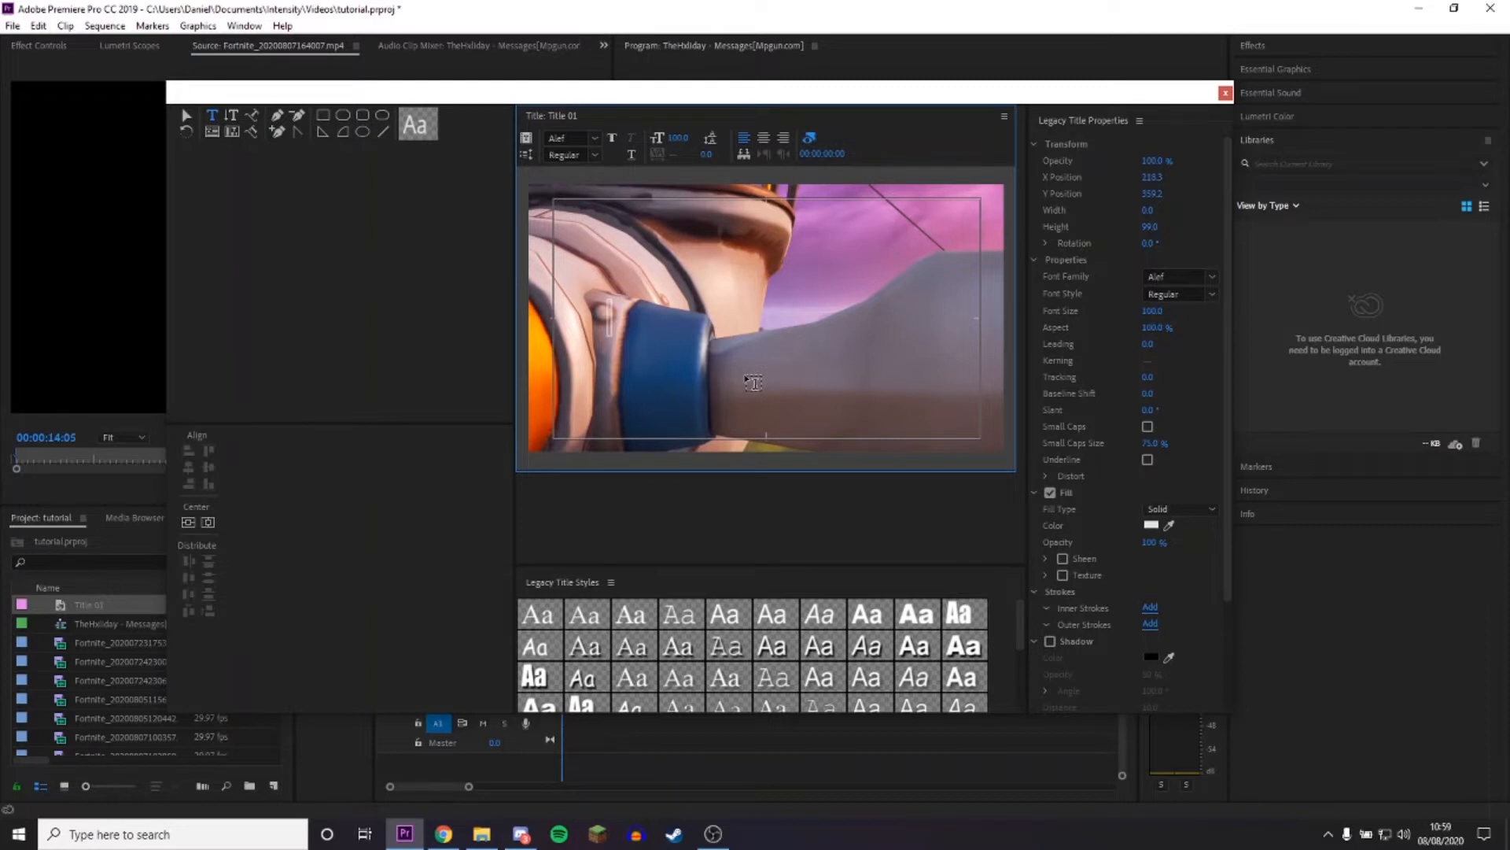
Enter the title text "Messages Montage" in the frame.
text(Inte)
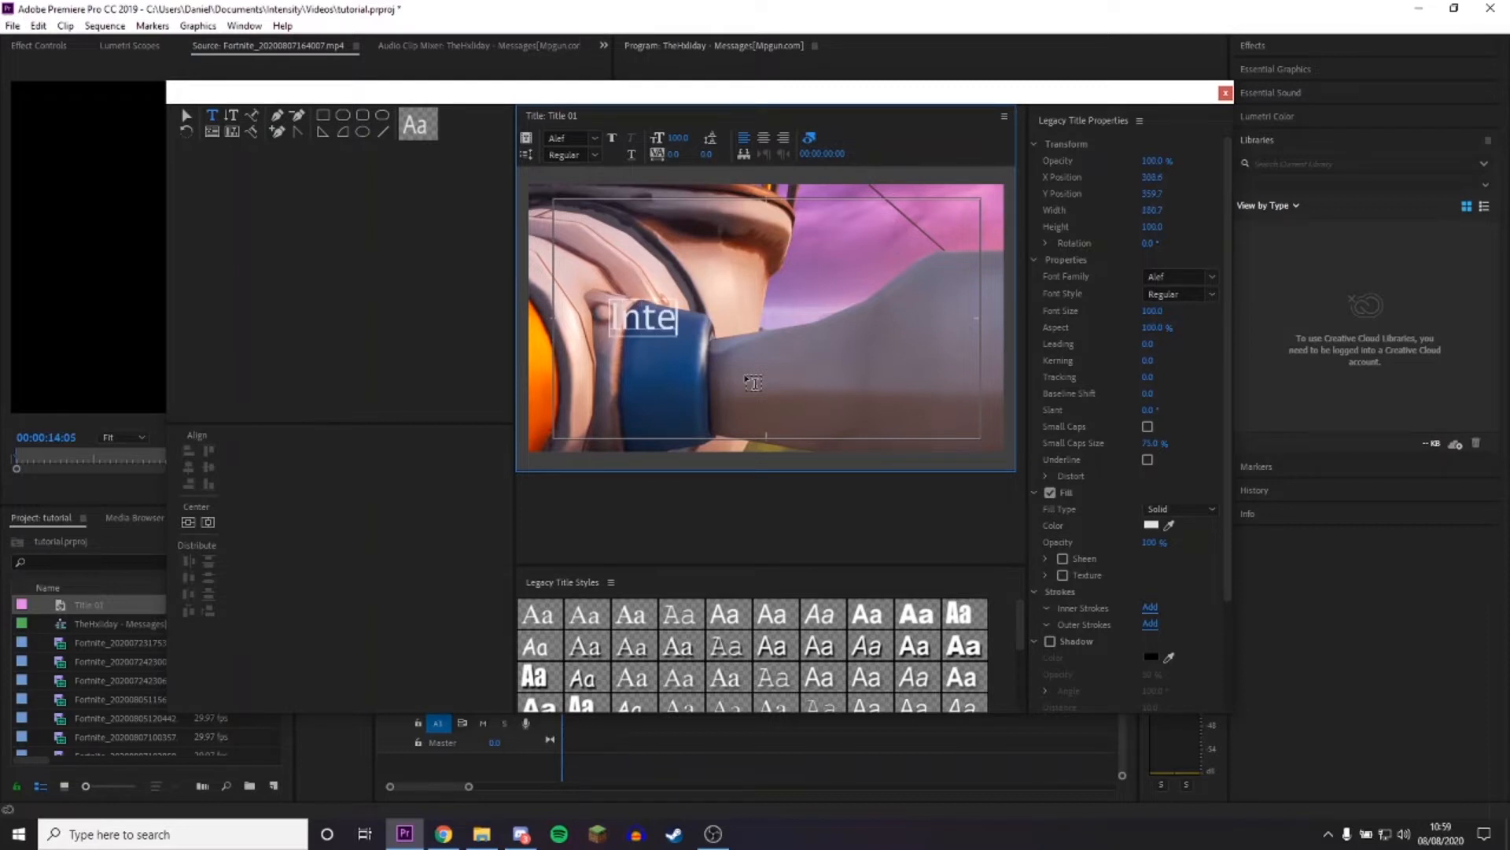
text(Messages)
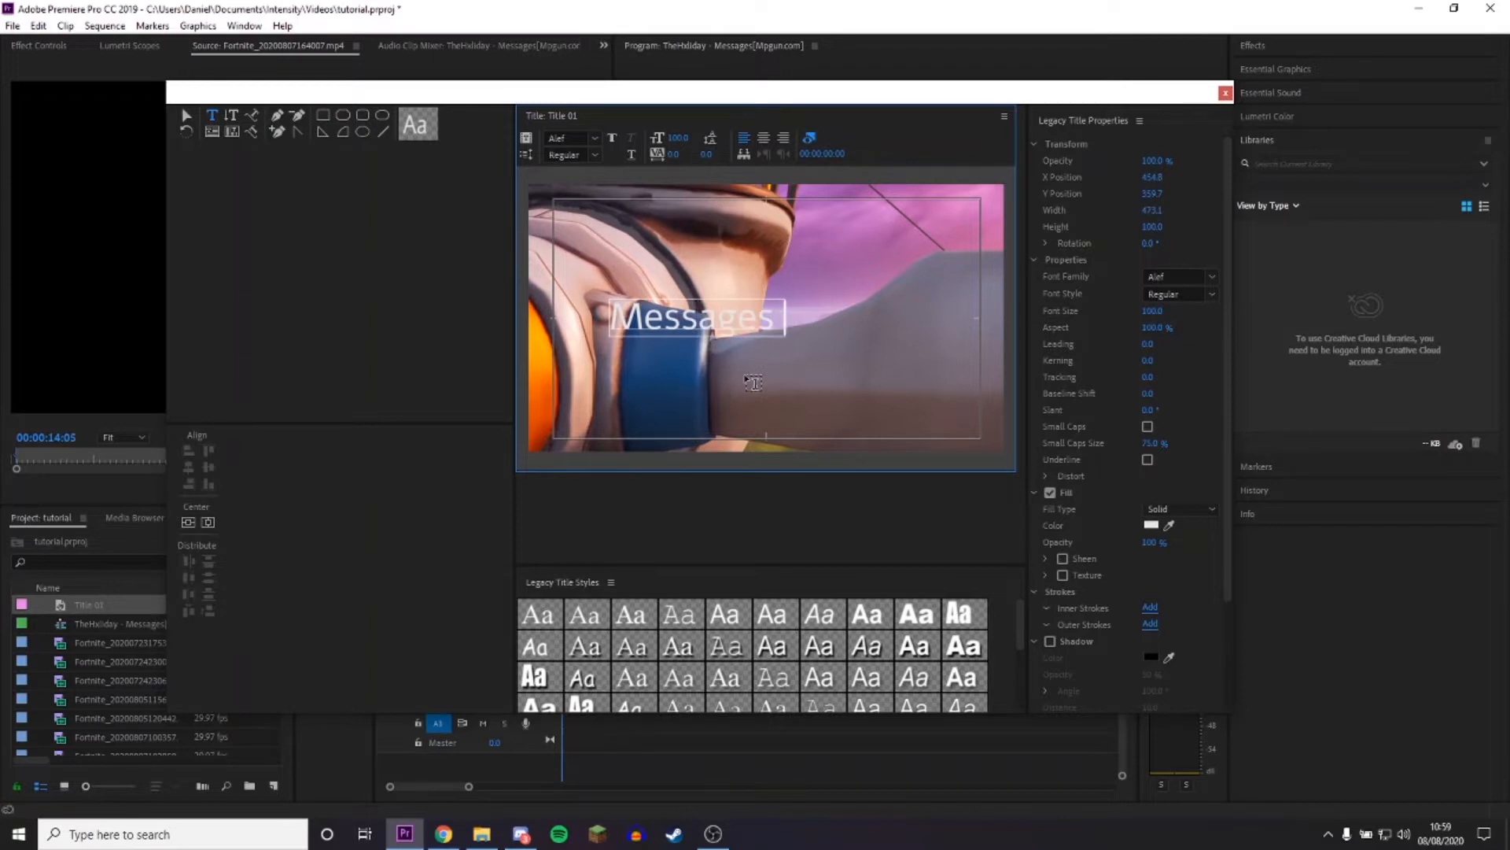
text(Montage)
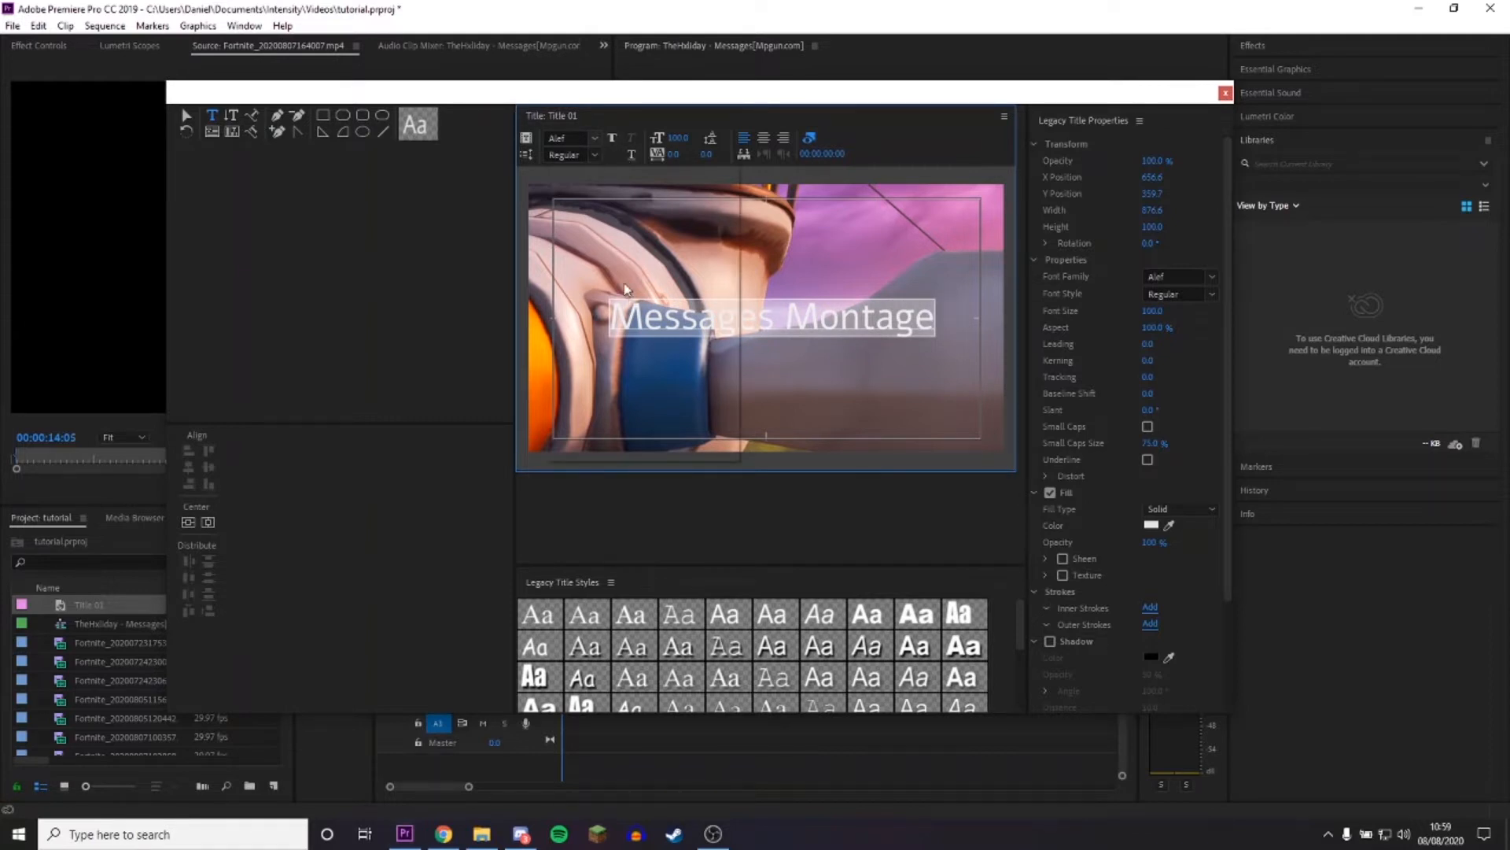
Set the title text to Dimbo with a drop shadow and center it in the frame.
click(593, 138)
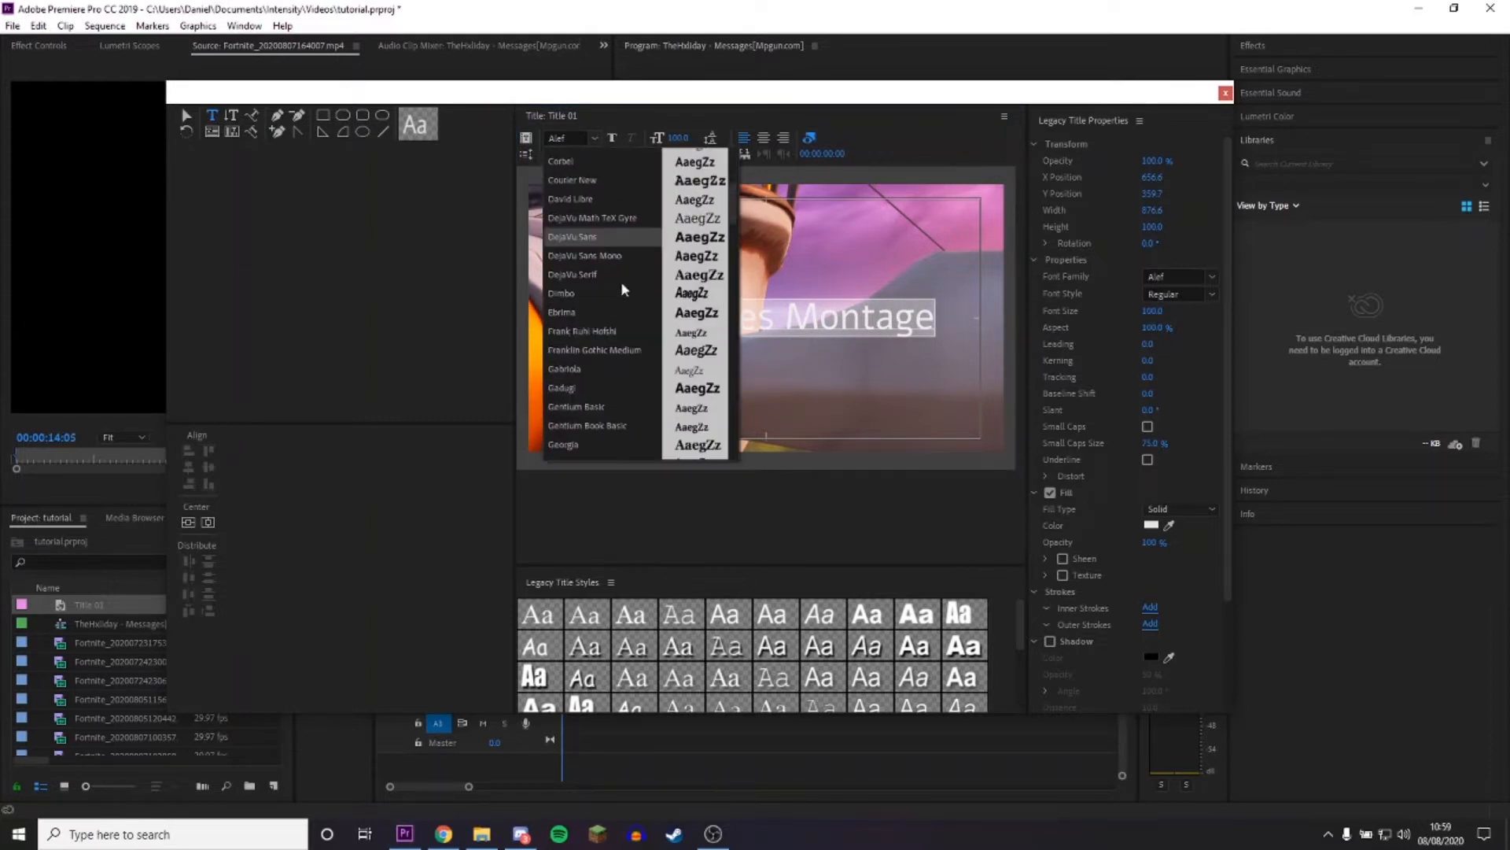
mouse_move(617, 294)
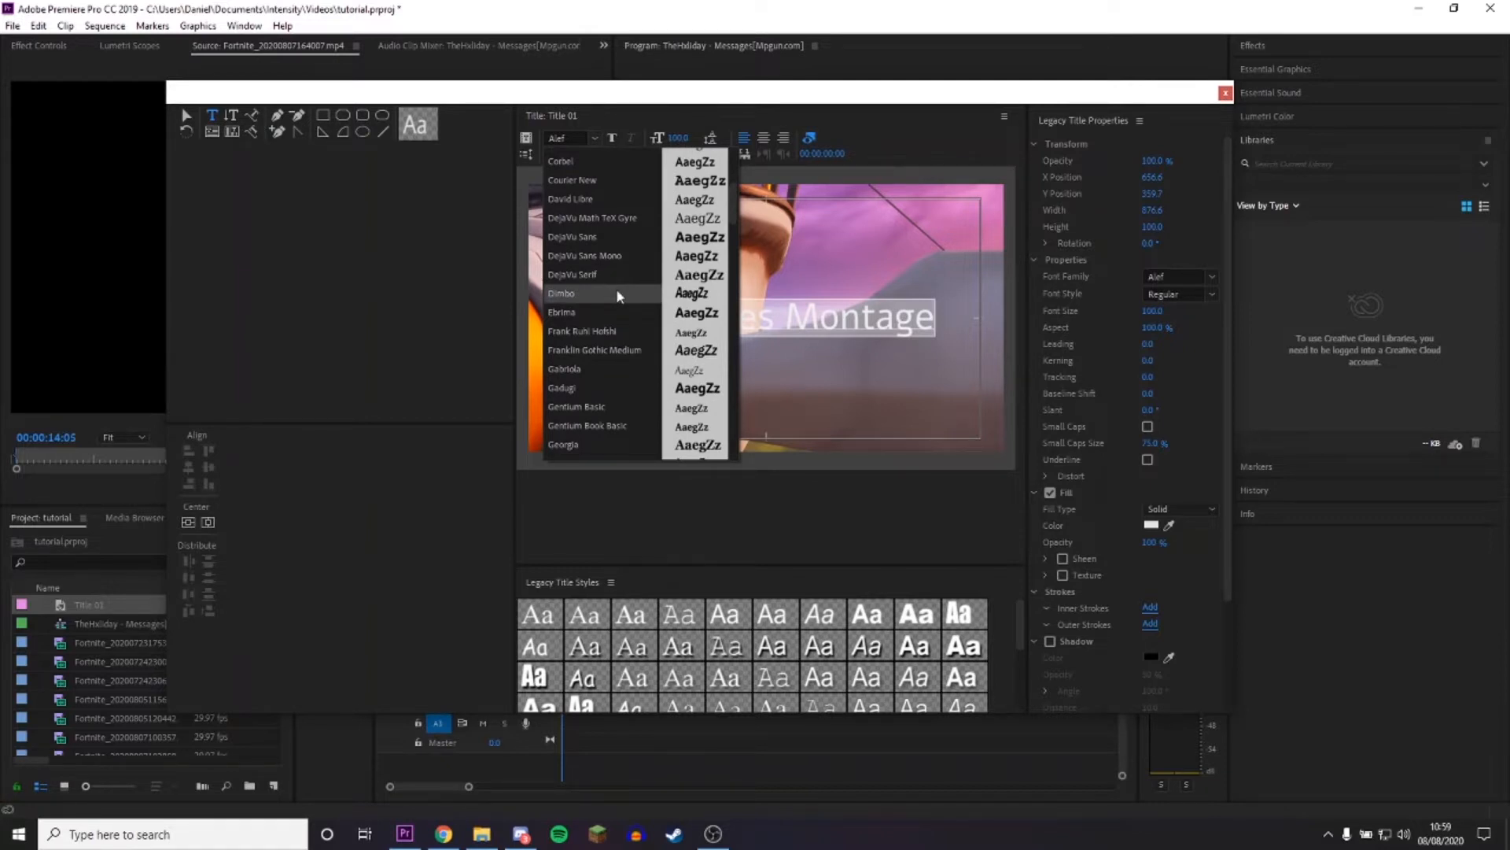
click(560, 293)
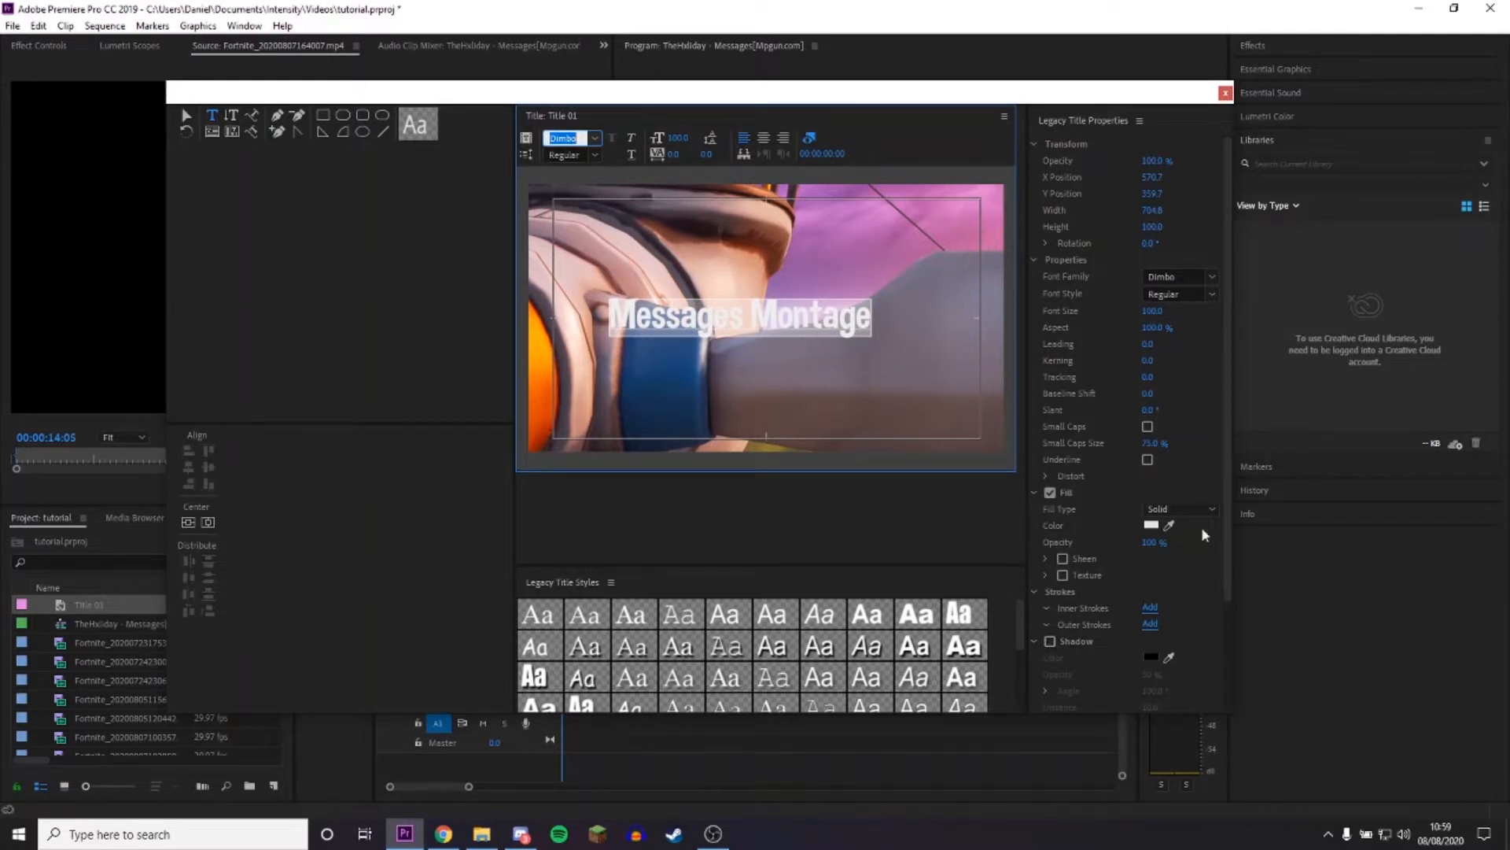
click(1051, 642)
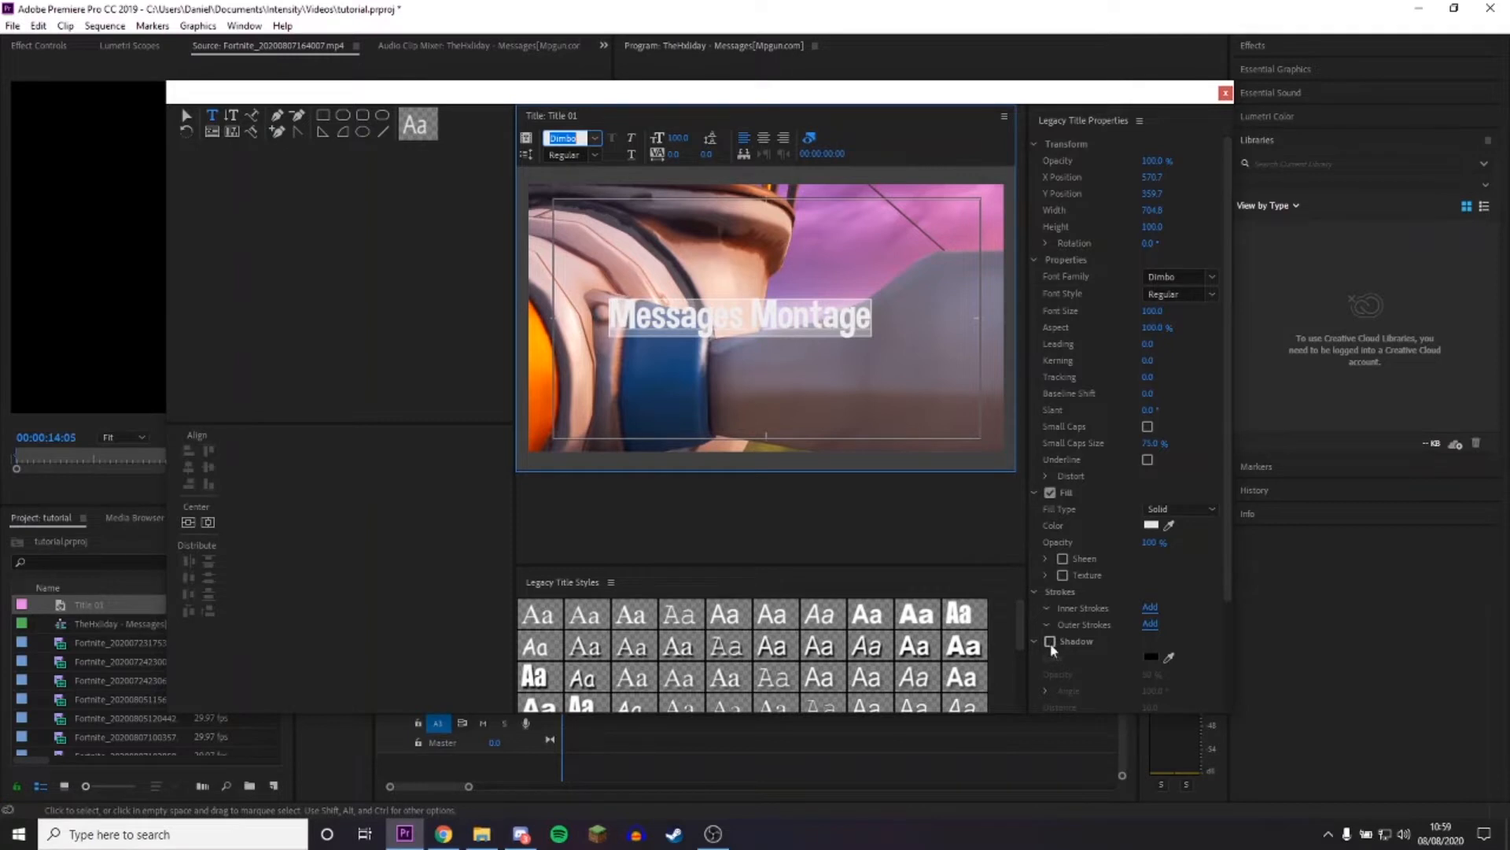
click(1050, 642)
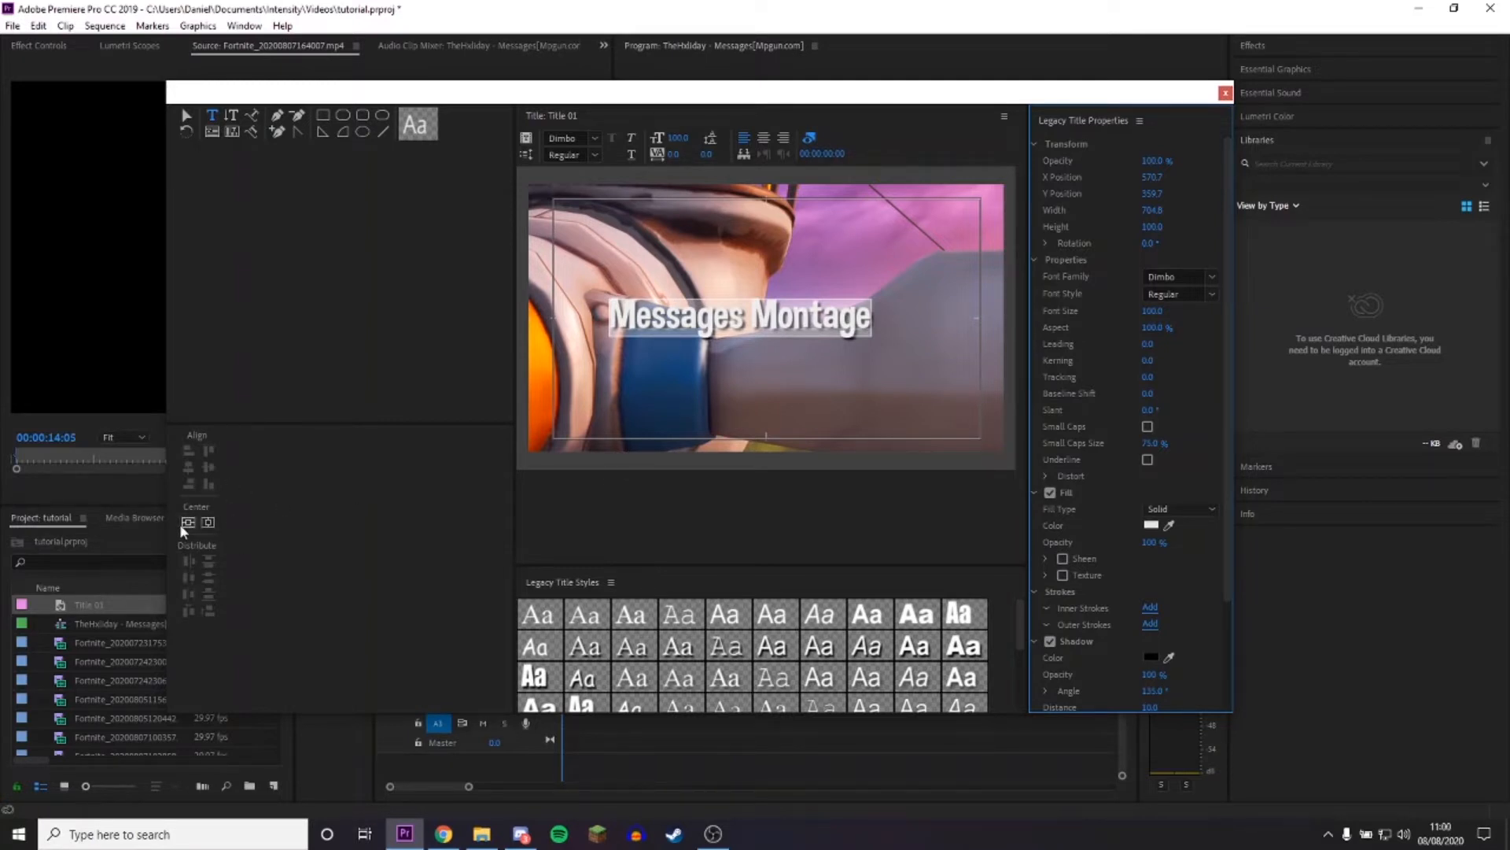
drag(737, 316, 764, 316)
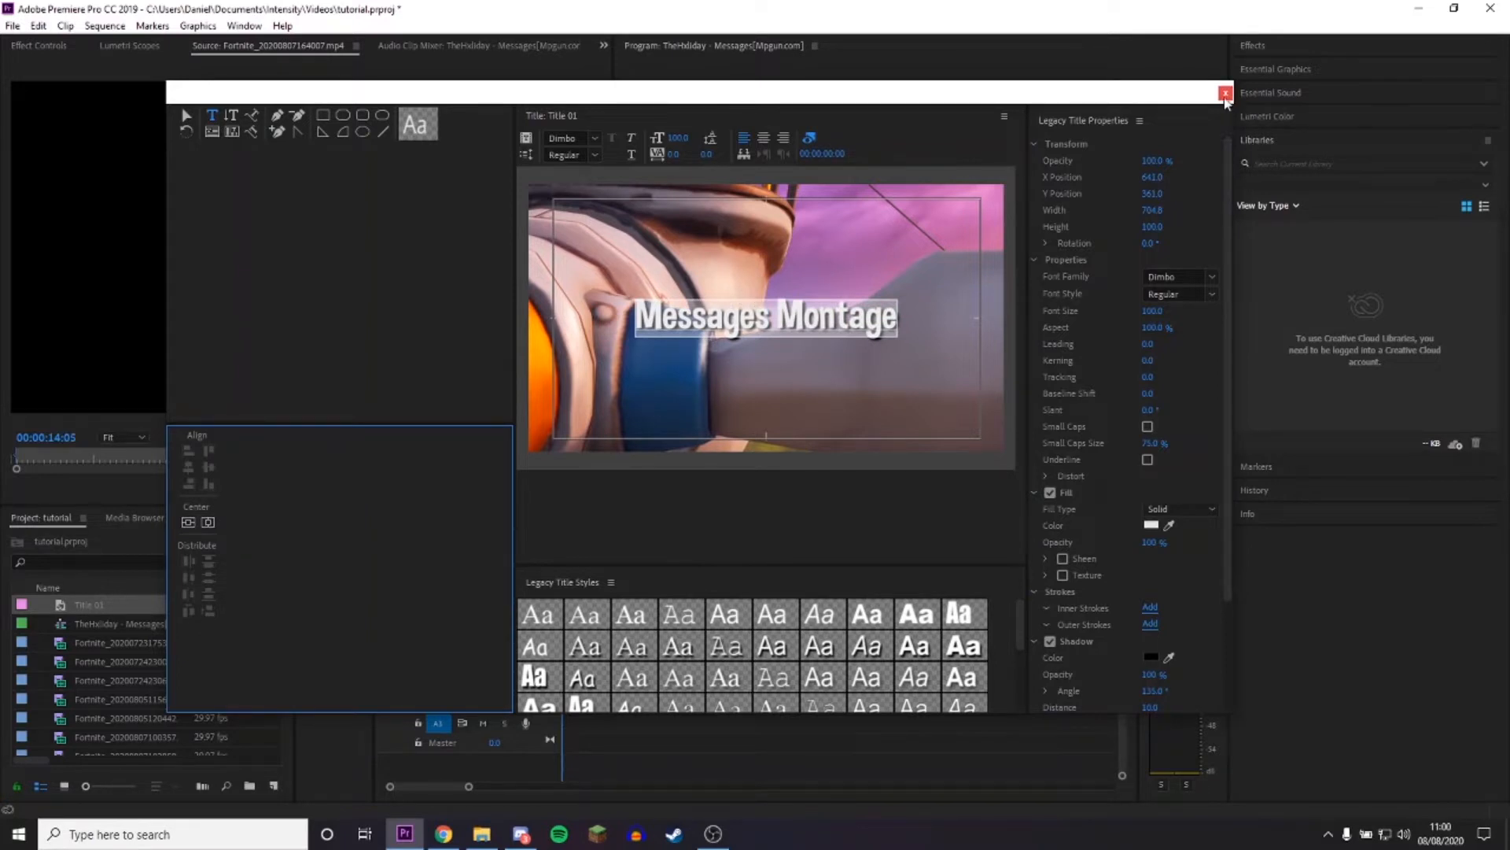
Close the title editor and trim Title 01 to end just before five seconds.
click(1221, 92)
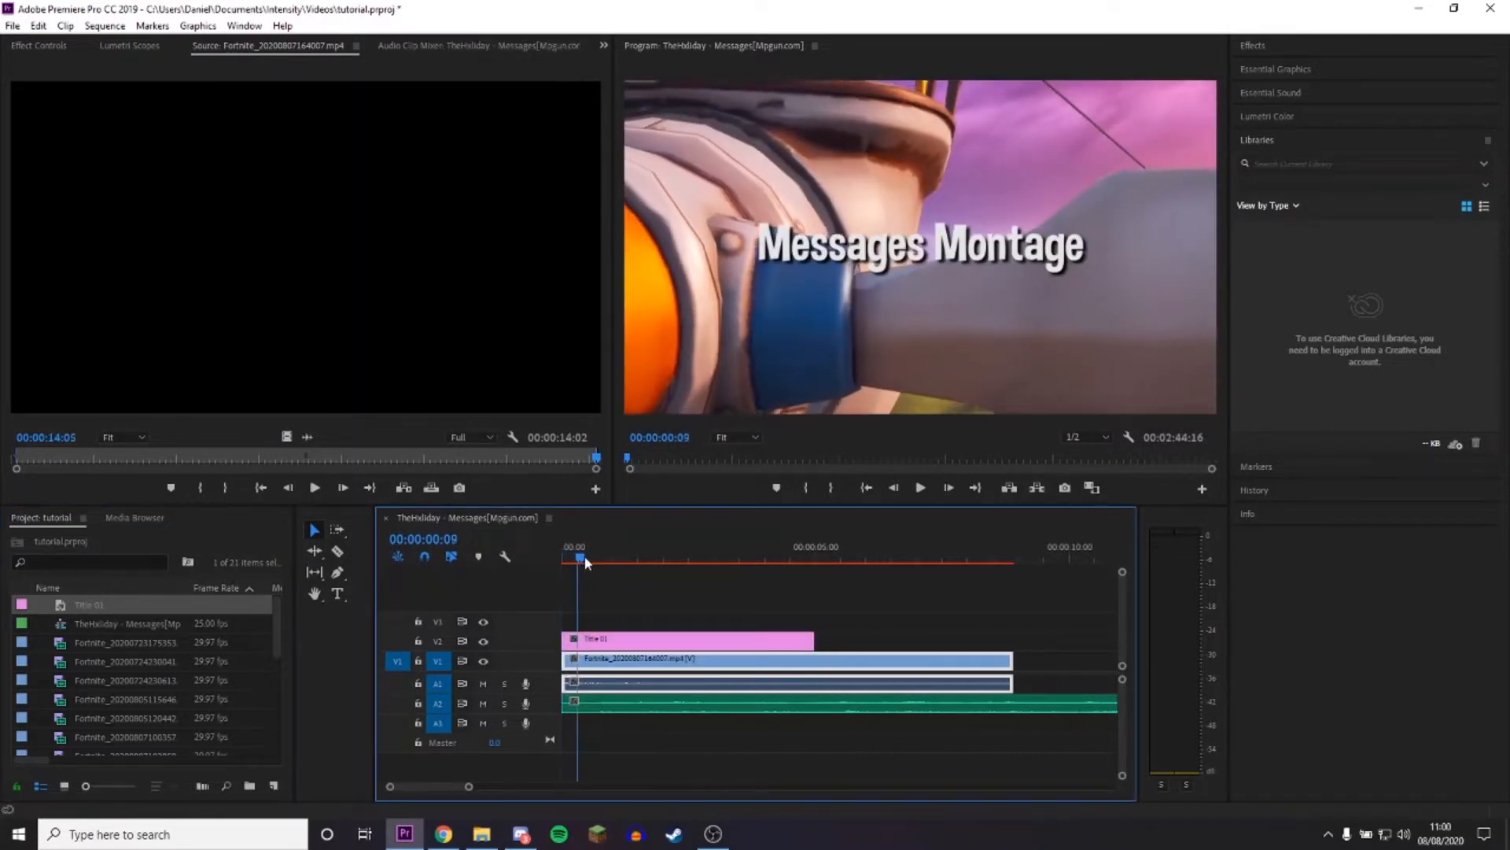
click(775, 559)
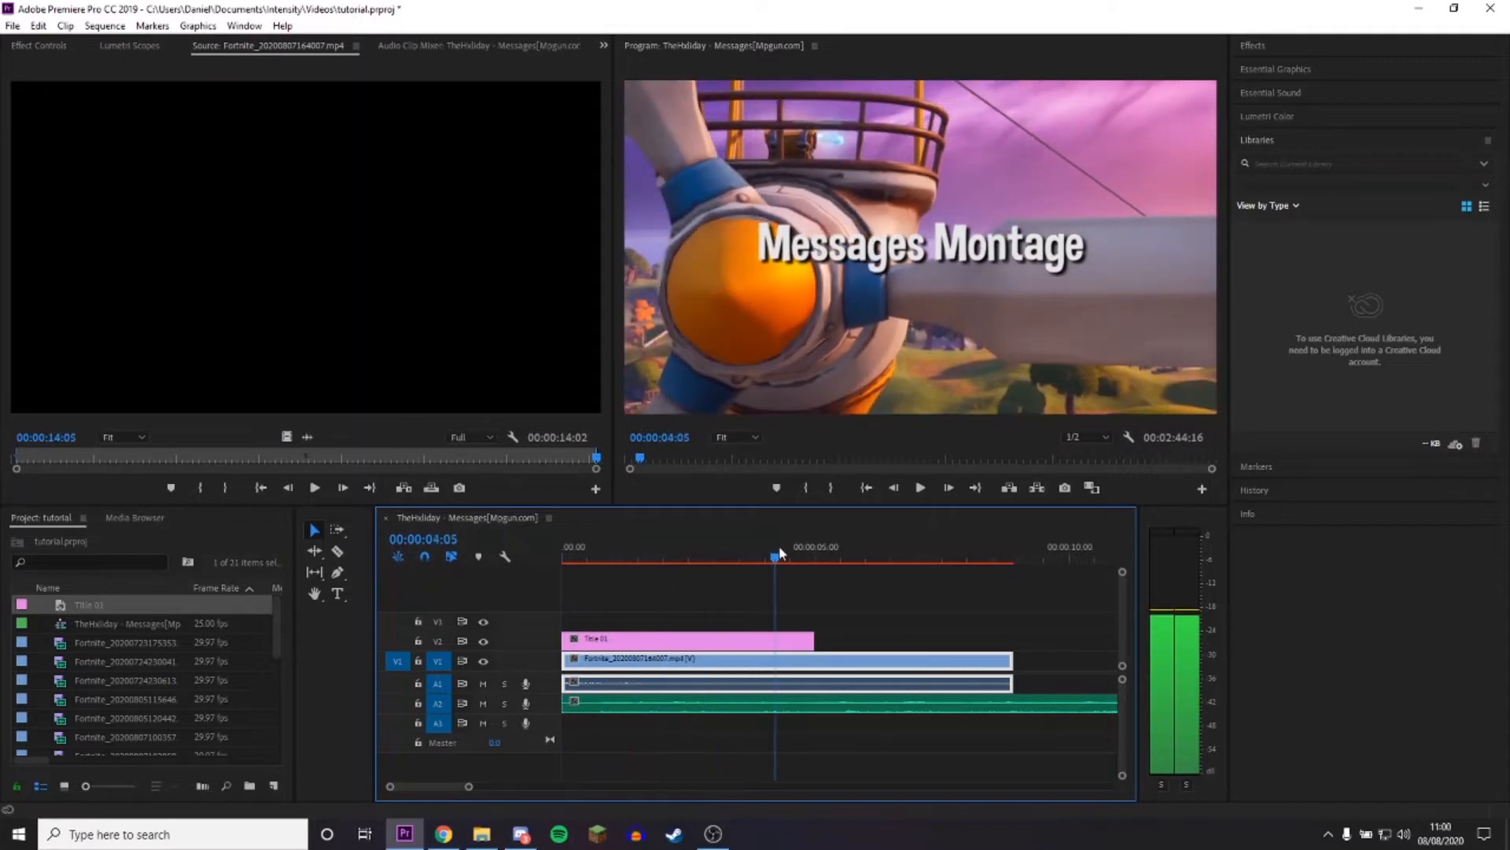
click(623, 547)
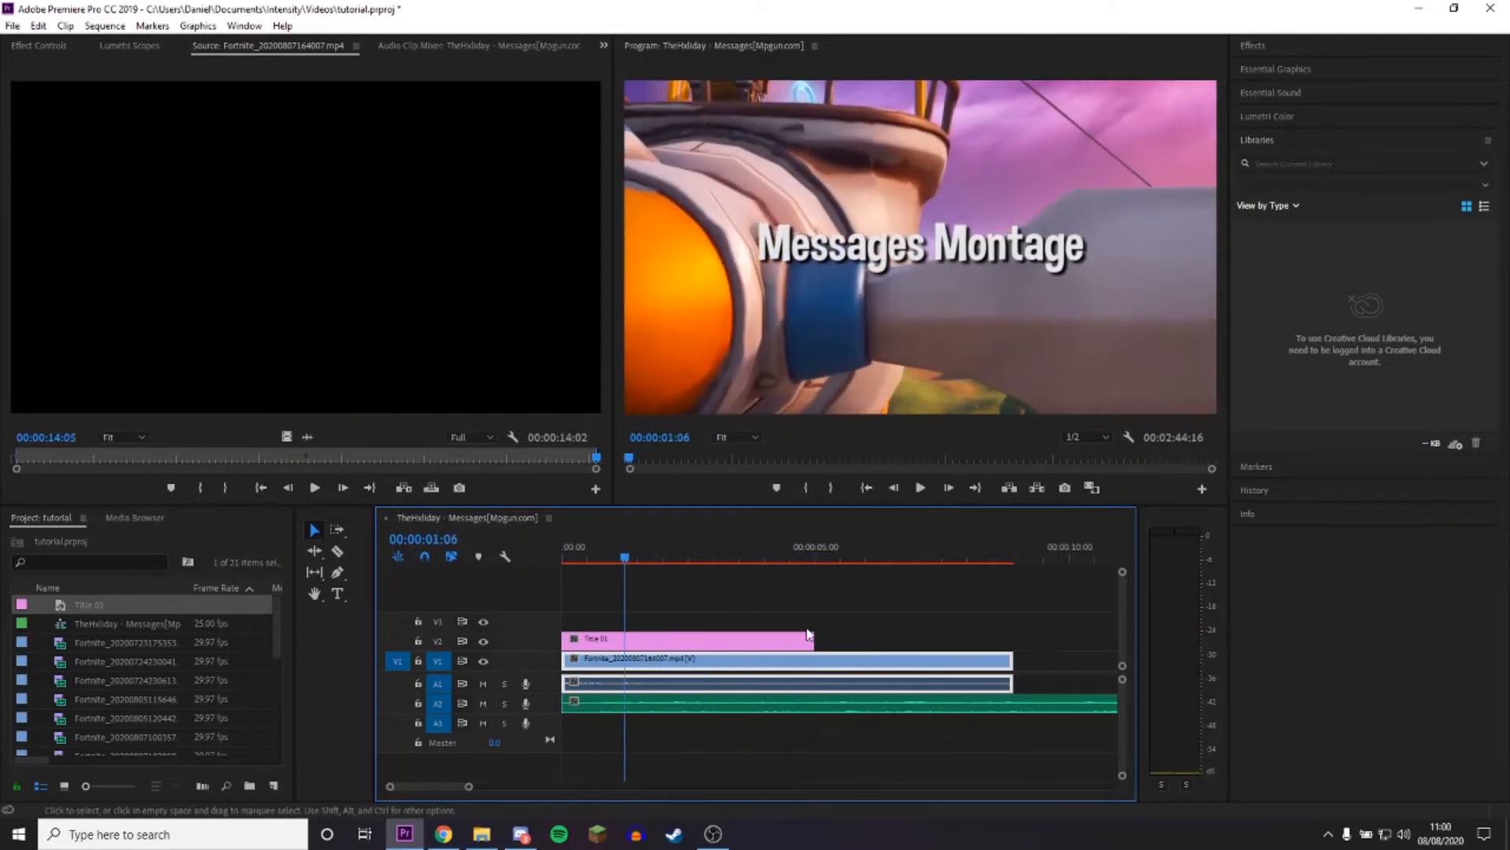
drag(808, 639, 790, 638)
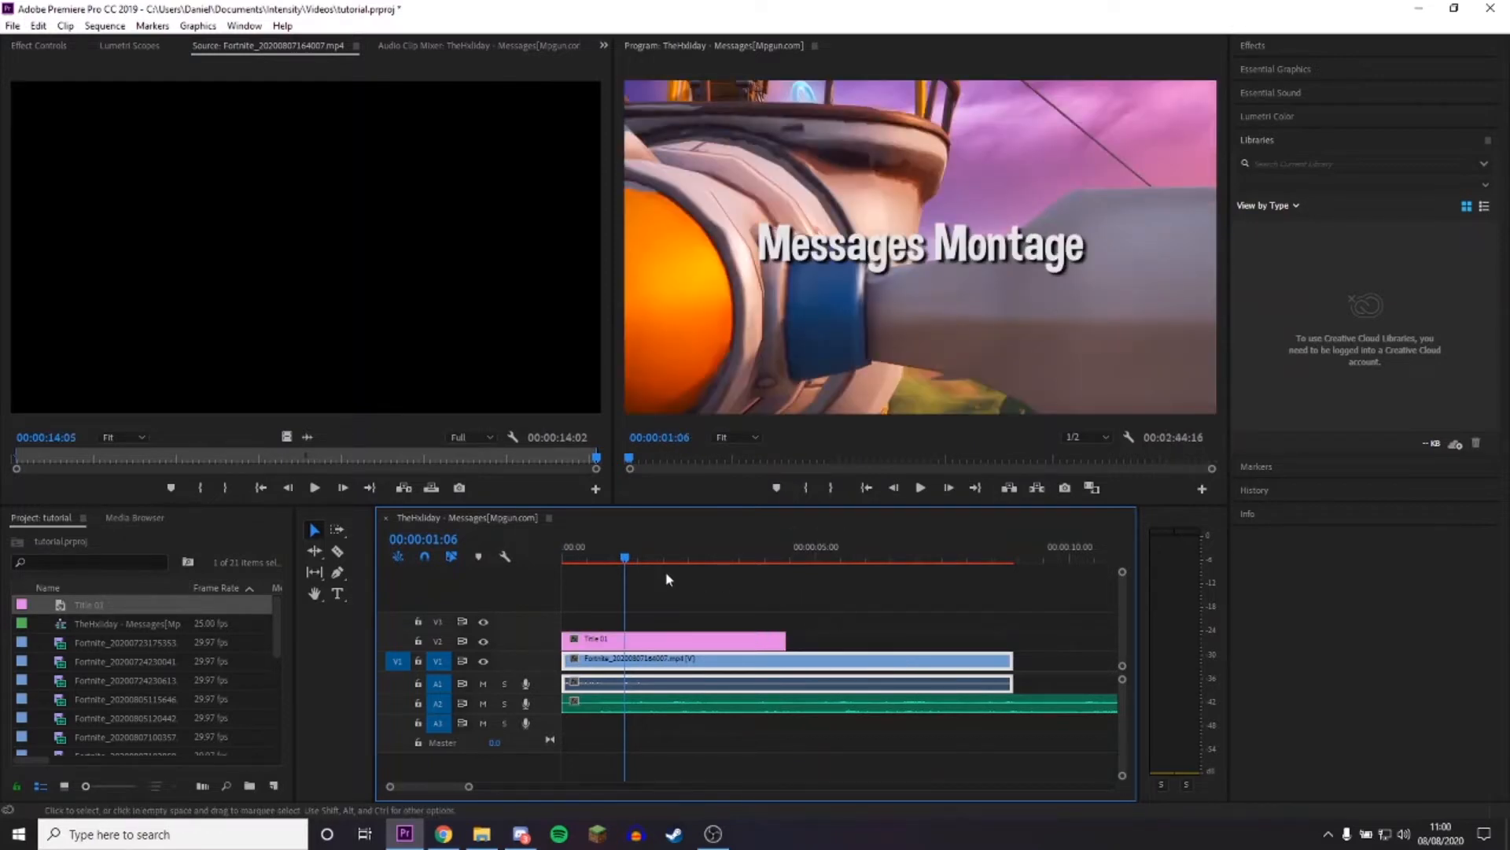
click(564, 558)
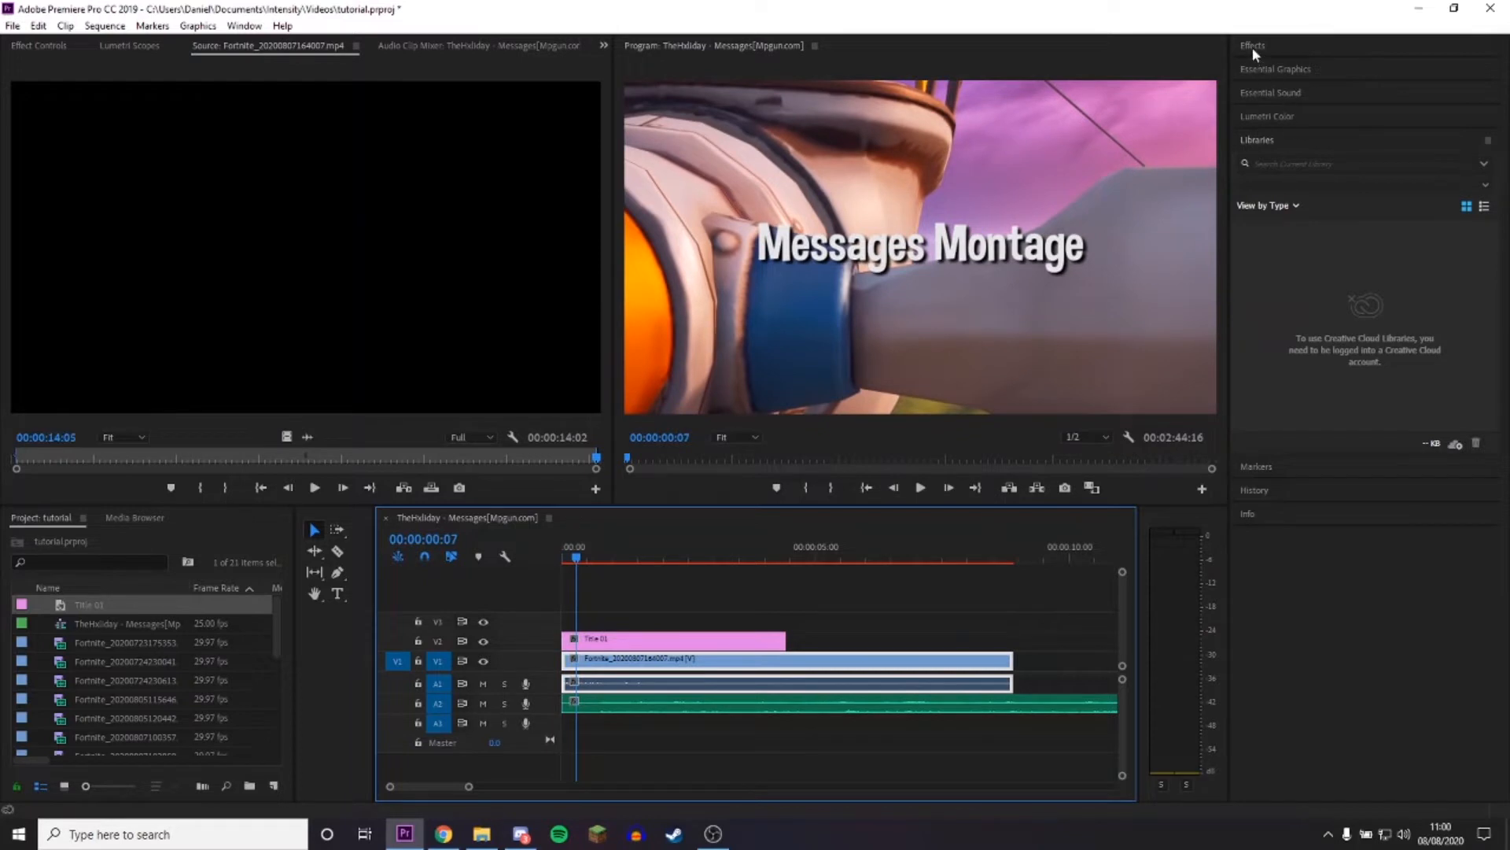
Add a Dip to Black transition to the start of the windmill clip.
click(1253, 44)
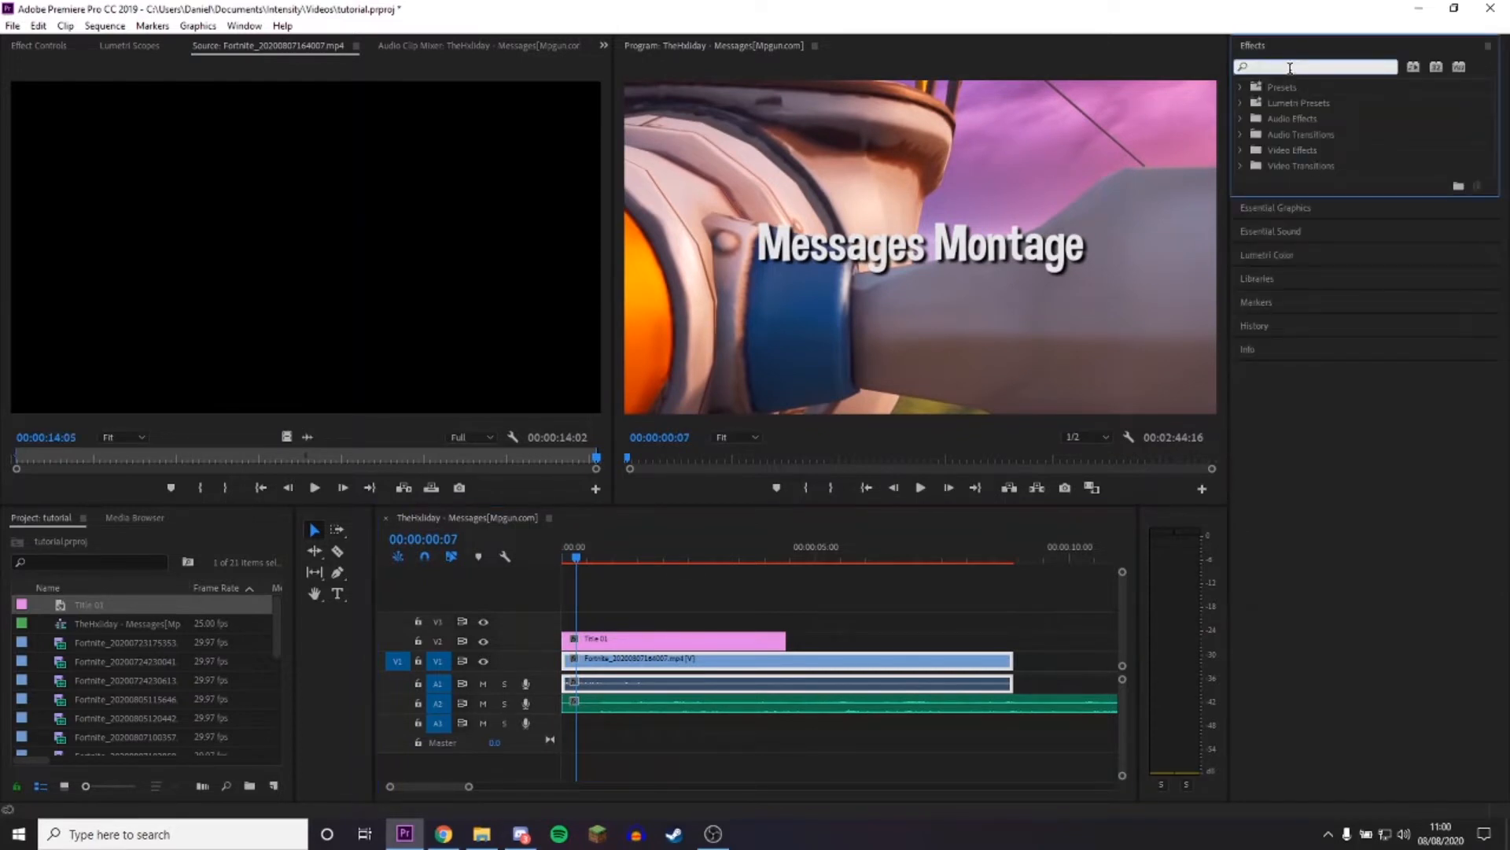
text(dip to bl)
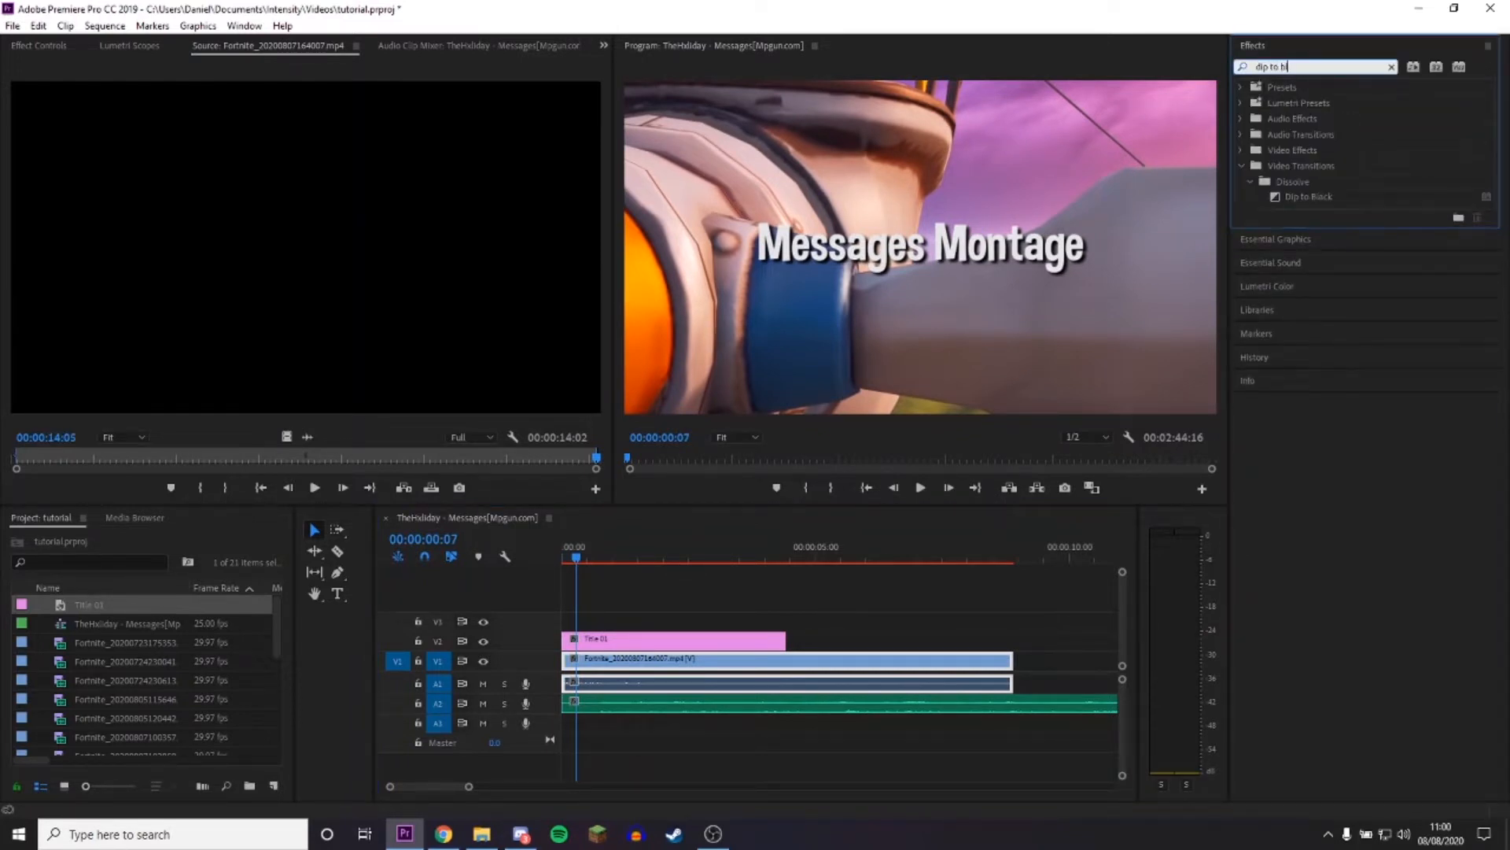
click(1306, 195)
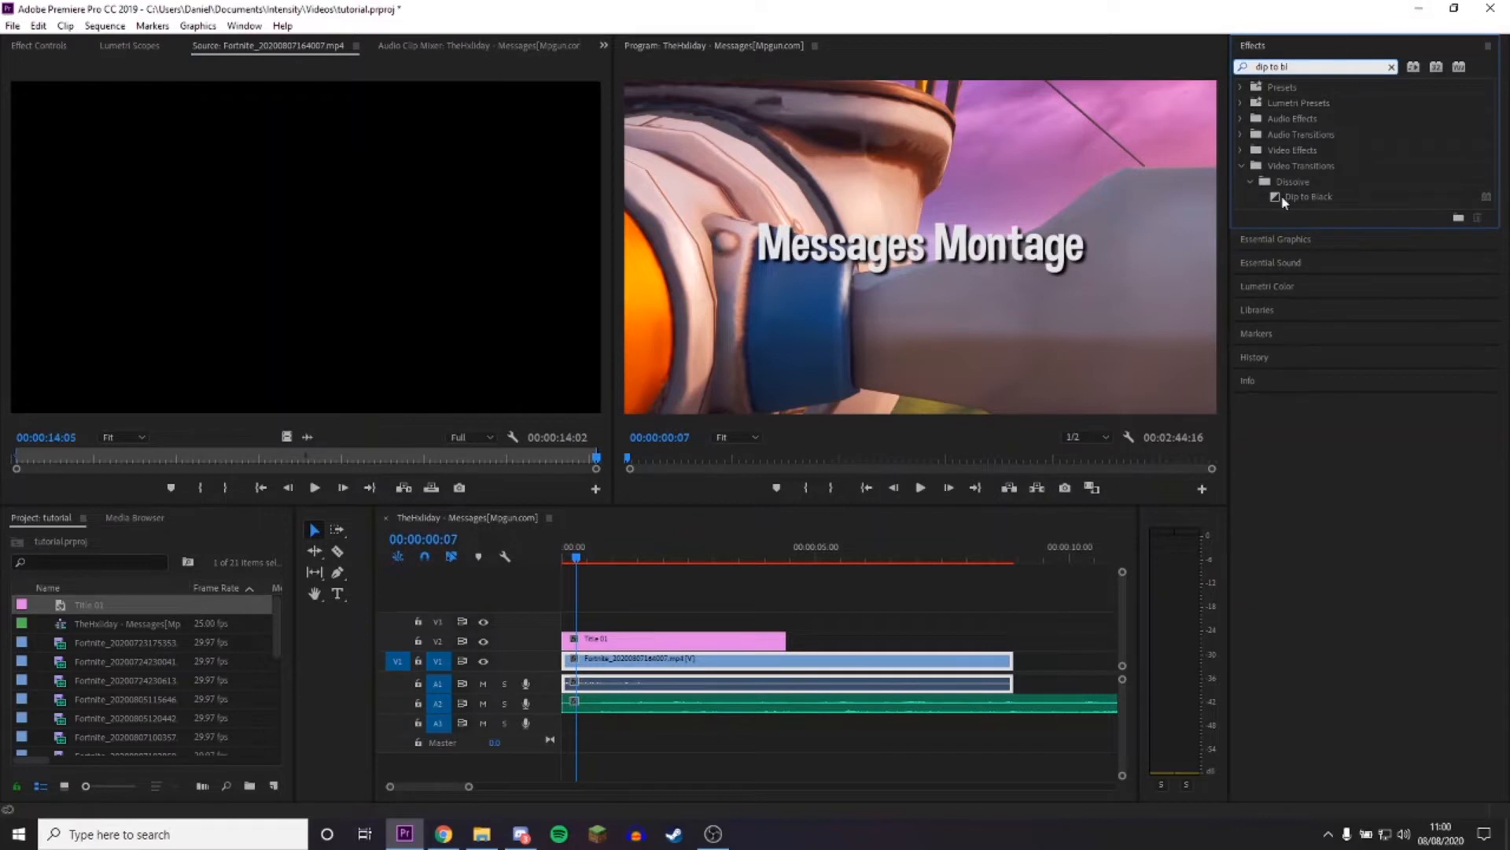
drag(1308, 197, 576, 639)
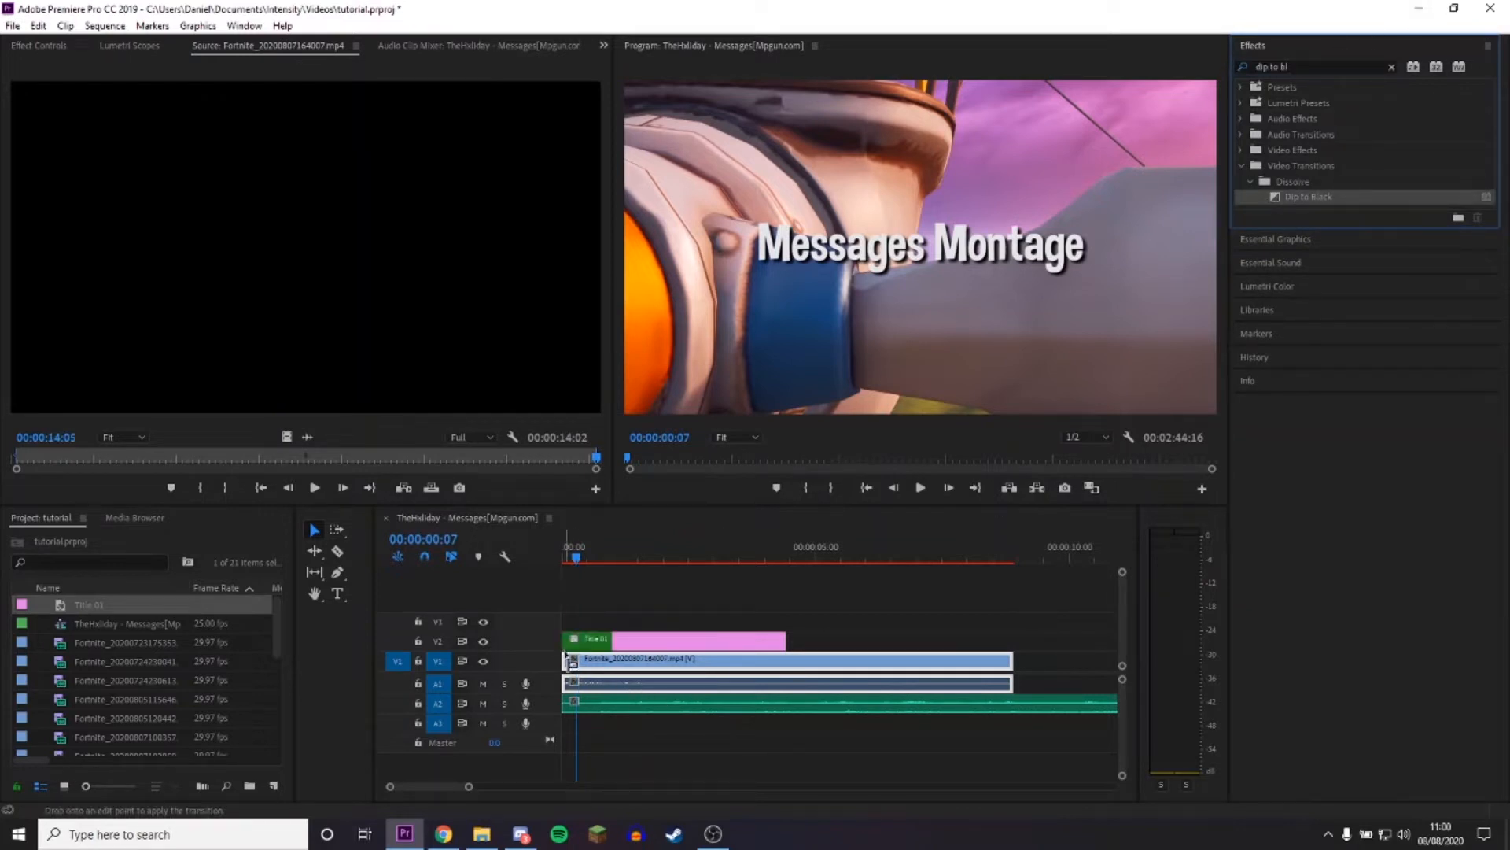
Fade Title 01 in with a Cross Dissolve and play the sequence to check both transitions.
drag(1306, 195, 573, 661)
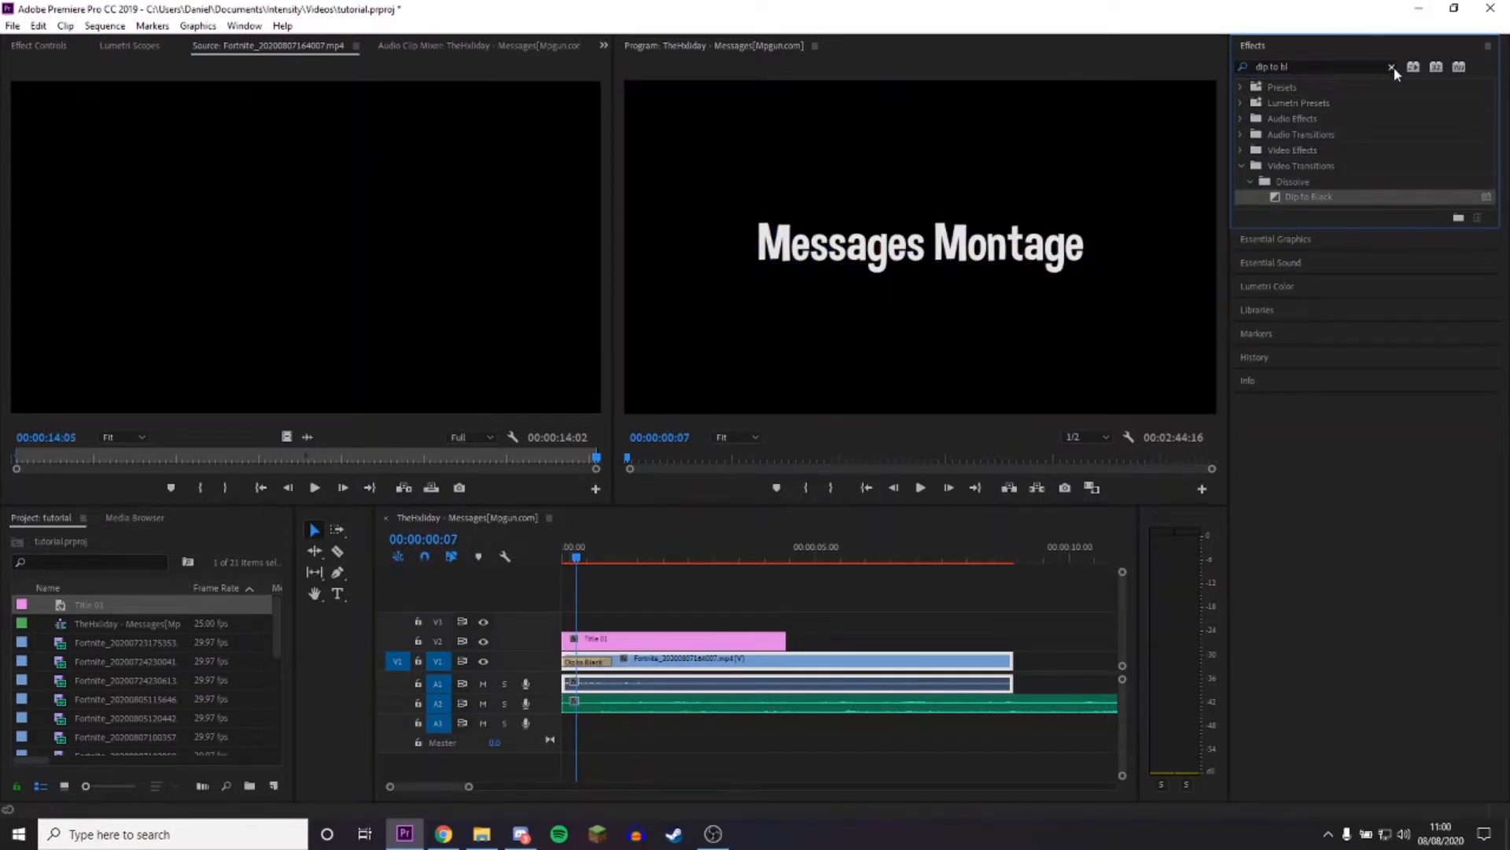
text(cross d)
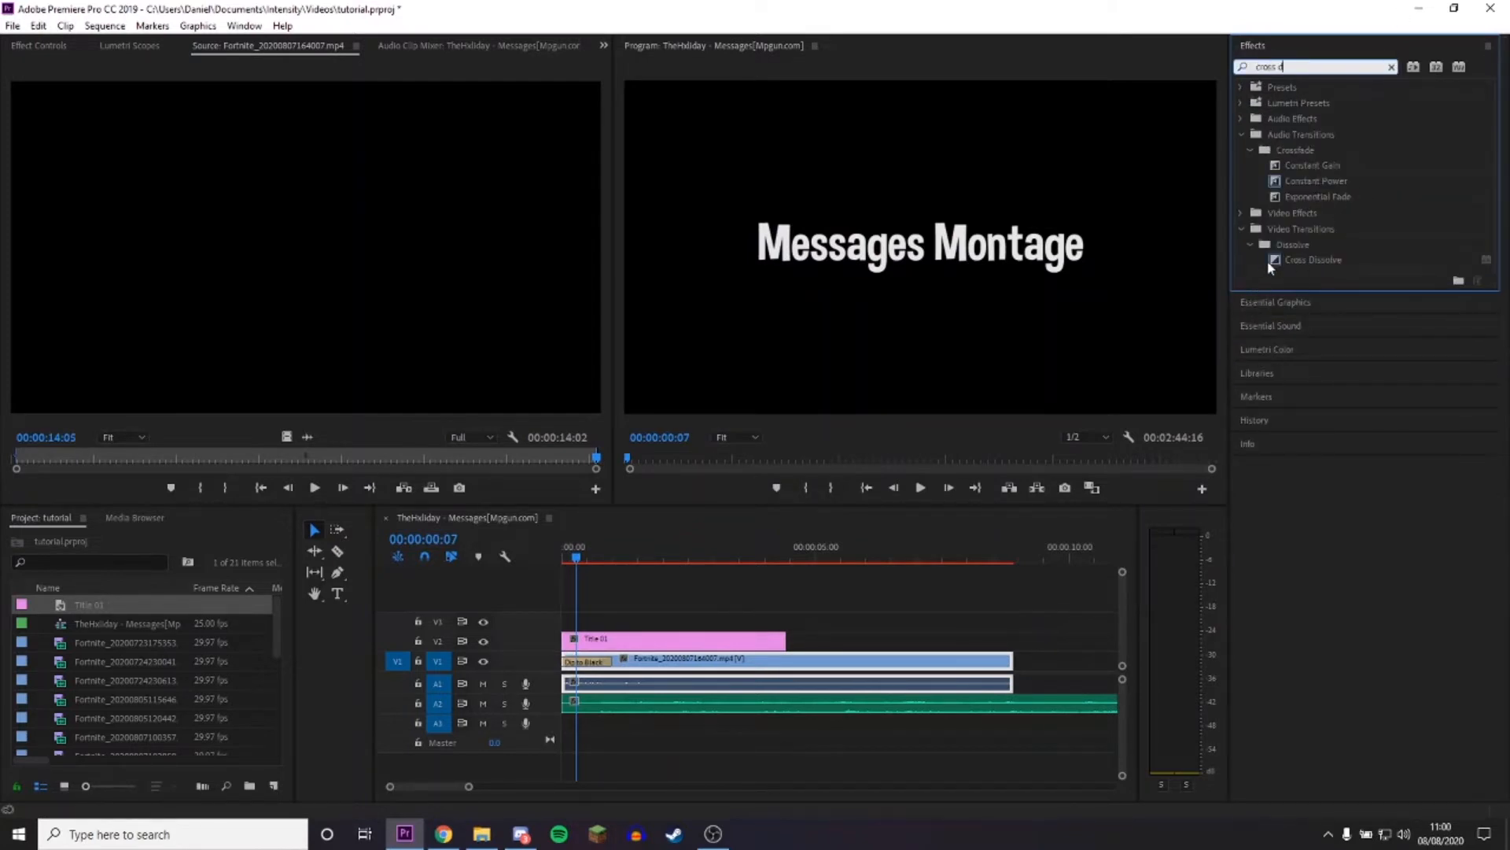
drag(1312, 260, 587, 642)
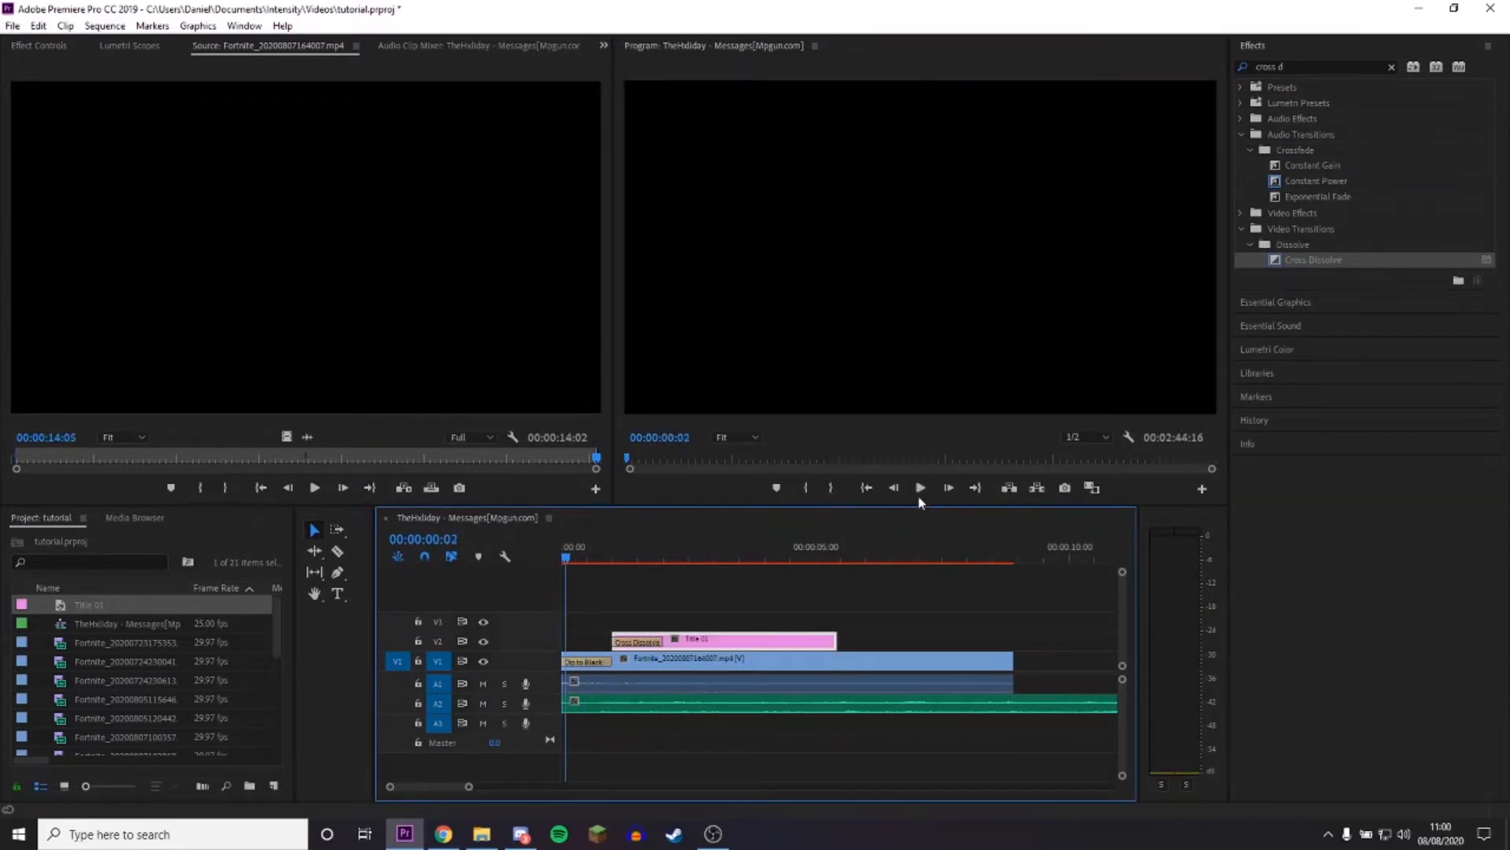
click(920, 488)
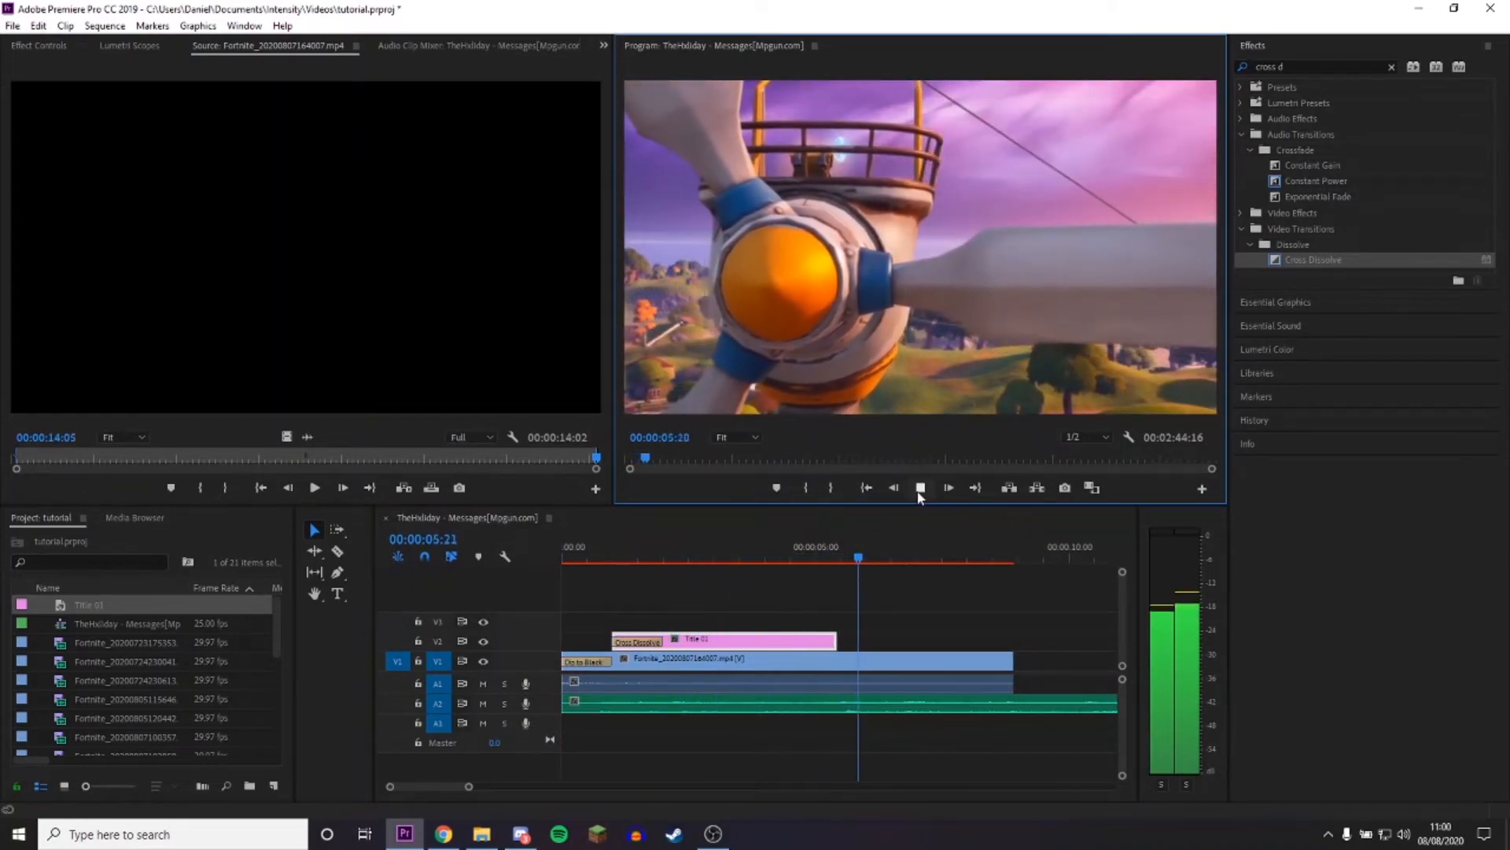
click(920, 488)
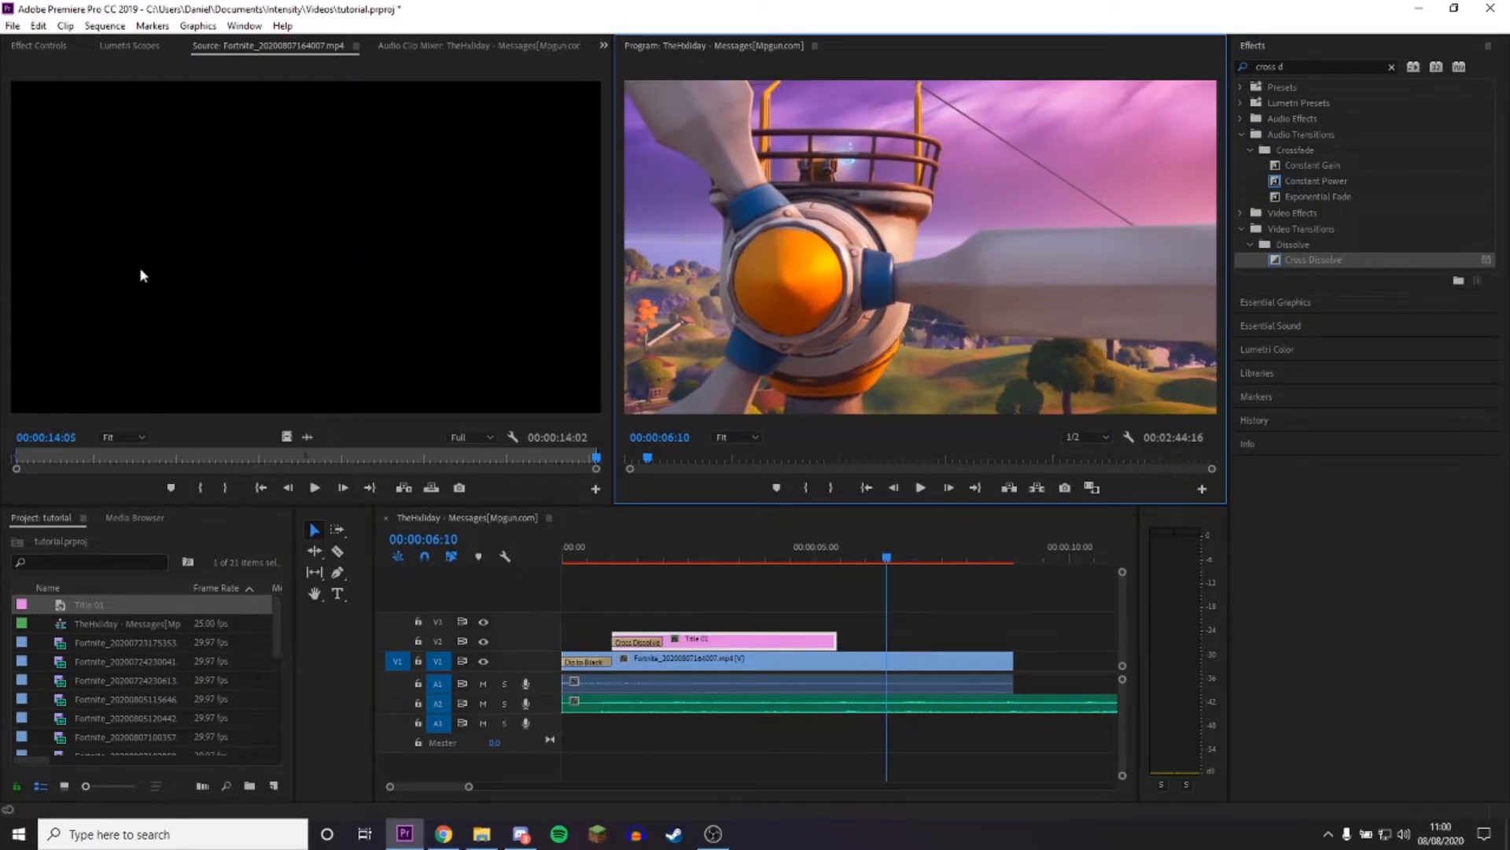
click(11, 25)
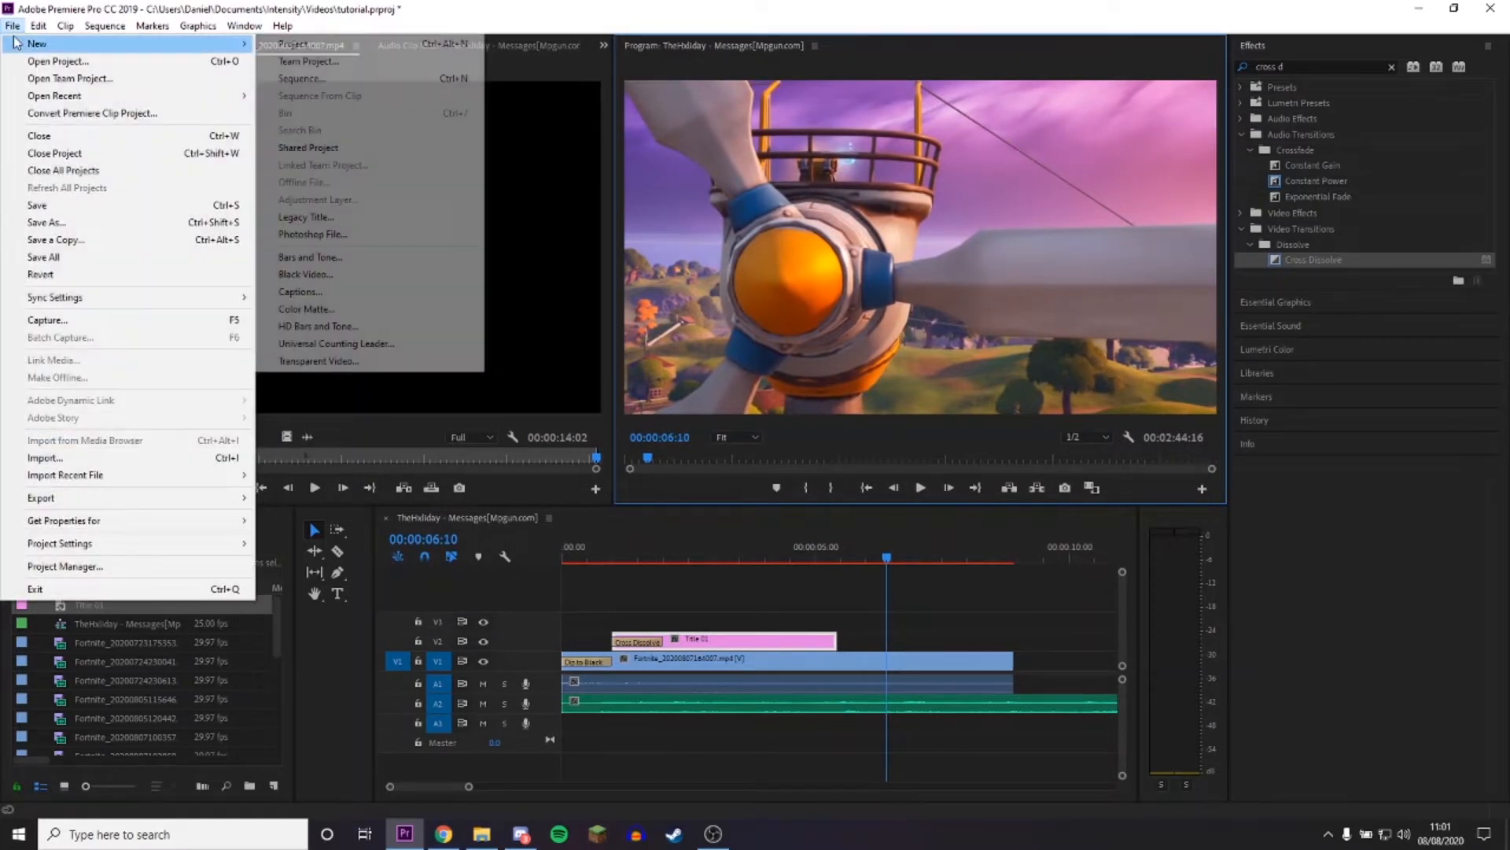
Create Title 02 and enter the caption "edited by me :)".
click(305, 217)
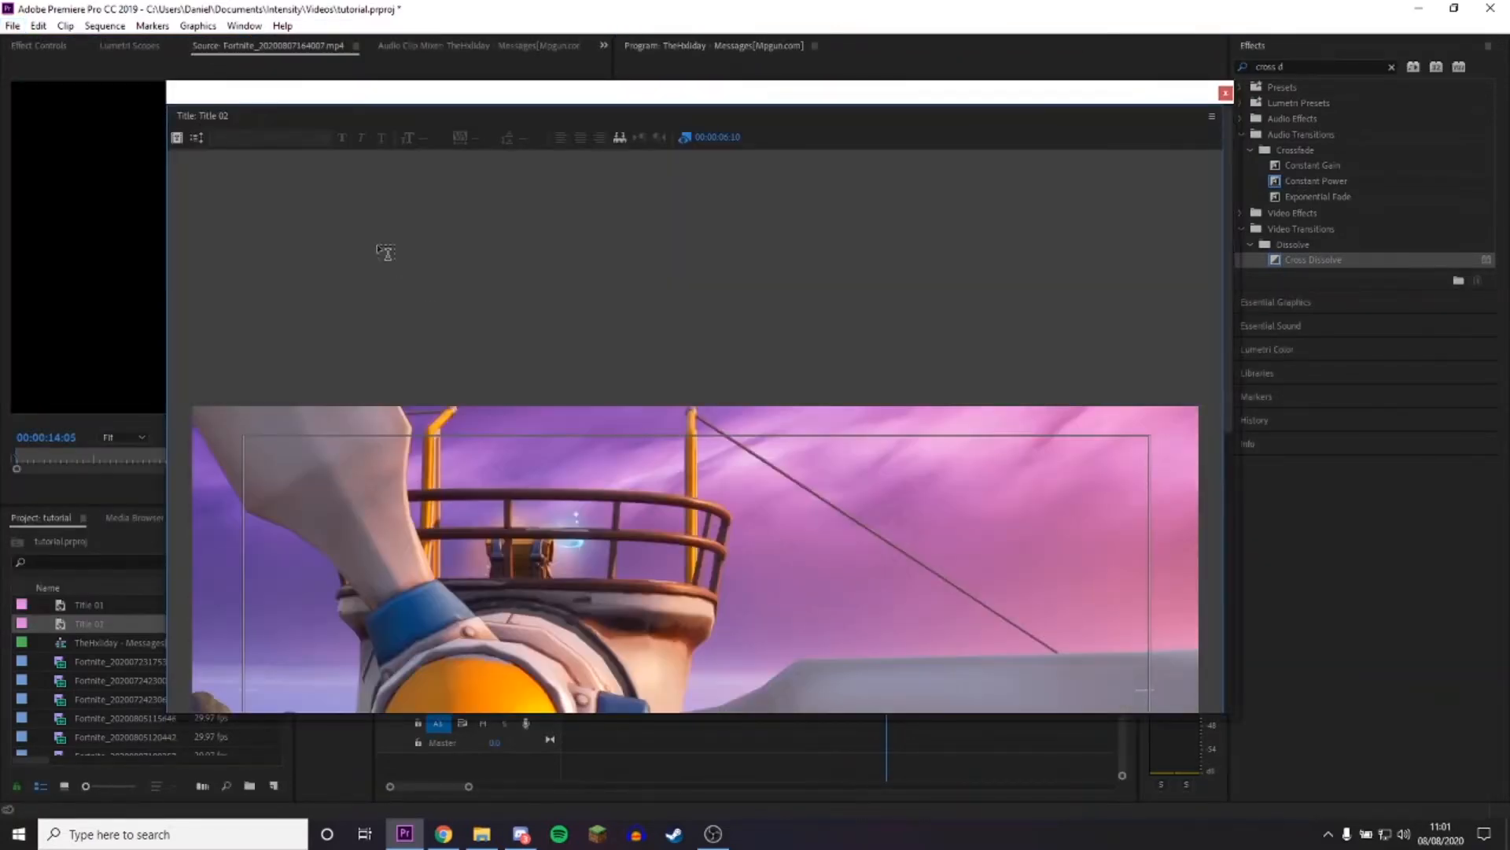
click(1211, 116)
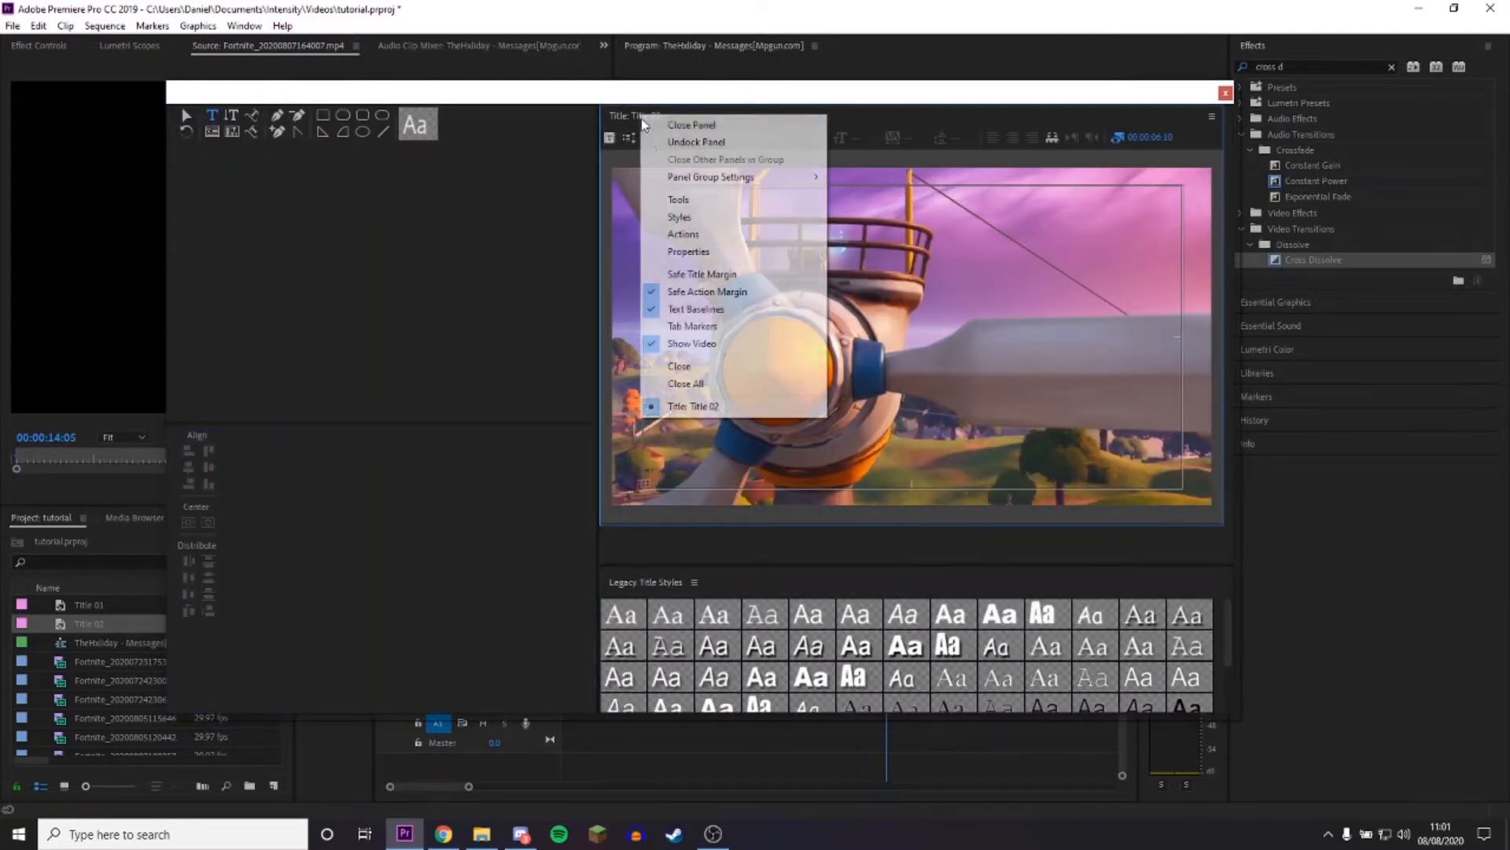
click(688, 251)
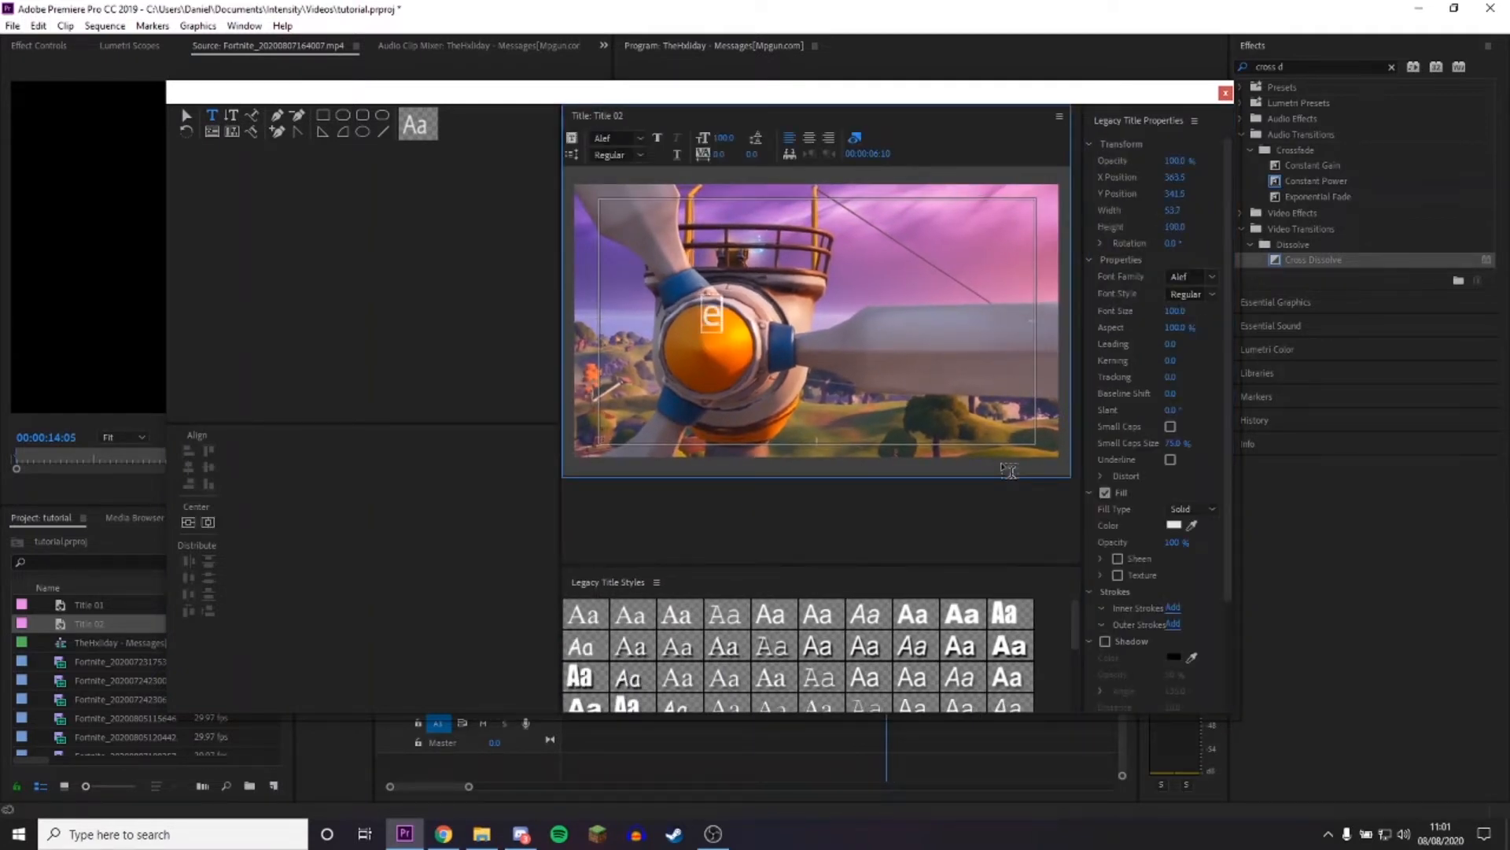
text(edited by me :))
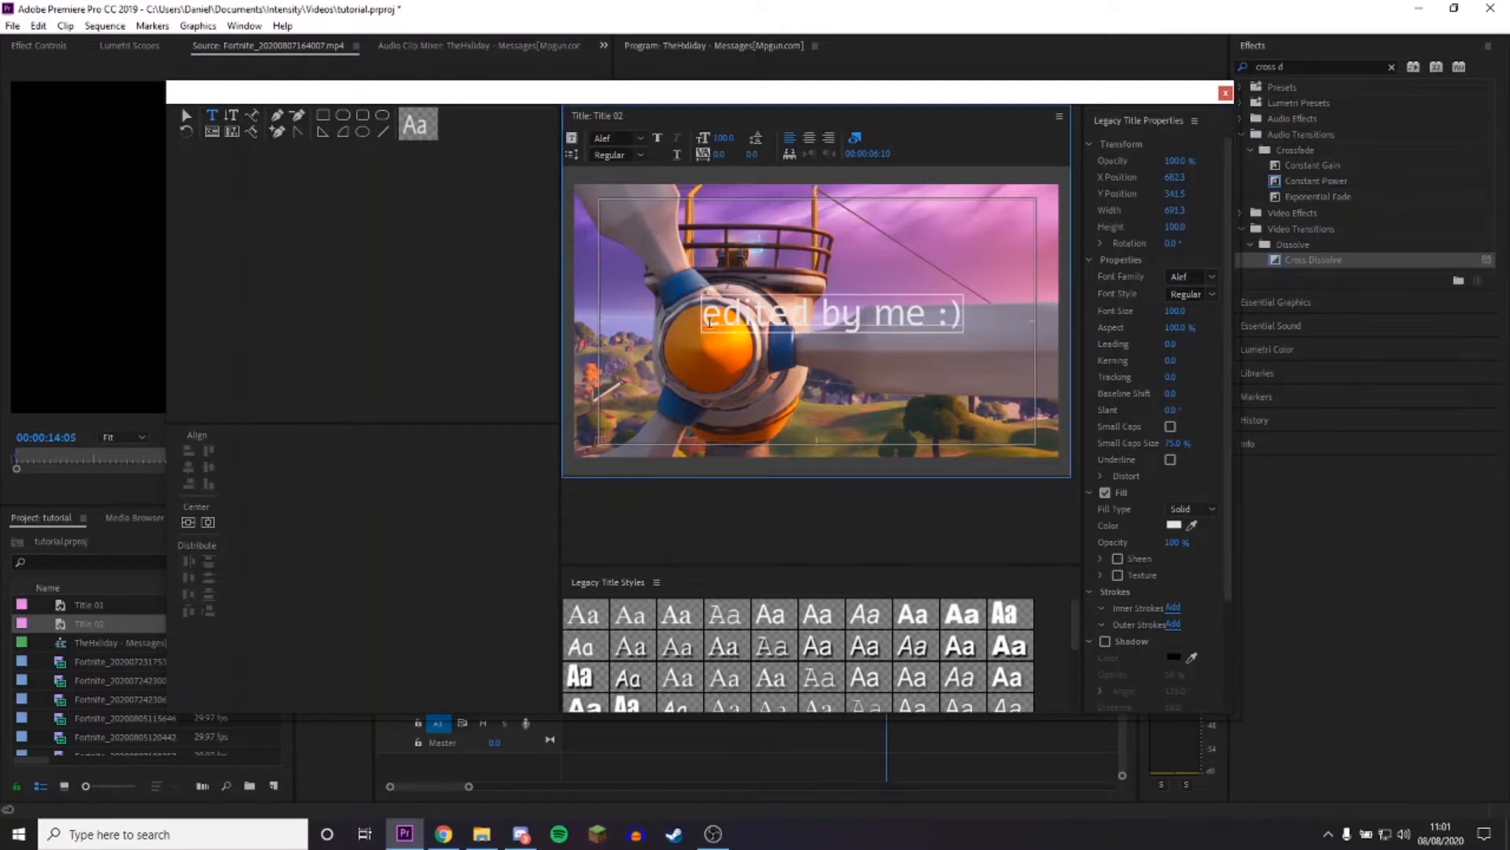
Set the Title 02 caption to the Dimbo font.
click(640, 139)
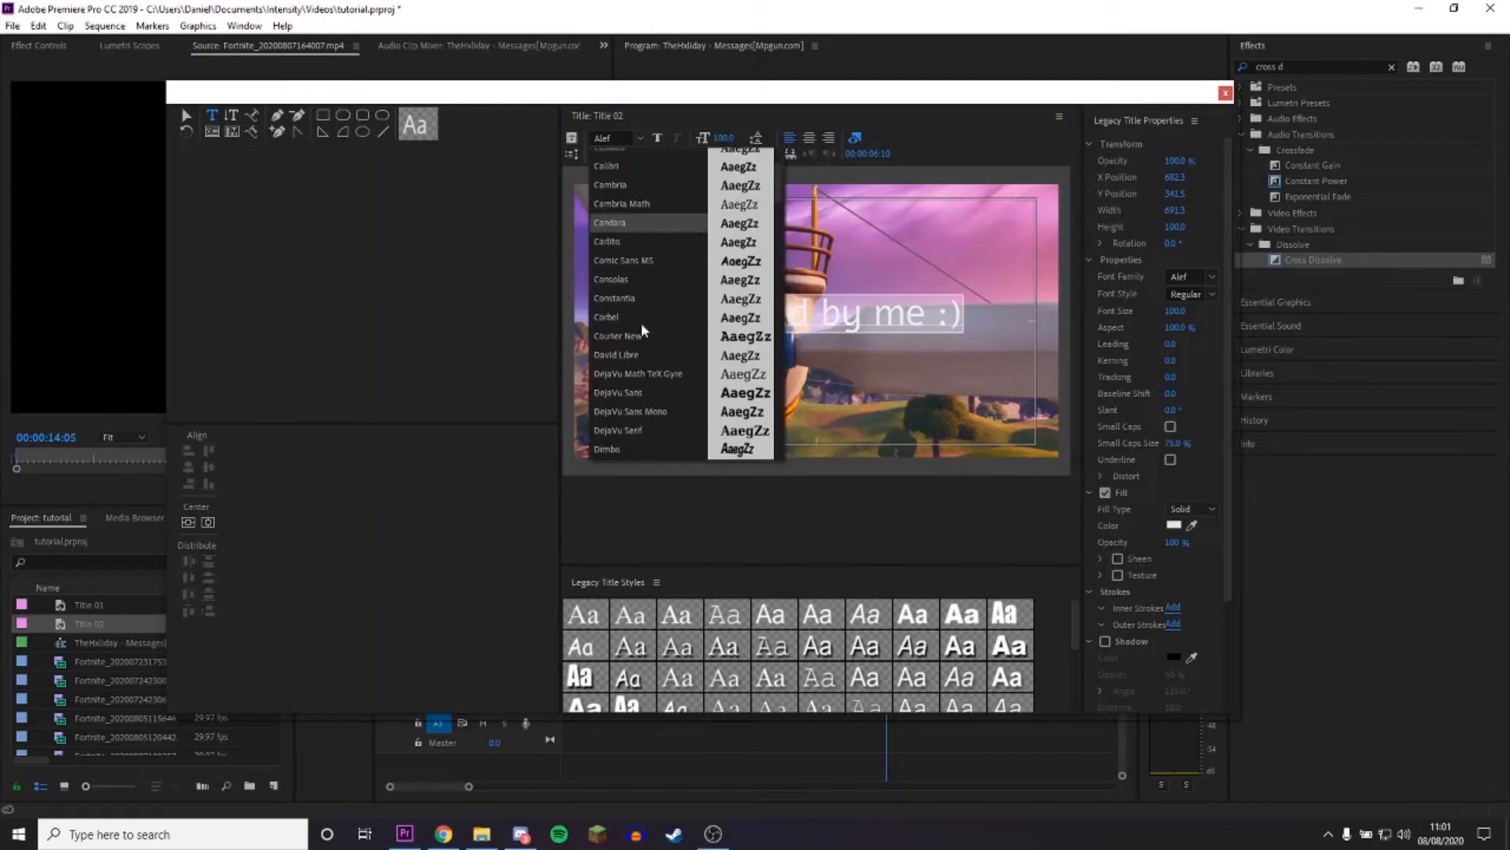
click(607, 449)
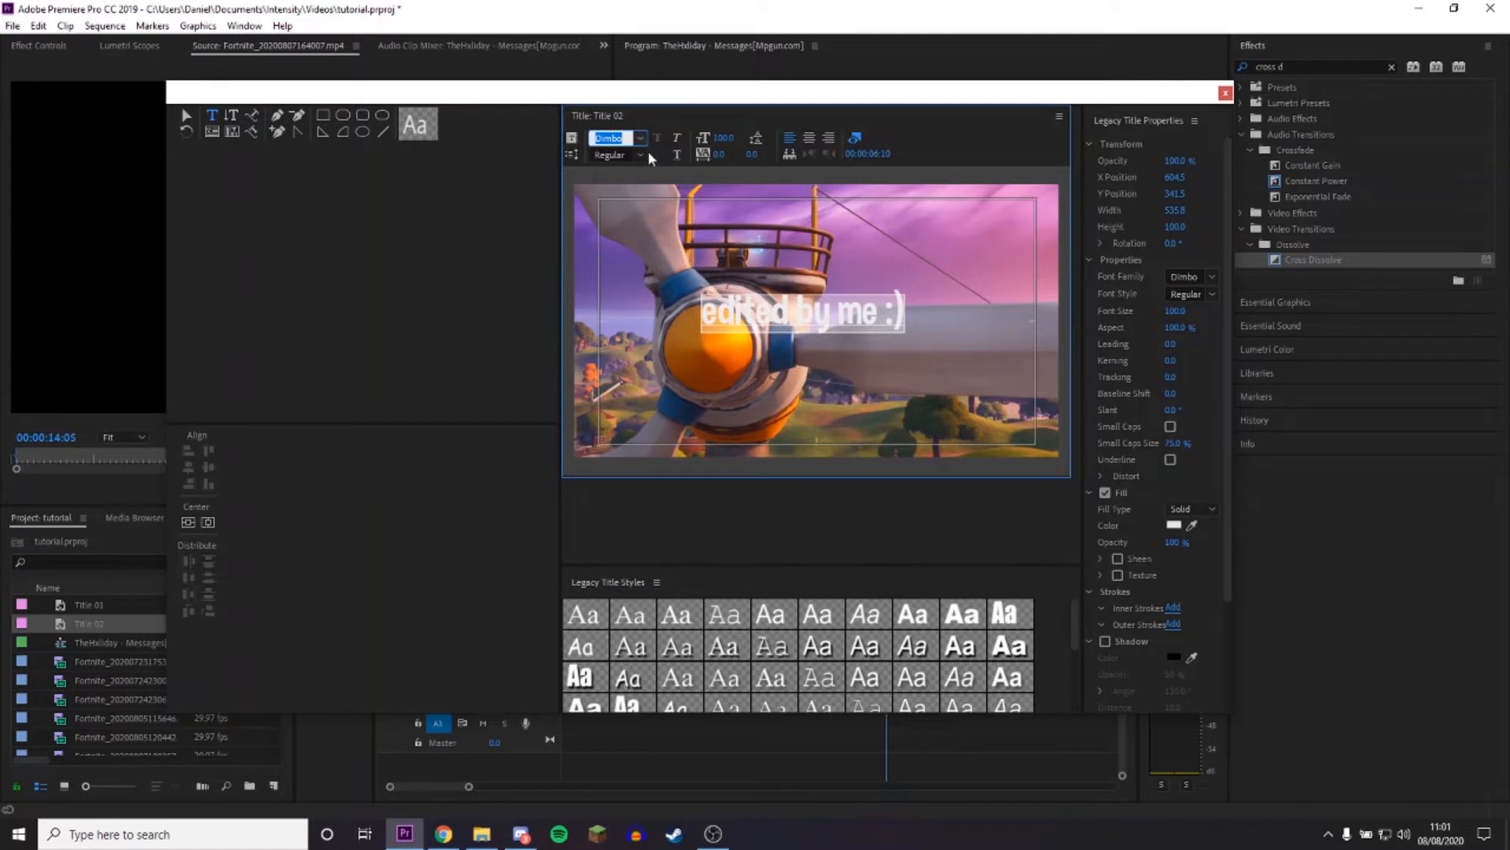
click(642, 154)
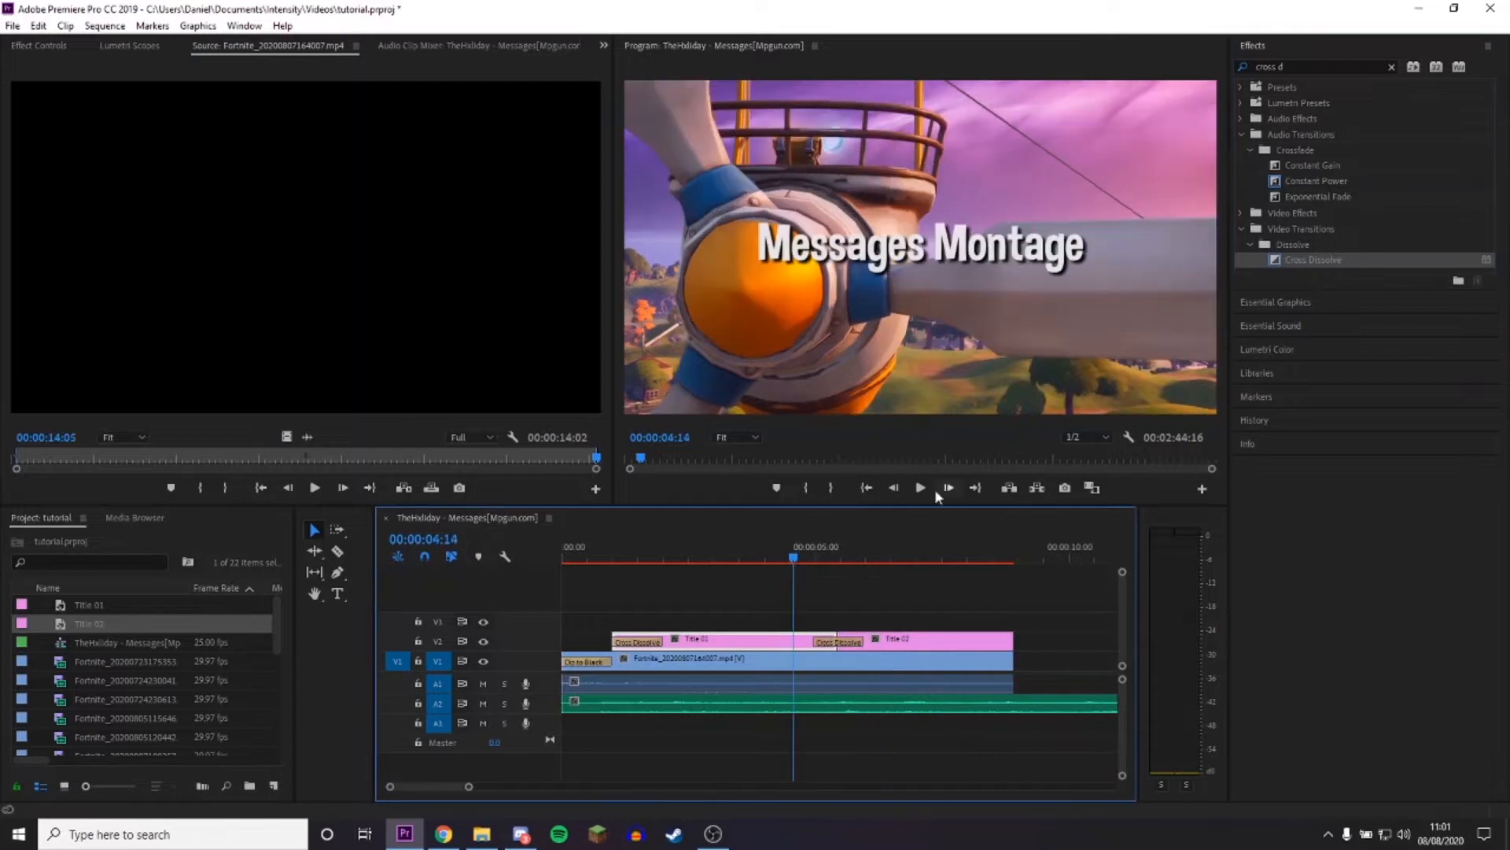
Preview the sequence, park at 00:00:03:15 on Title 01 and search Effects for Turbulent Displace.
click(921, 488)
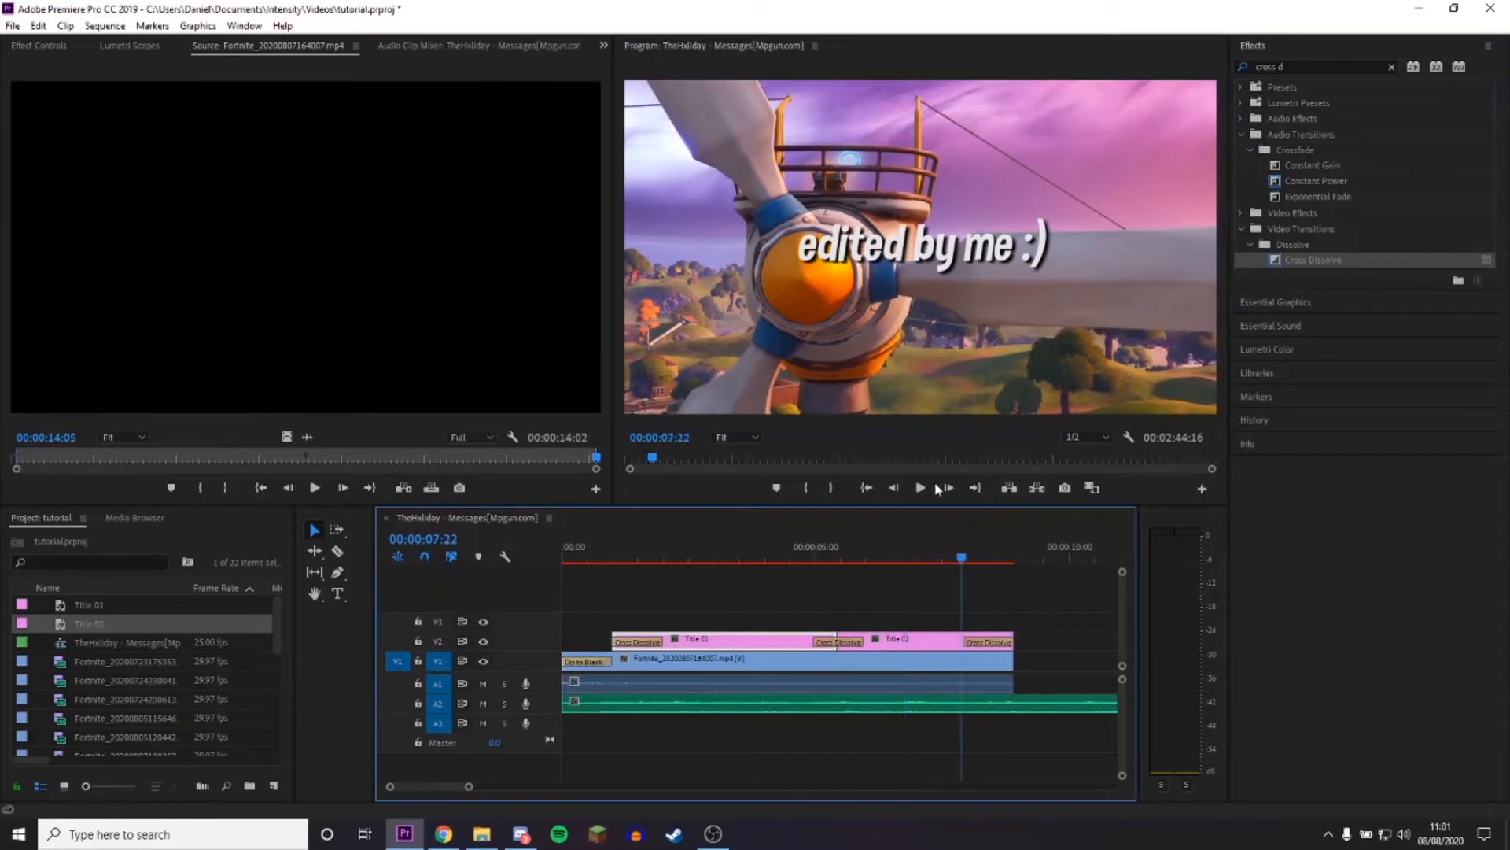
click(922, 488)
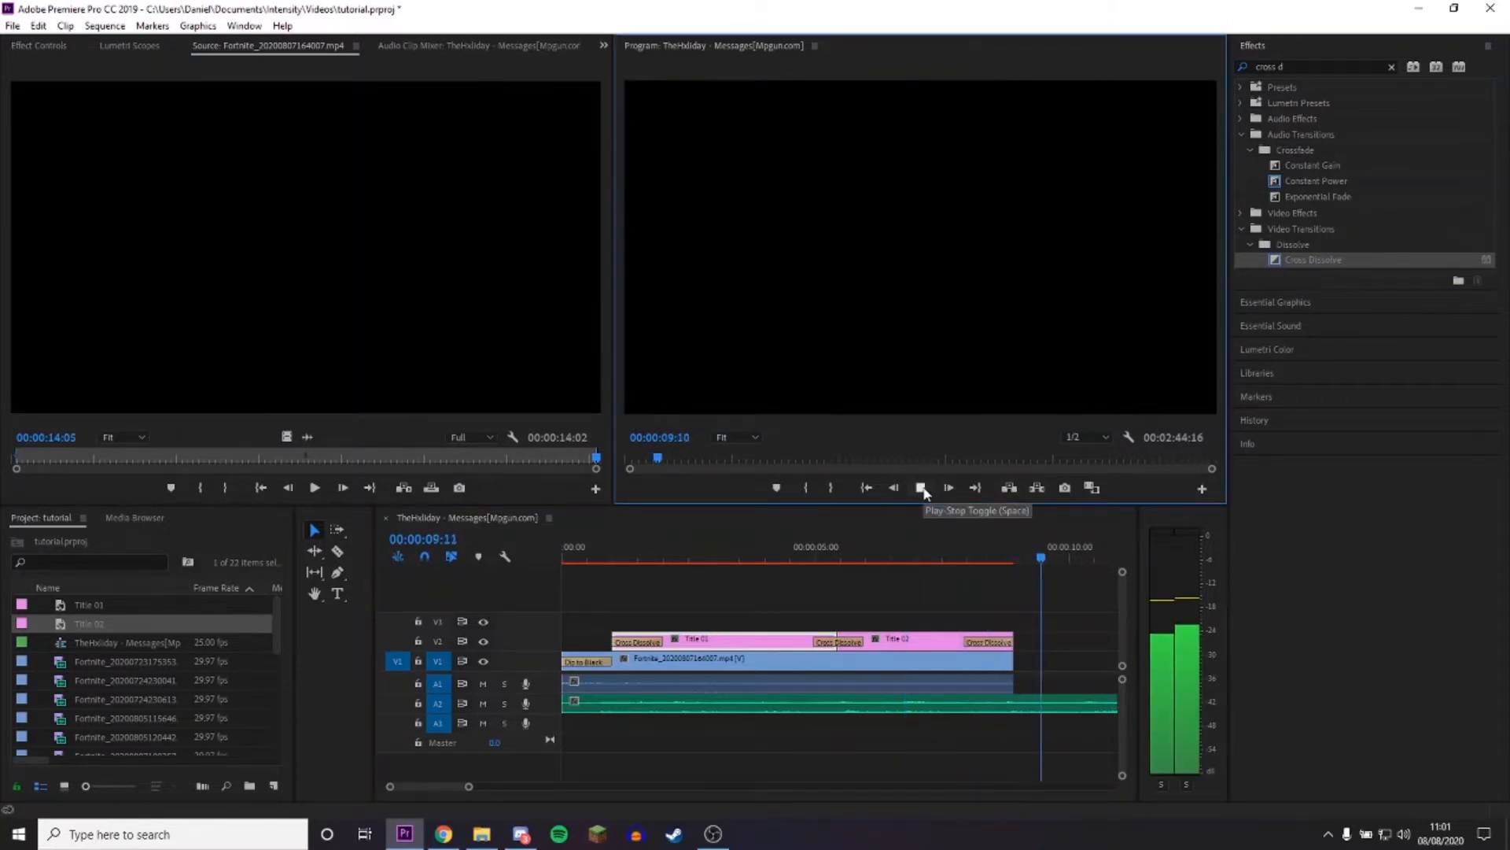
click(922, 488)
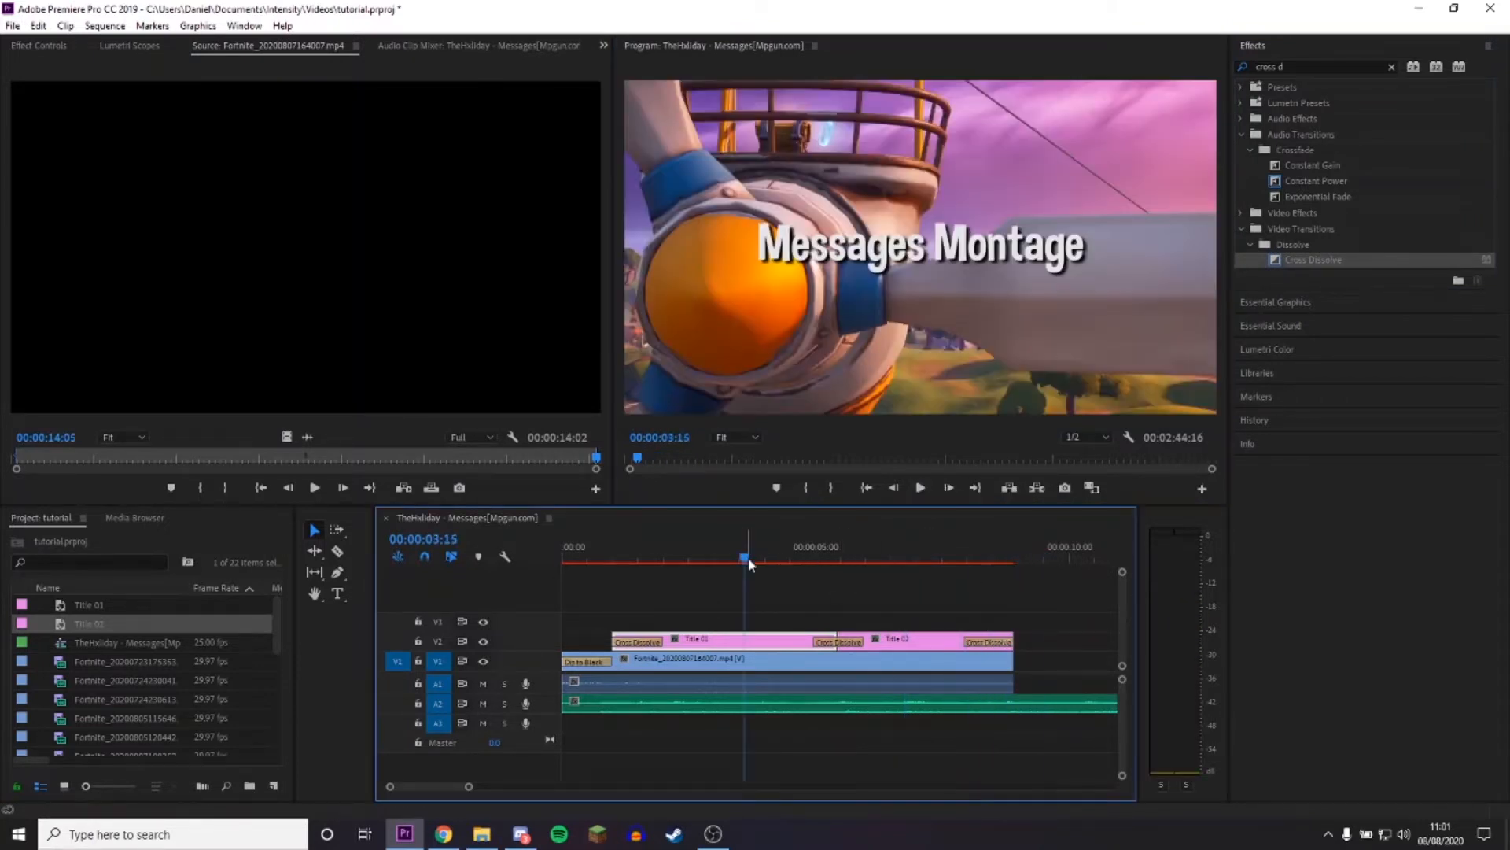
click(1390, 66)
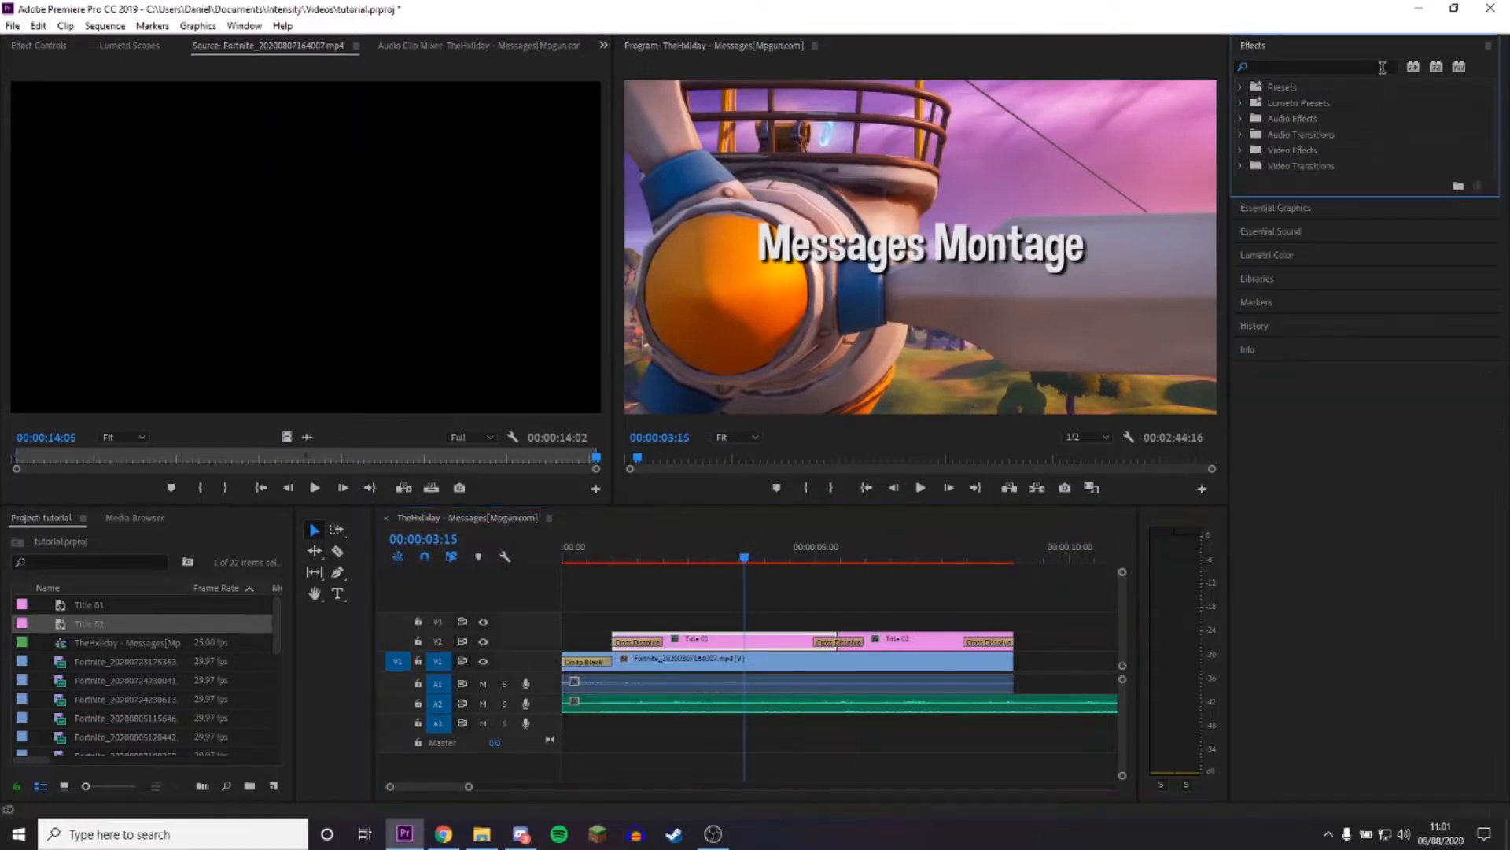
text(turbulent)
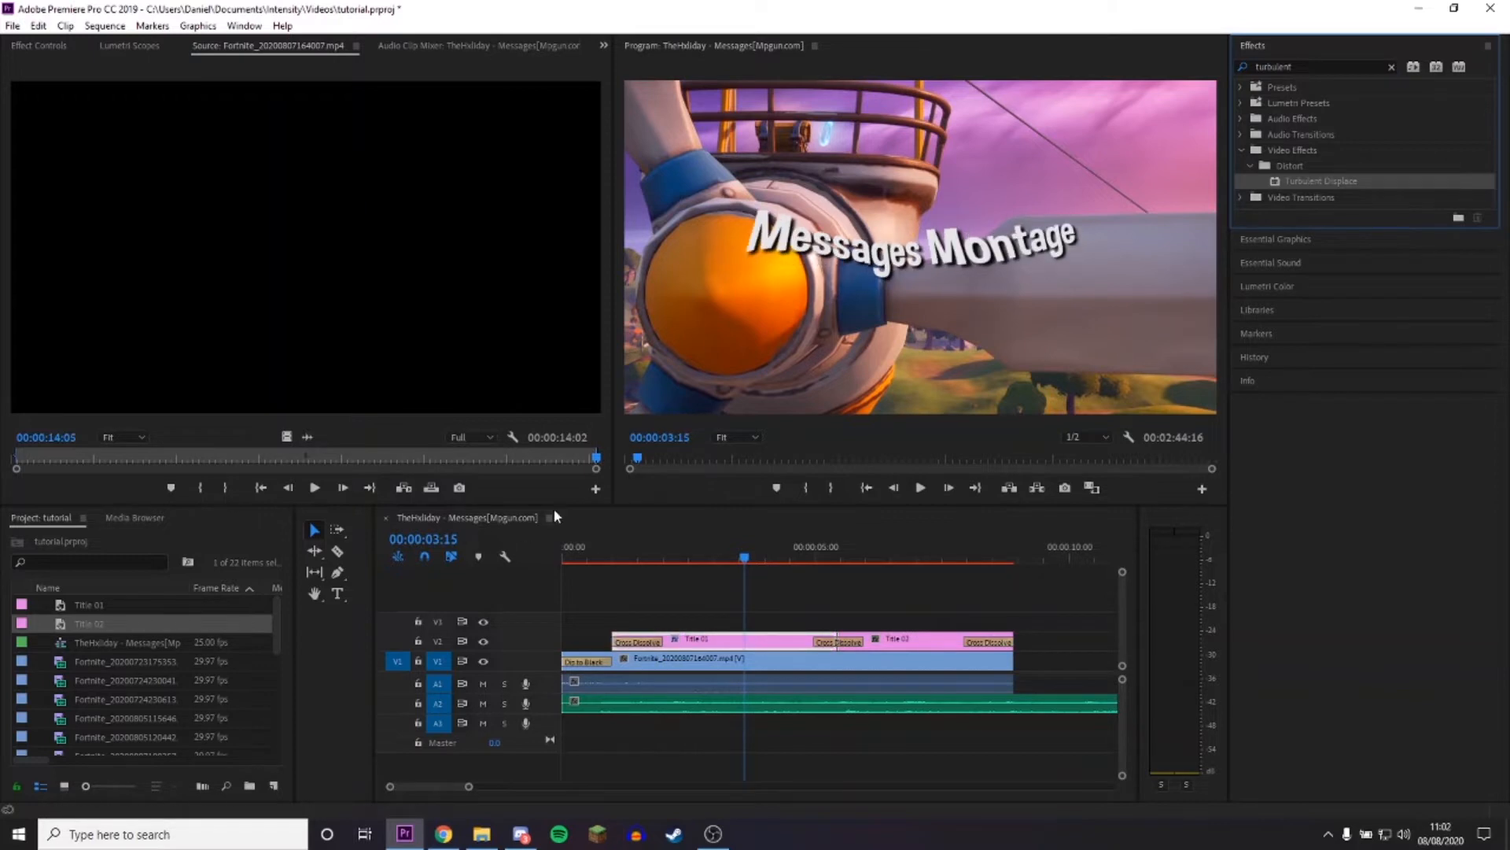
mouse_move(30, 83)
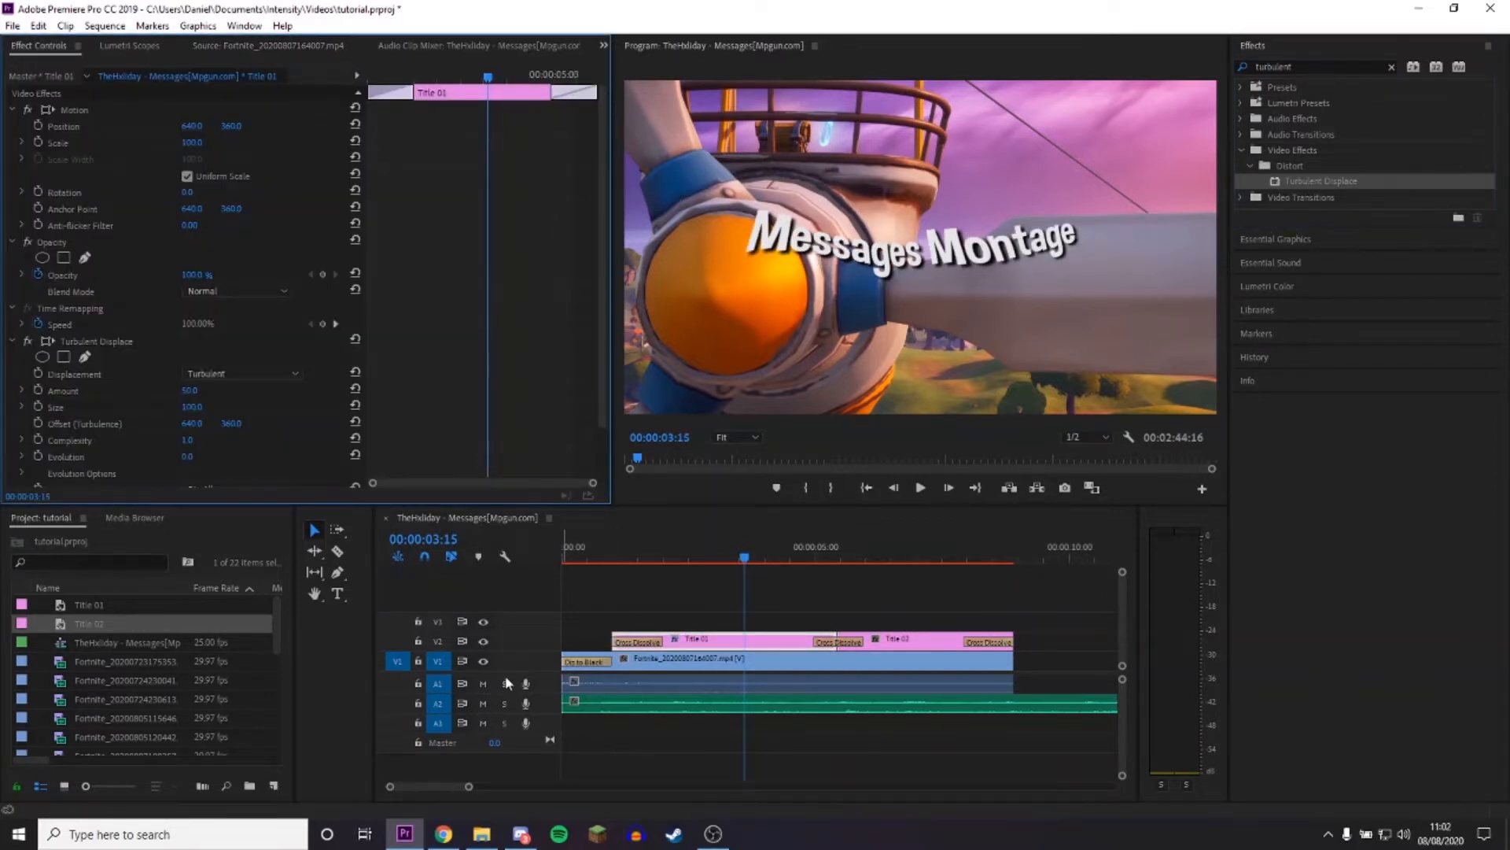
Enable the Offset (Turbulence) stopwatch near Title 01's start and step a few frames later for a second value.
double_click(189, 391)
text(15)
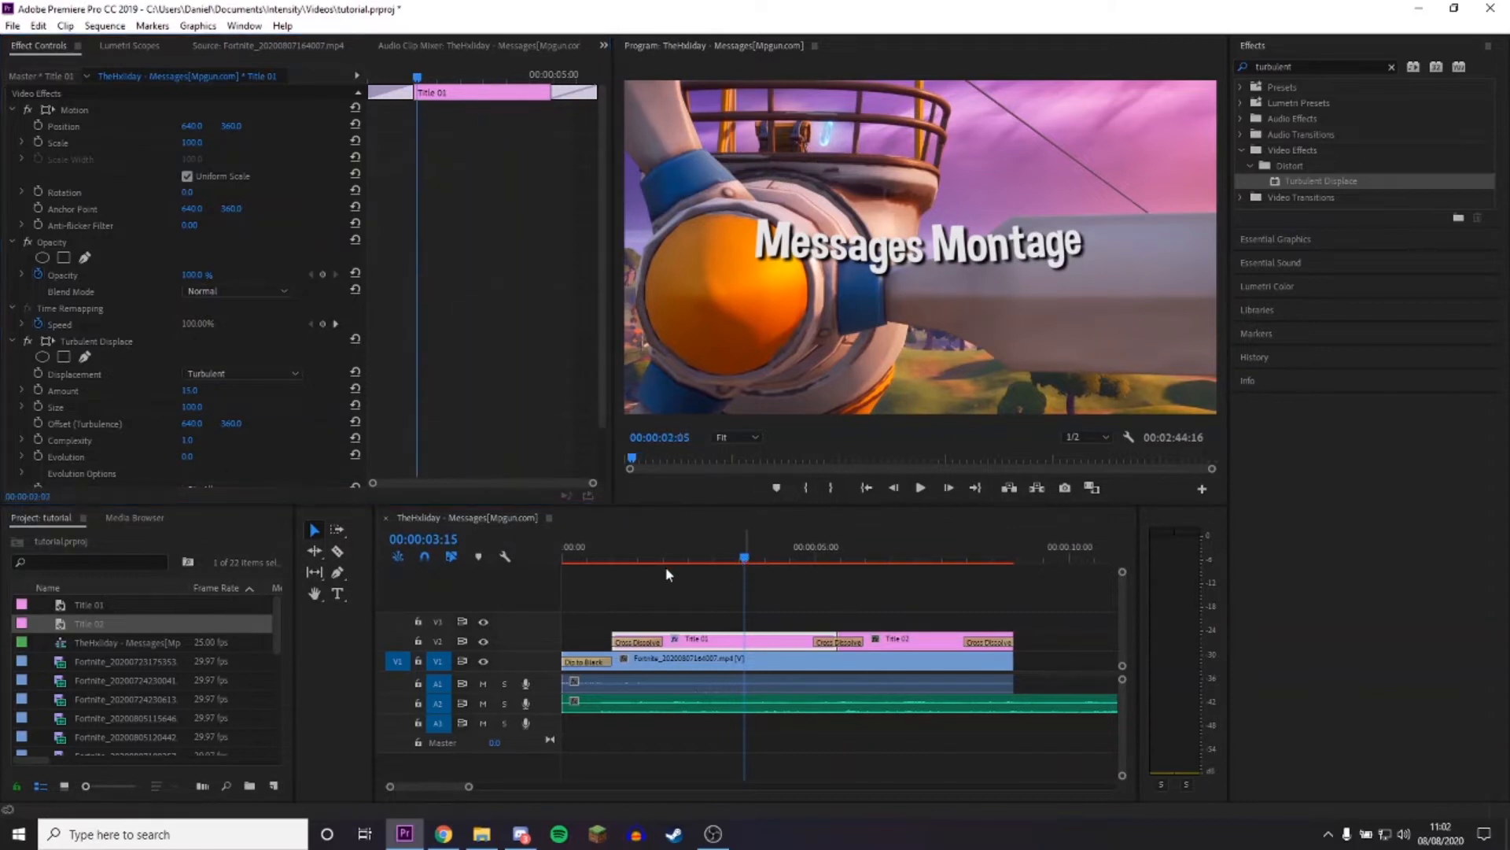
click(614, 557)
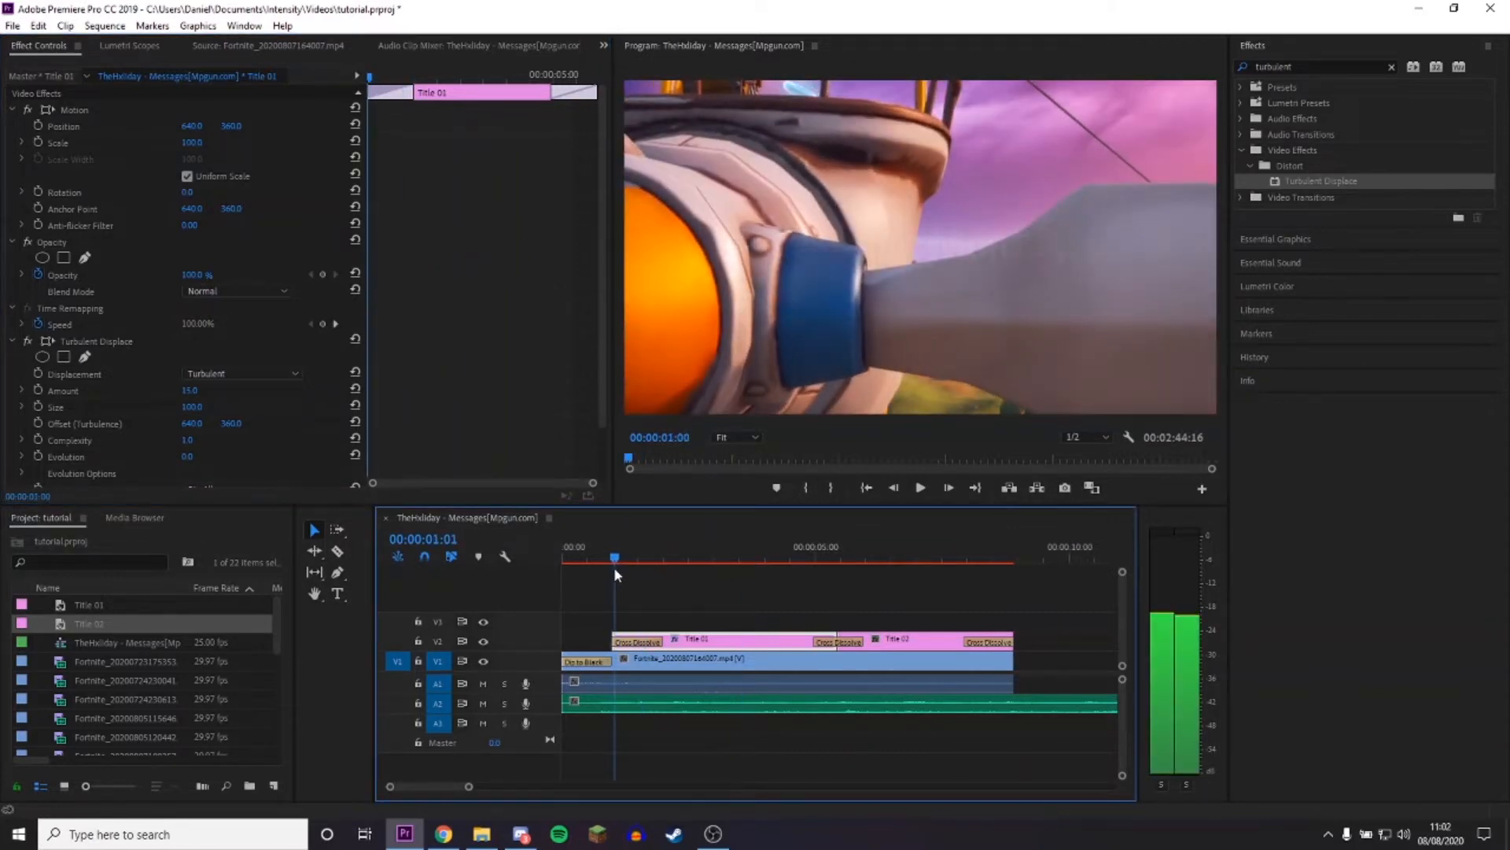
scroll(down, 3)
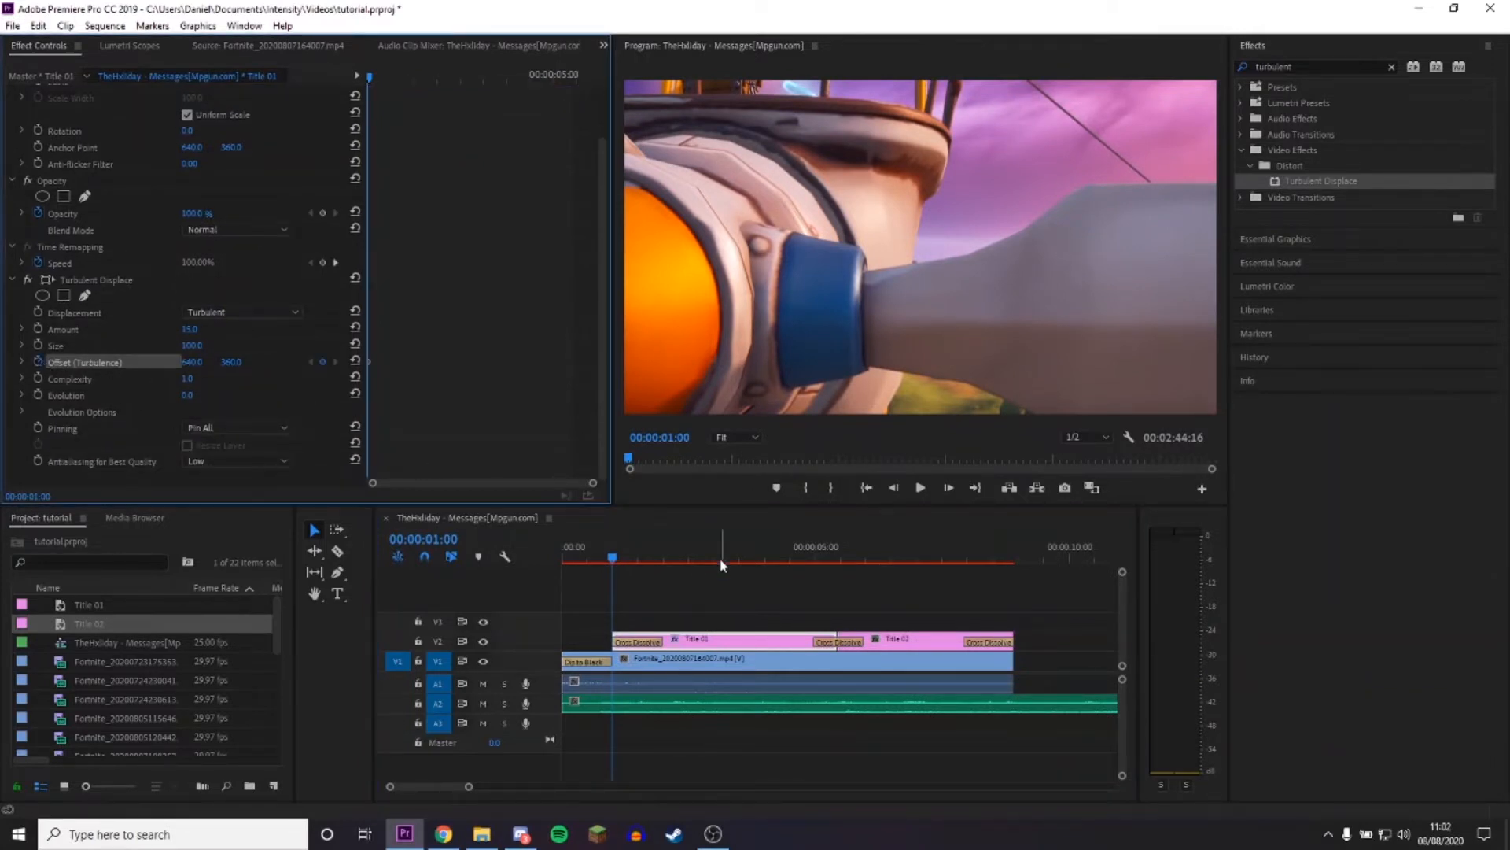
click(827, 556)
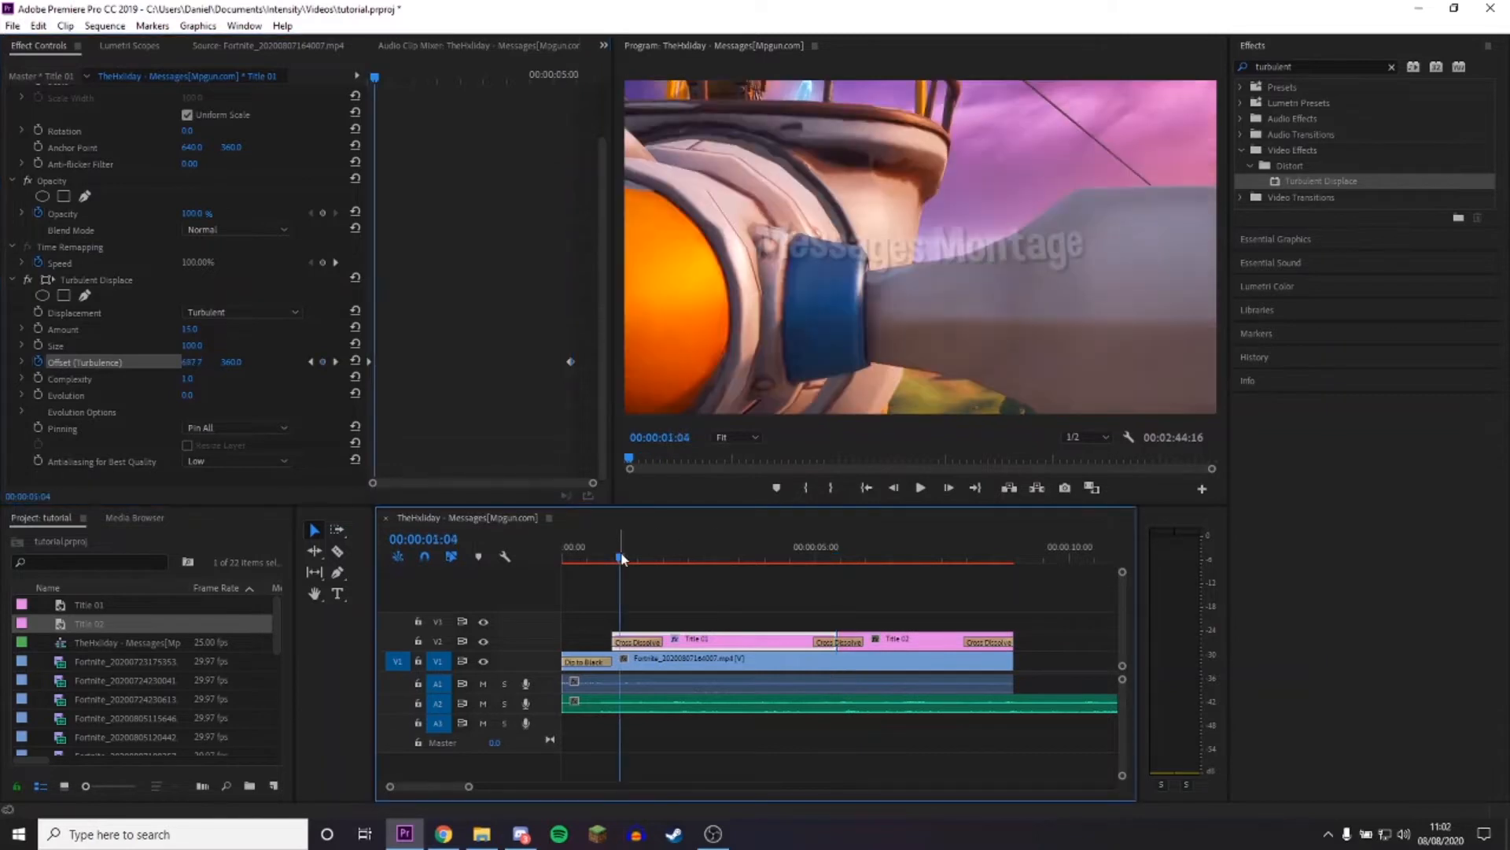
click(919, 488)
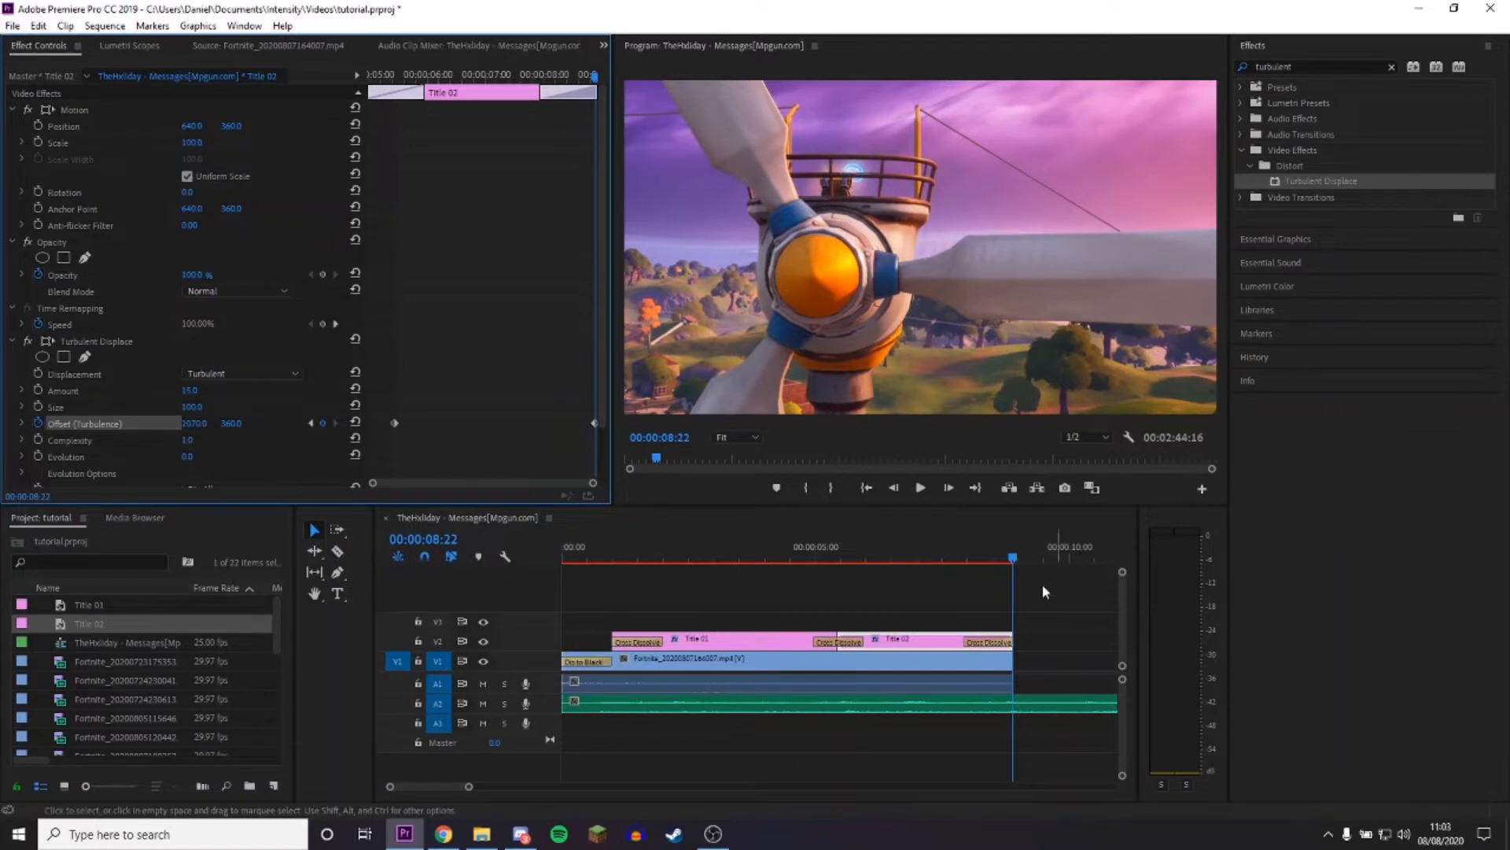
Return the playhead to the sequence start after keyframing Title 02's turbulence offset.
click(921, 488)
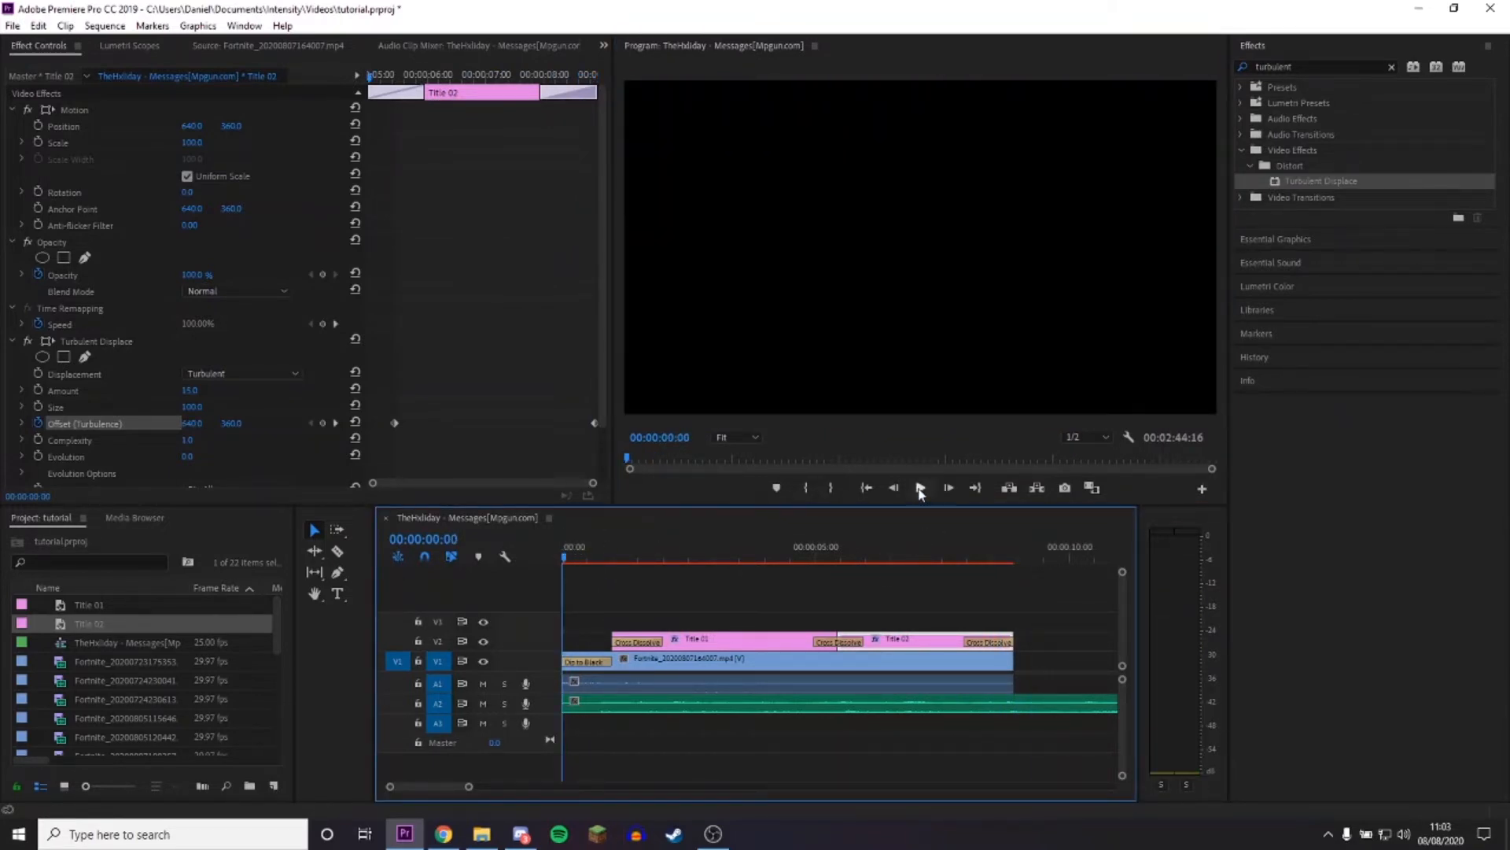
click(920, 488)
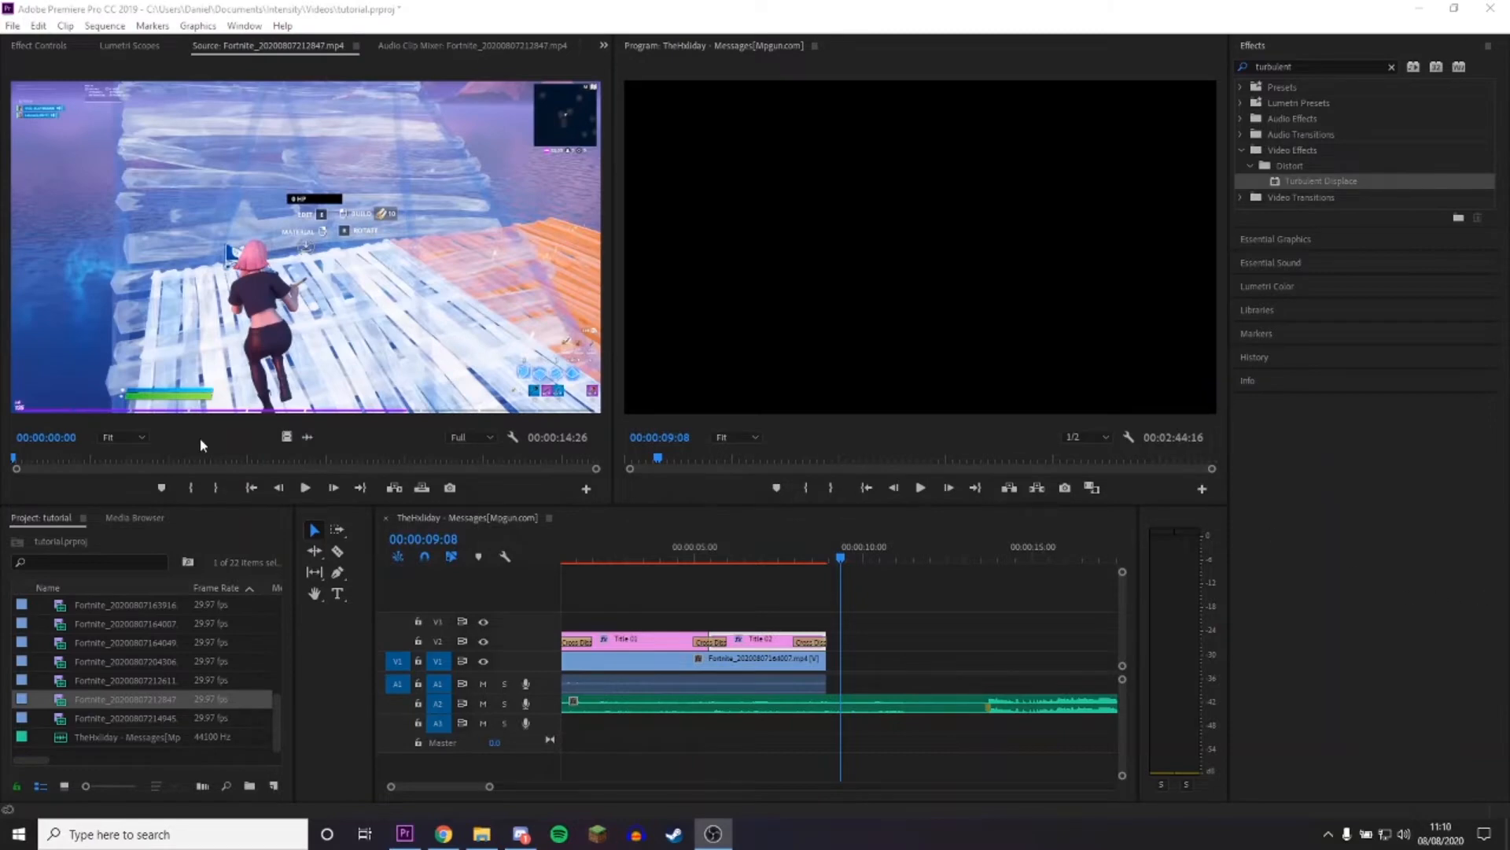
mouse_move(305, 488)
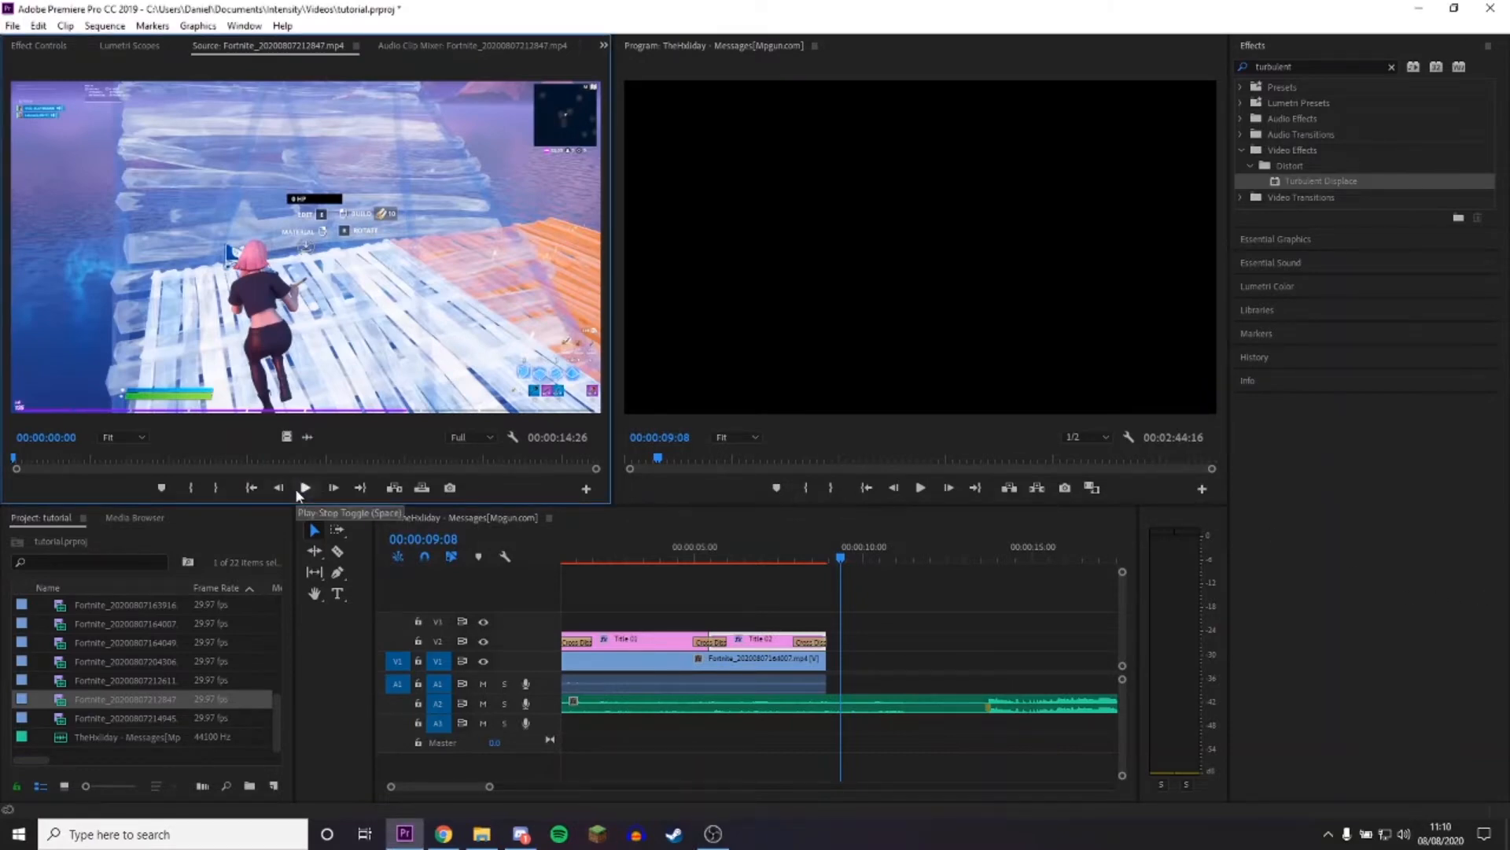
Play through the new Fortnite gameplay clip in the Source Monitor.
click(305, 488)
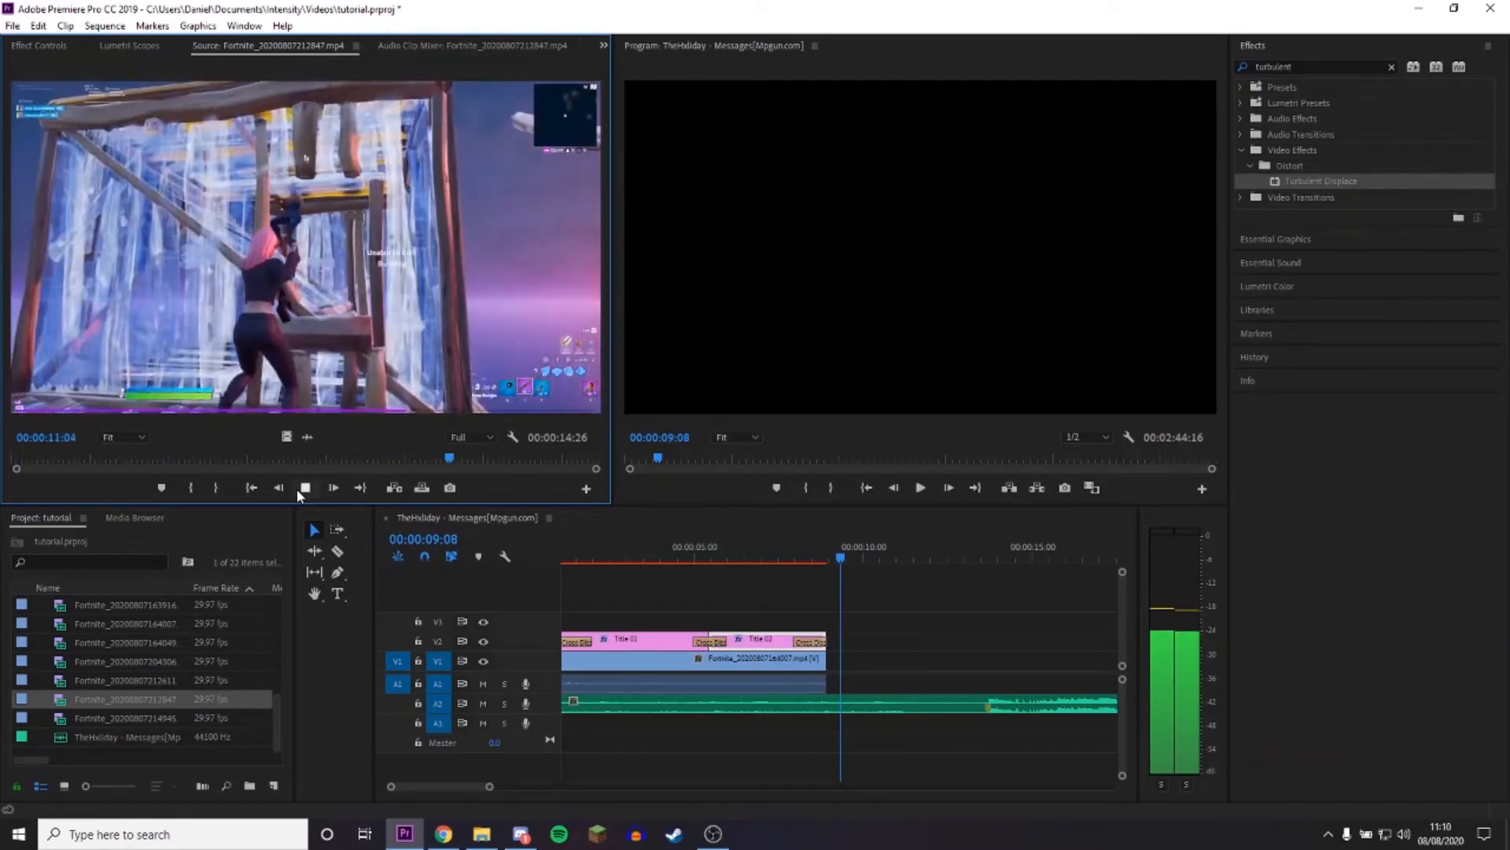
click(305, 488)
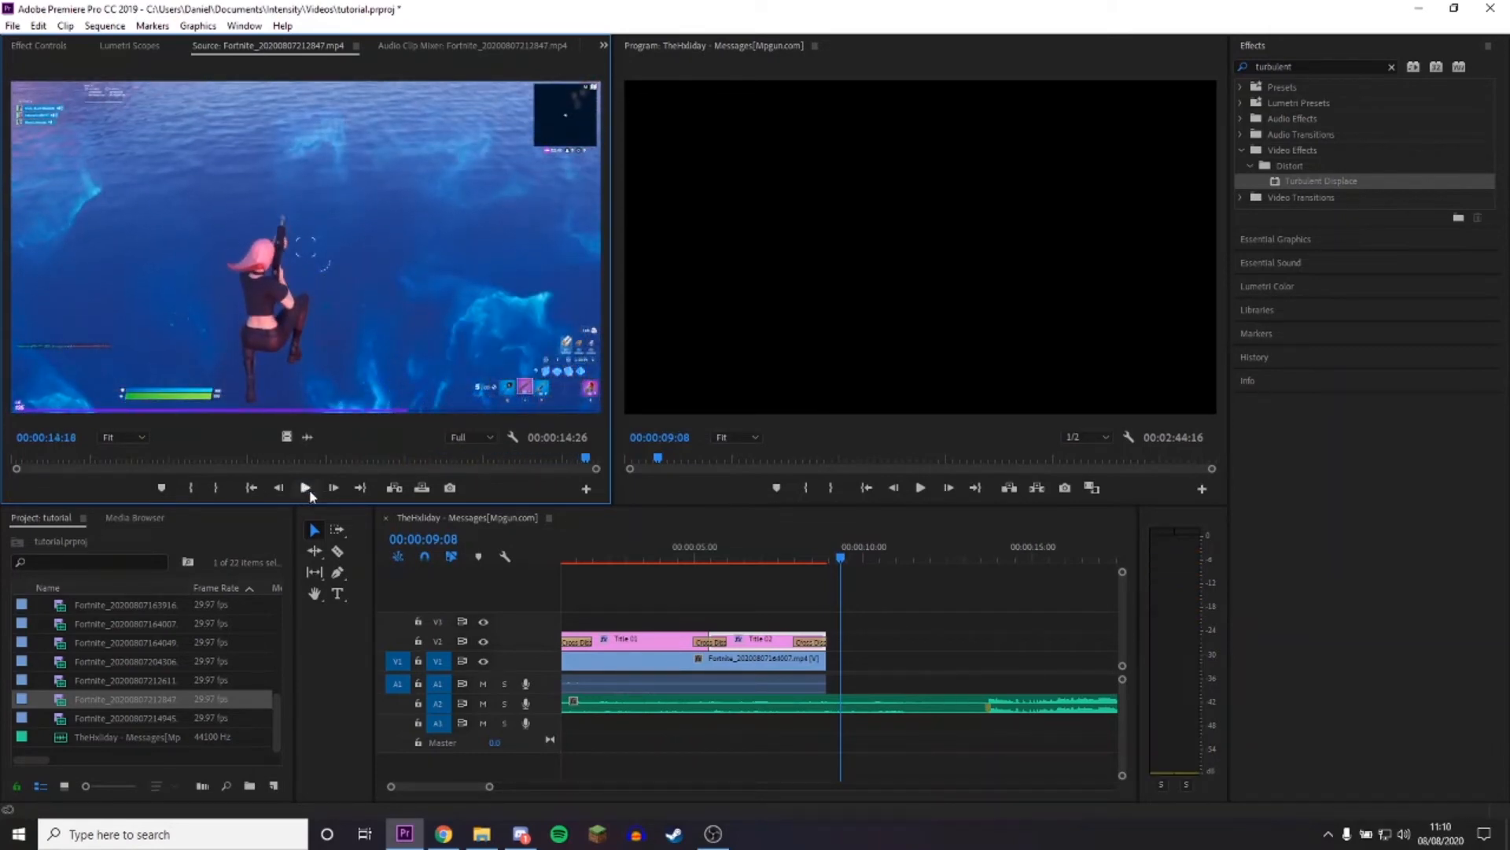
mouse_move(1382, 532)
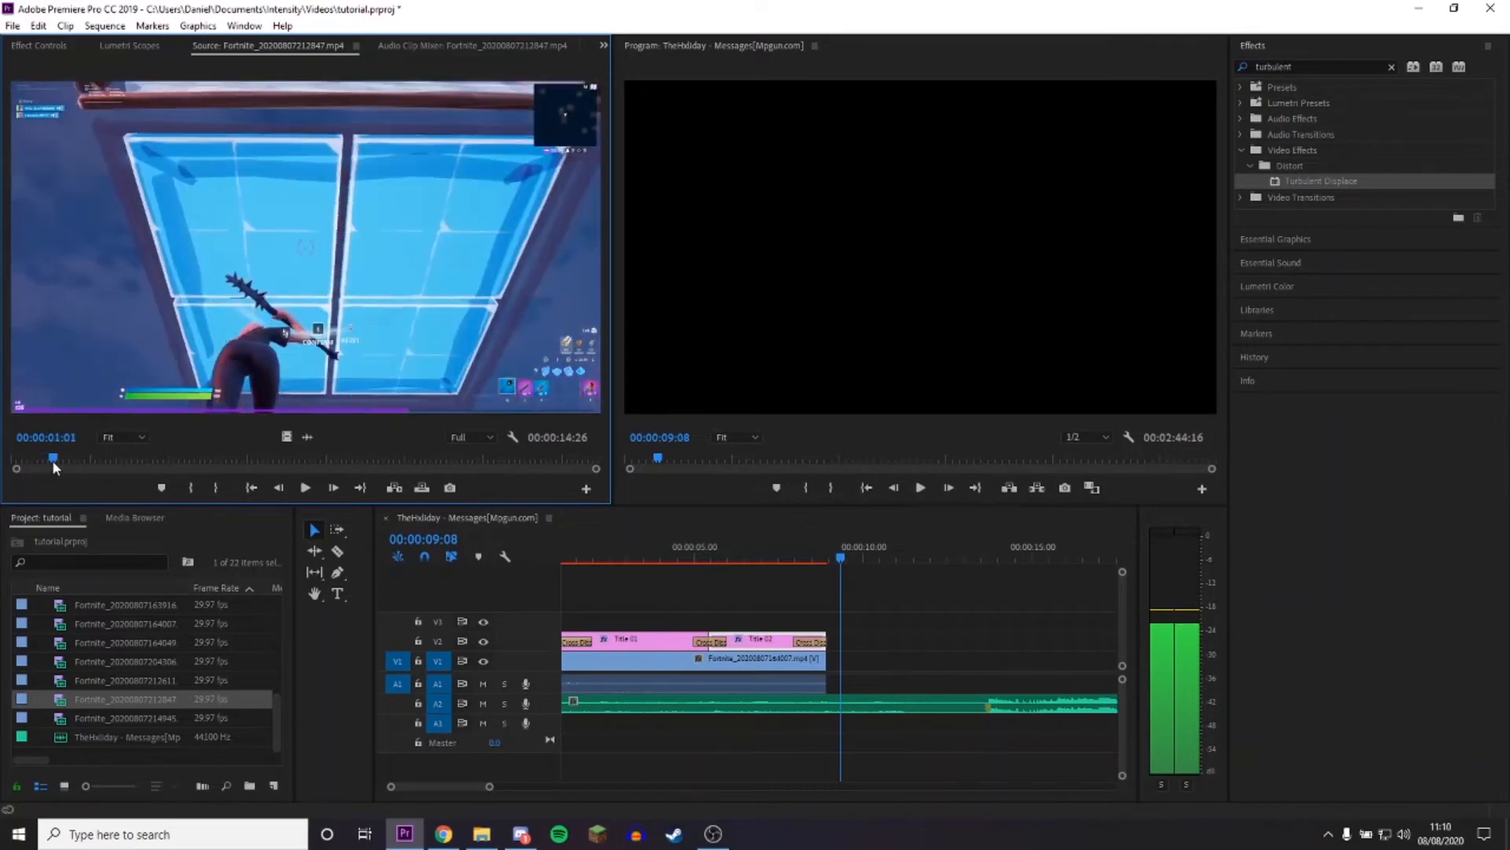
Scrub to choose the clip's start and end frames, trimming it to 11:04 with In and Out points.
drag(53, 458, 78, 458)
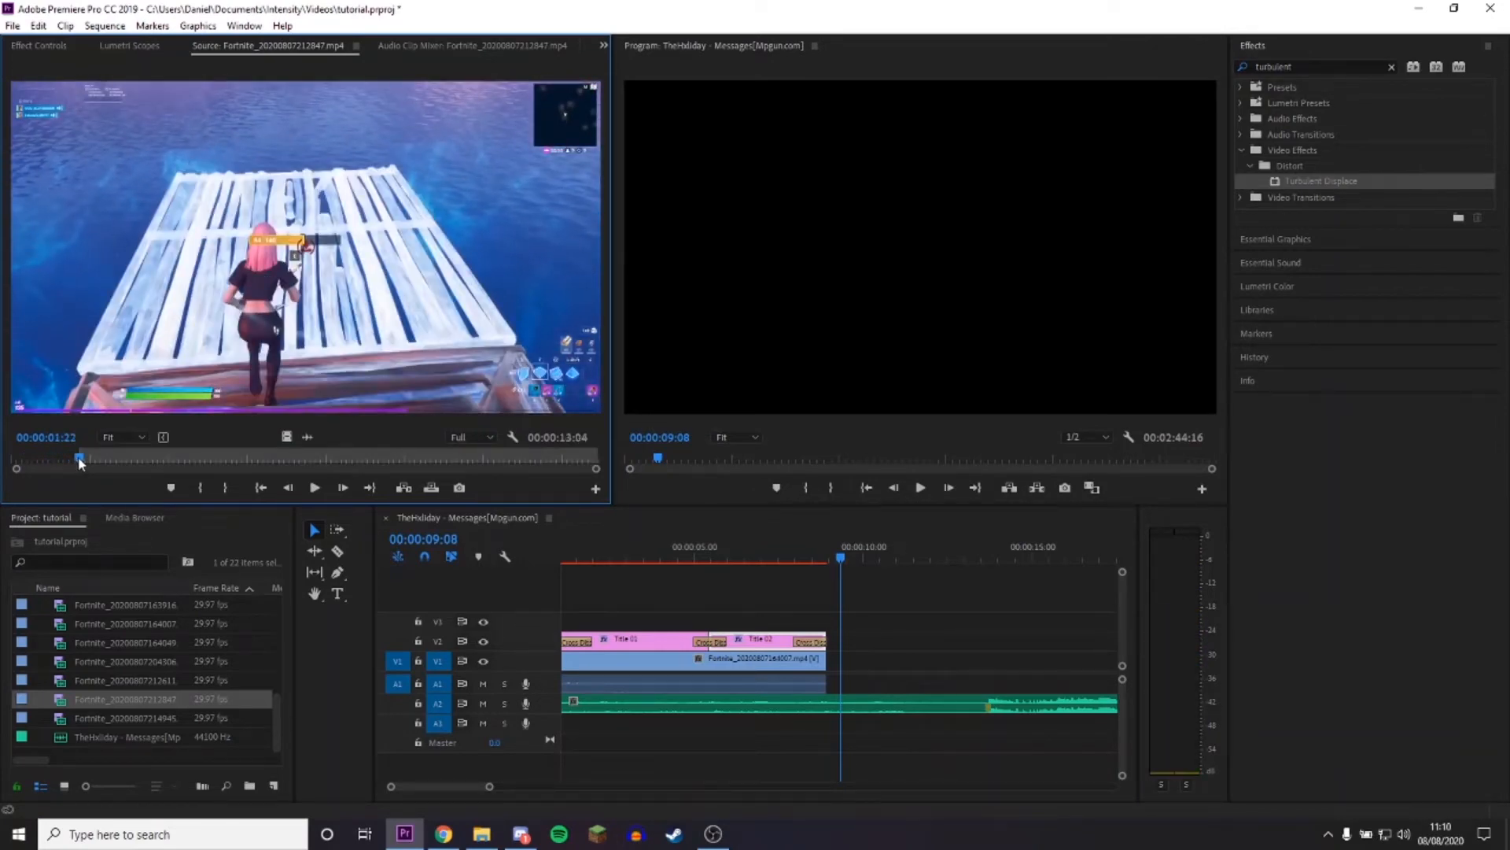
drag(80, 458, 94, 458)
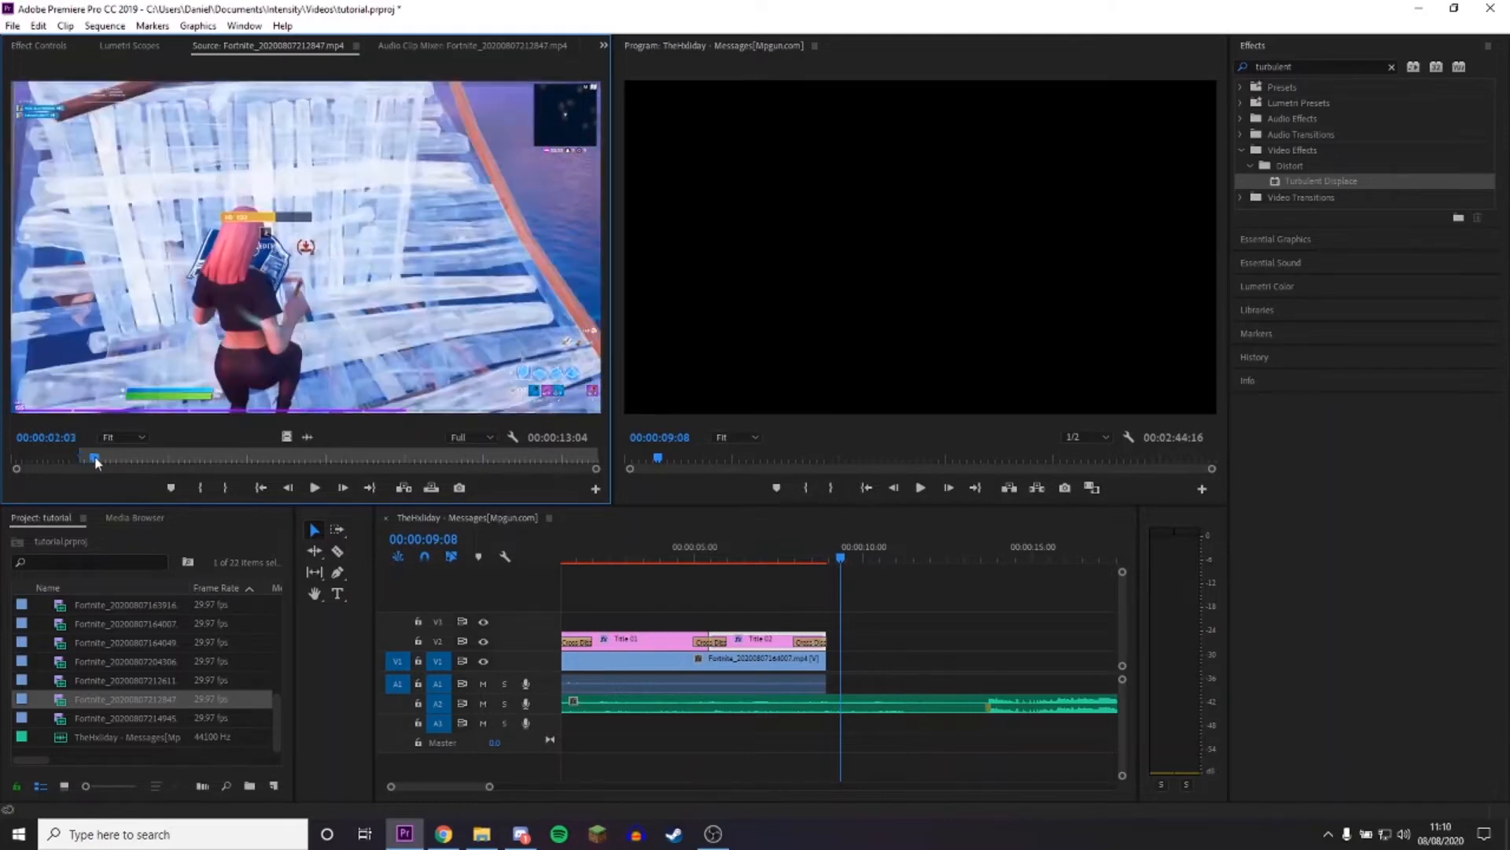
drag(95, 458, 541, 458)
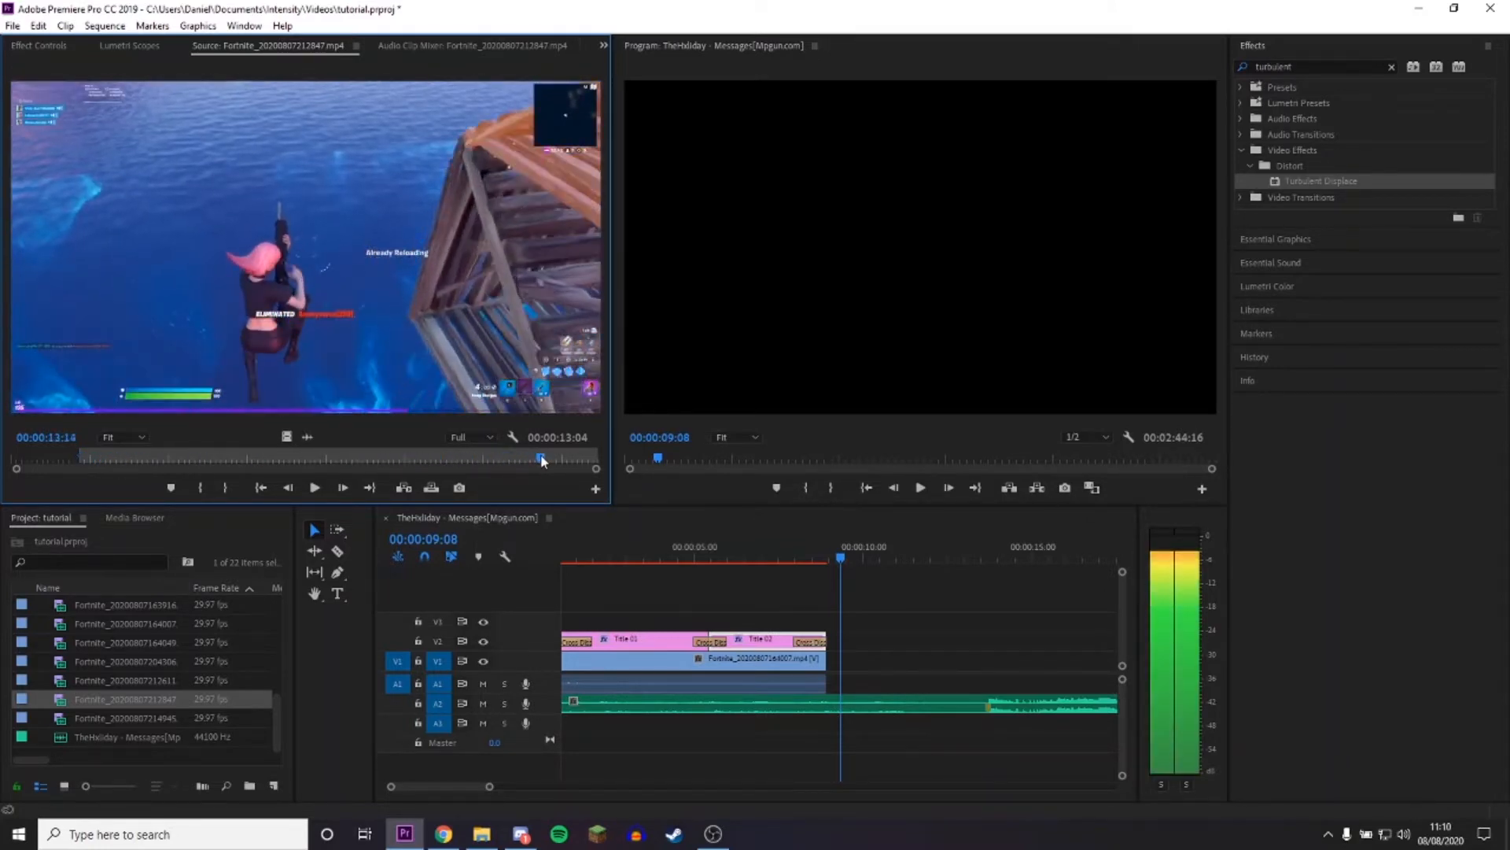
drag(543, 458, 516, 458)
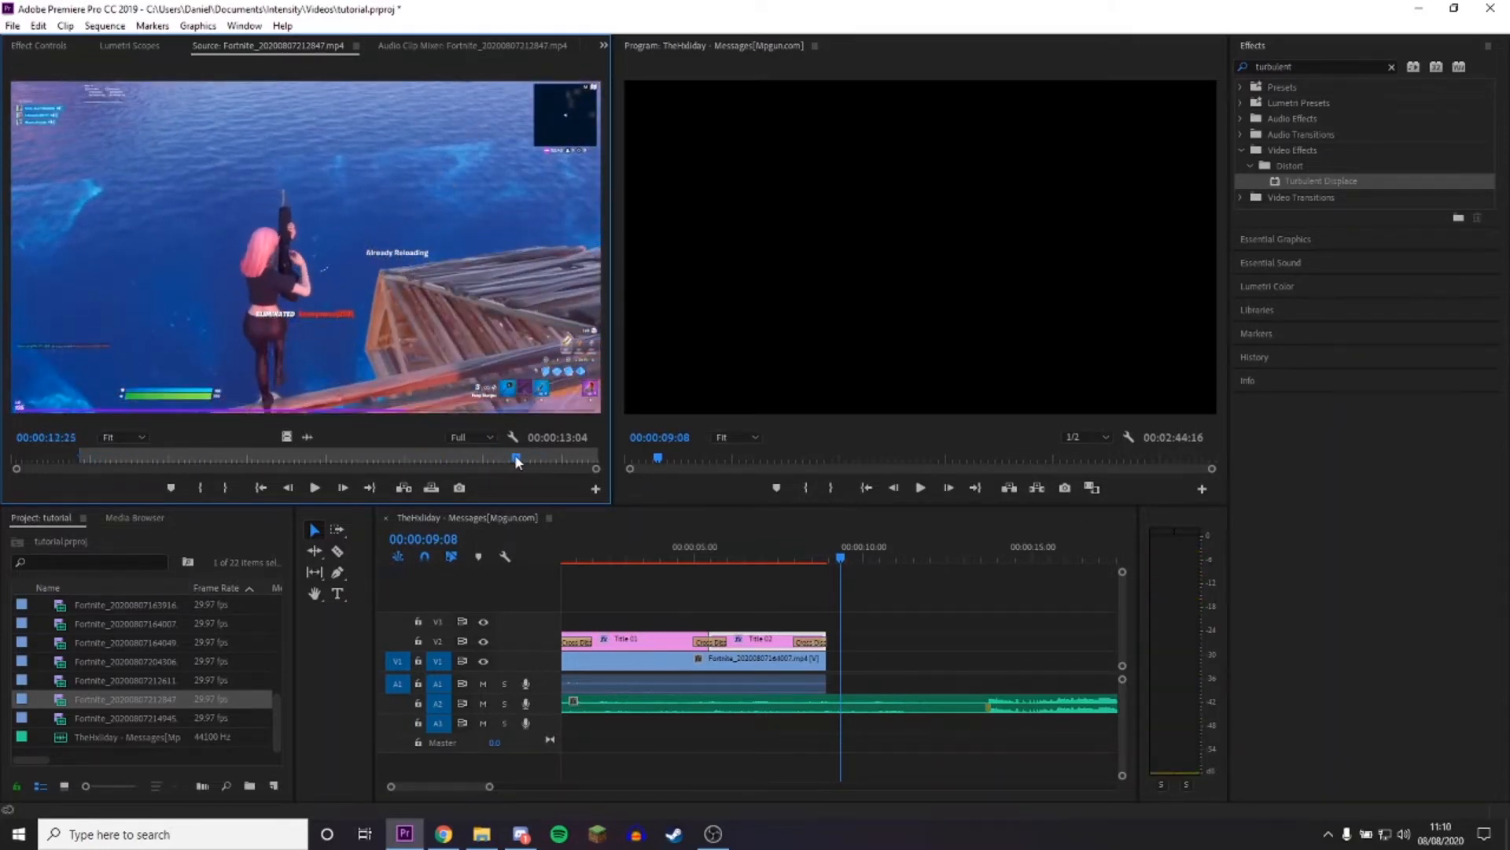
drag(516, 458, 516, 457)
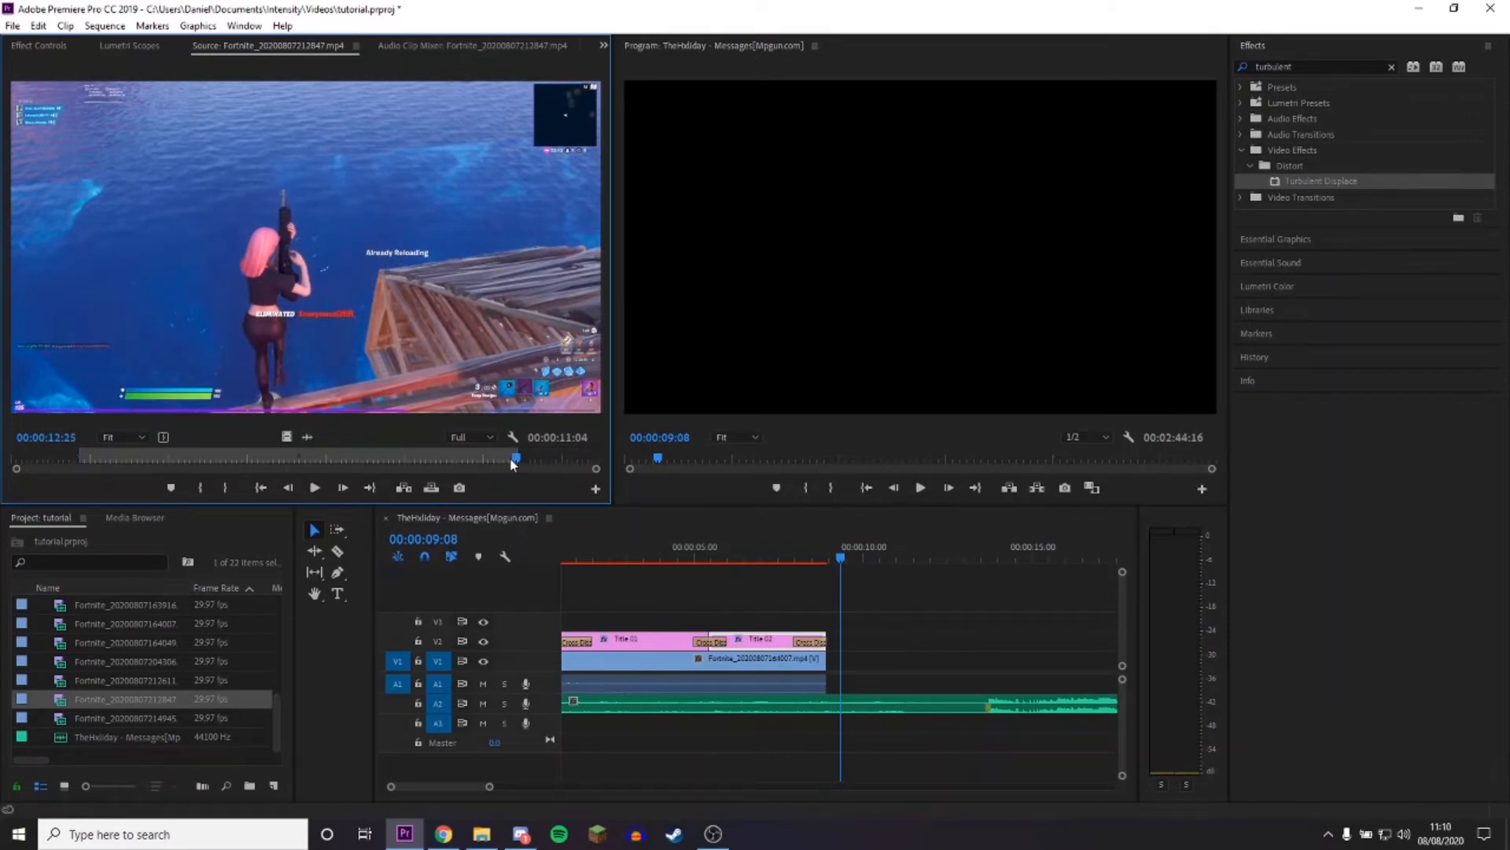
drag(516, 458, 340, 458)
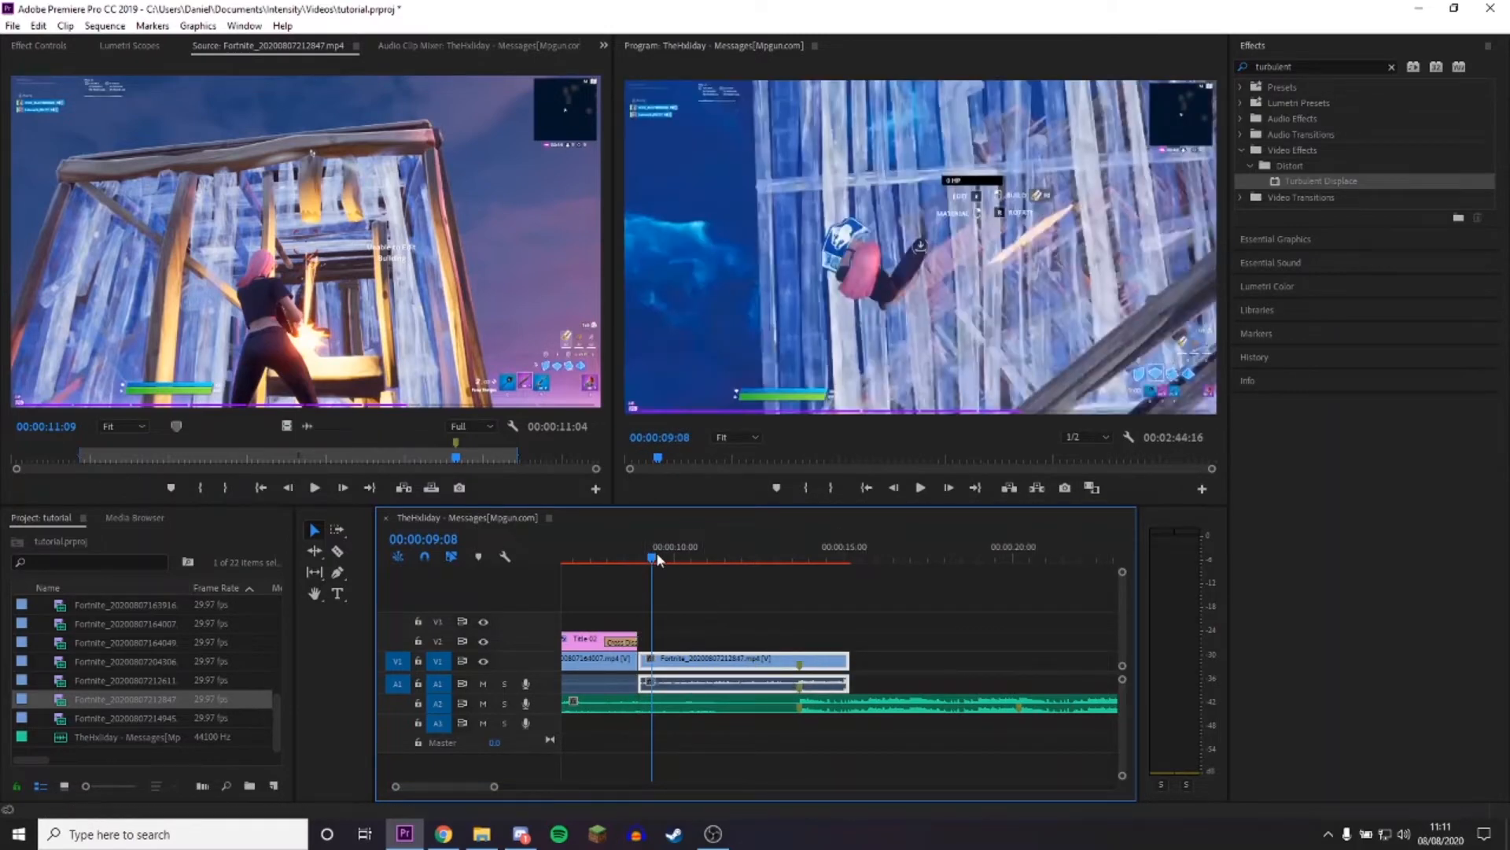
Move the playhead to the join between the windmill clip and the new gameplay clip.
click(920, 487)
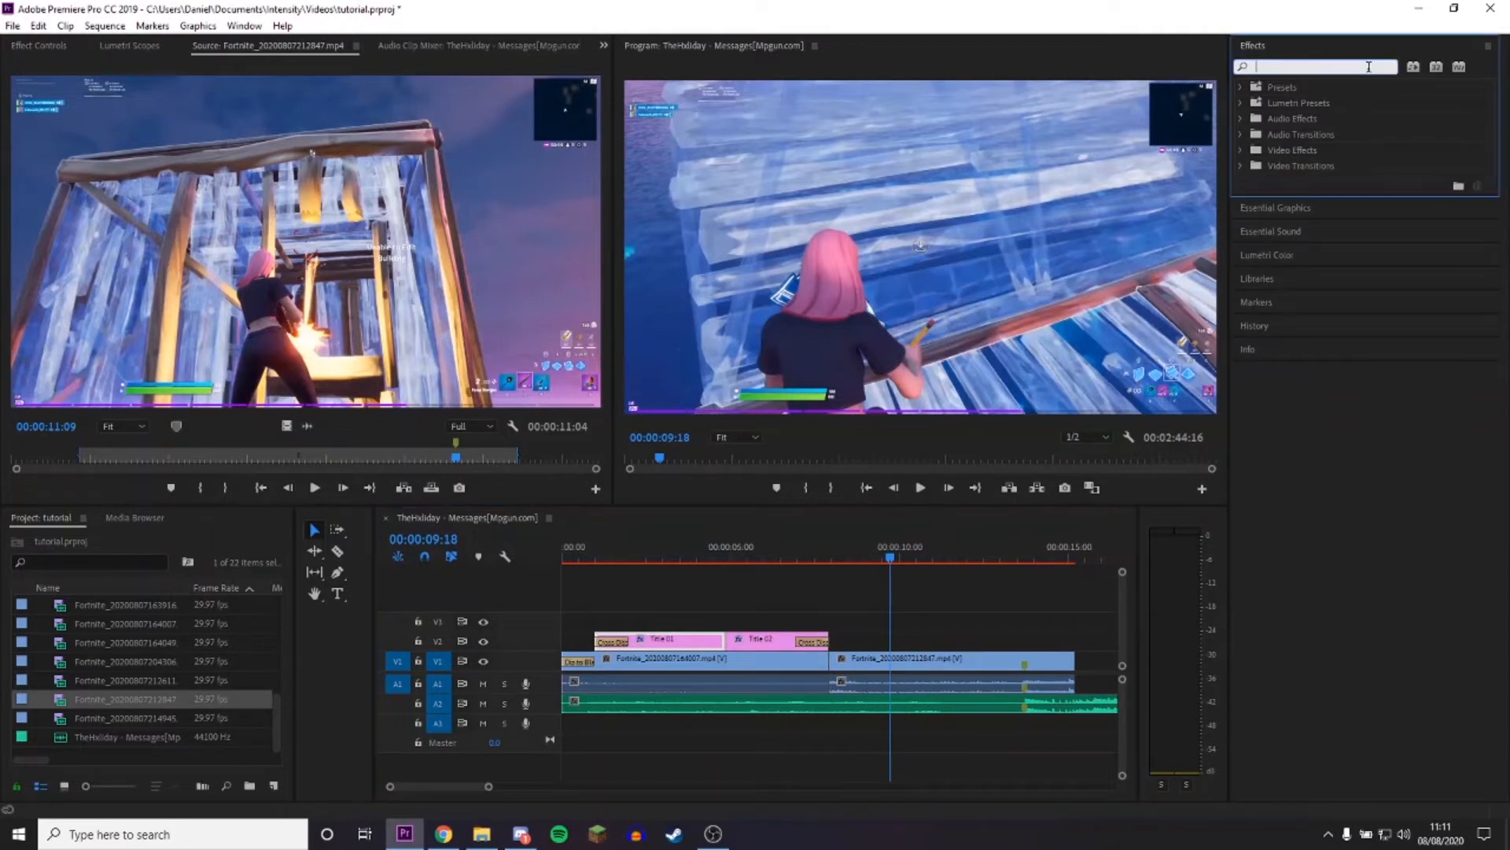
Search Effects for 'cross' and stop the preview at the cut between the clips.
text(cr)
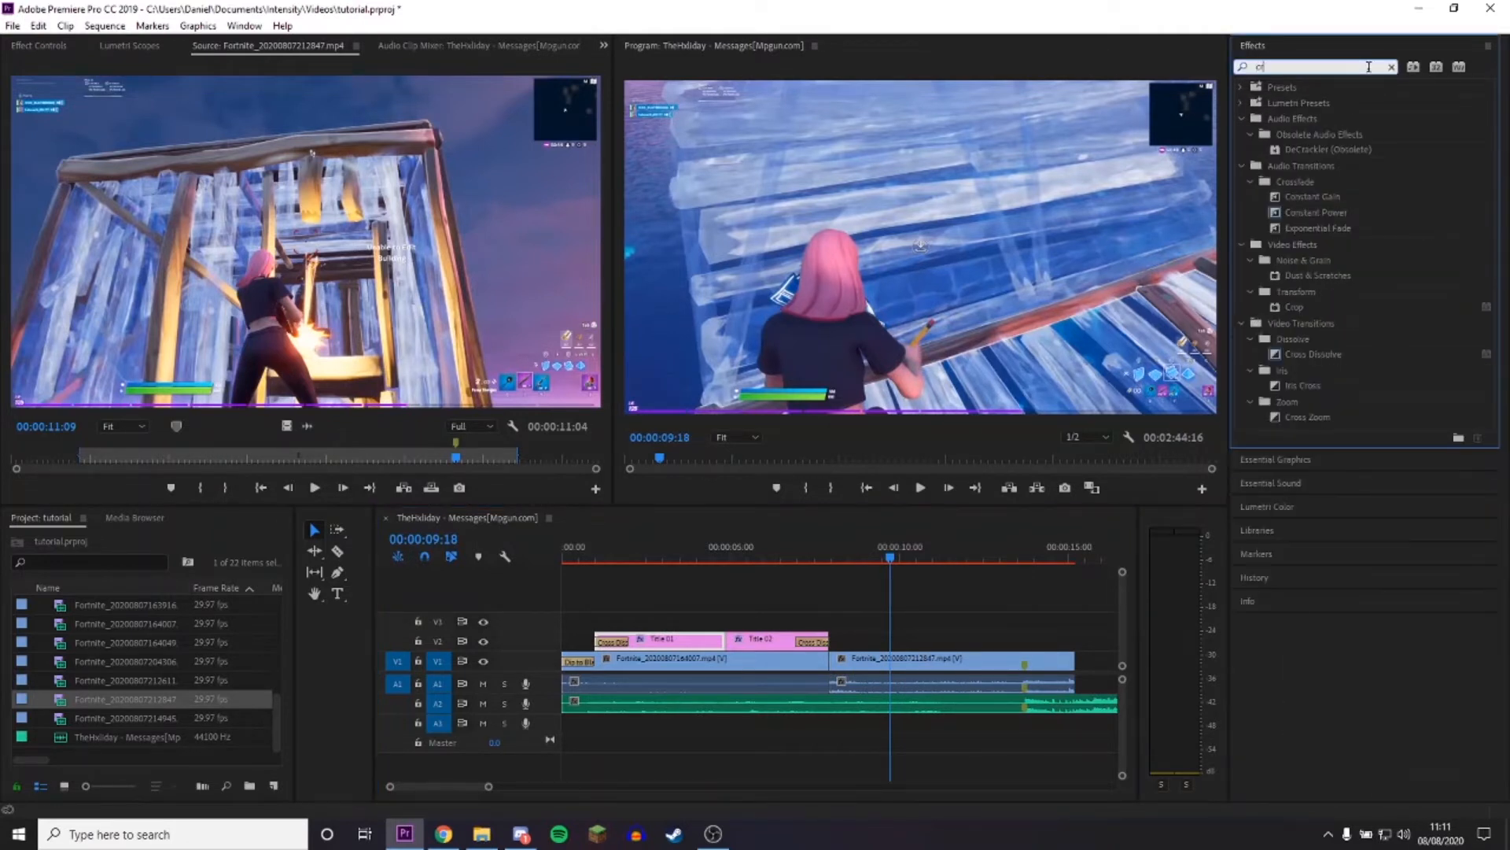
text(ross)
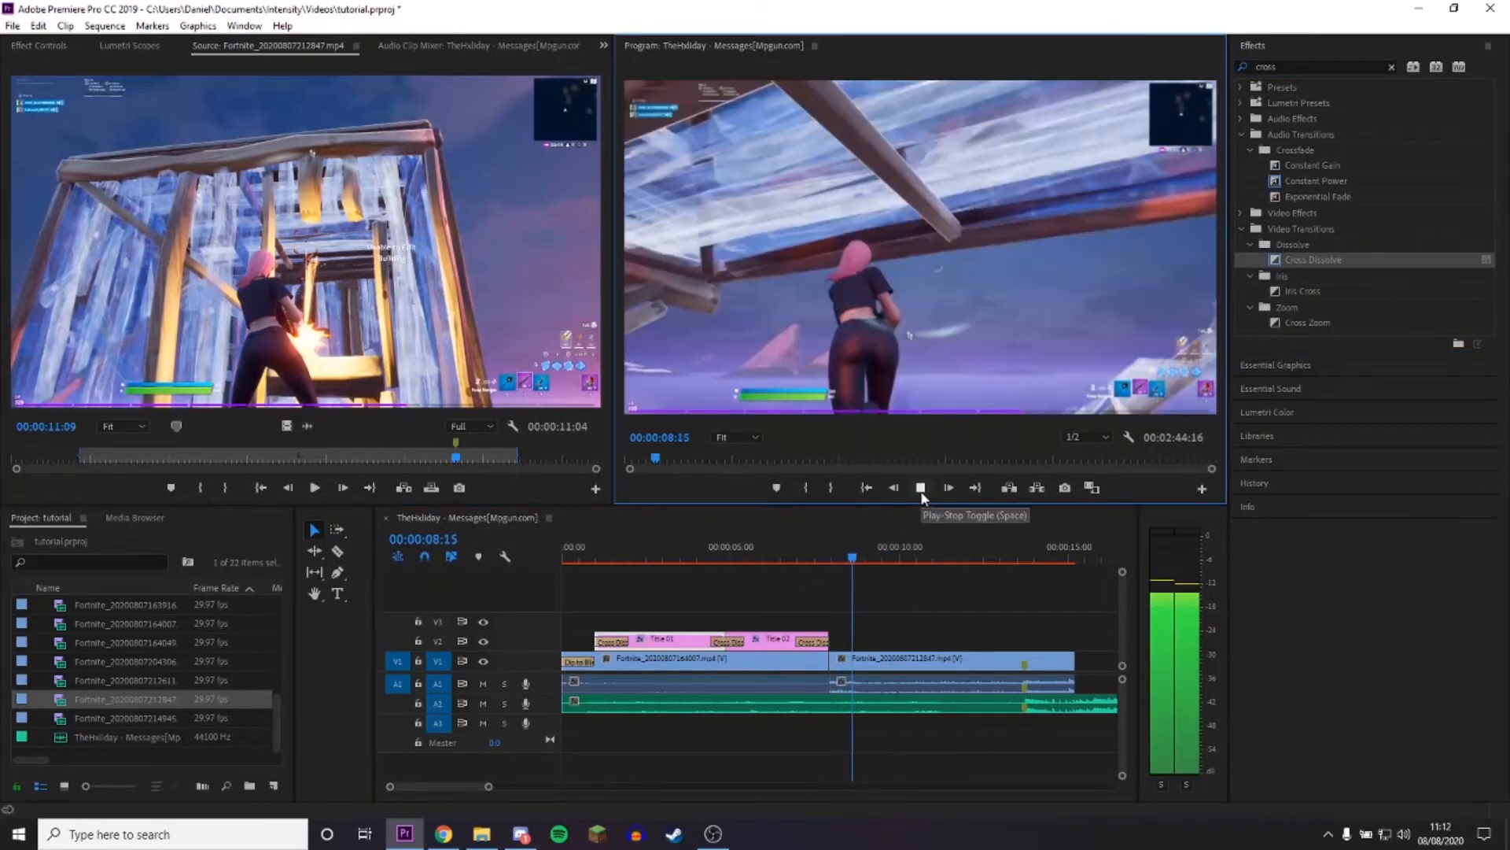
click(920, 488)
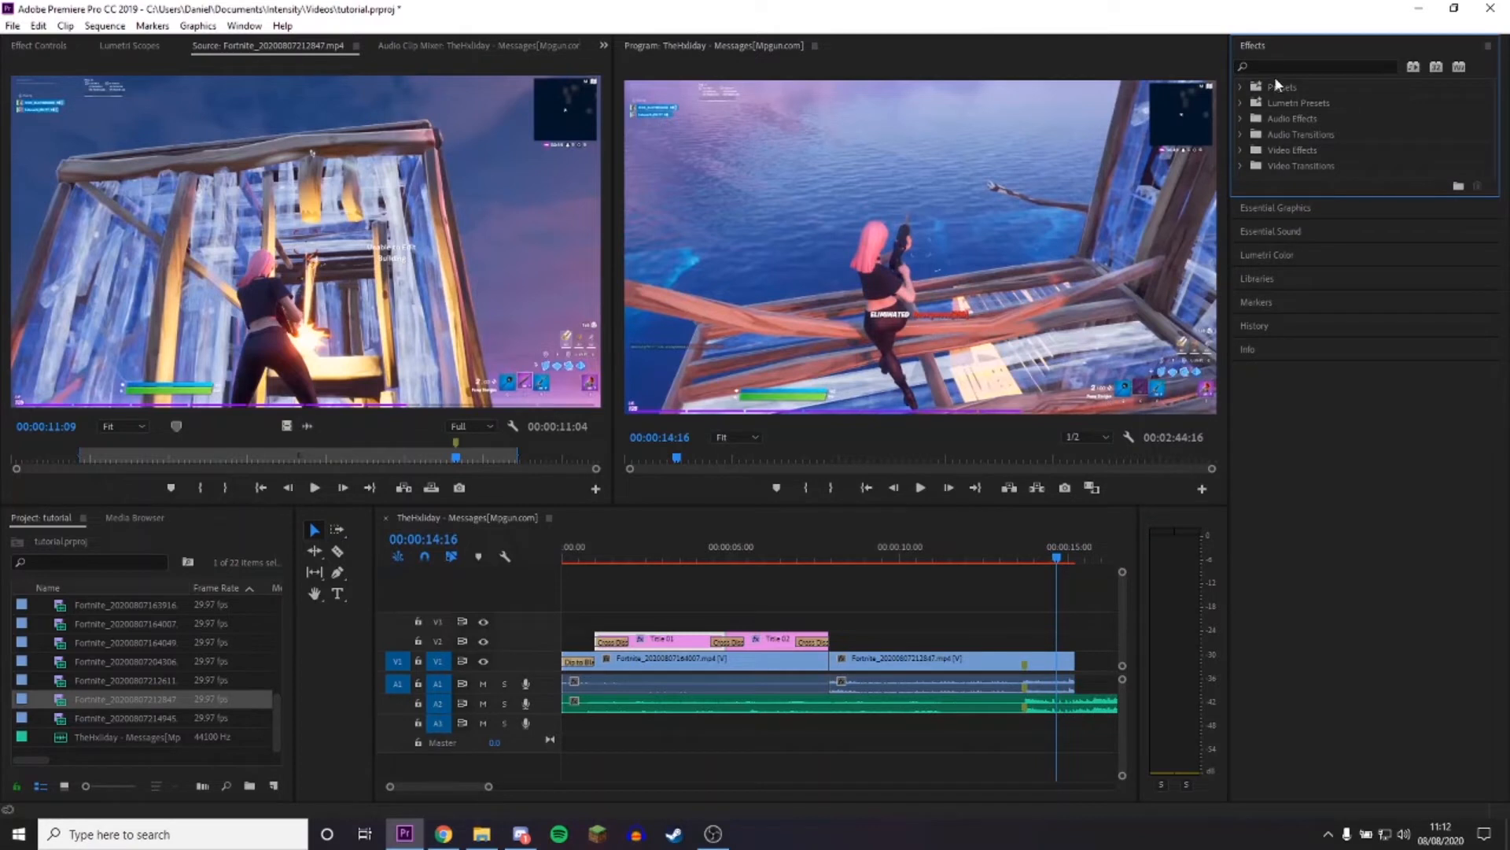
Search 'dip' and place Dip to Black on the edit point between the two gameplay clips on V1.
text(dip)
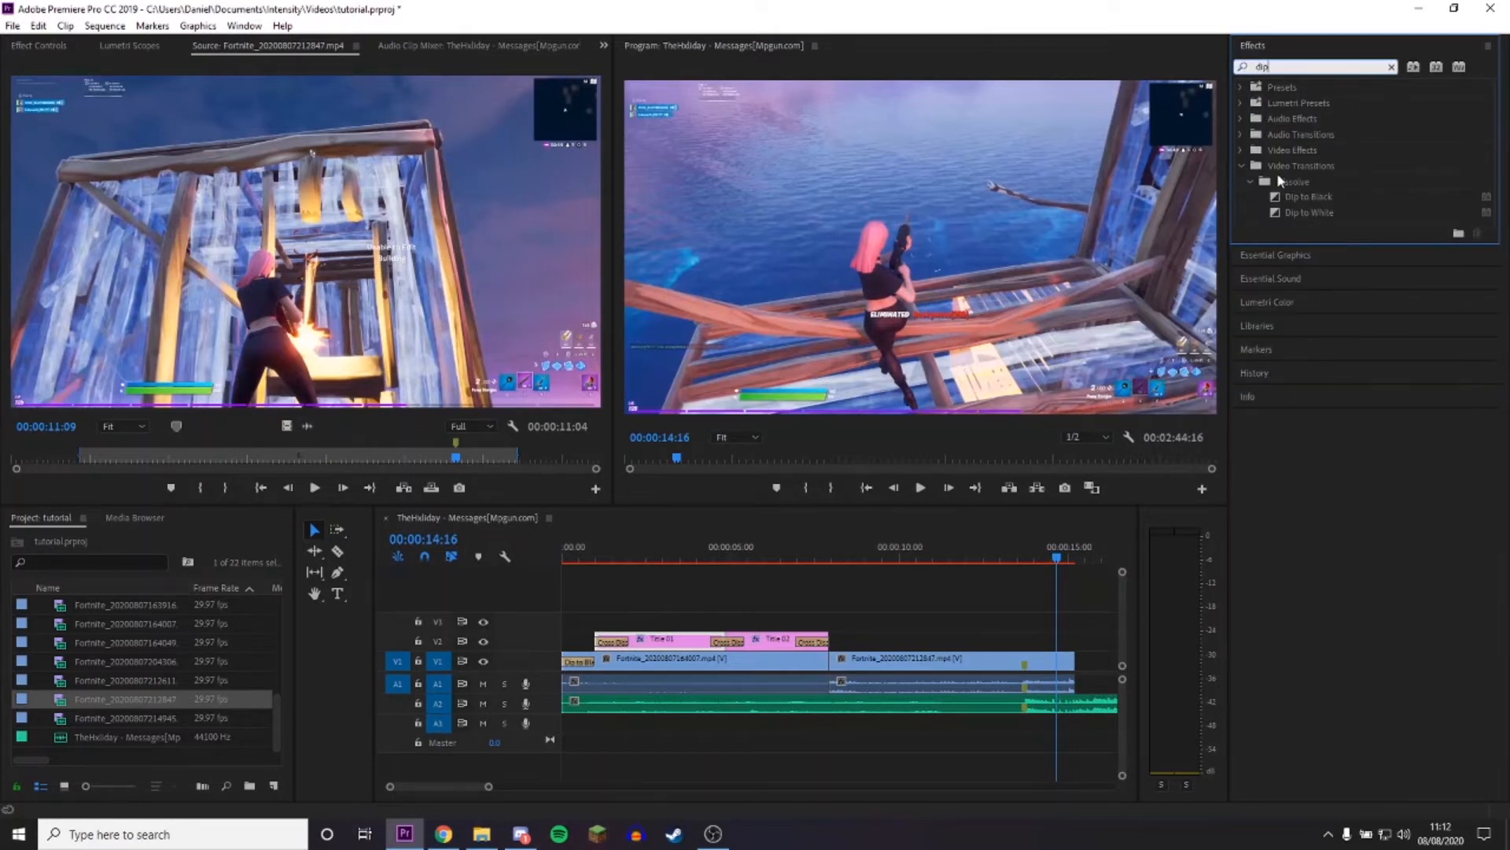
drag(1308, 197, 829, 664)
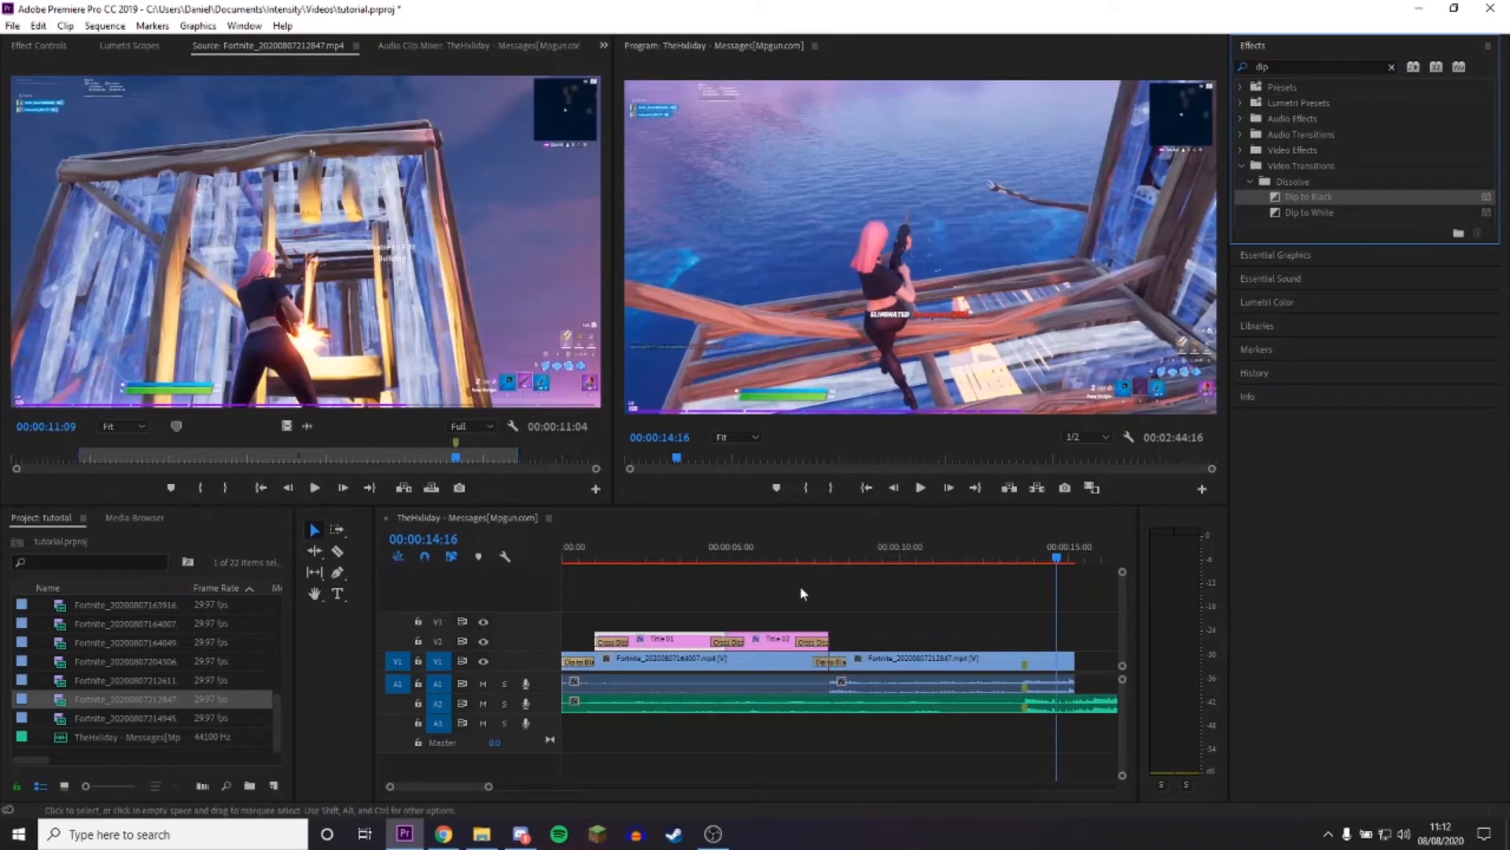
click(920, 487)
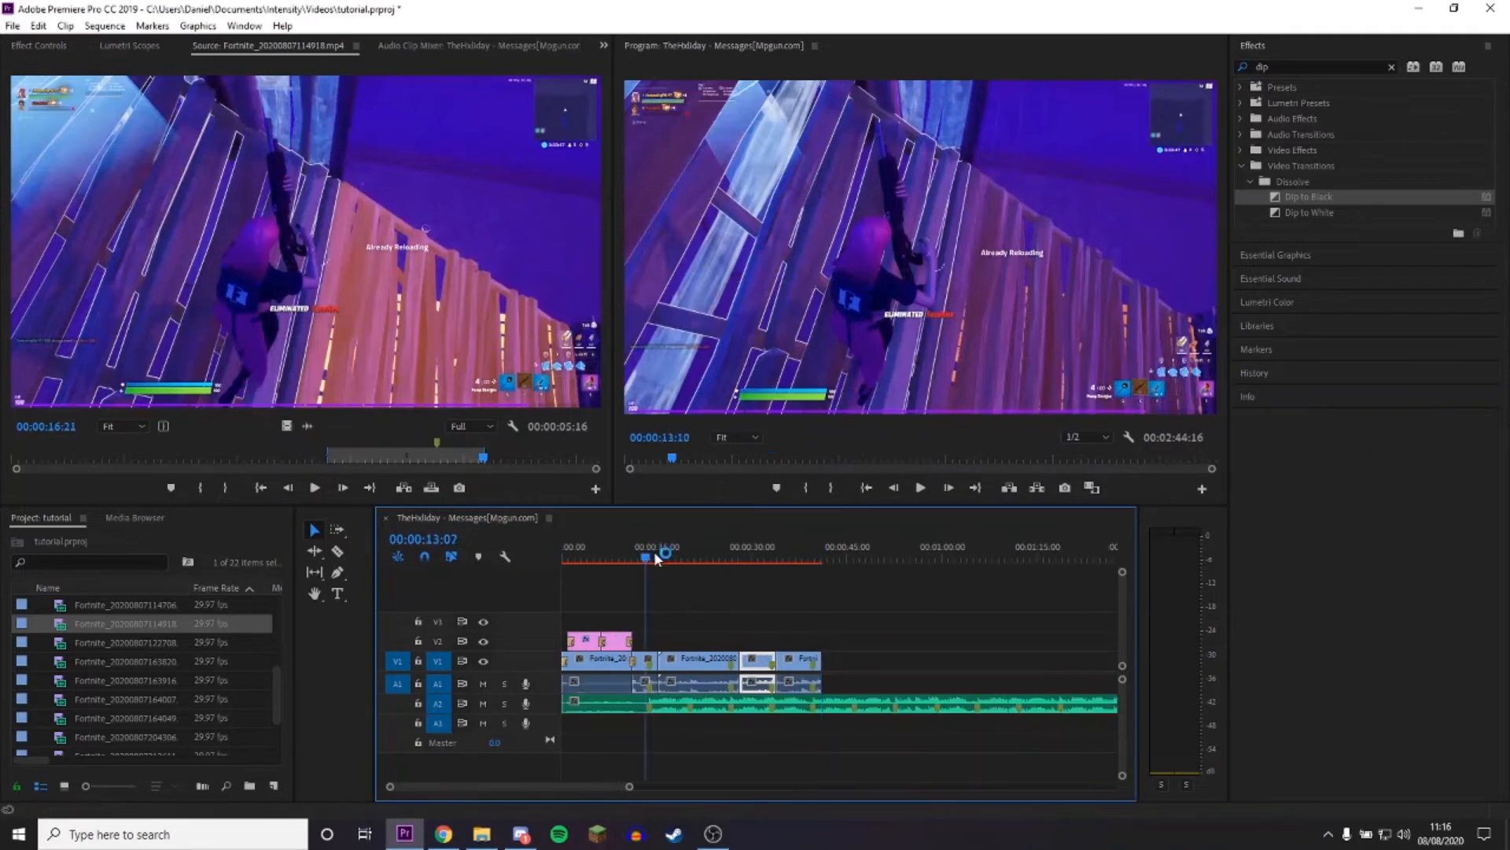
click(920, 488)
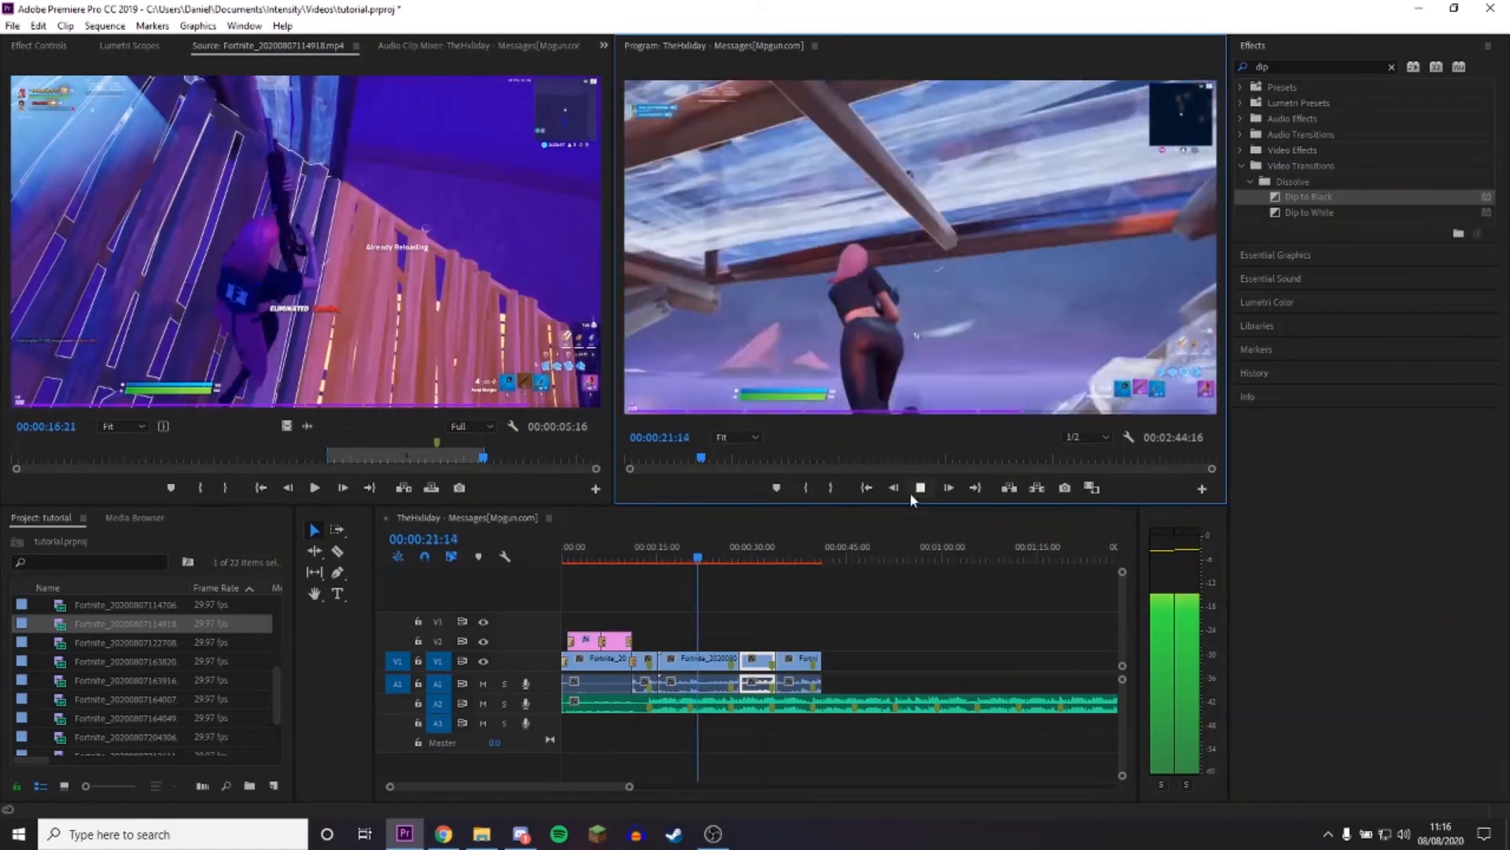
click(922, 488)
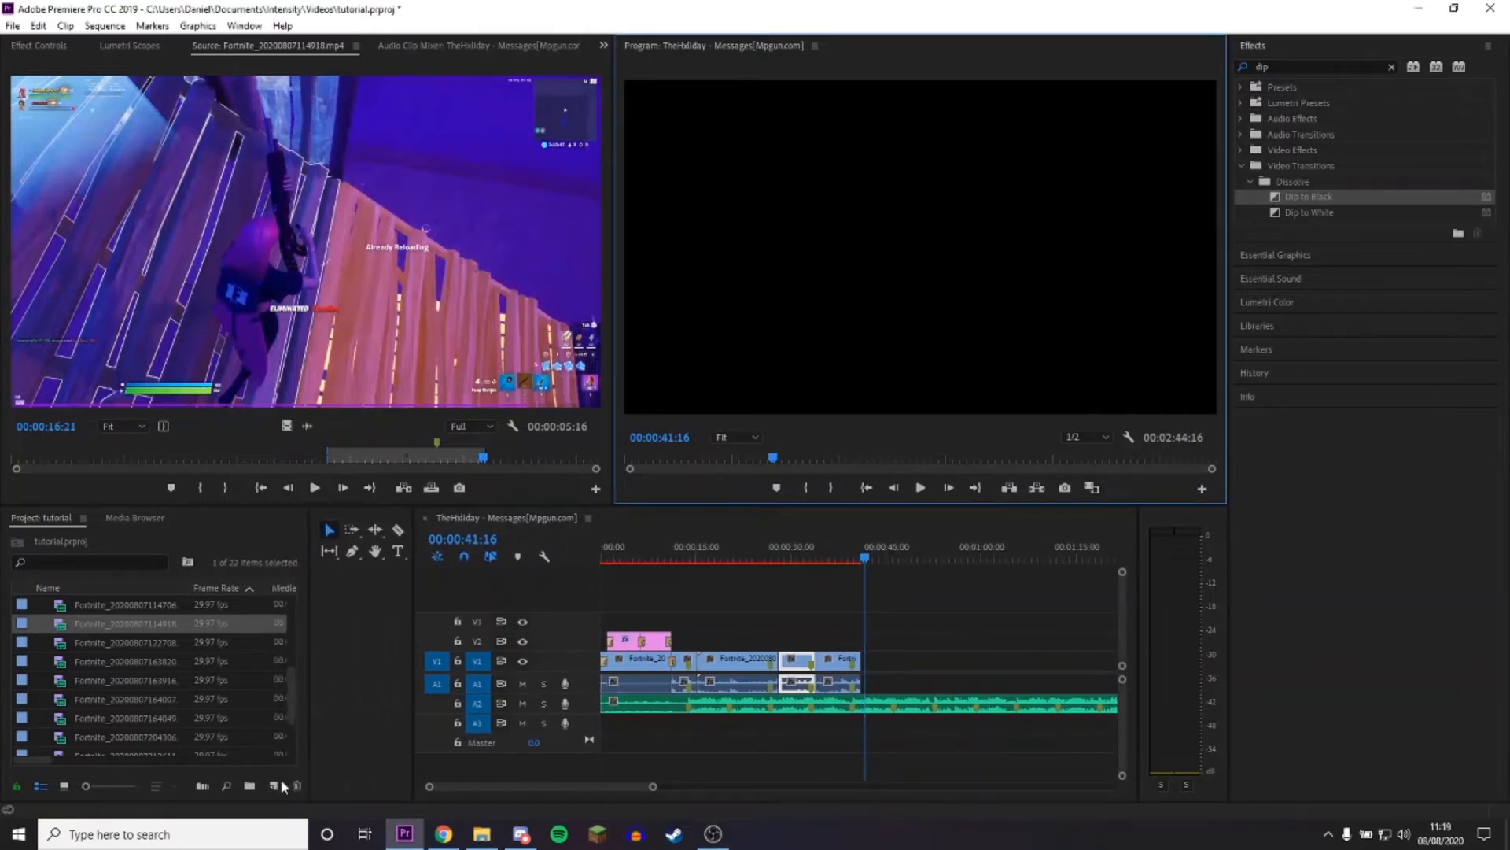
Create a new 1280×720 adjustment layer via the Project panel's New Item menu.
click(272, 786)
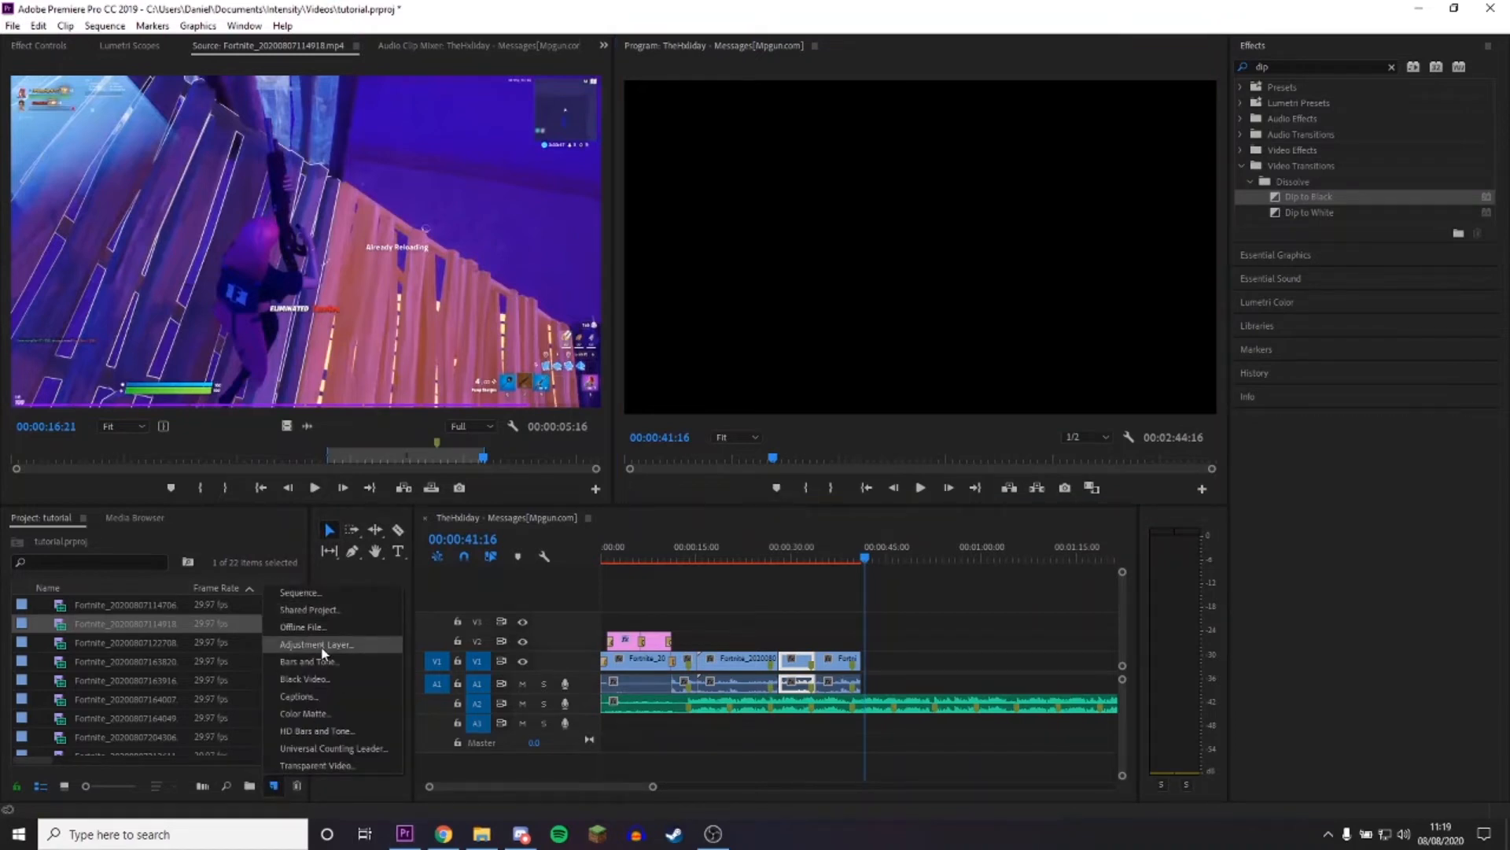
click(319, 645)
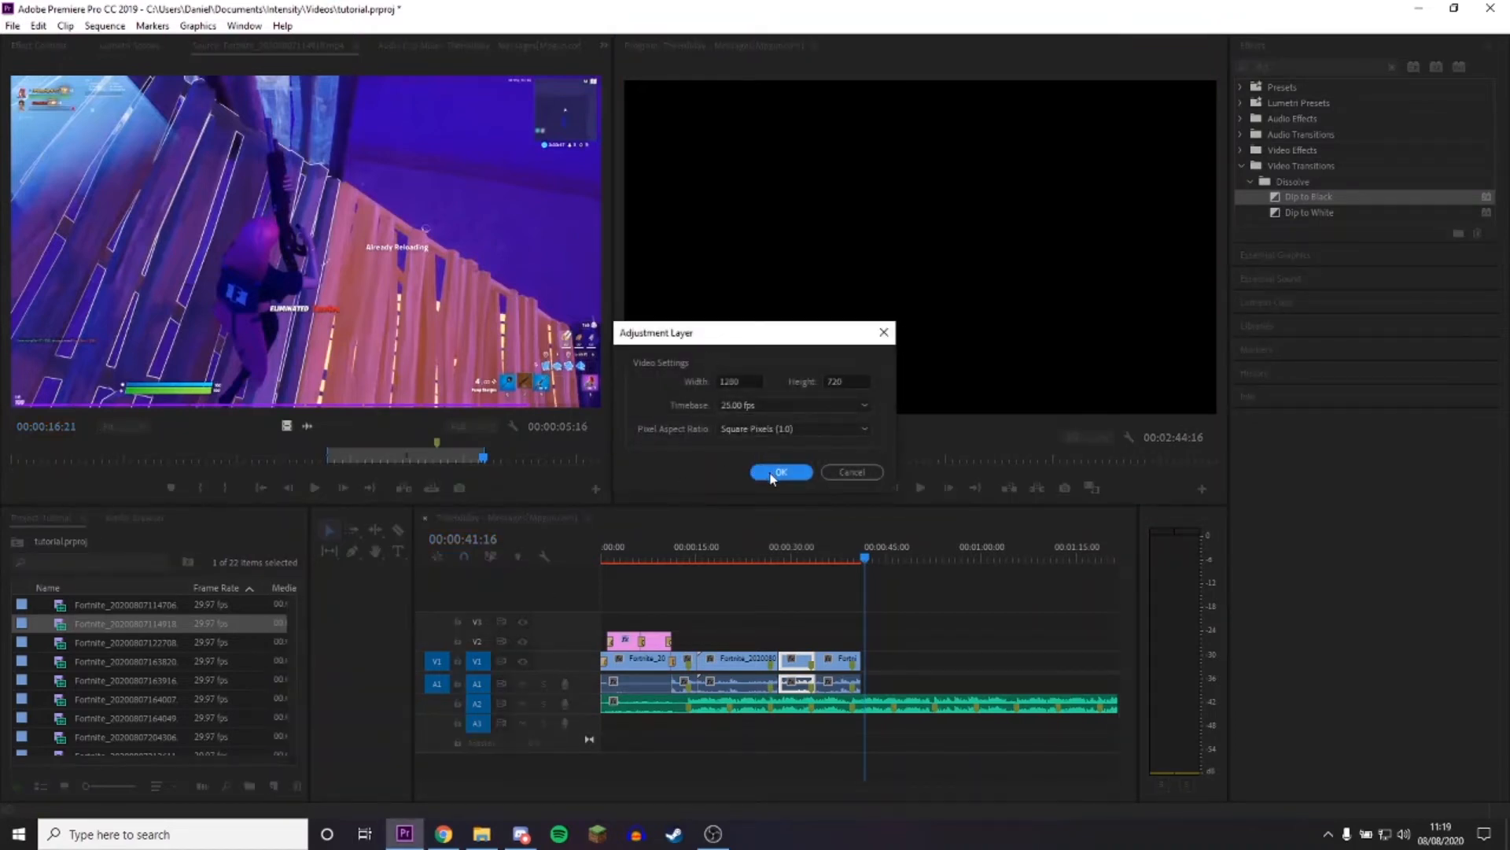
click(781, 472)
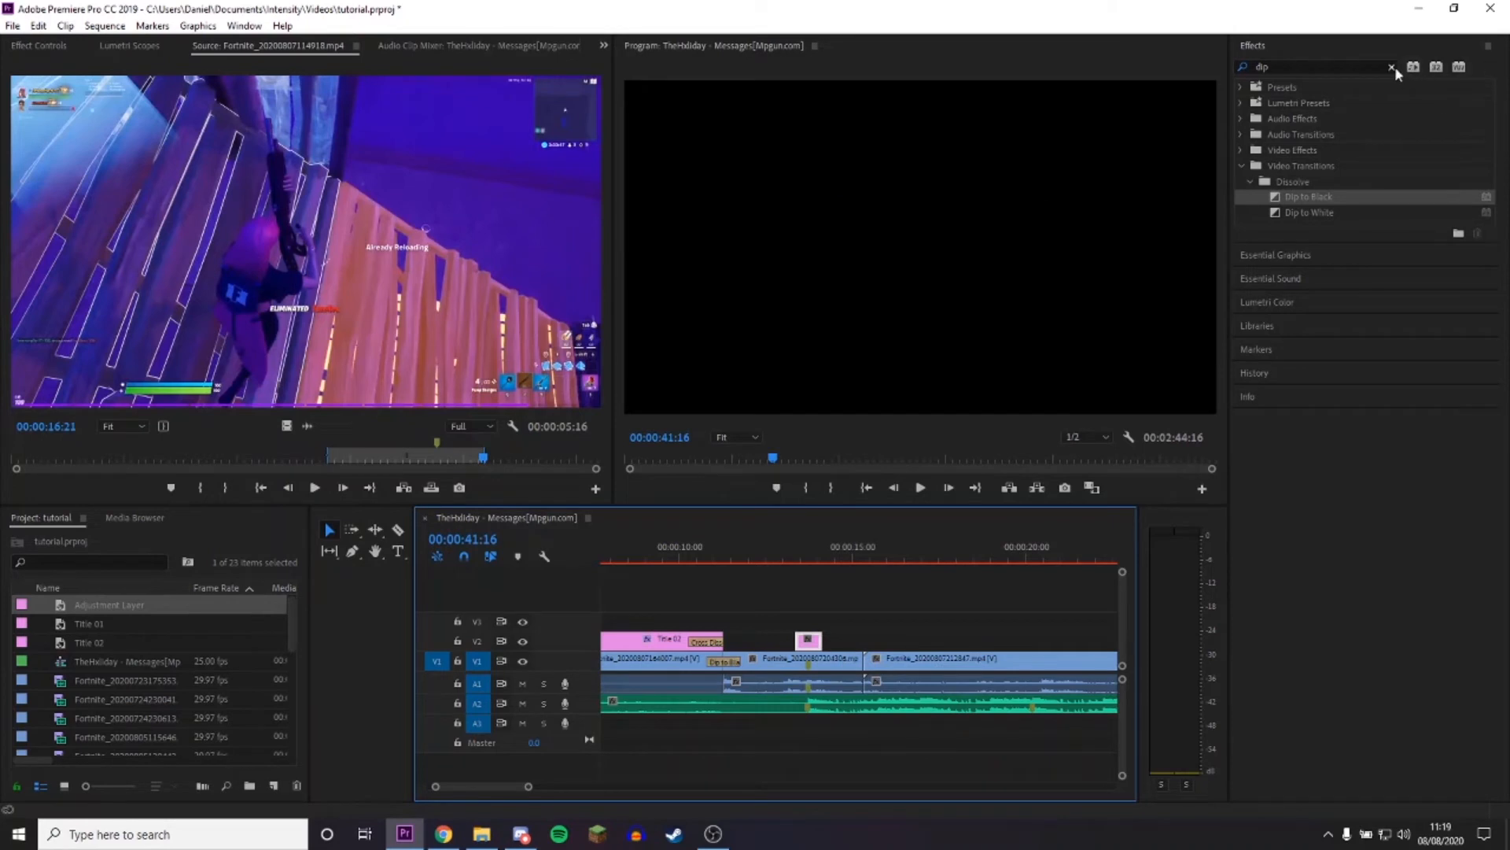
Search Effects for 'lumetri color' and put the playhead on the adjustment layer at 13:18.
click(1391, 66)
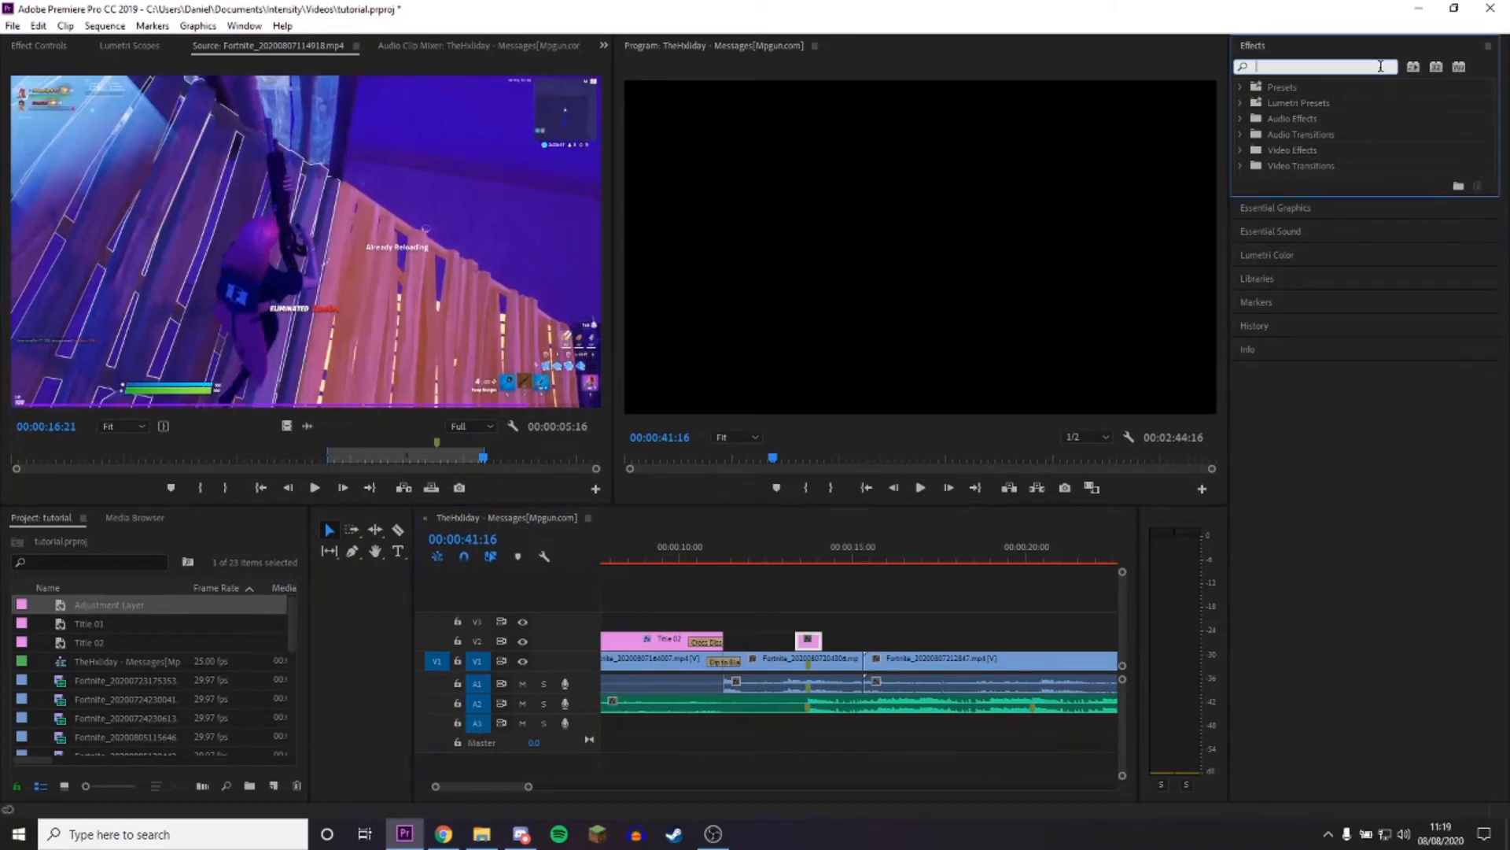
text(lumetri color)
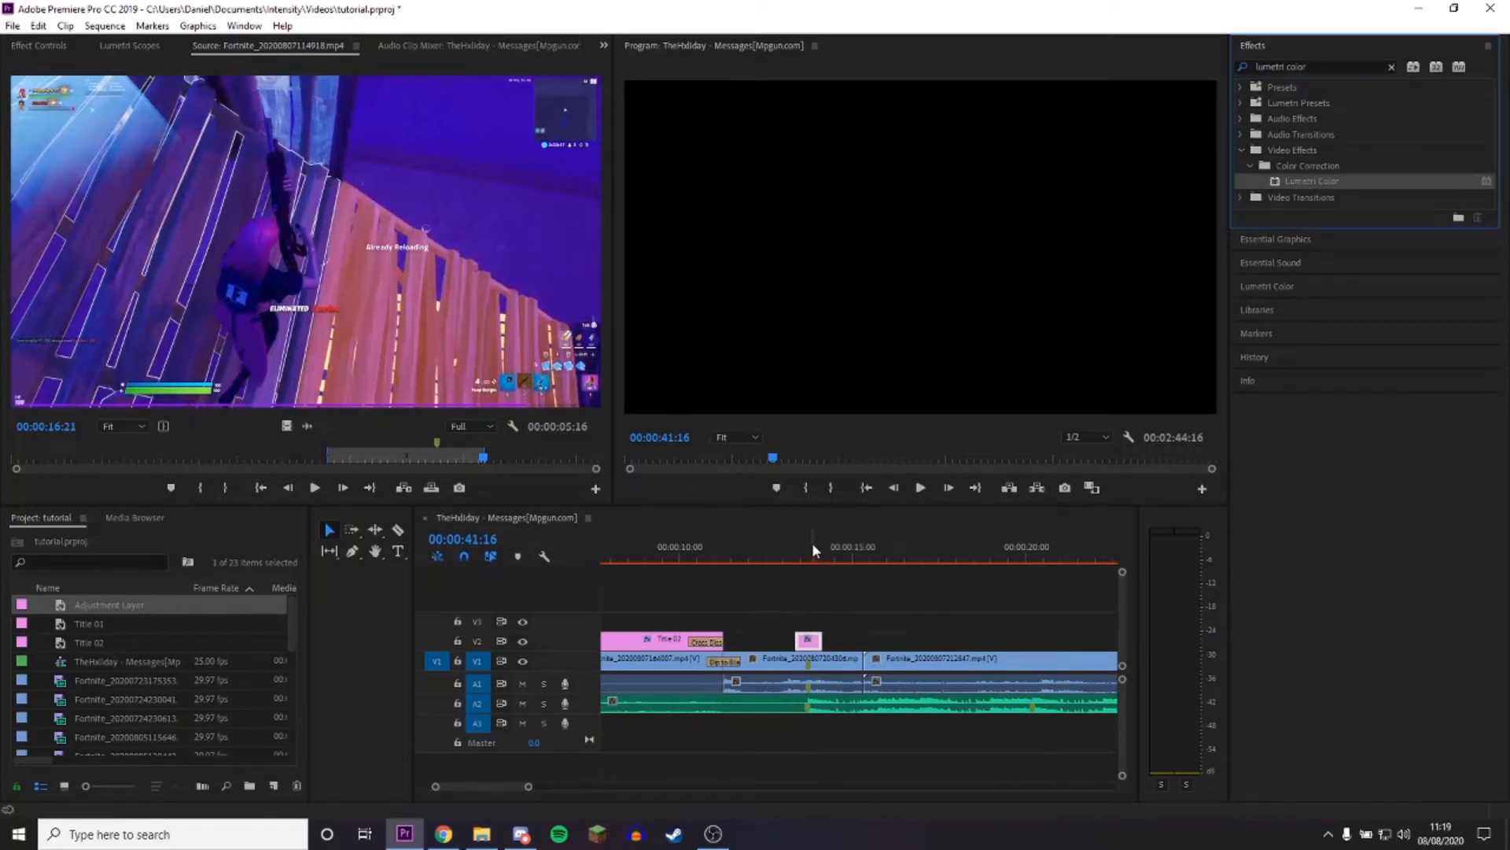
click(806, 556)
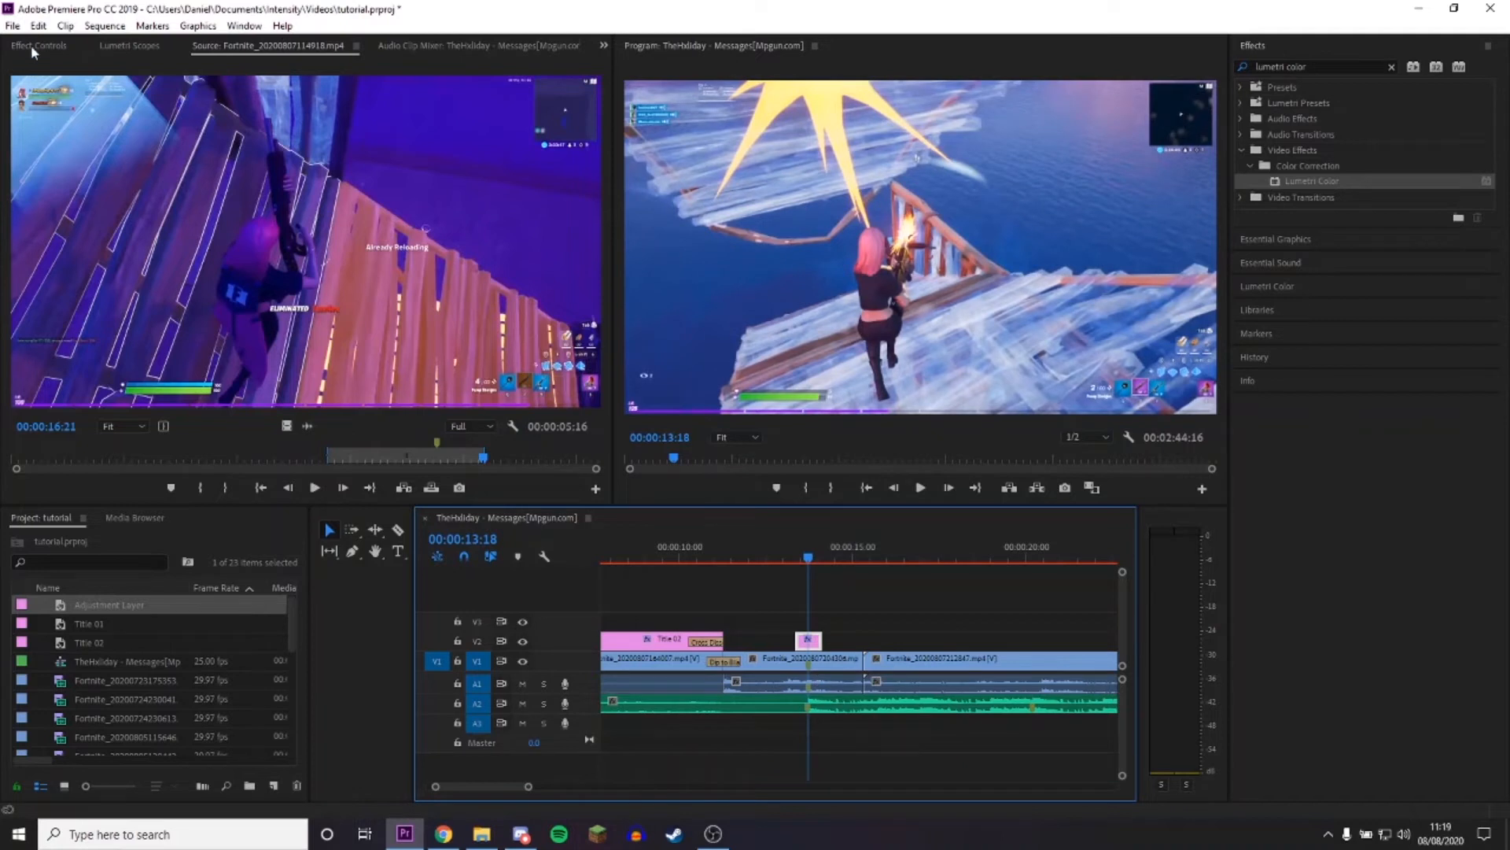
Keyframe Lumetri Color Exposure on the adjustment layer for a white flash around 13 seconds and preview it.
click(30, 47)
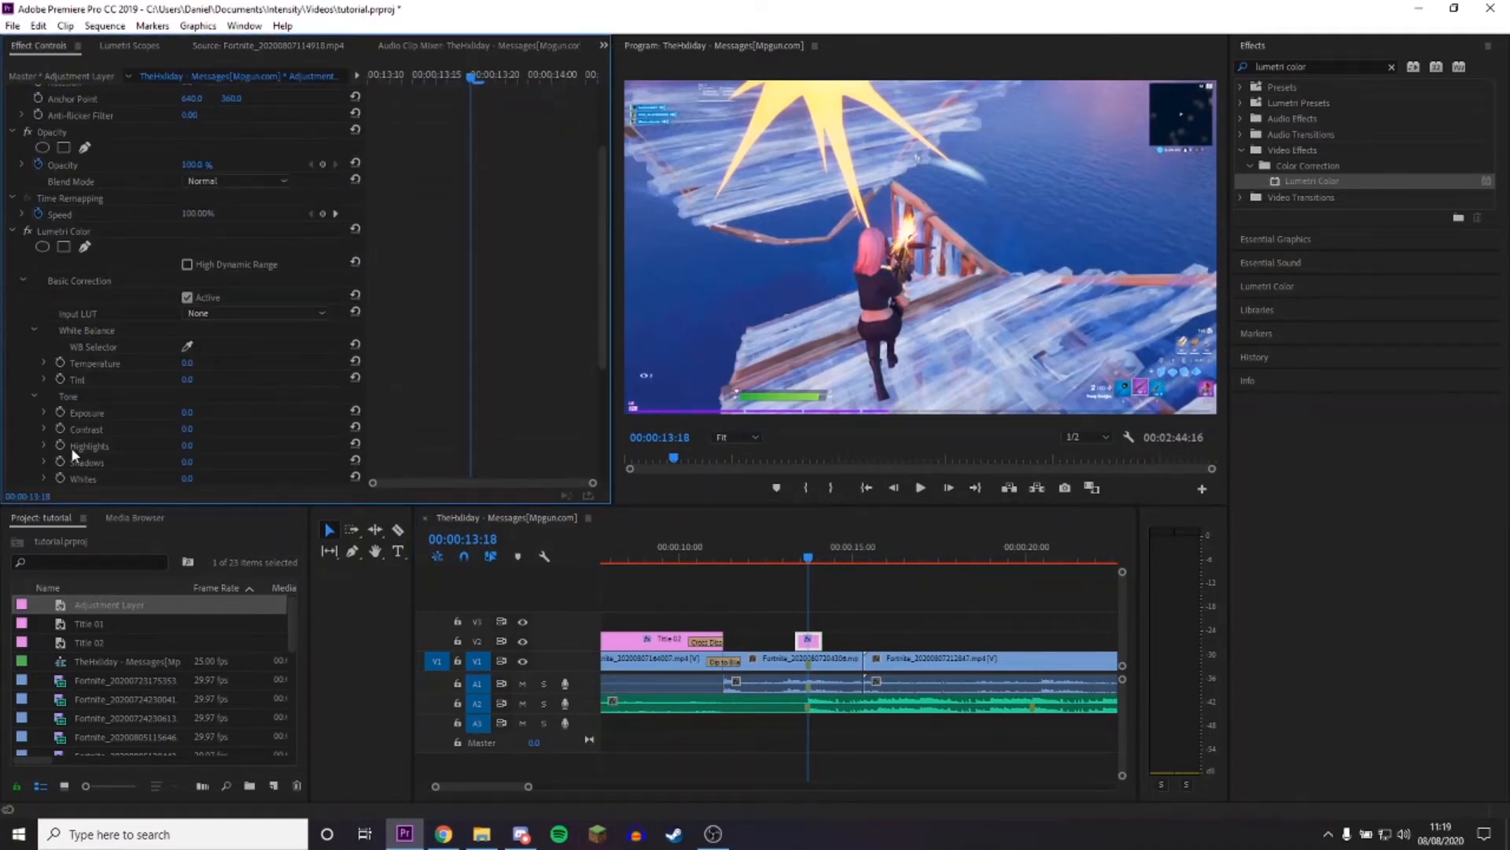
mouse_move(60, 412)
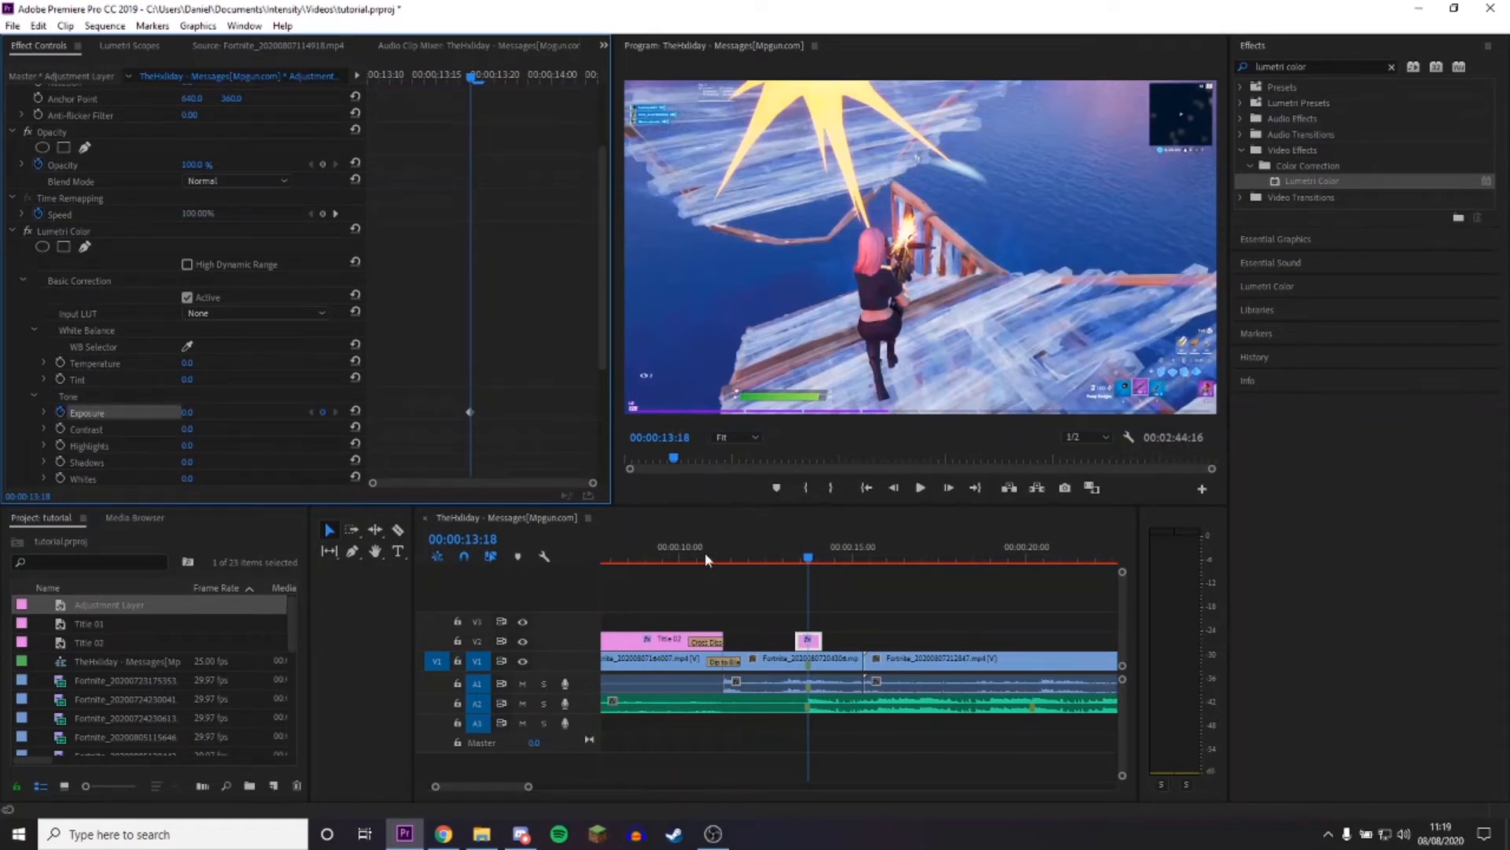
mouse_move(564, 527)
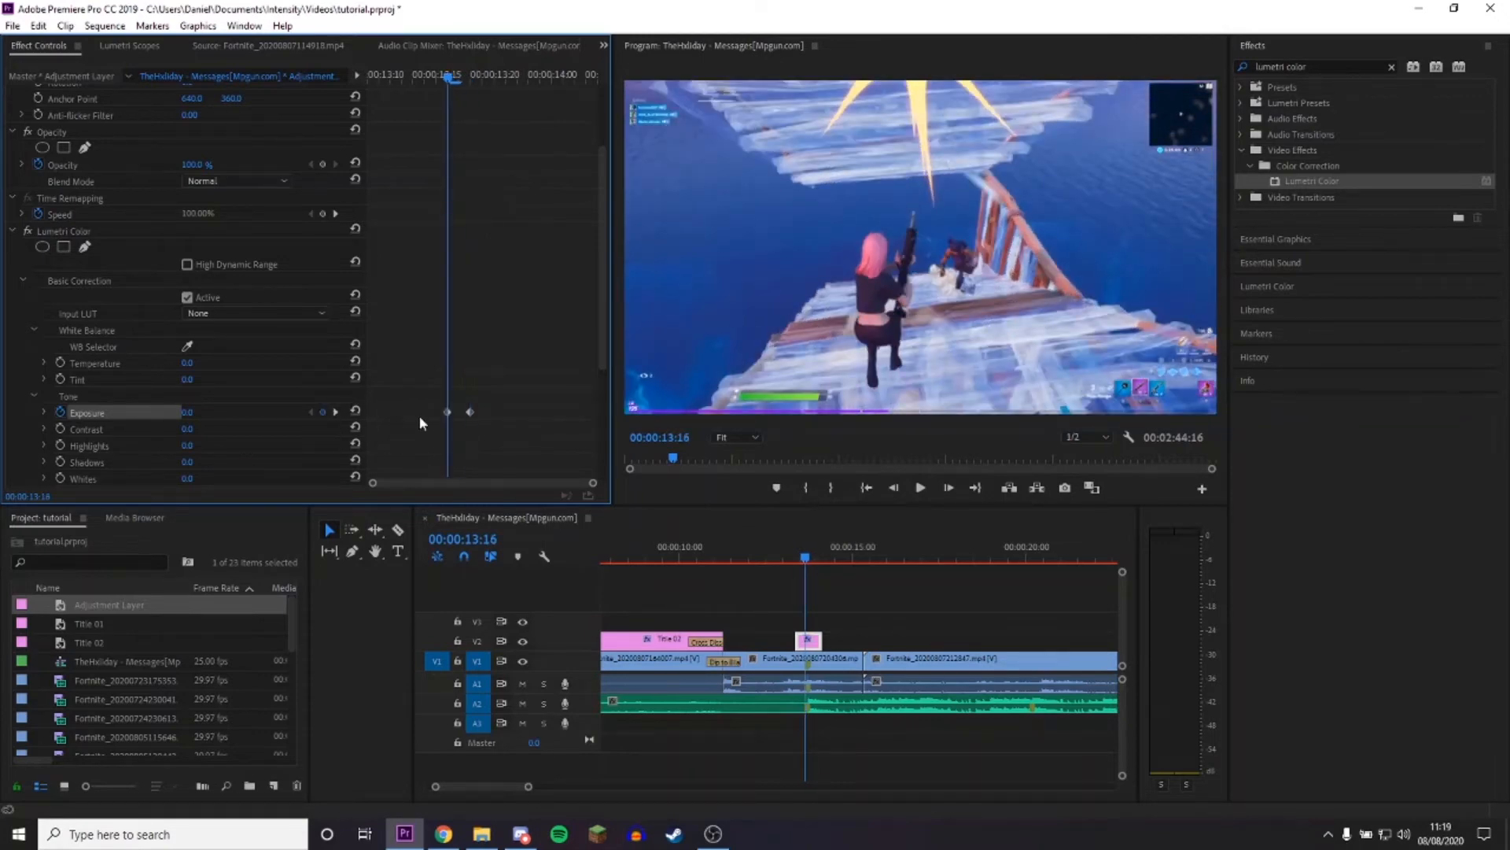
mouse_move(437, 418)
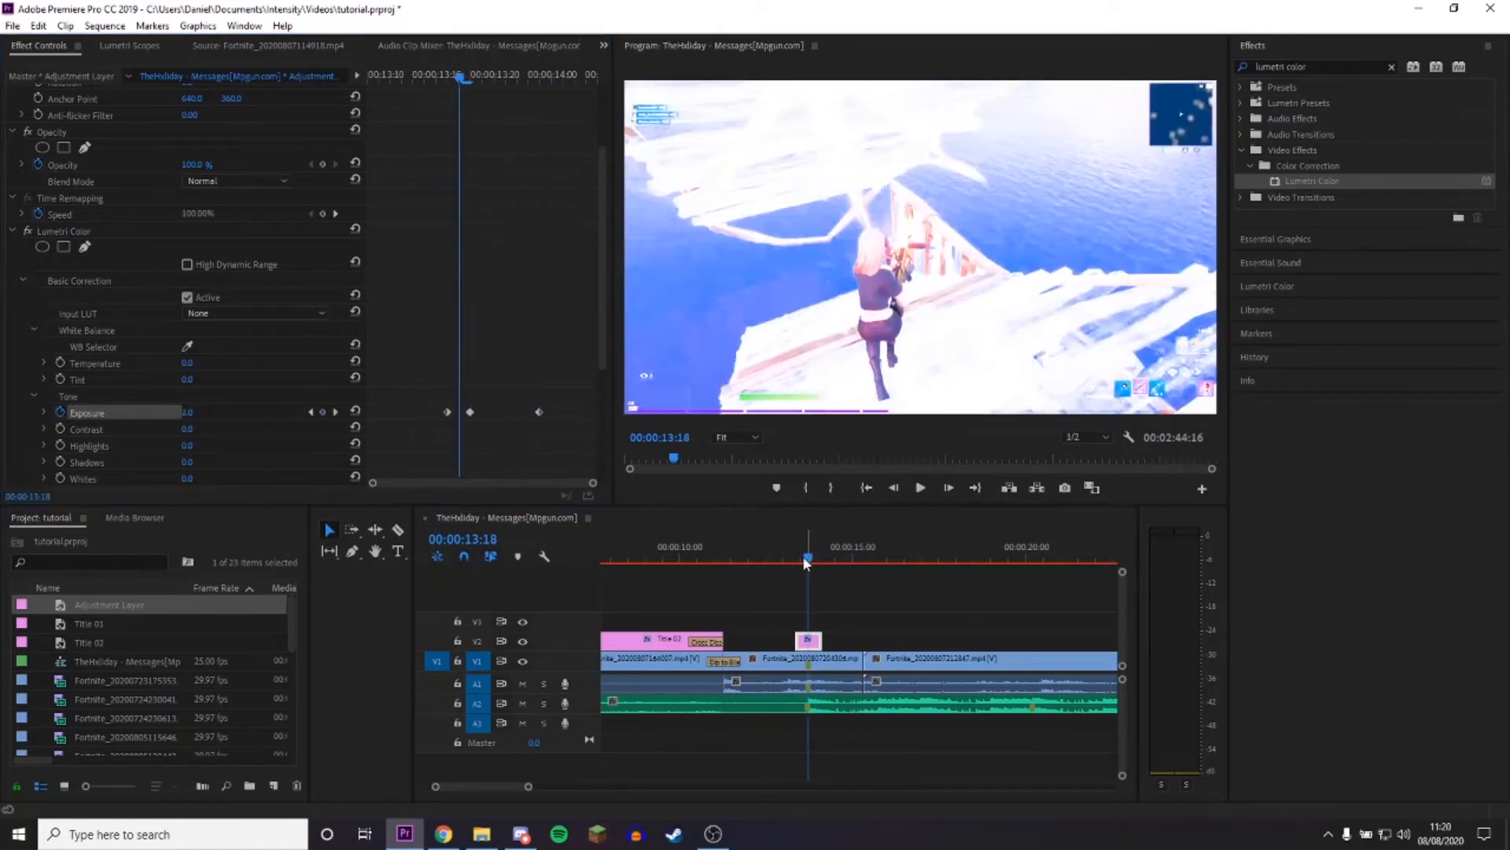
click(920, 488)
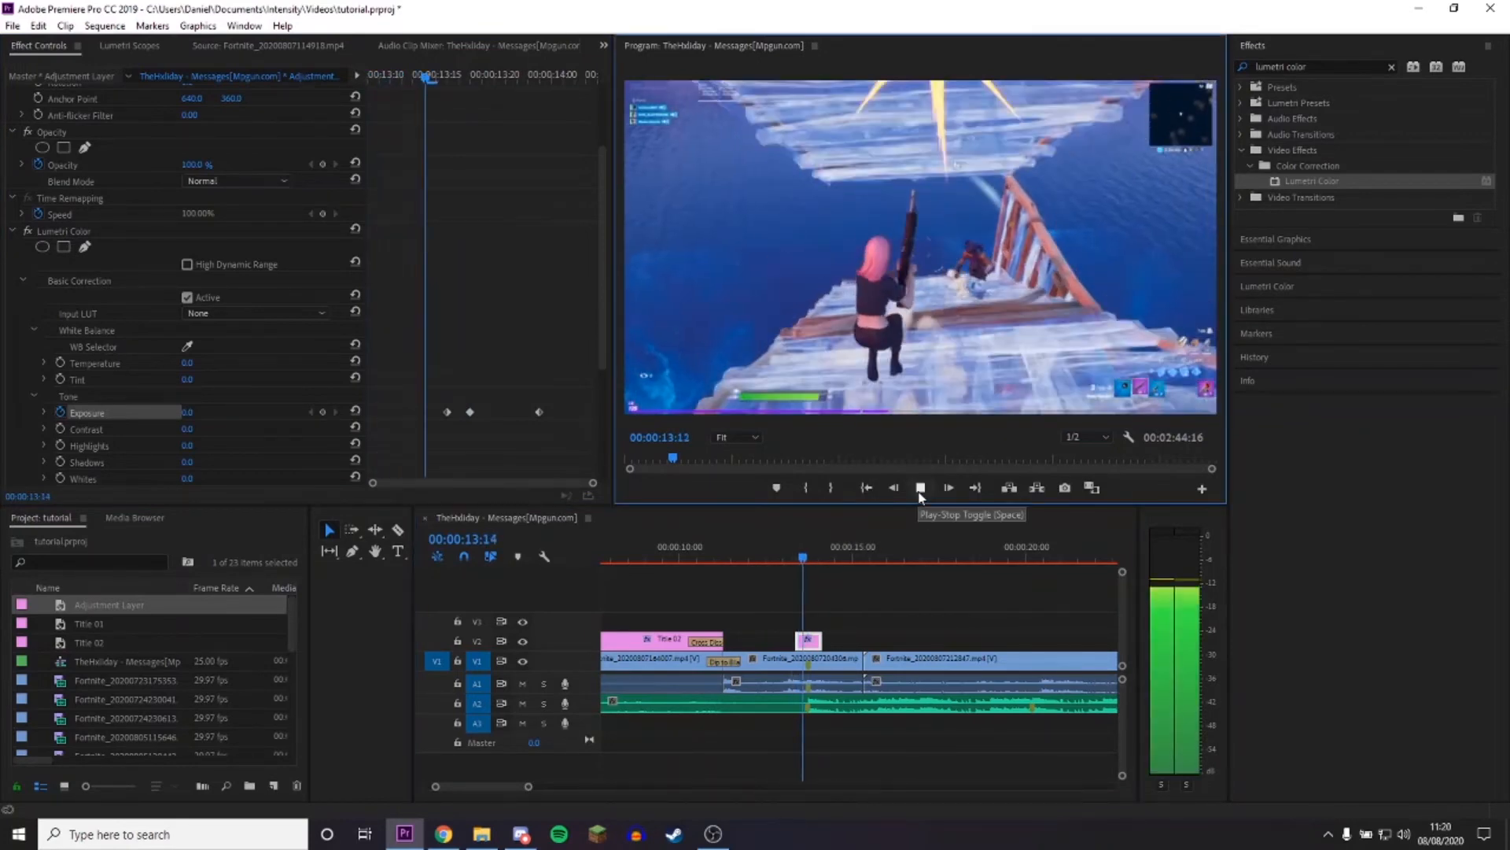
click(920, 488)
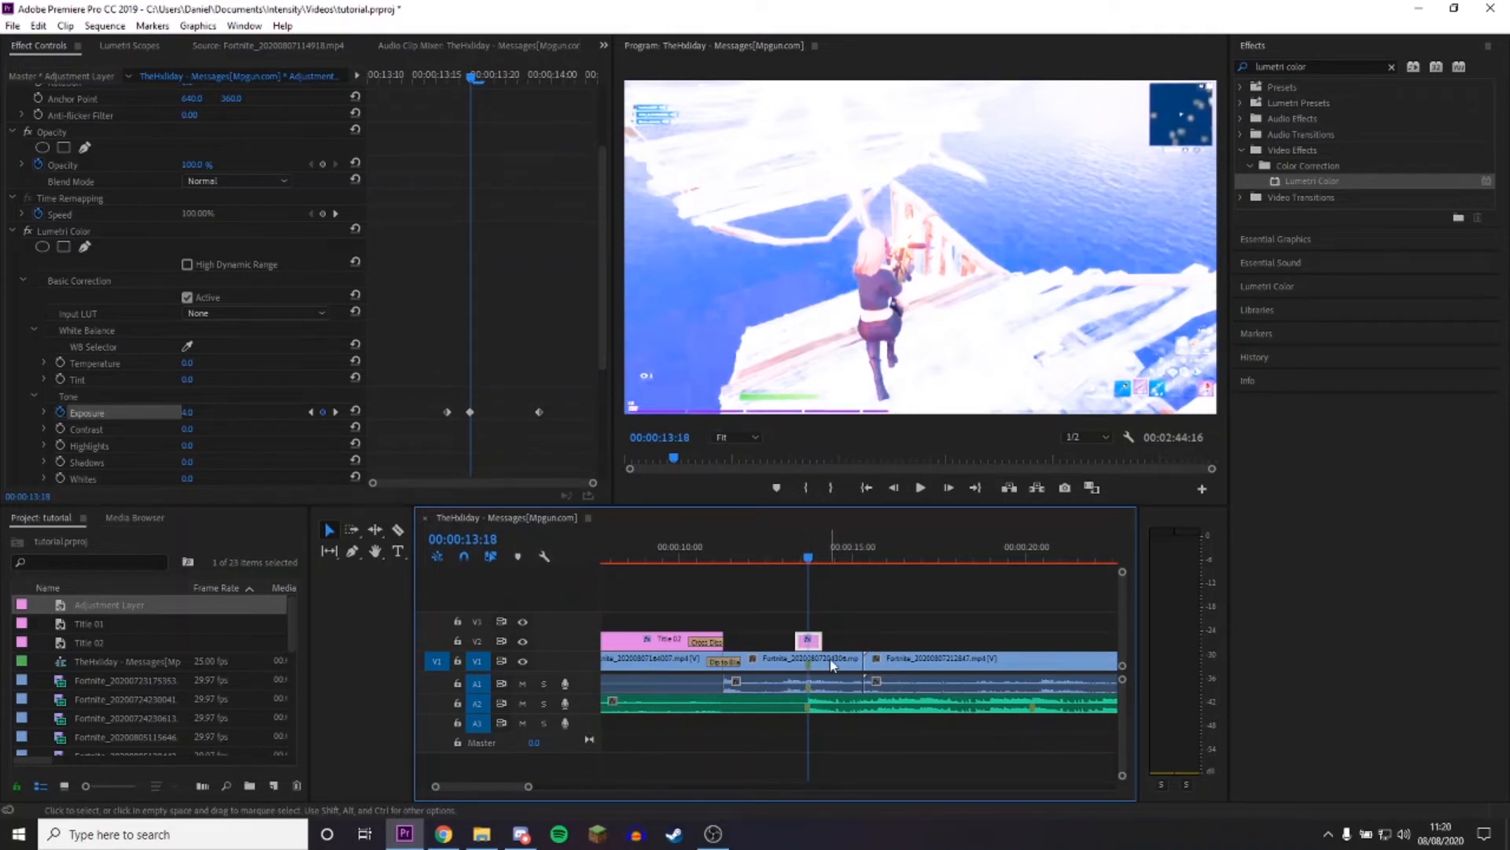
Keyframe the V1 clip's Scale up to about 150 for a zoom under the flash and preview it.
click(804, 659)
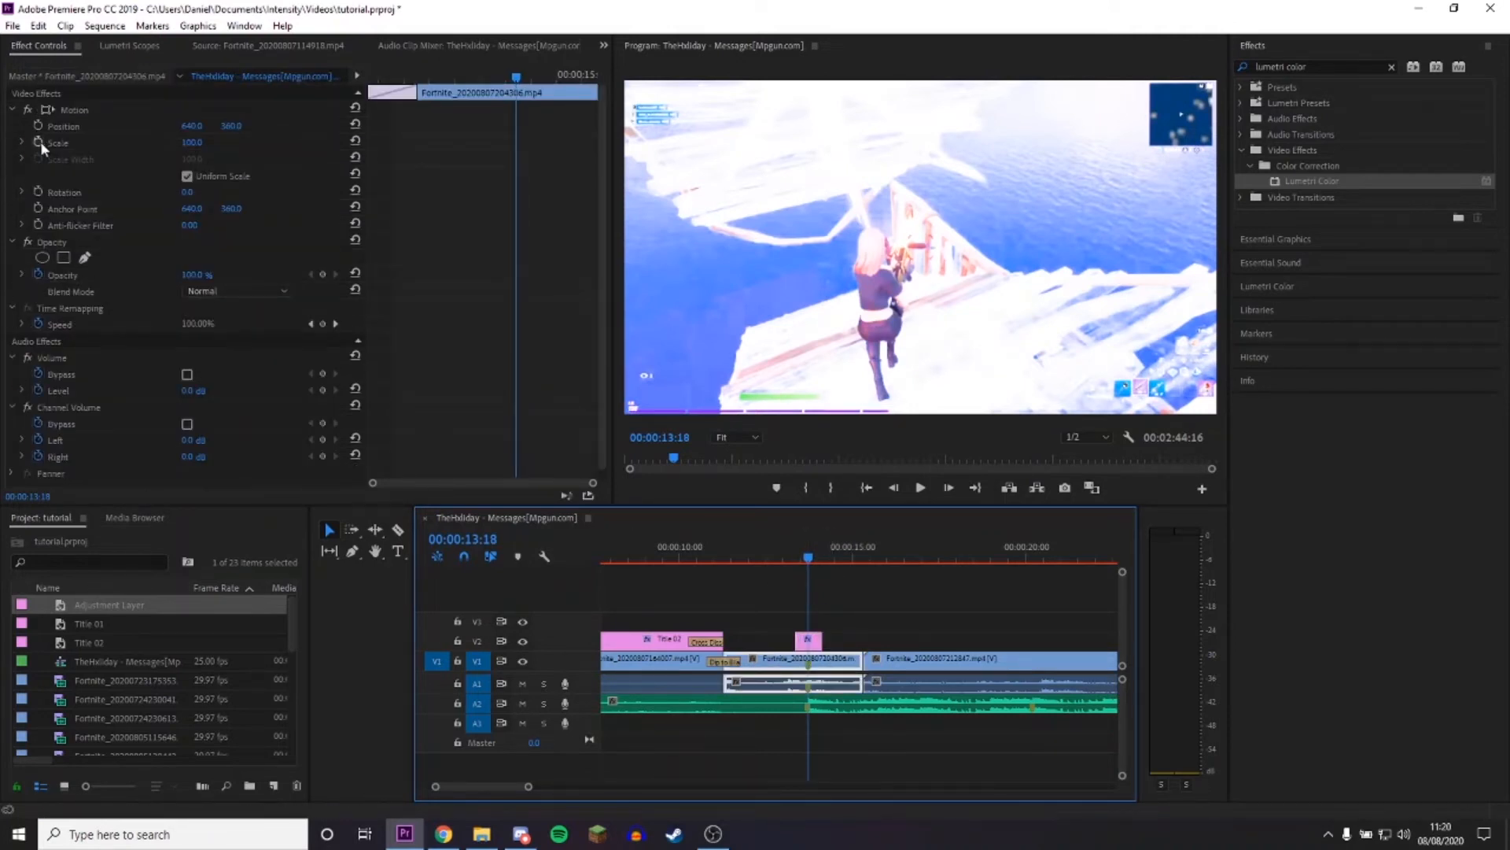
click(57, 141)
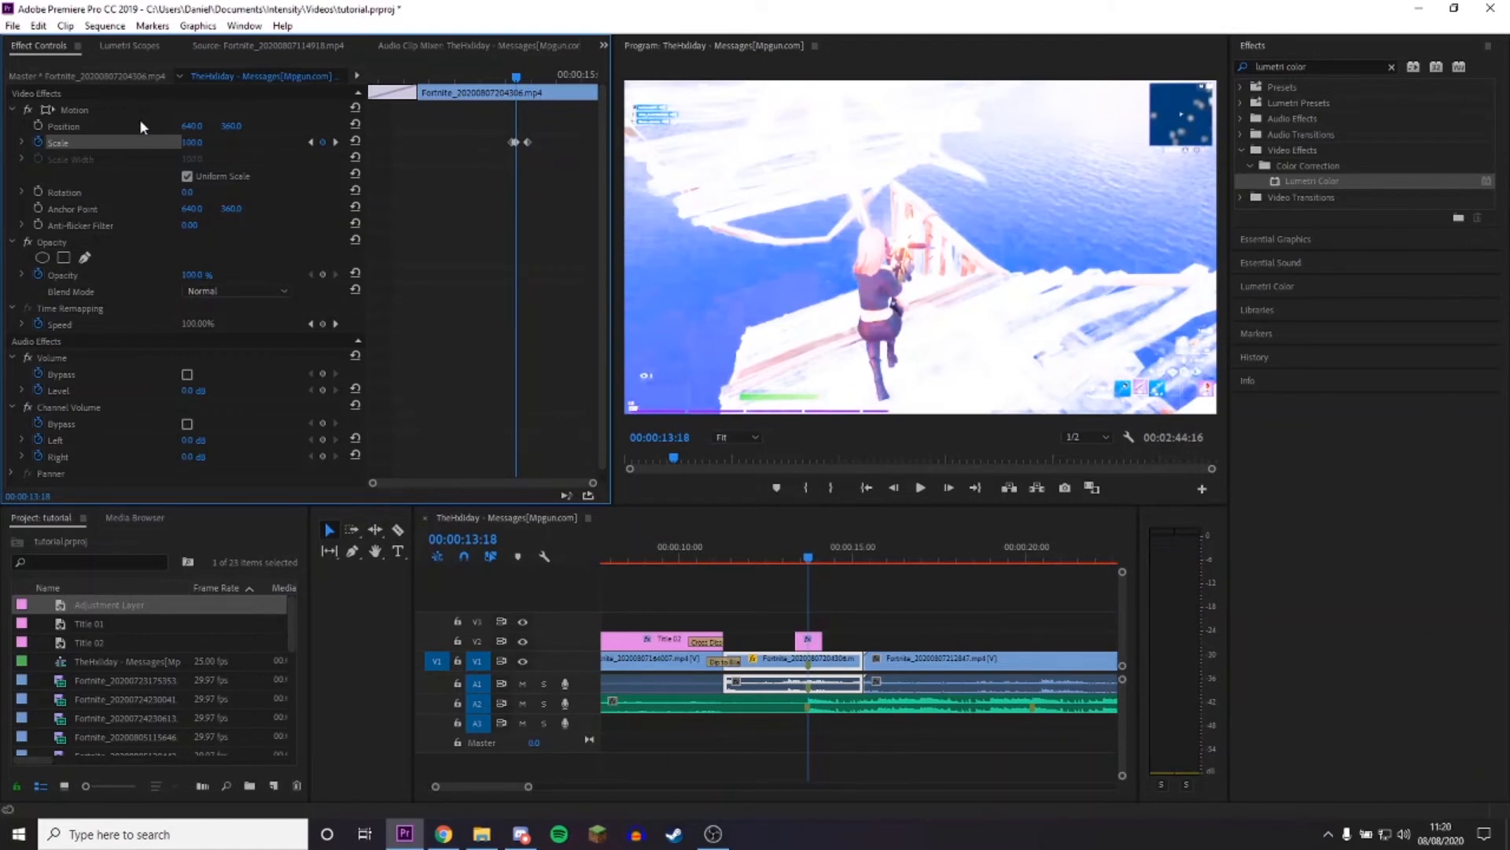
mouse_move(933, 250)
text(150)
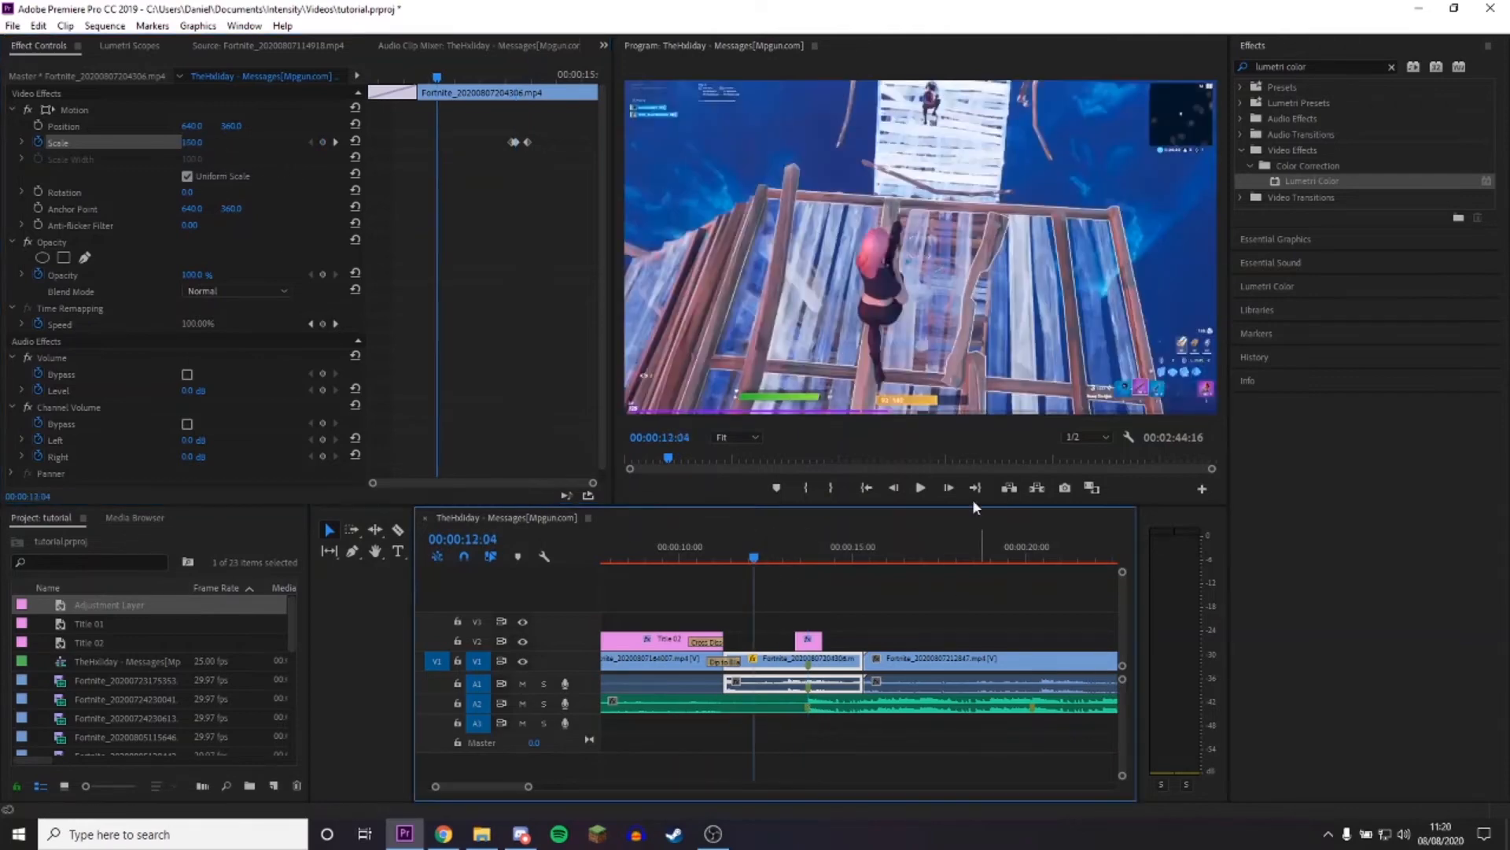
click(920, 488)
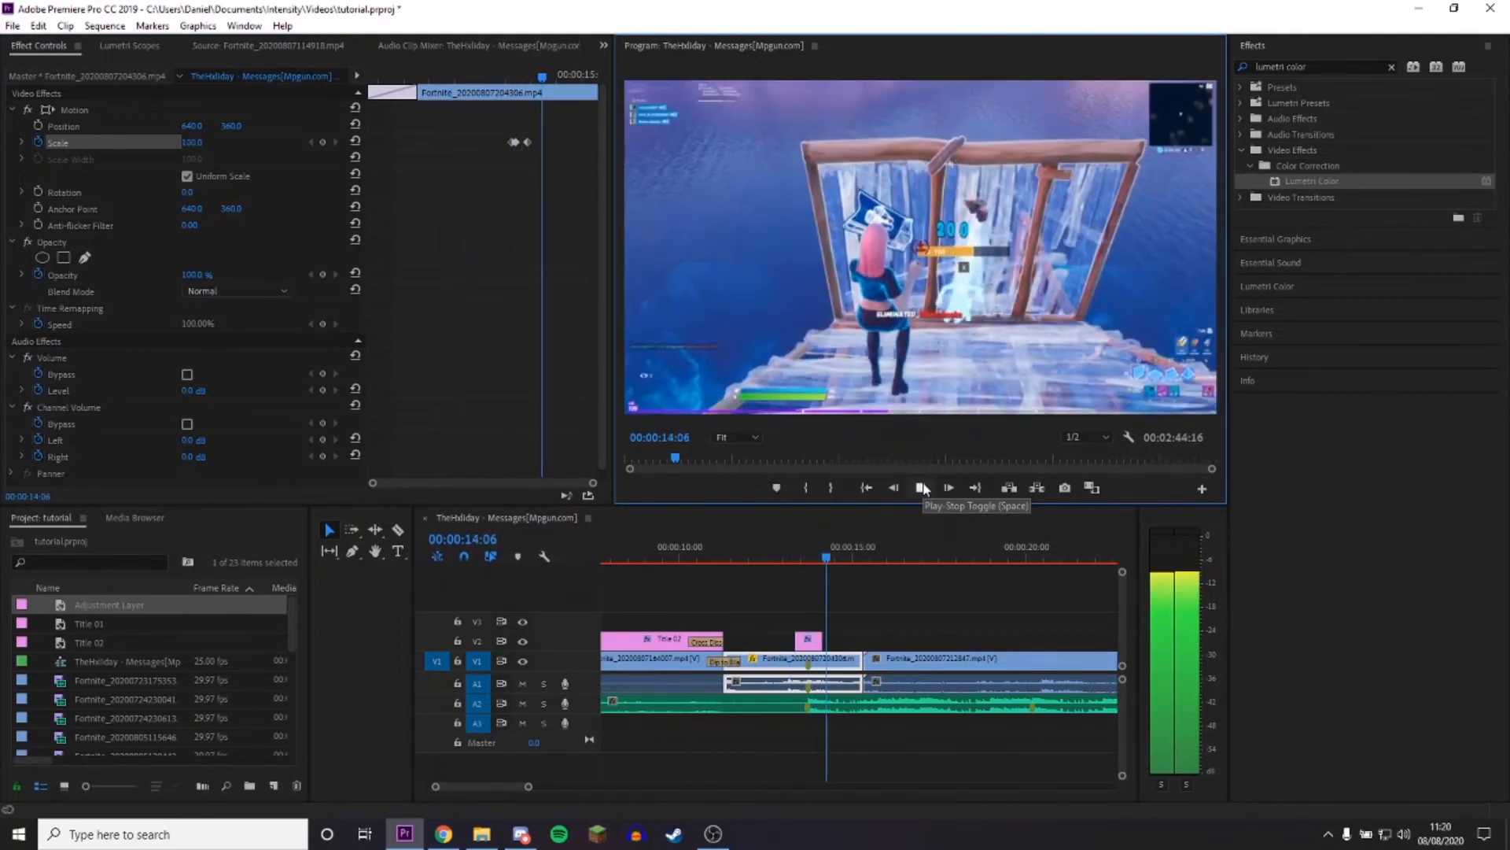
click(922, 487)
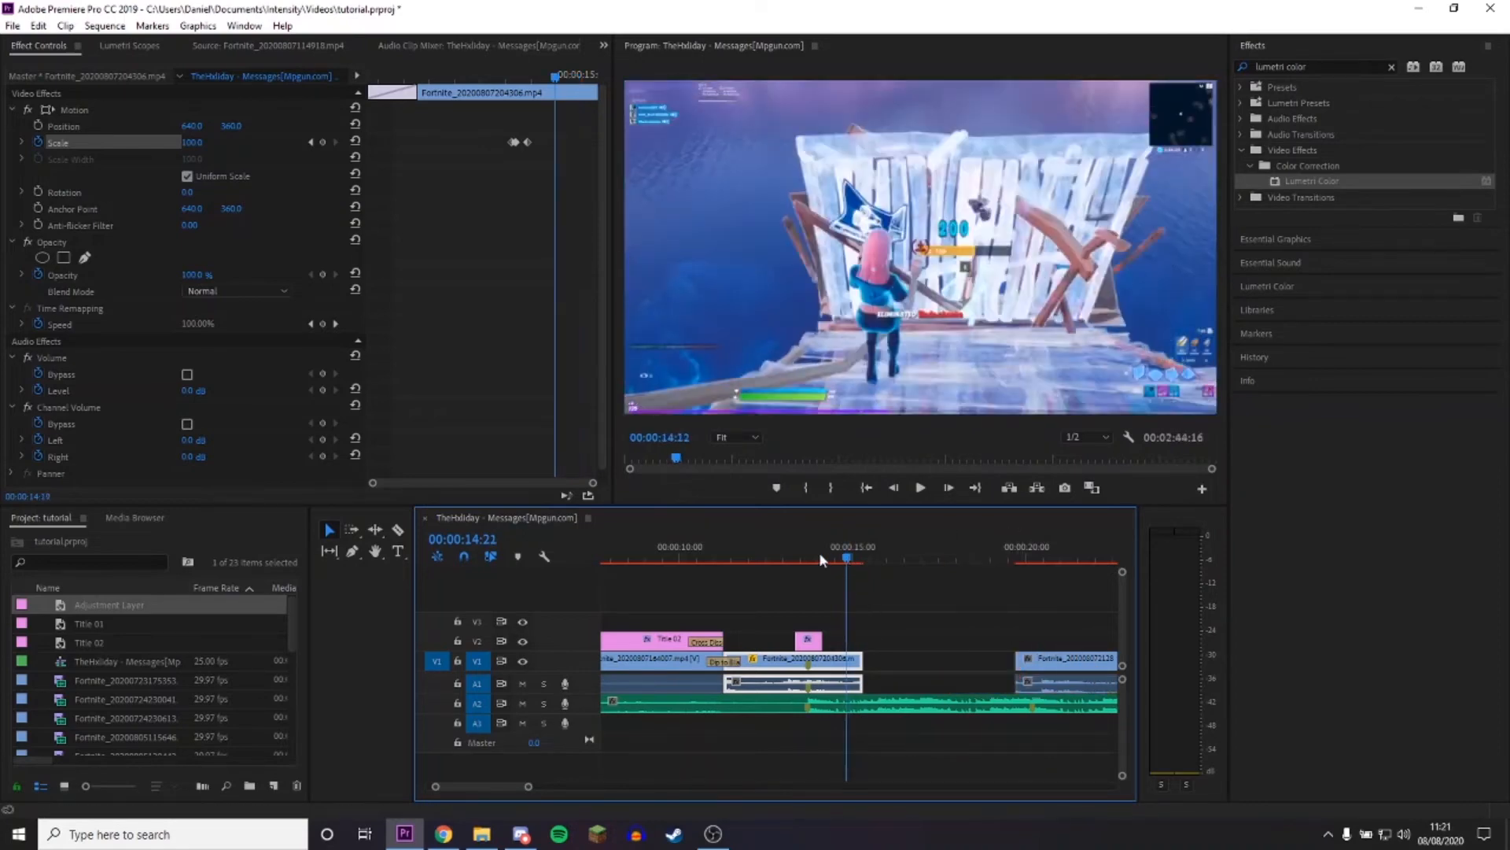
Cut the zoomed gameplay clip at the flash frame near 13:19 and select the later piece.
drag(846, 559, 812, 558)
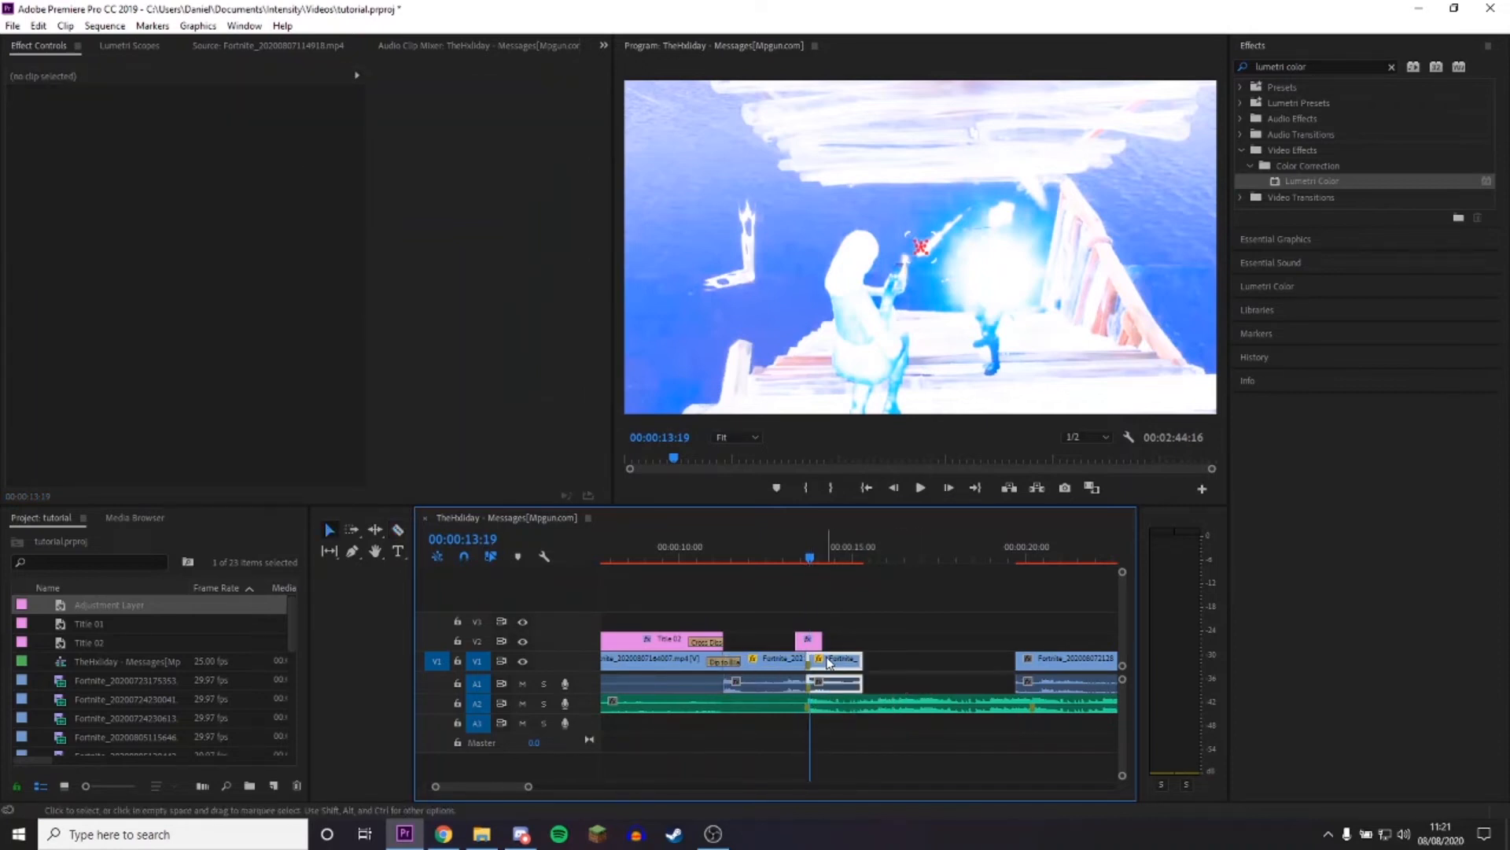
click(834, 681)
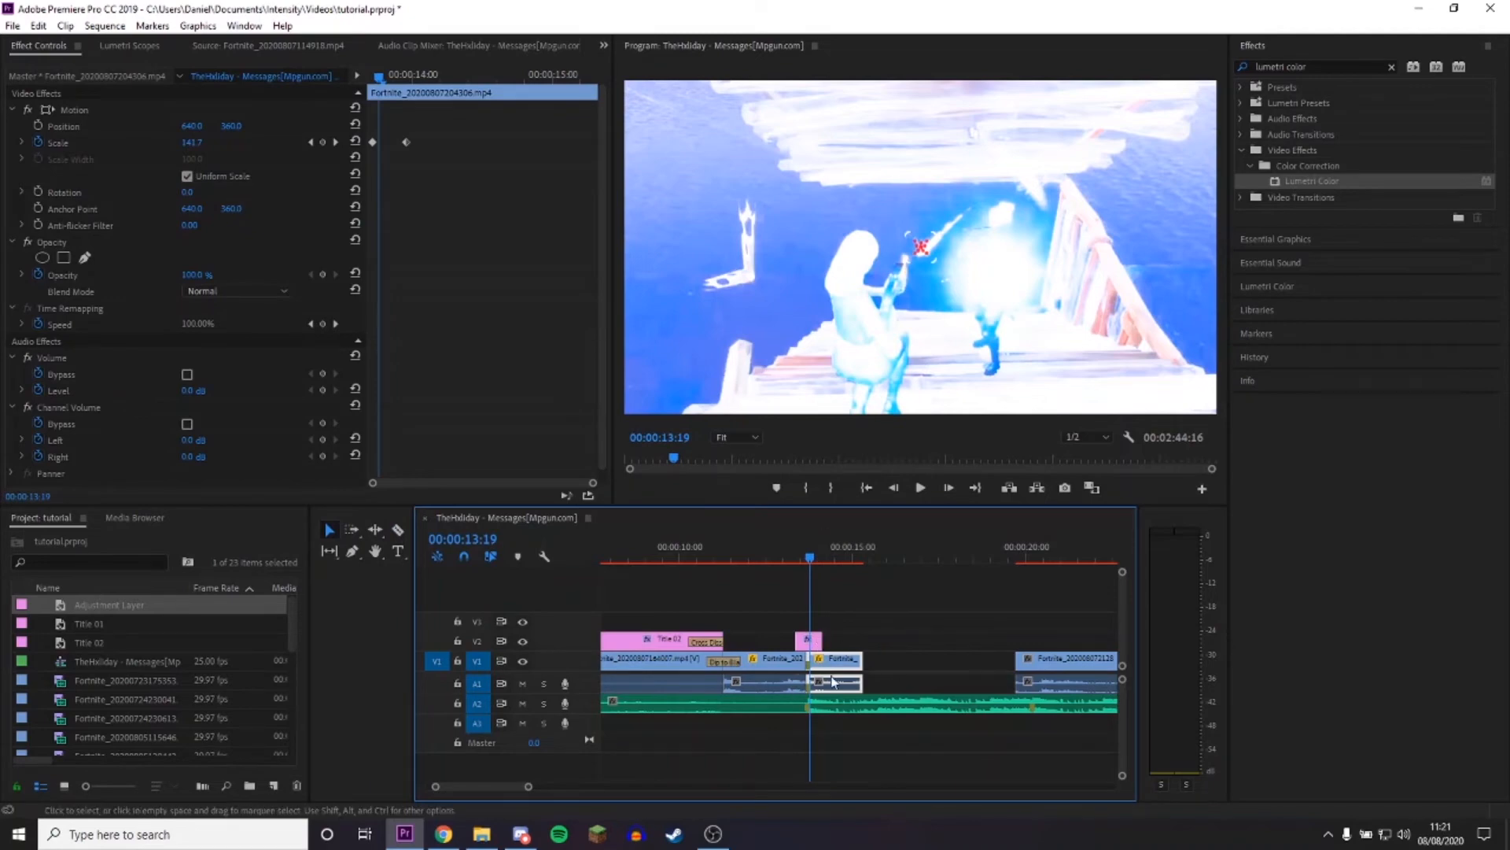
Set the later piece's Speed/Duration to 50% with Optical Flow time interpolation.
right_click(834, 681)
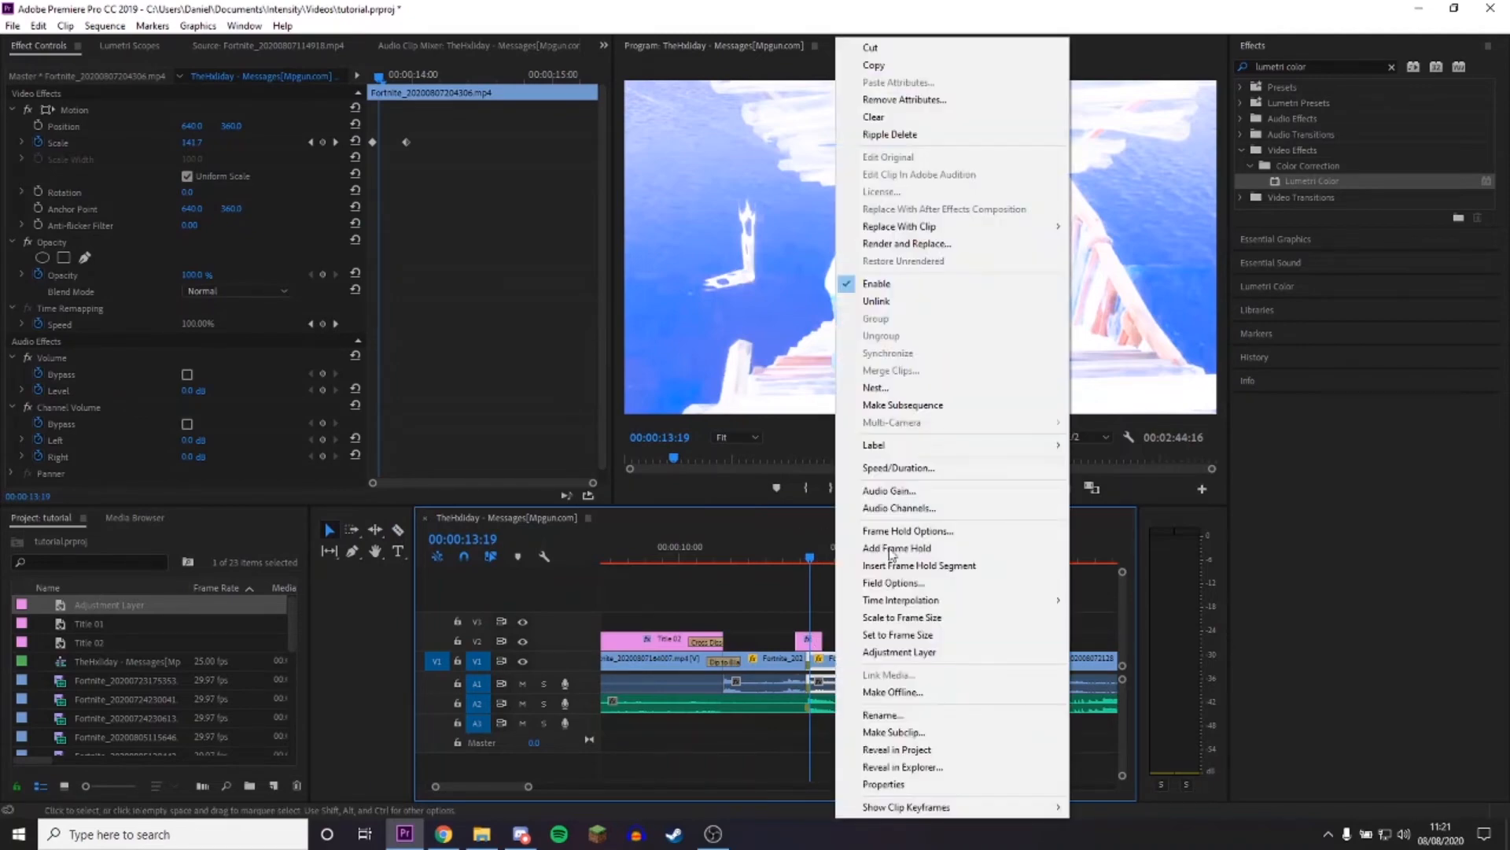
click(899, 468)
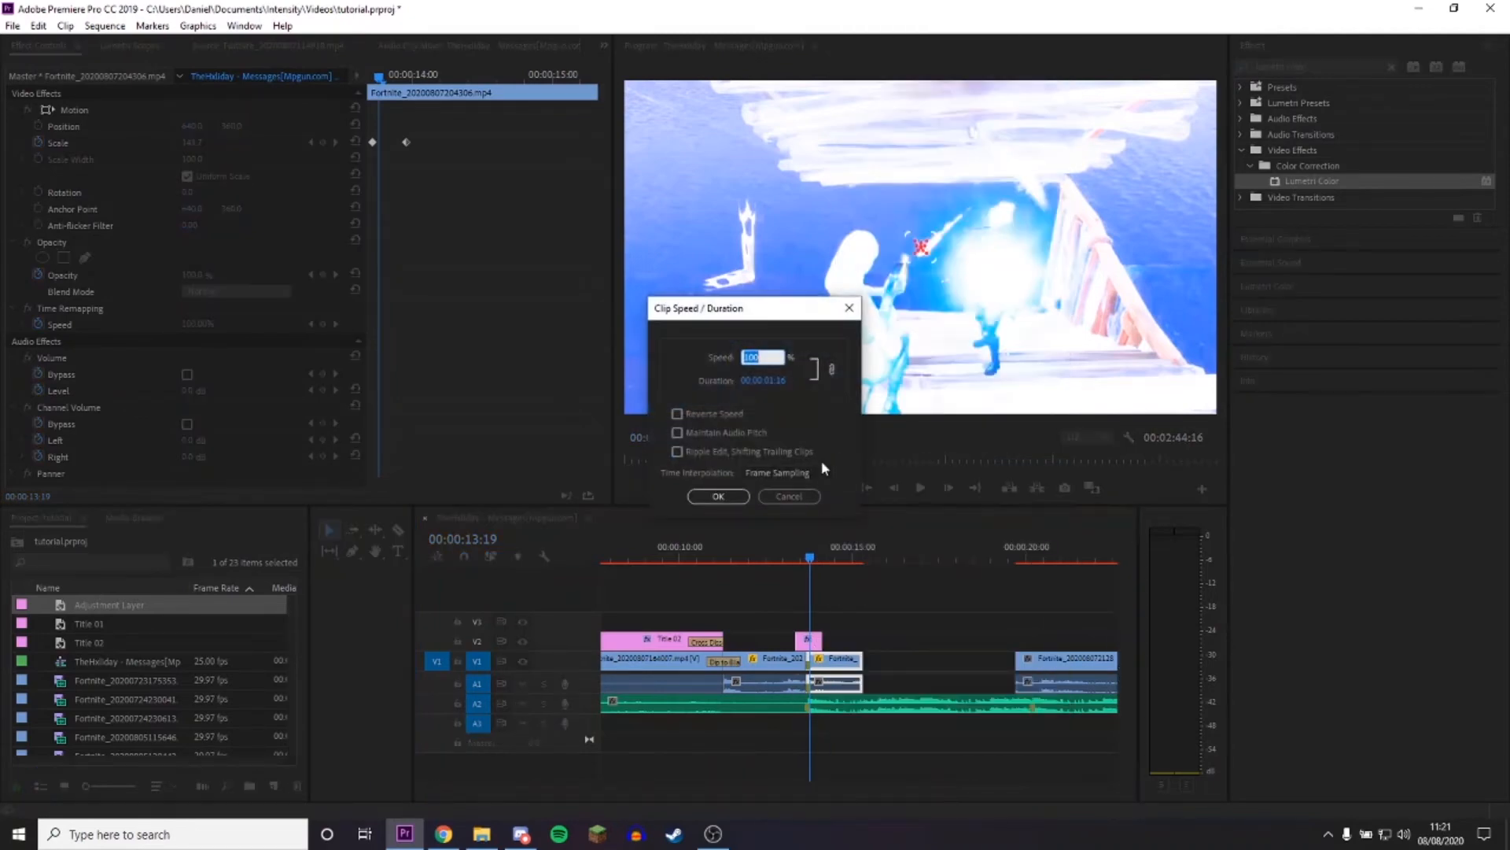
text(50)
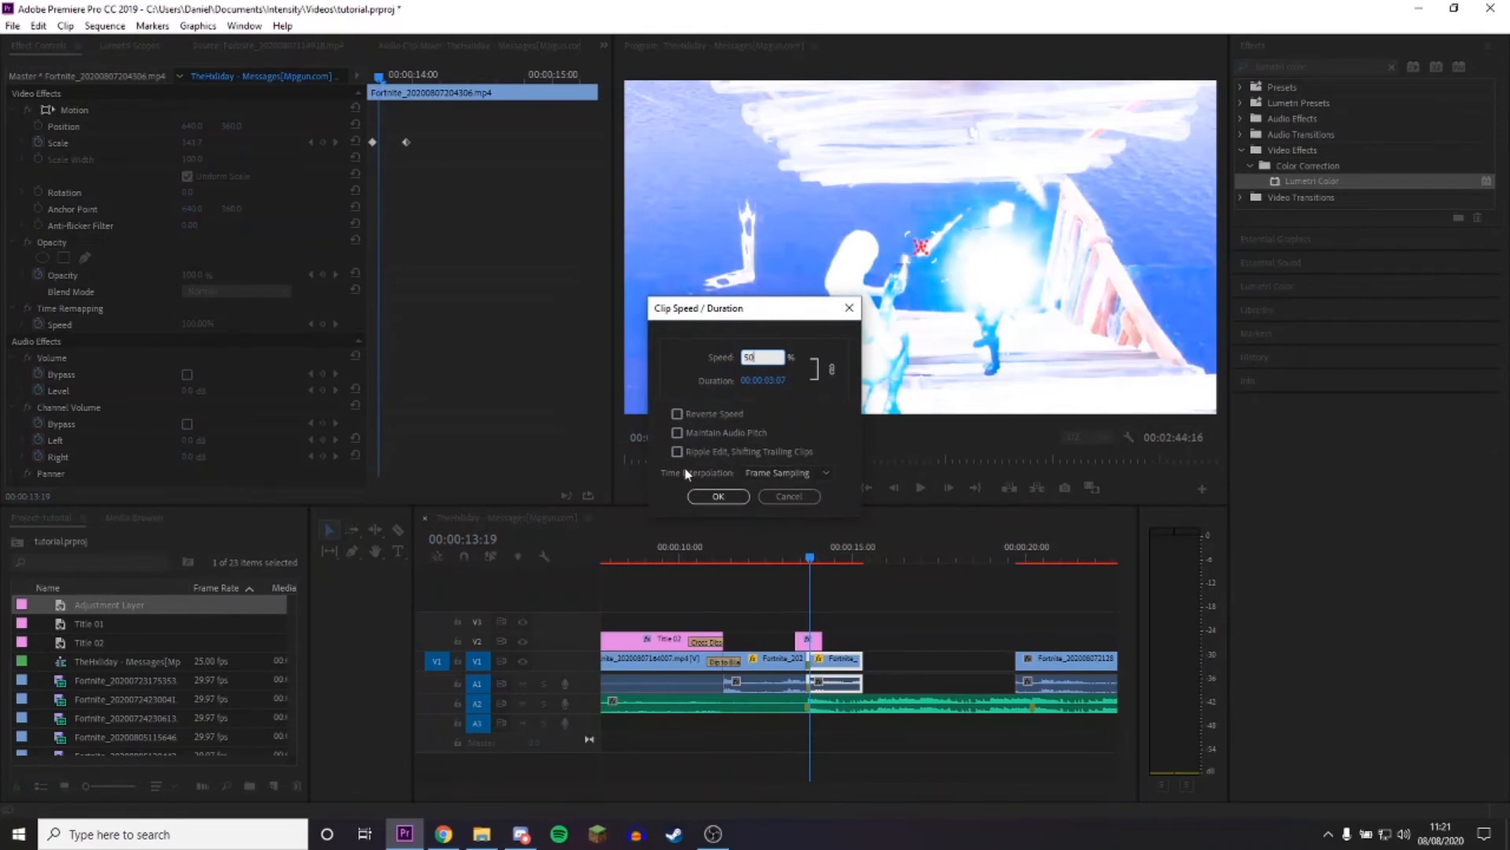
click(786, 472)
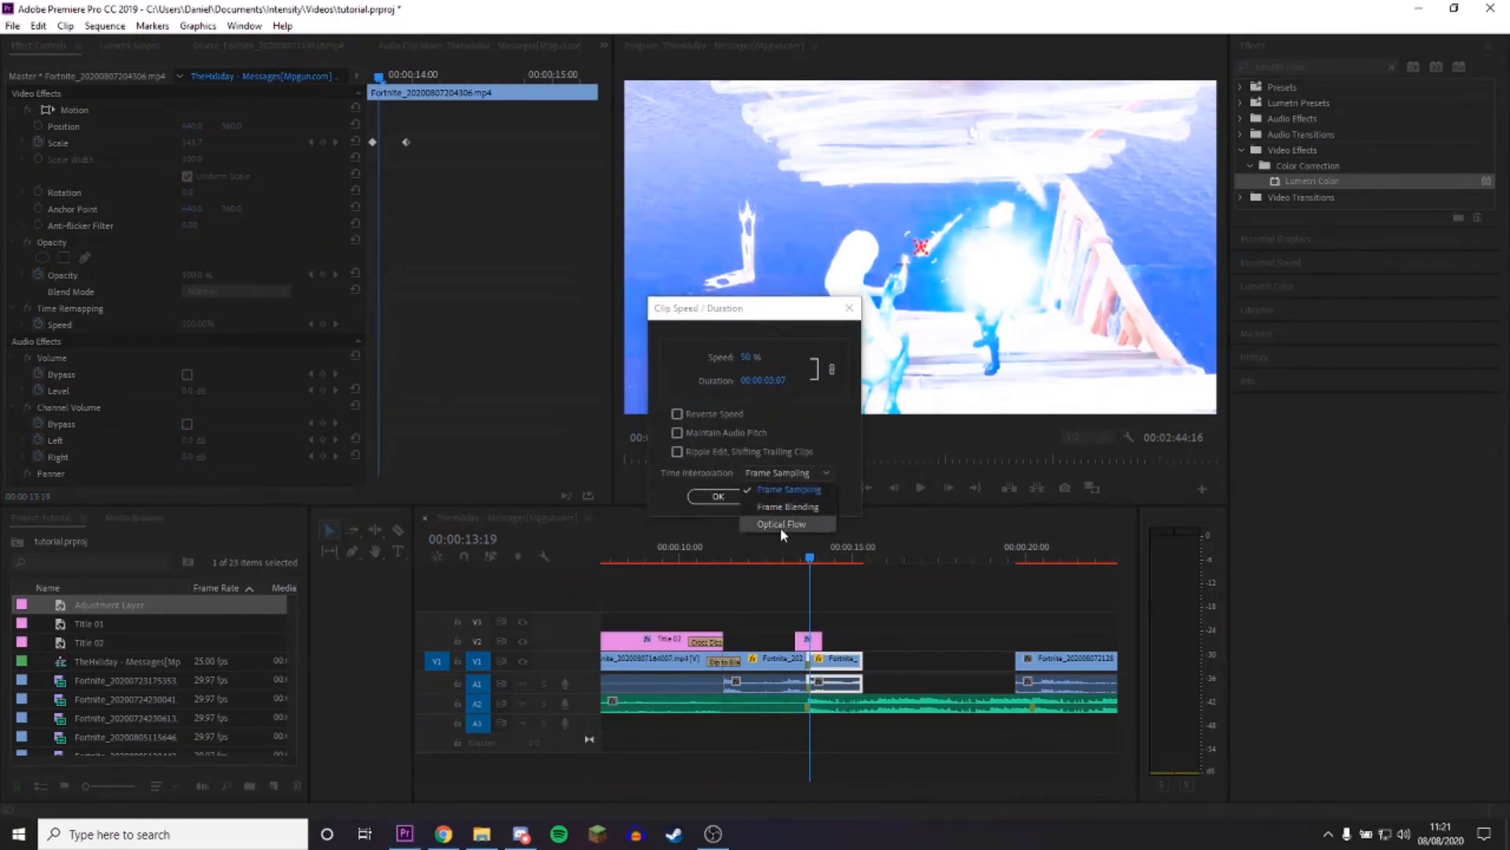
click(780, 524)
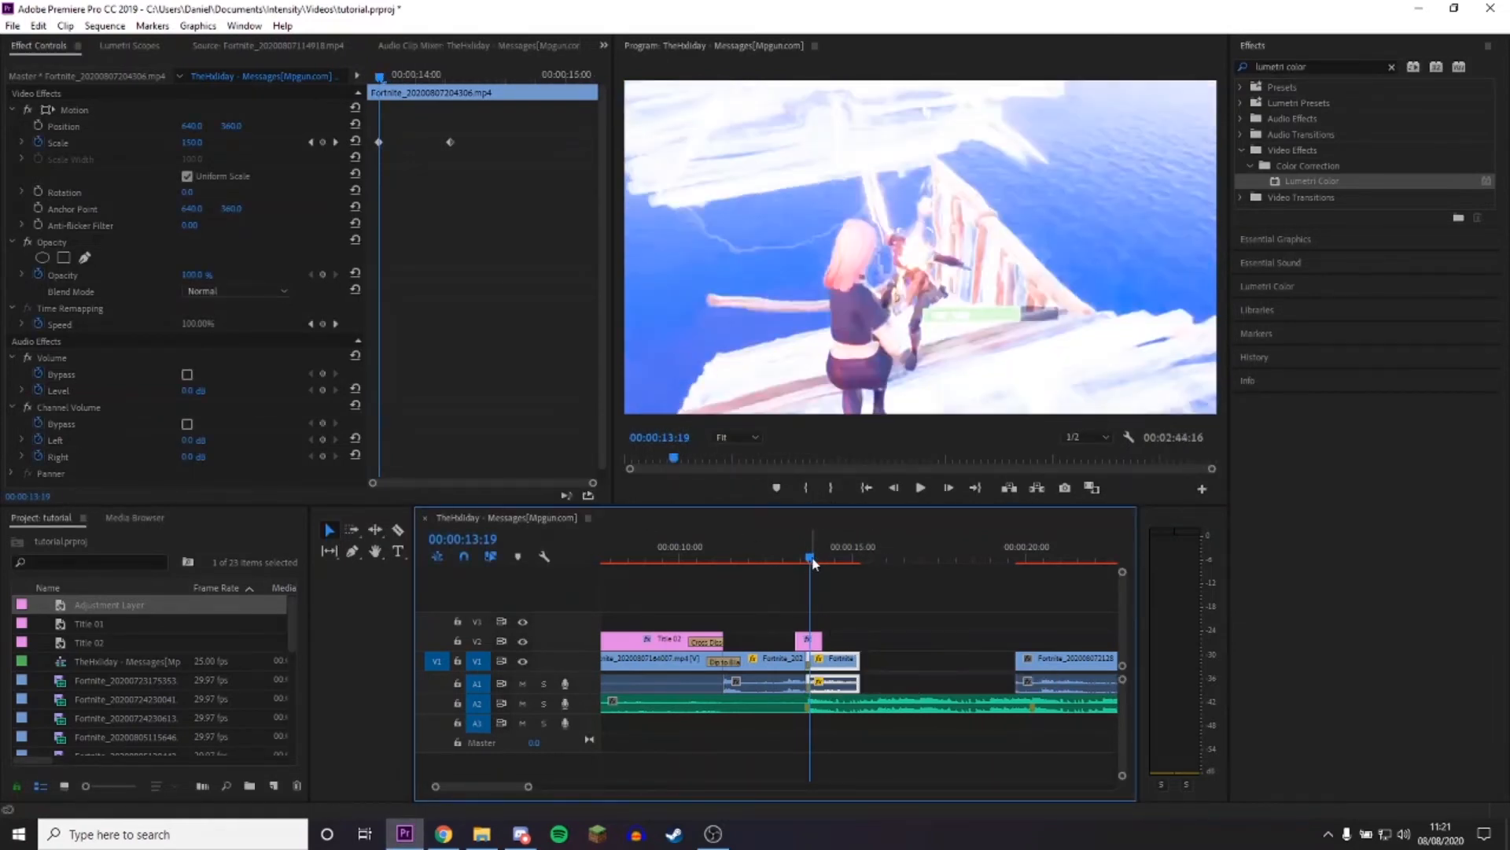
Preview the slow-motion flash section from just before the flash.
click(920, 488)
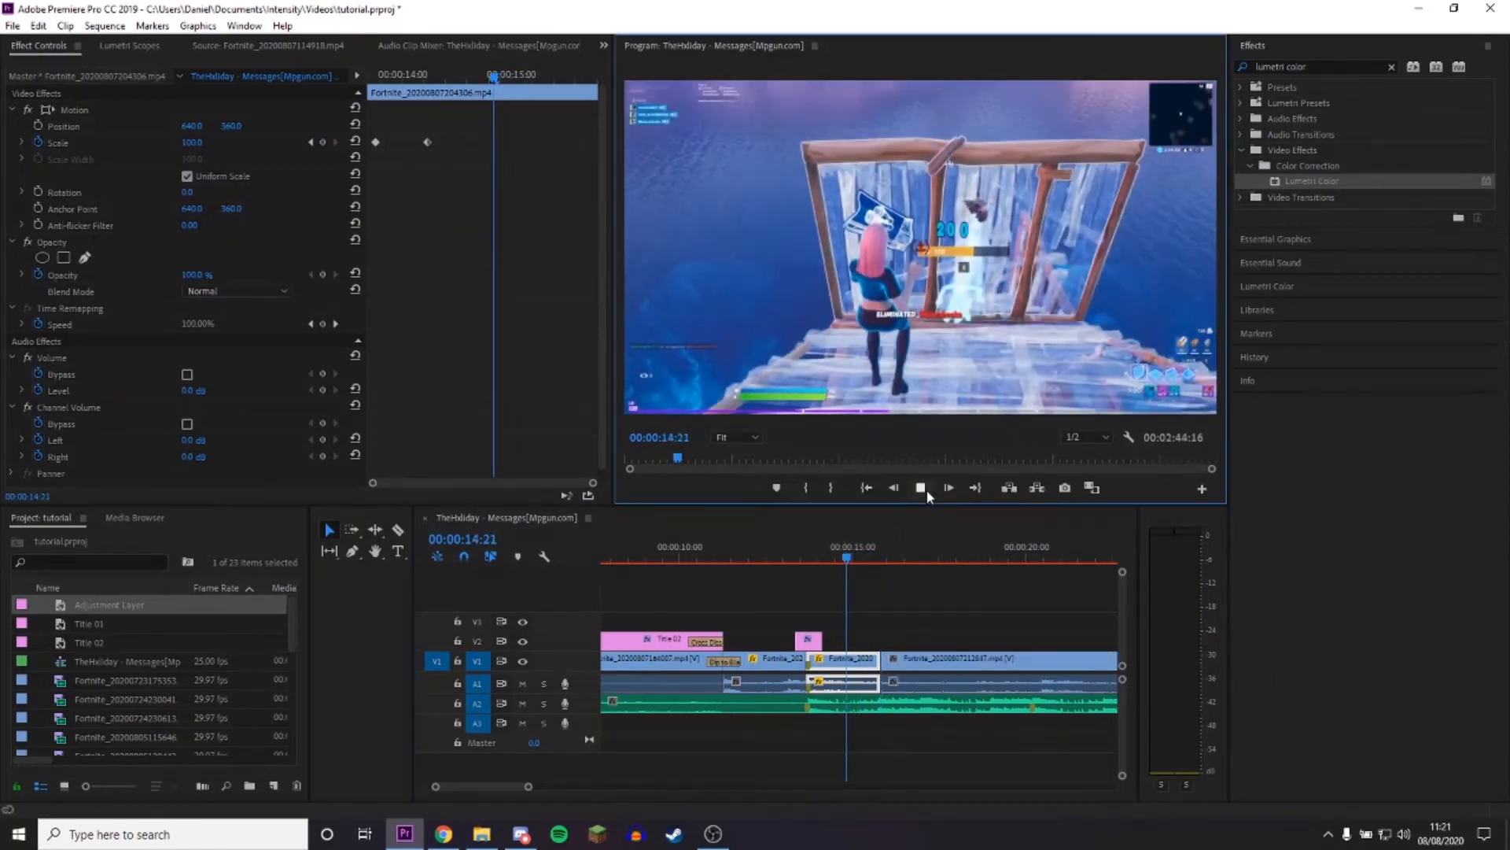
click(774, 553)
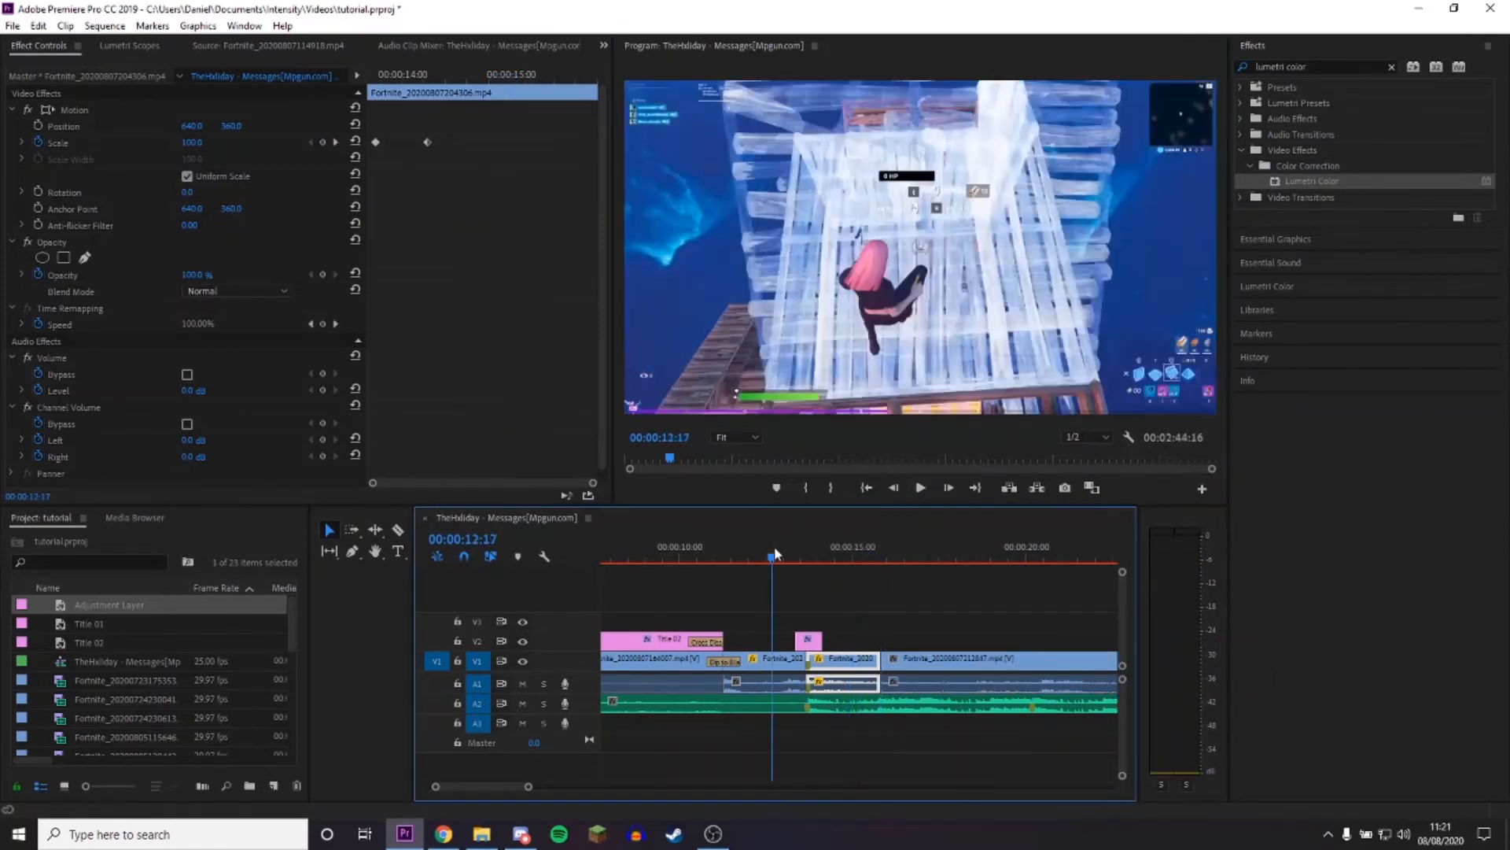
click(920, 488)
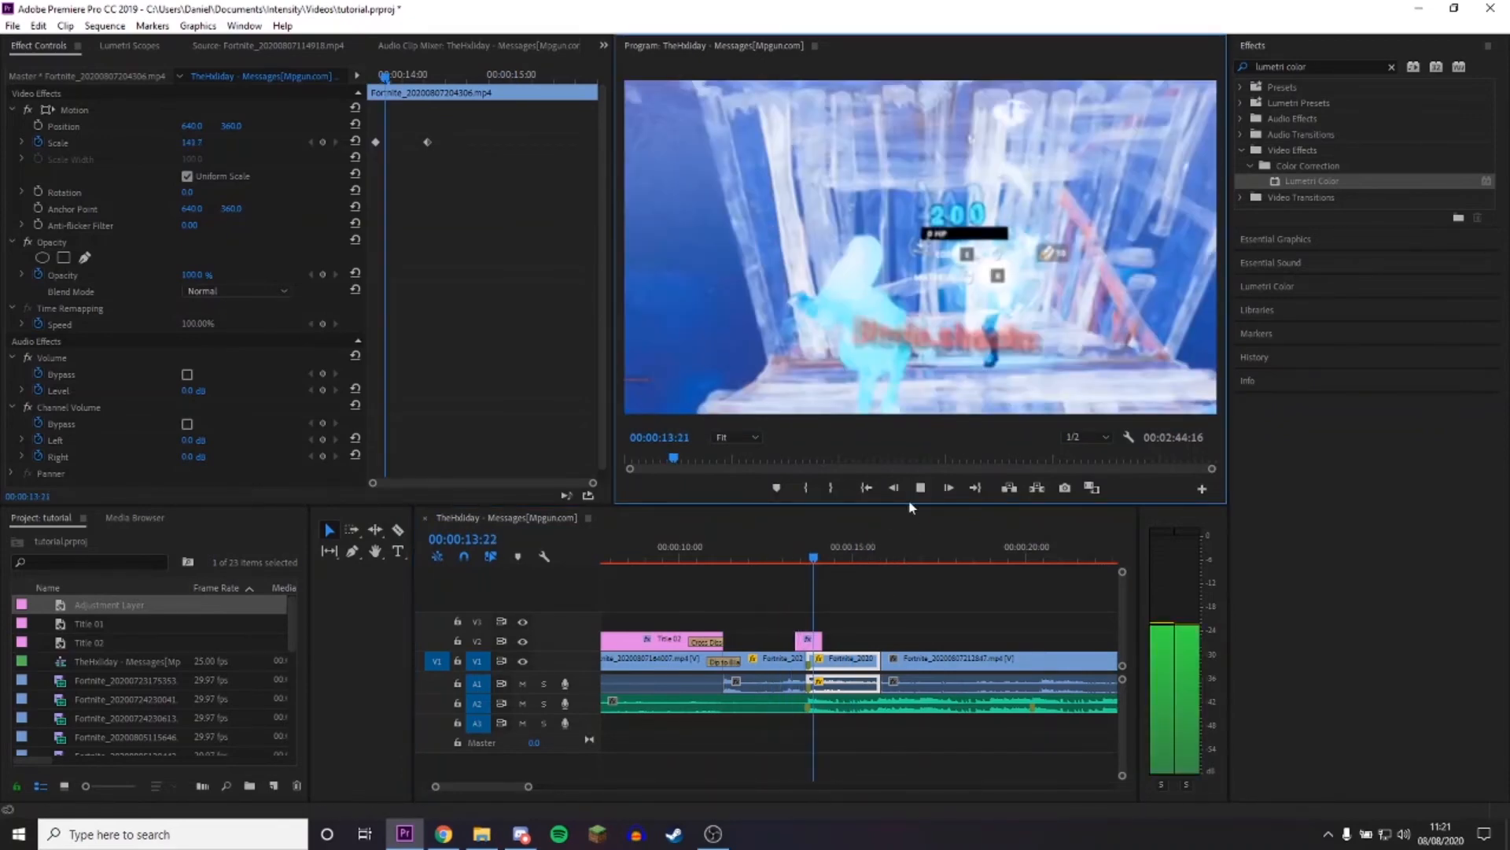
click(920, 488)
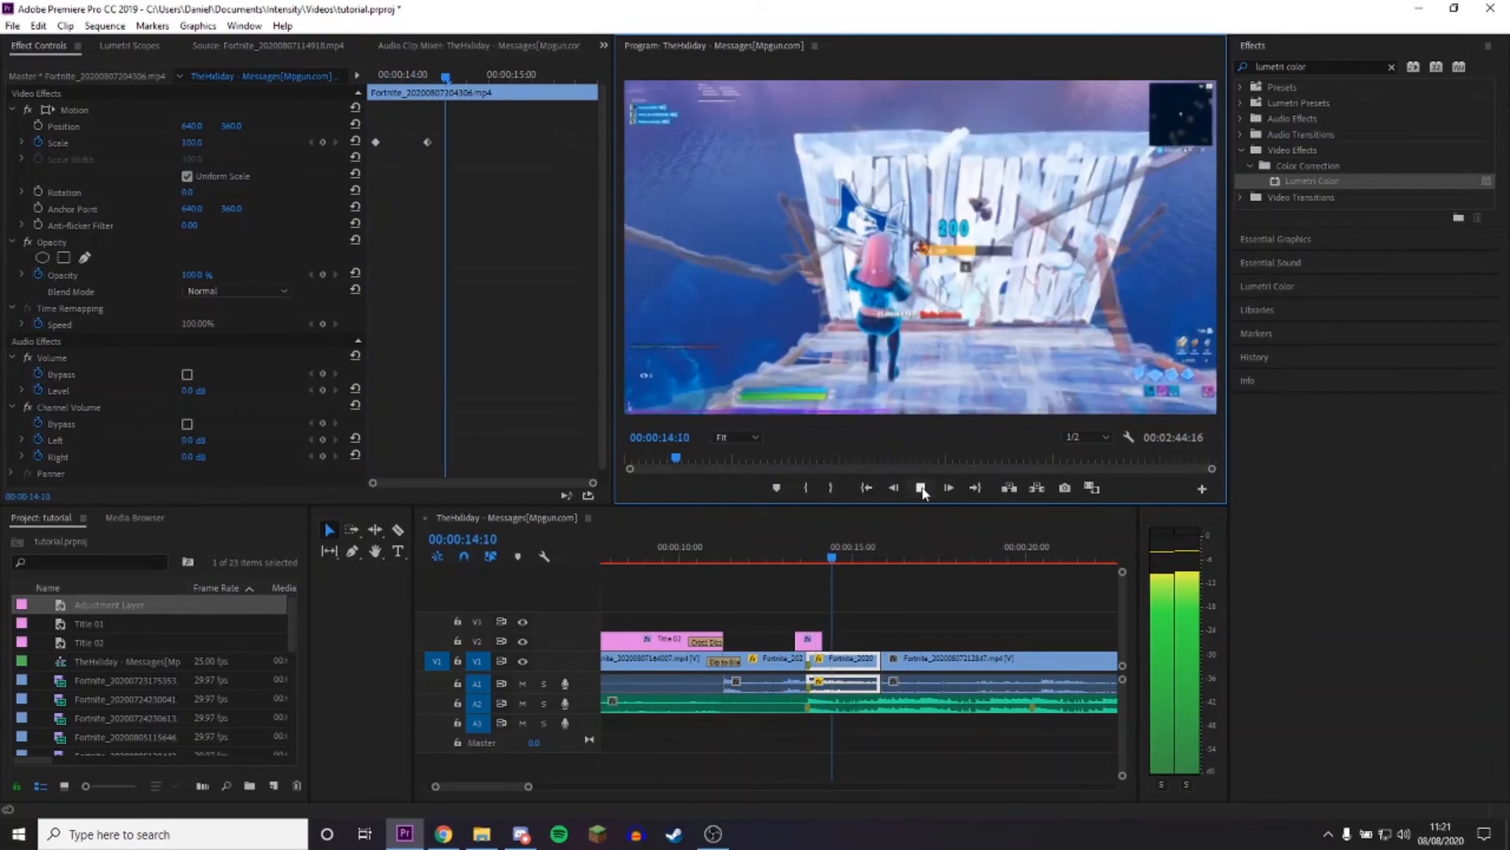
click(922, 487)
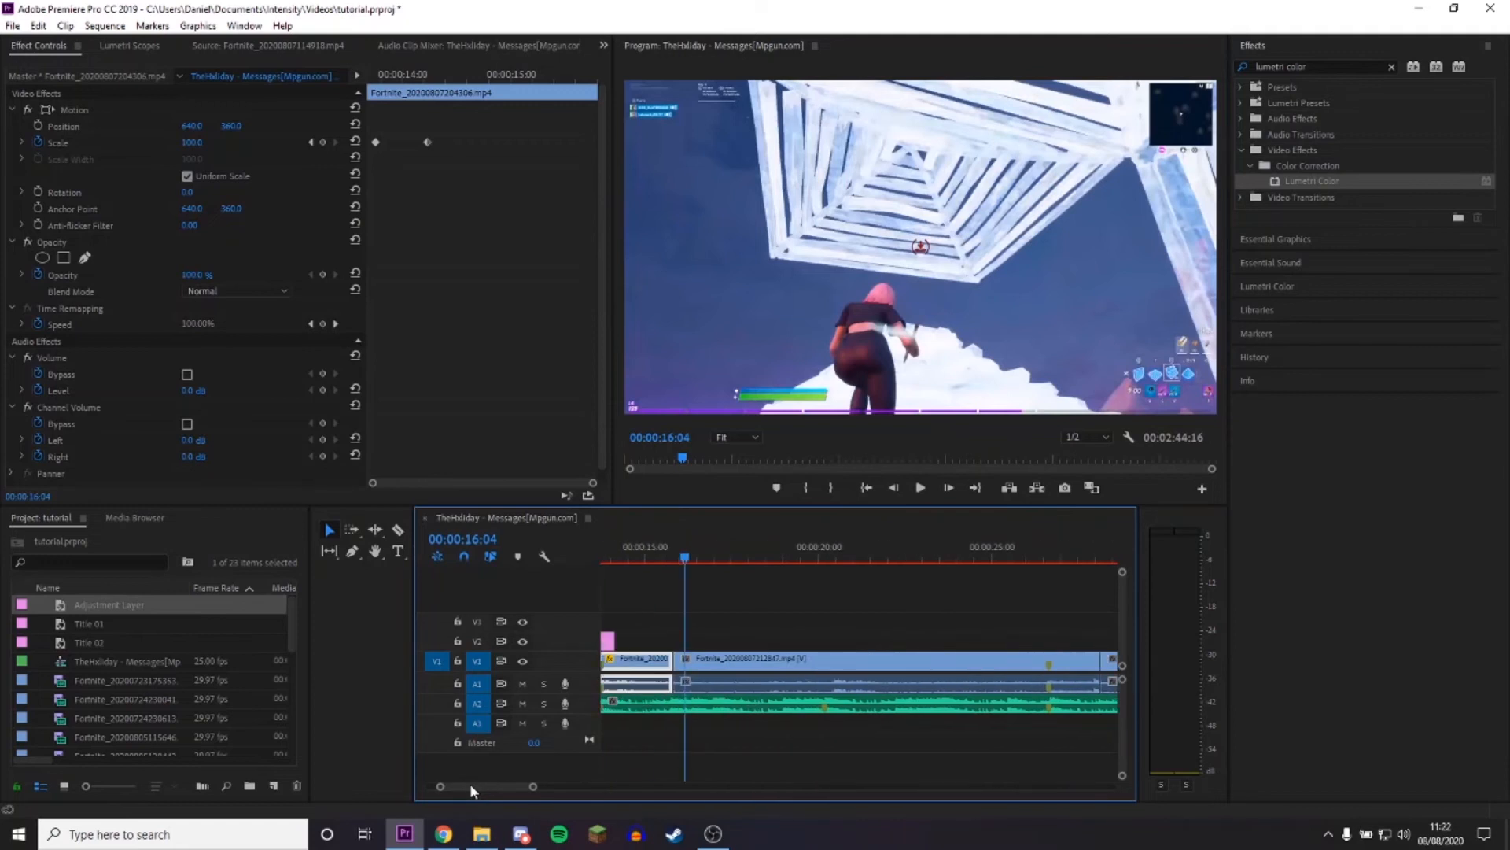
Scroll the timeline toward the cut near 00:00:16.
scroll(right, 3)
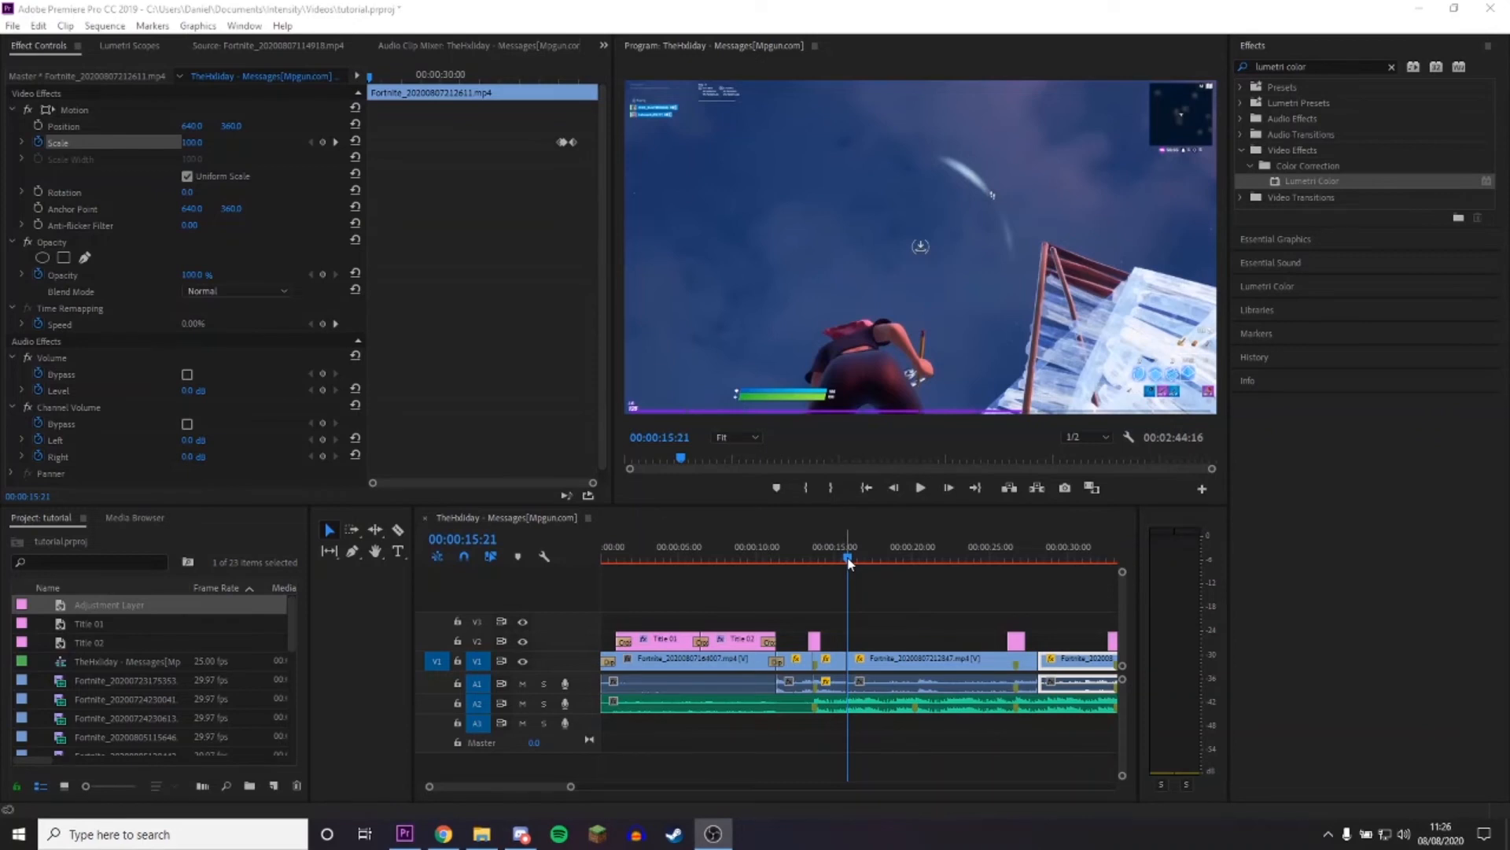
mouse_move(906, 560)
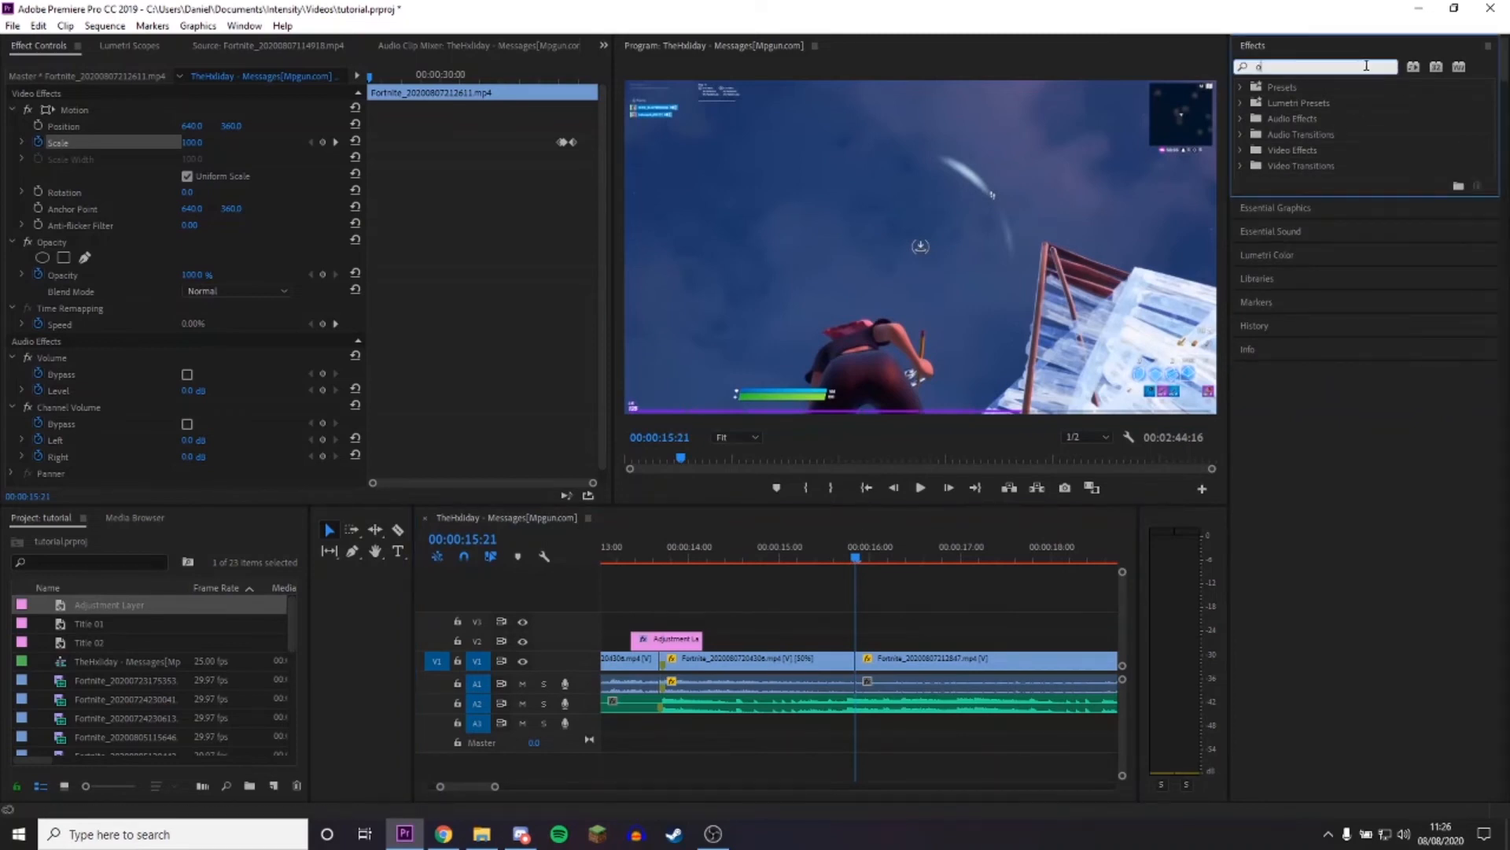
Search the Effects for 'orange' and razor the footage at the 00:00:16 cut.
text(orange83)
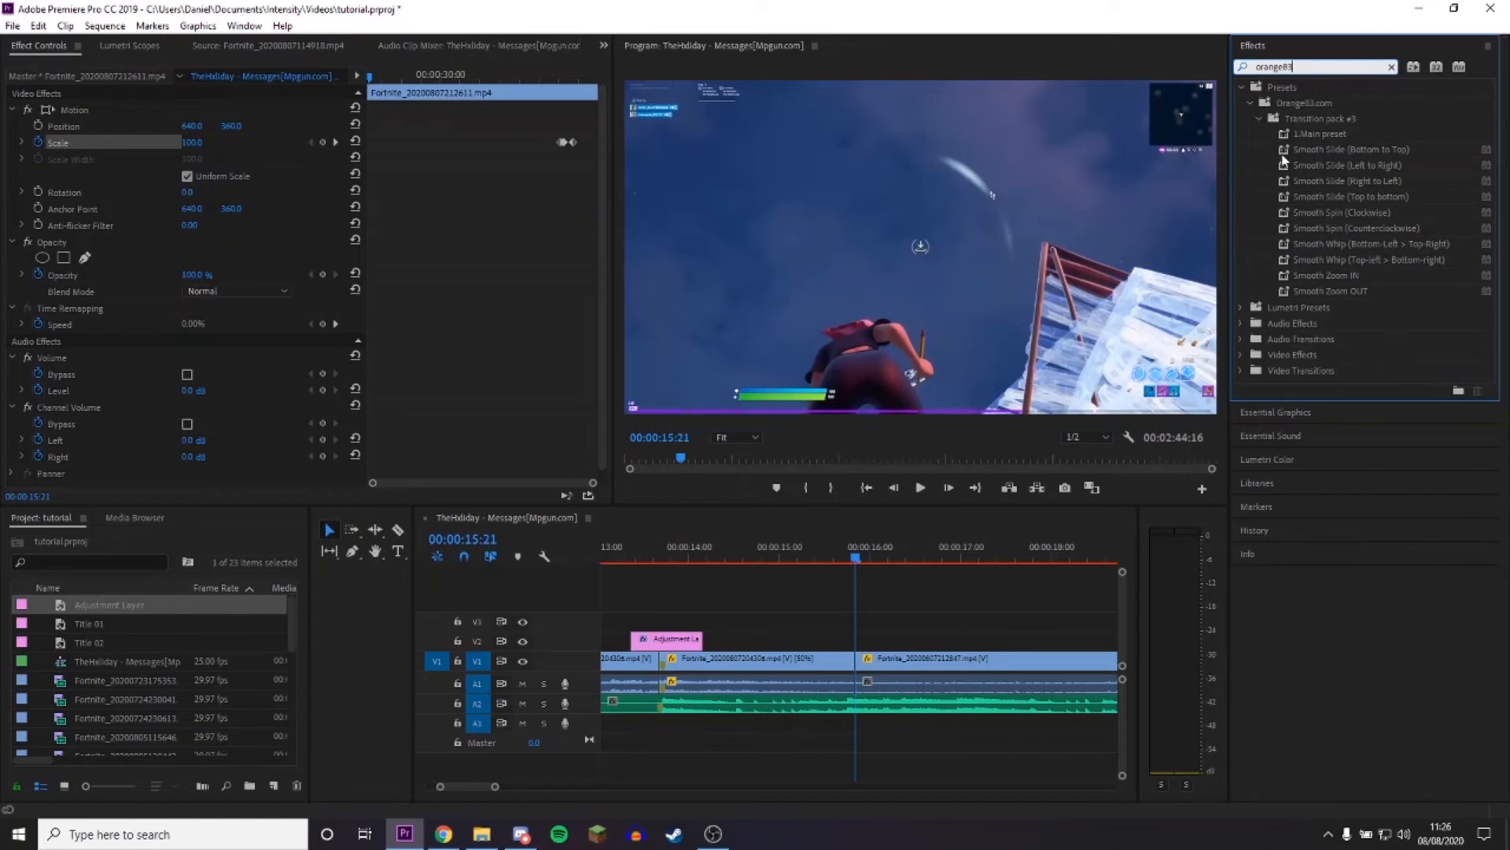
mouse_move(951, 575)
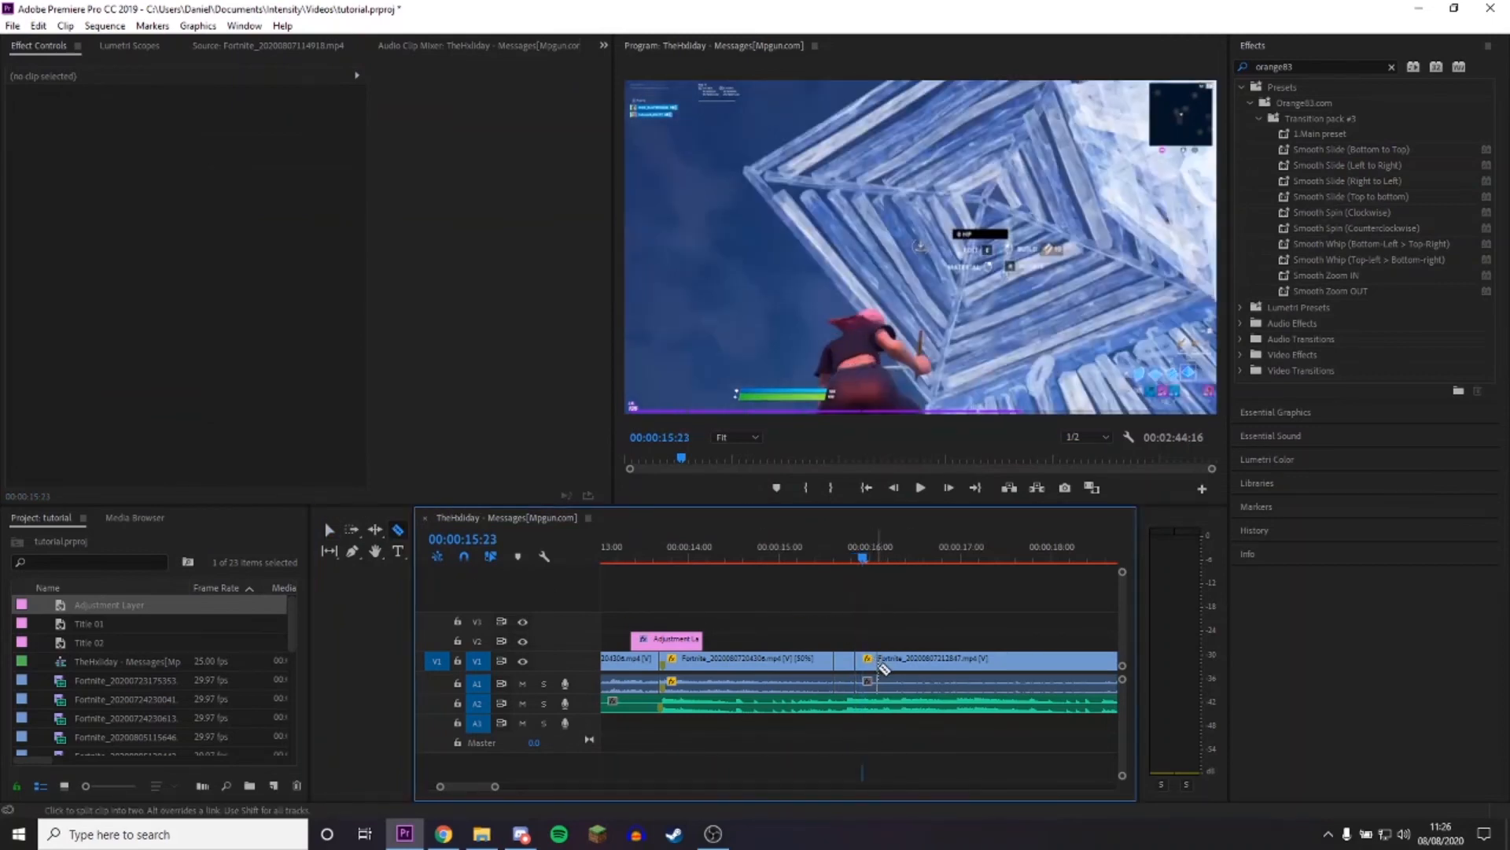
click(876, 559)
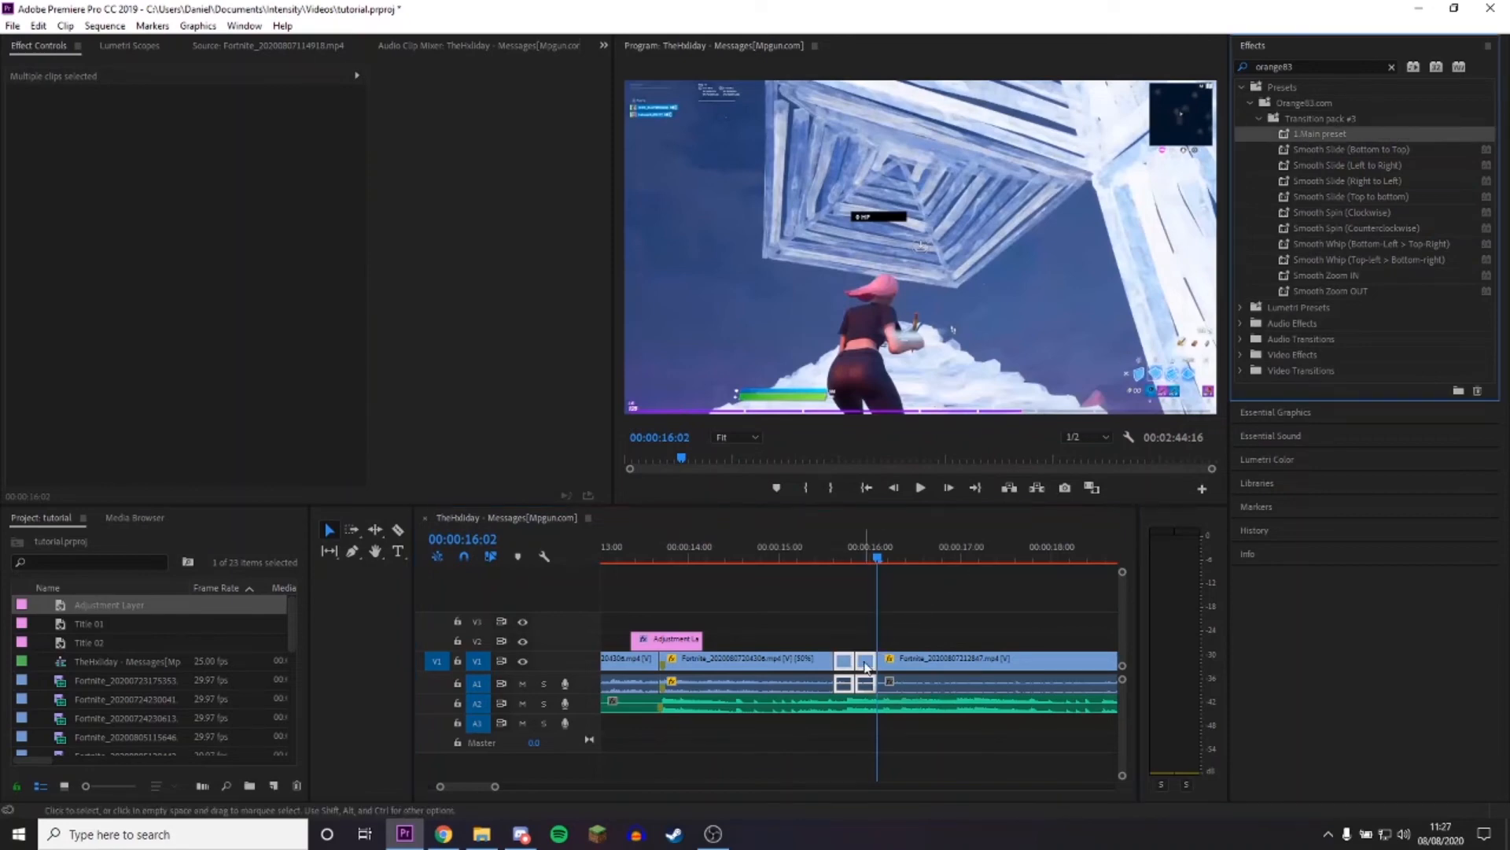
Nest the cut pieces and drop the Smooth Slide (Left to Right) preset onto the nested clip.
right_click(865, 667)
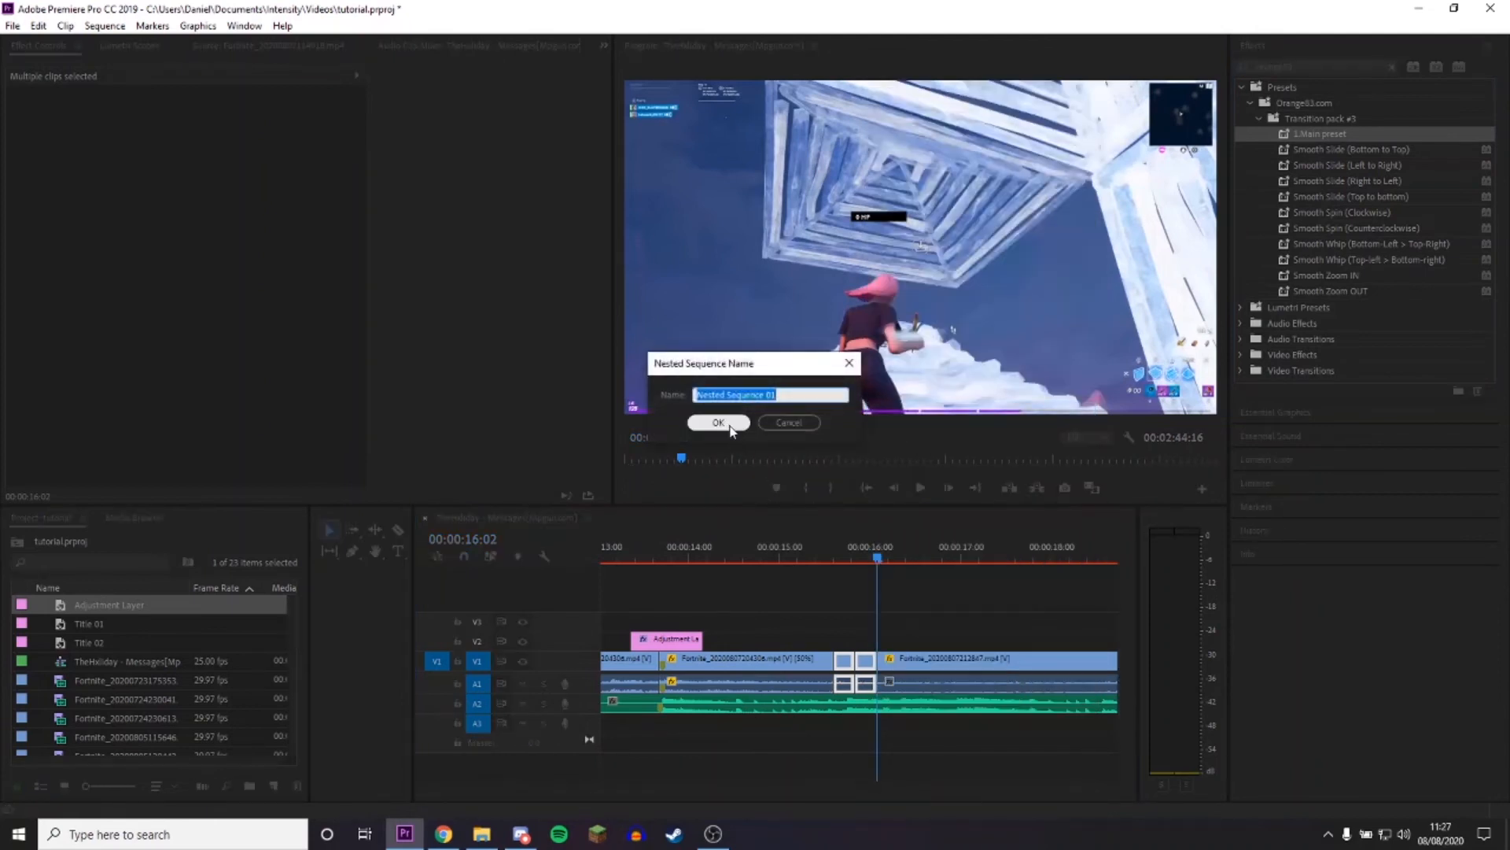
click(717, 421)
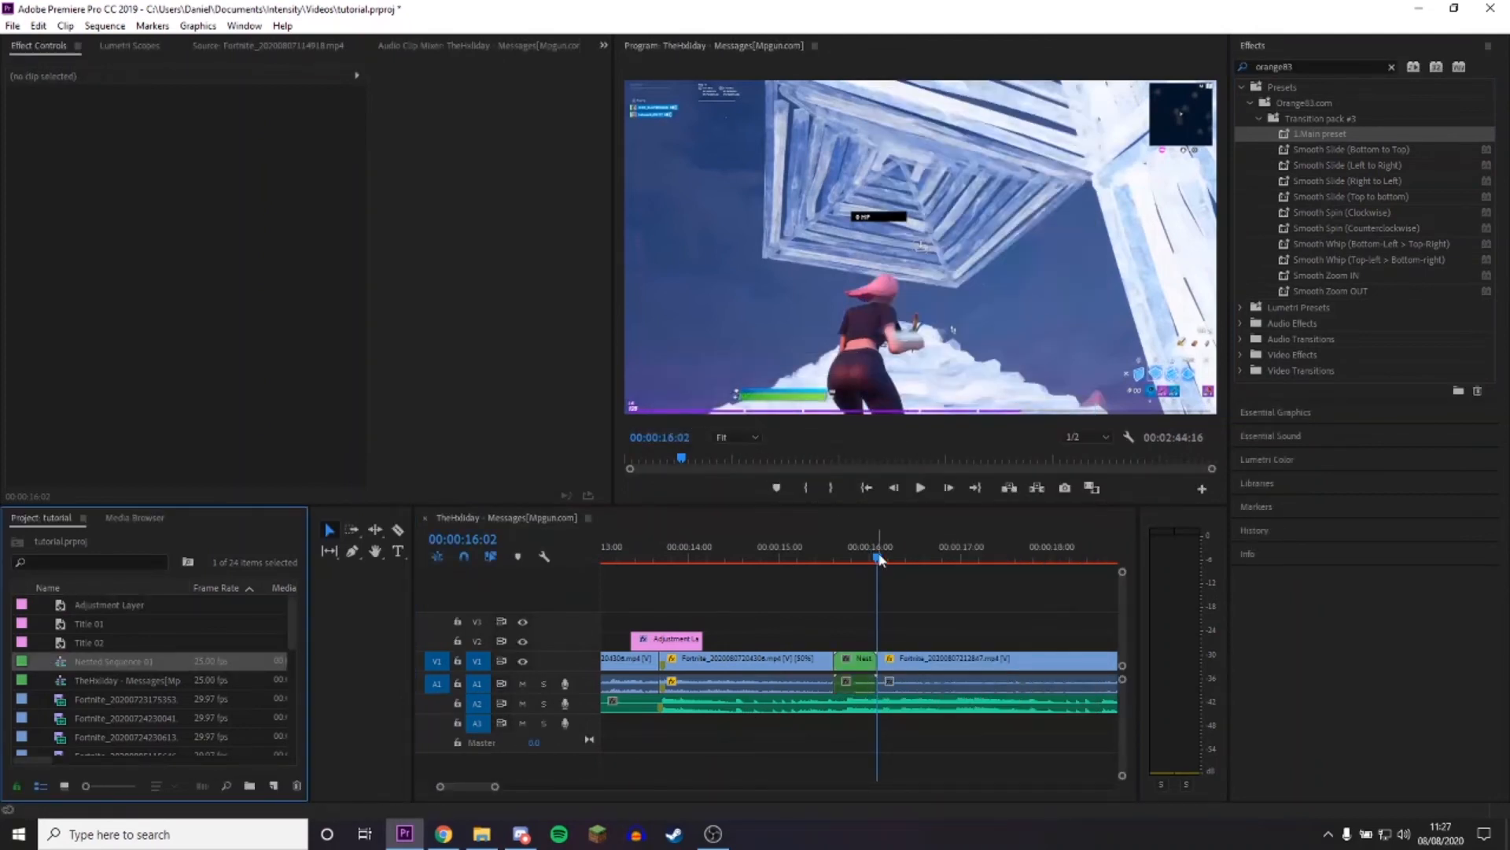
click(881, 558)
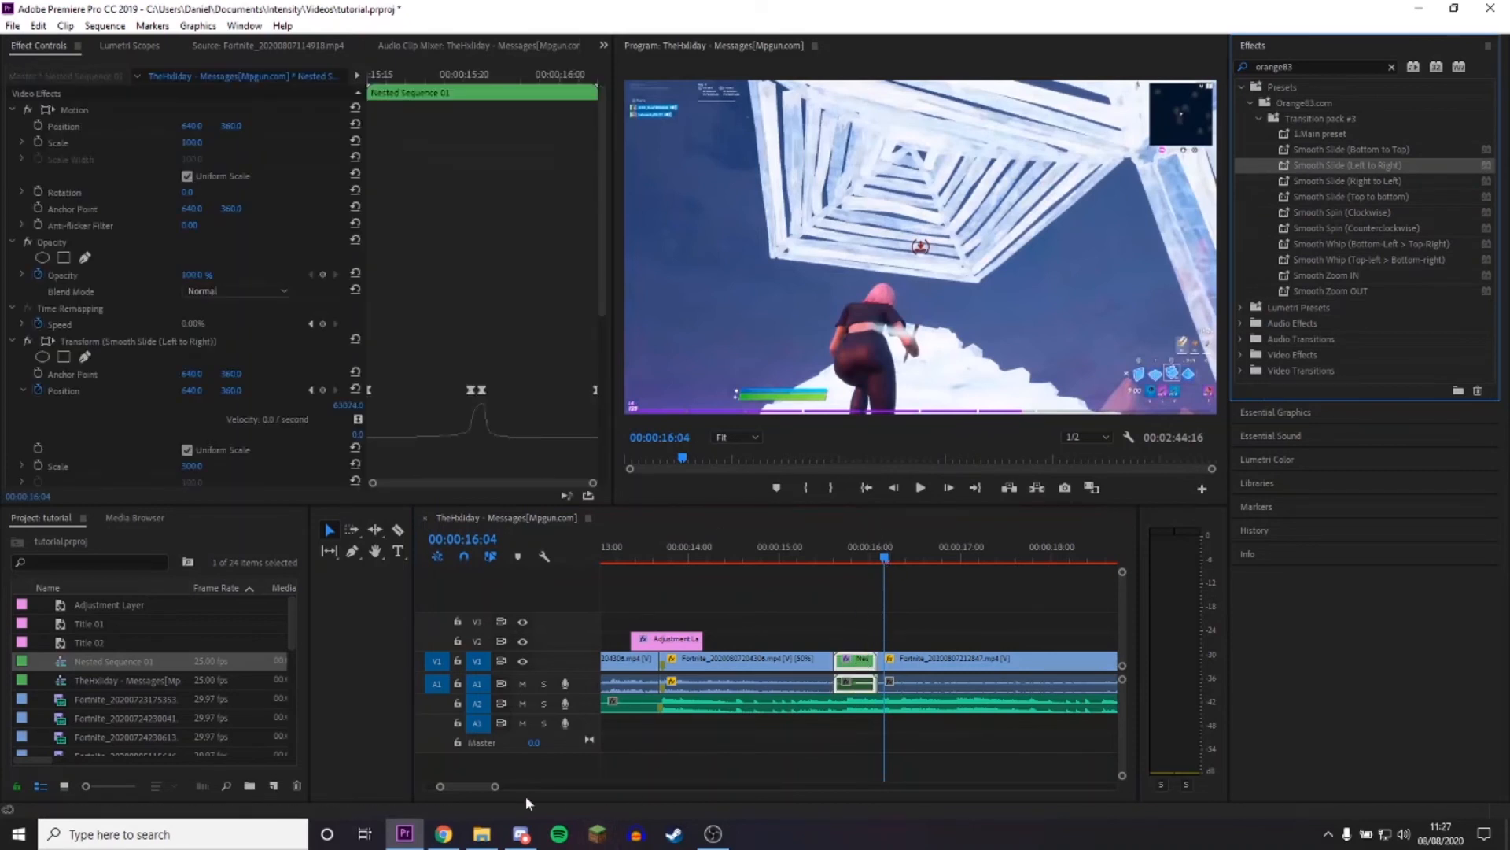
drag(494, 785, 576, 785)
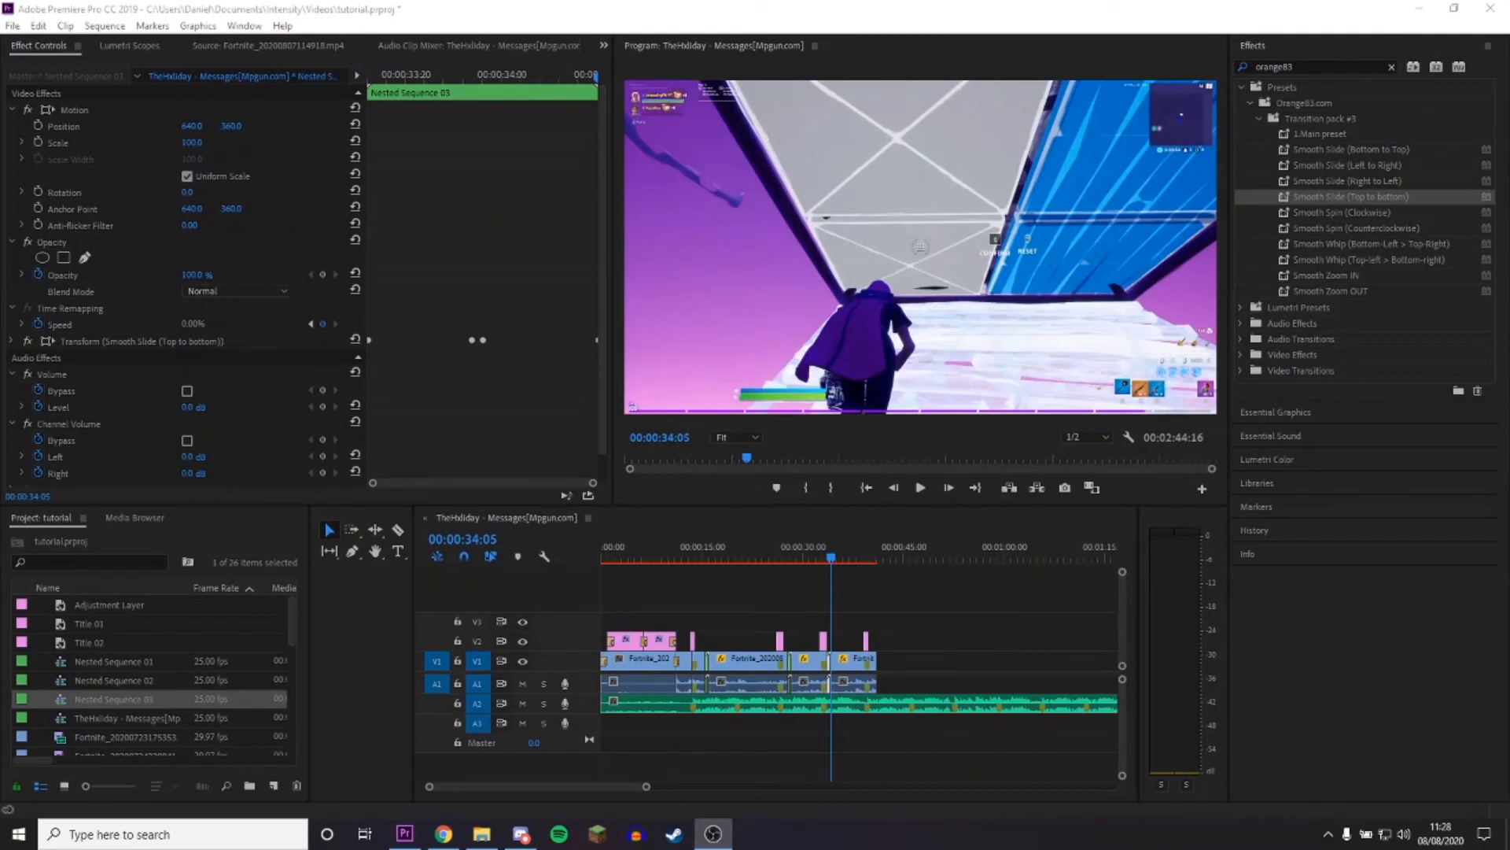
Search 'rsmb' and apply RSMB motion blur to two of the gameplay clips.
click(1390, 66)
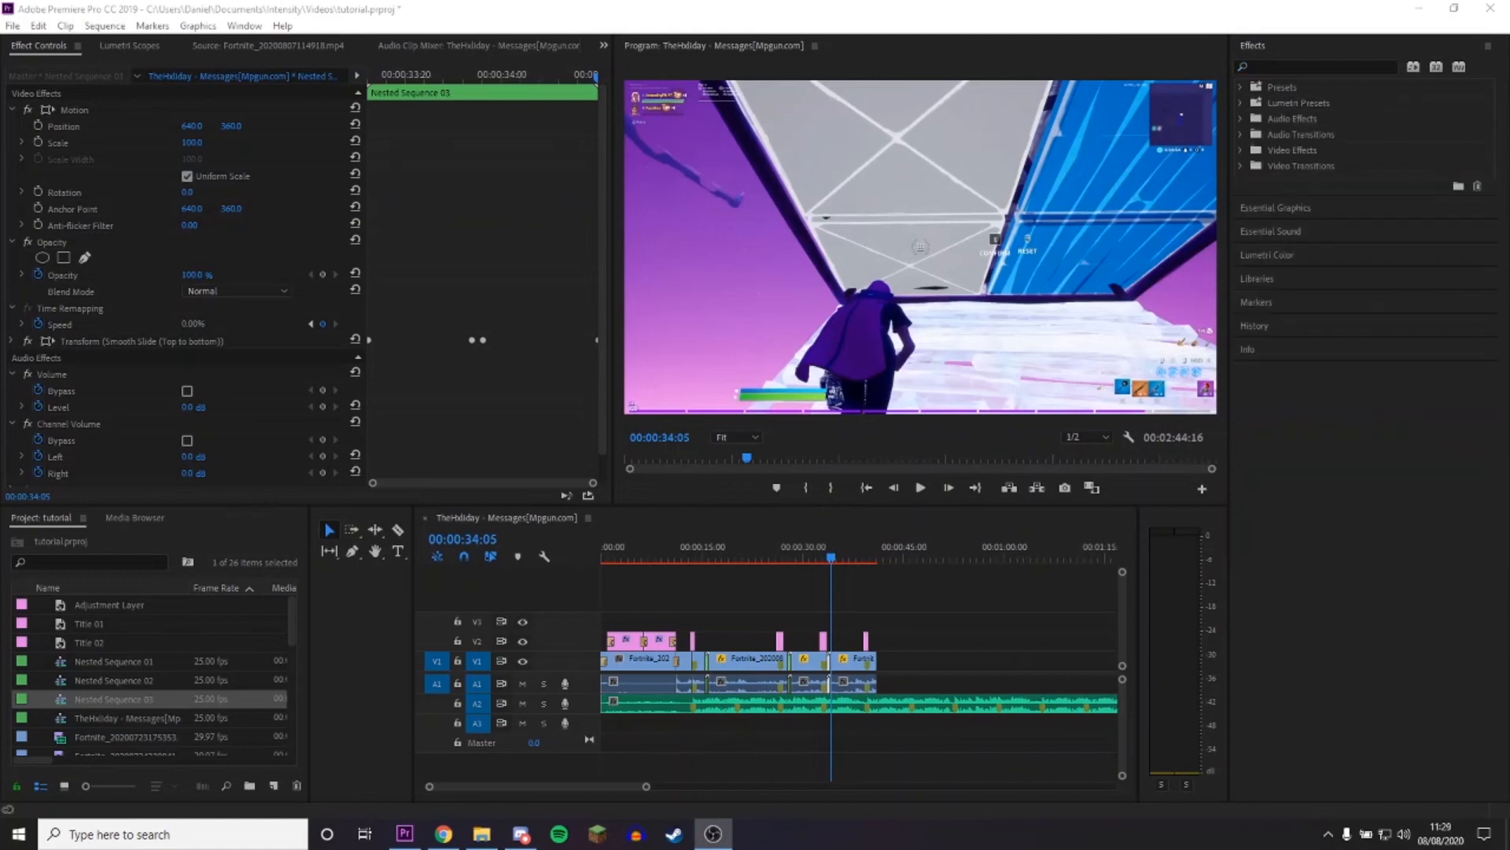
click(1325, 66)
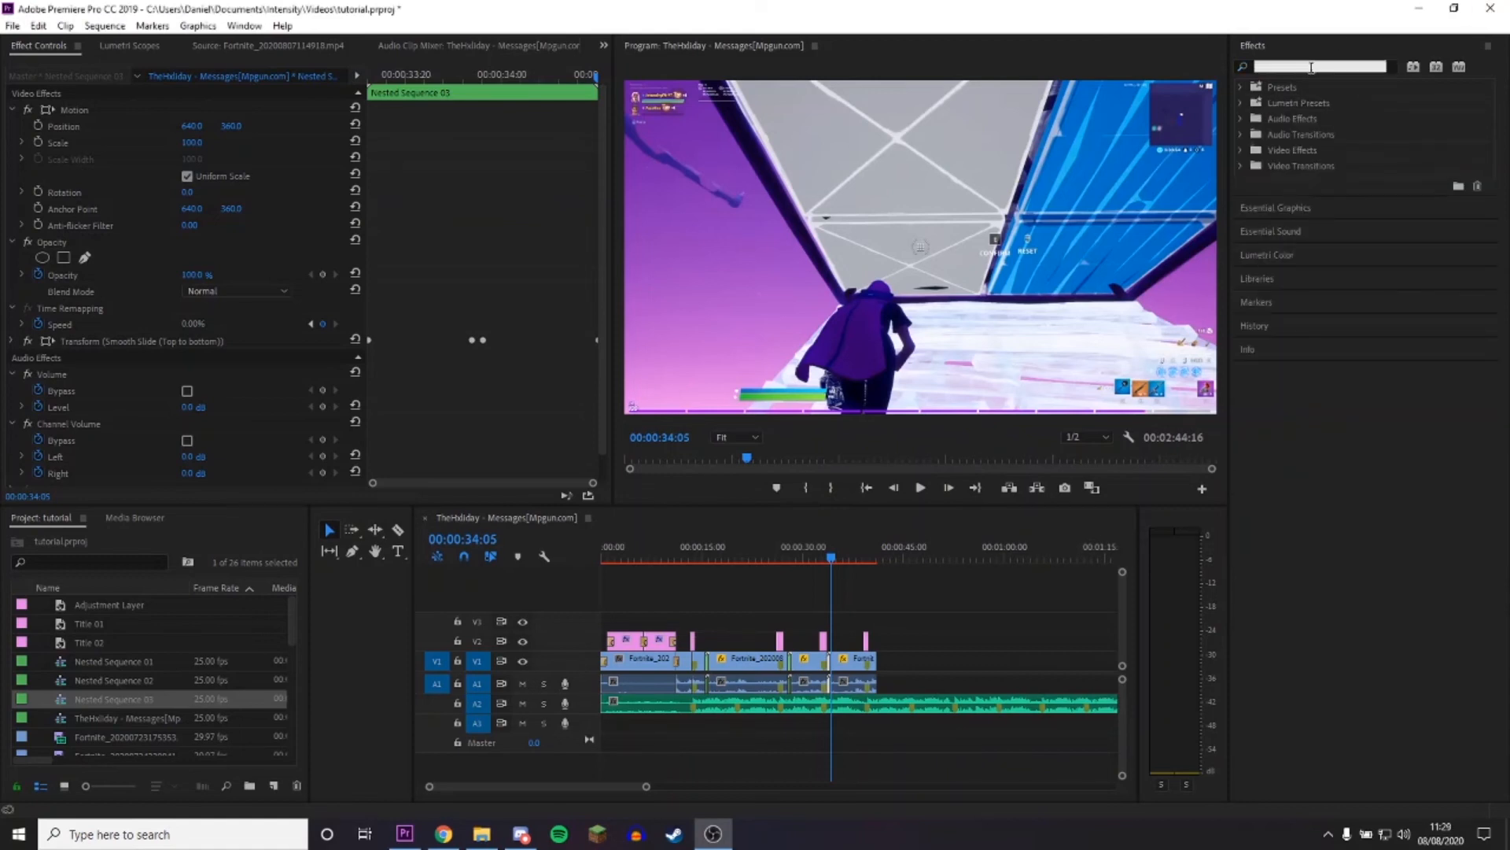
text(rsmb)
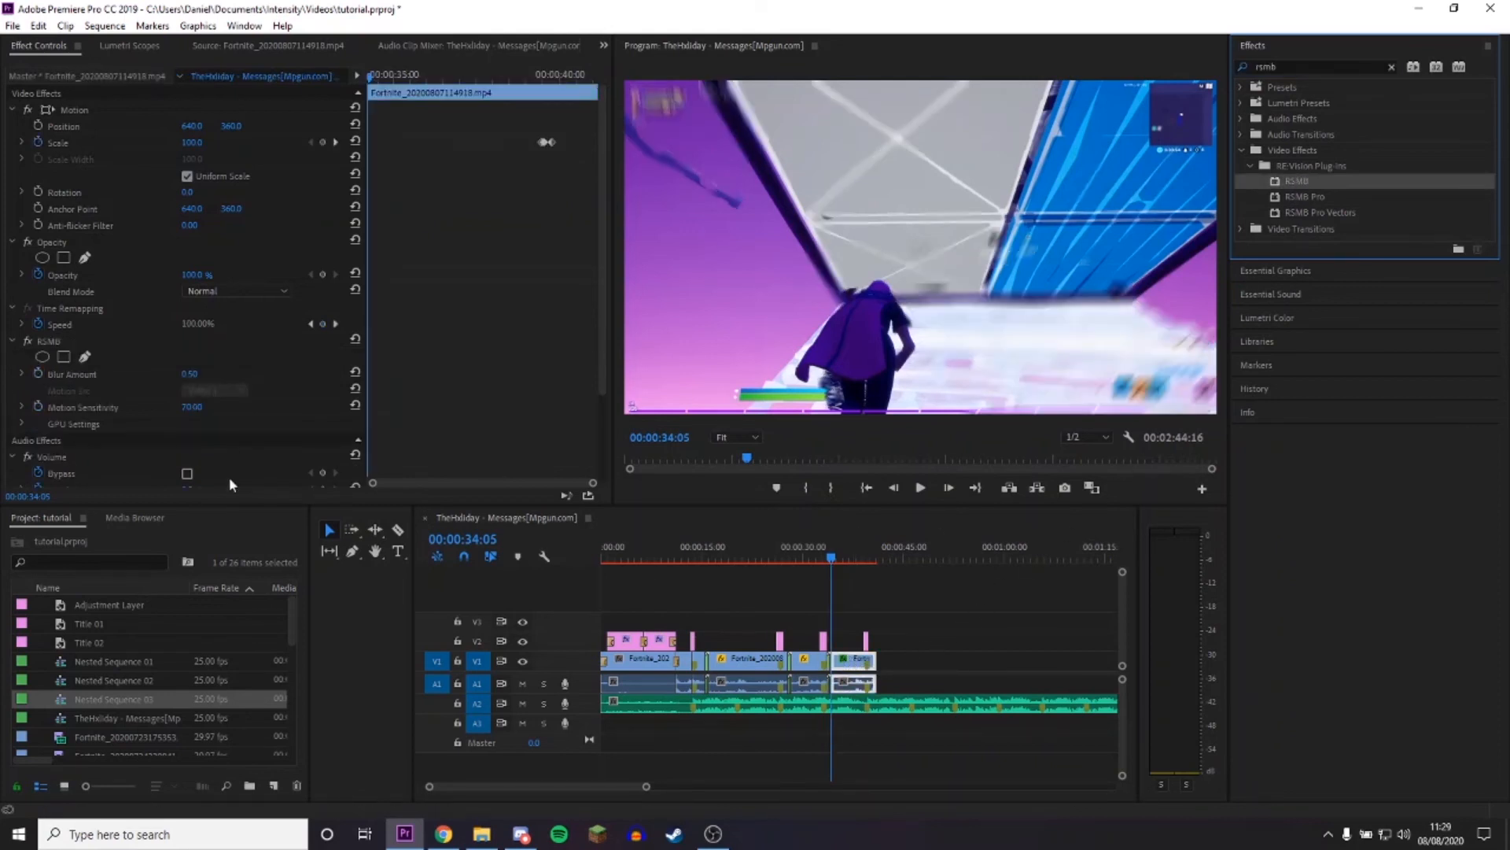
double_click(189, 375)
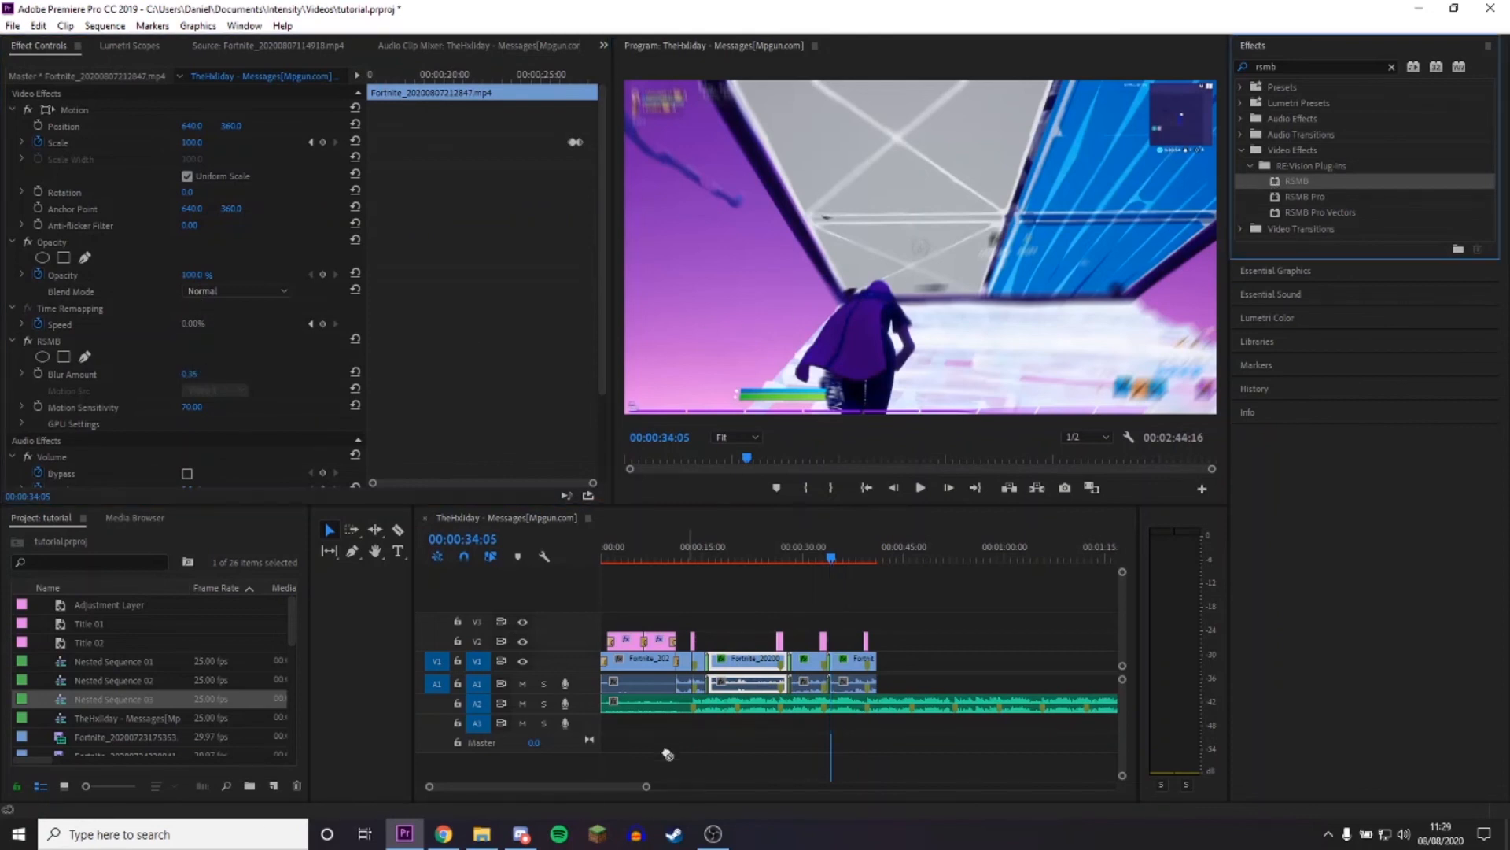
double_click(191, 375)
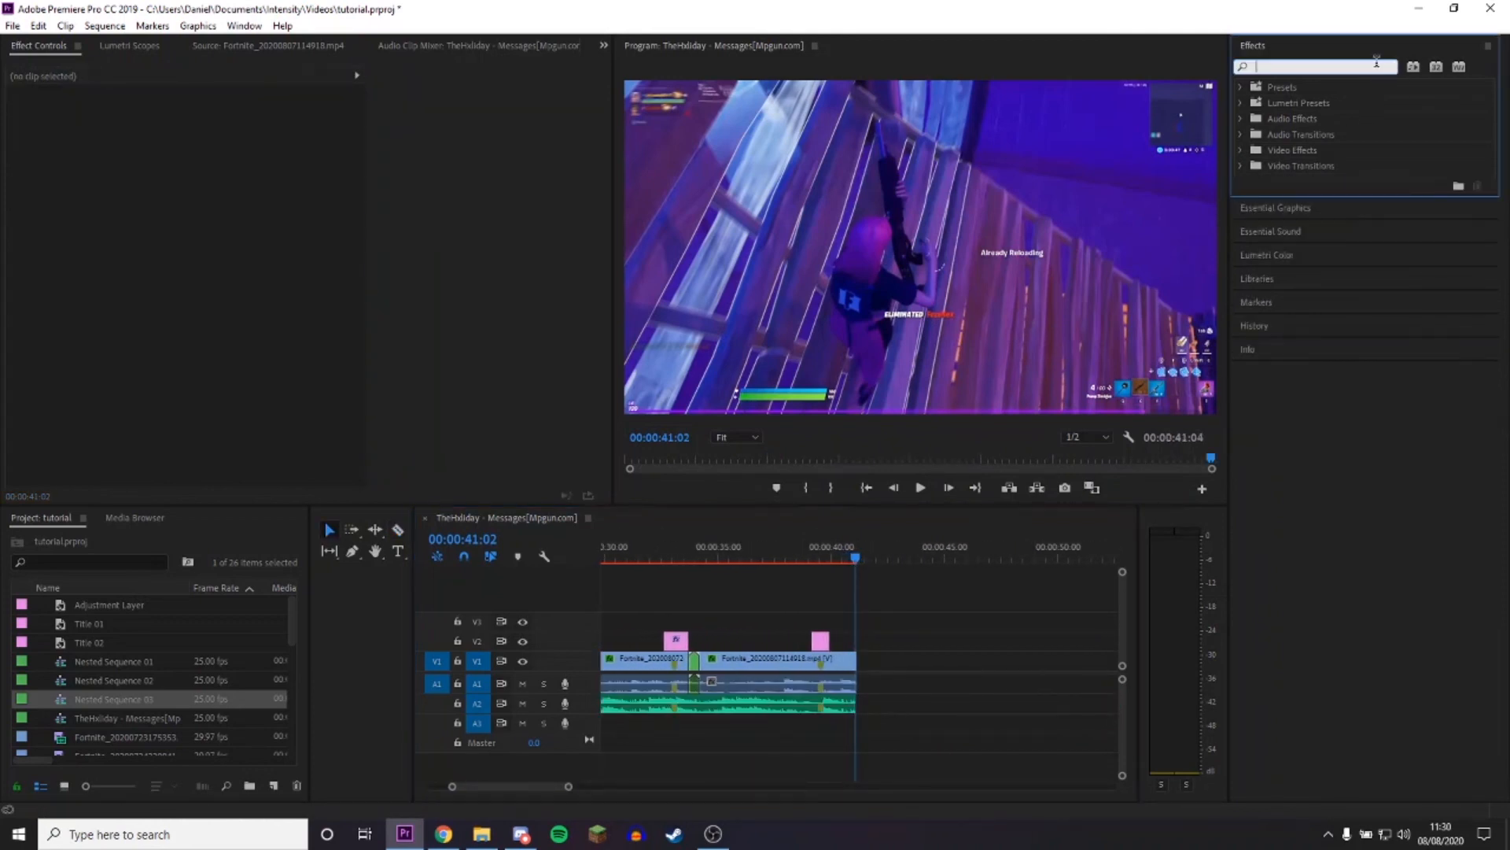
Add Dip to Black to the final clip, locate the Exponential Fade audio transition, and preview the ending.
text(dip to)
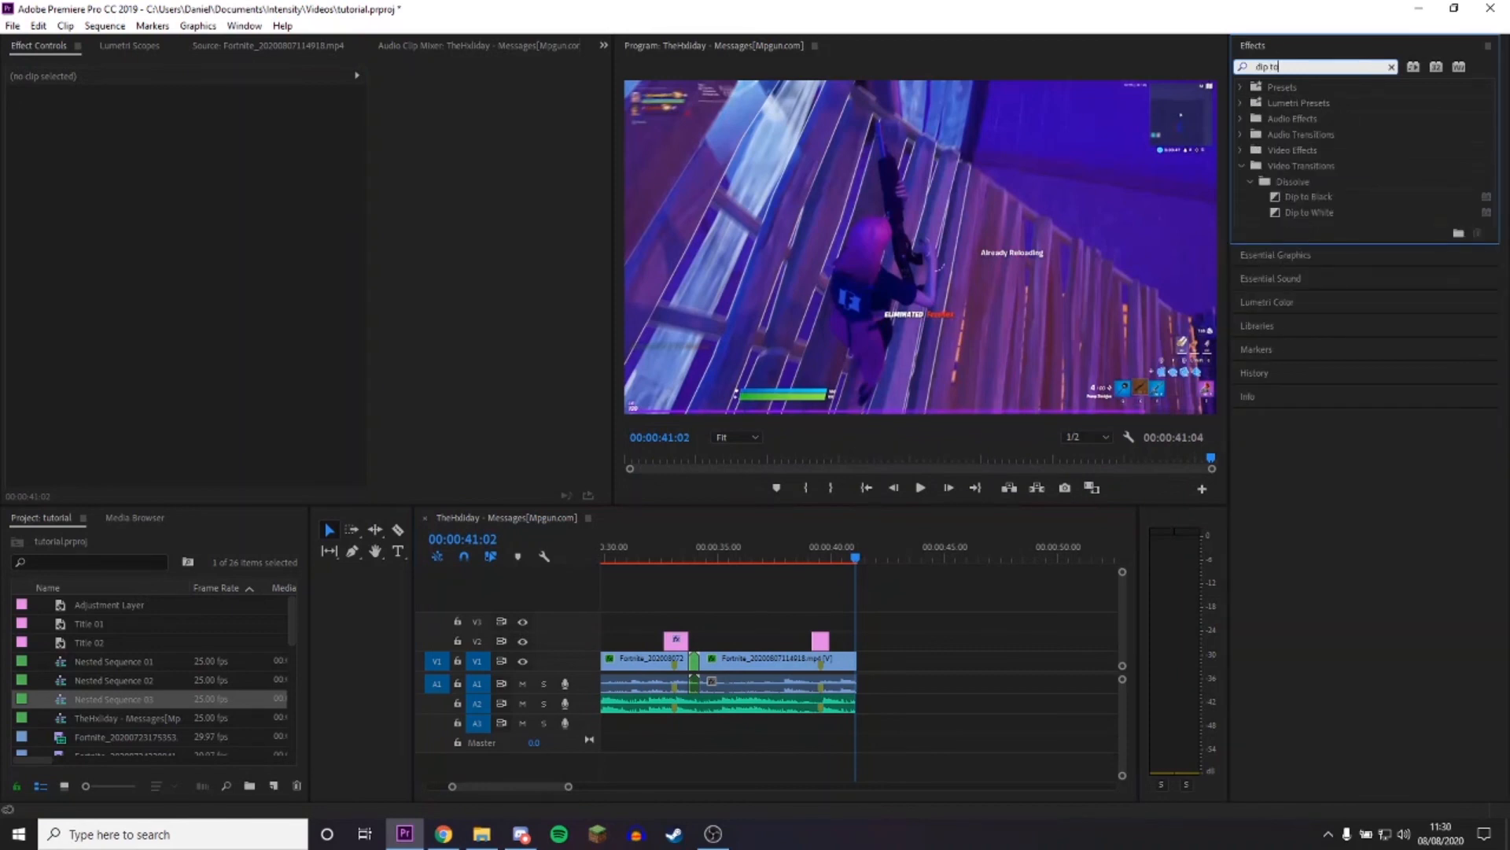
click(1309, 197)
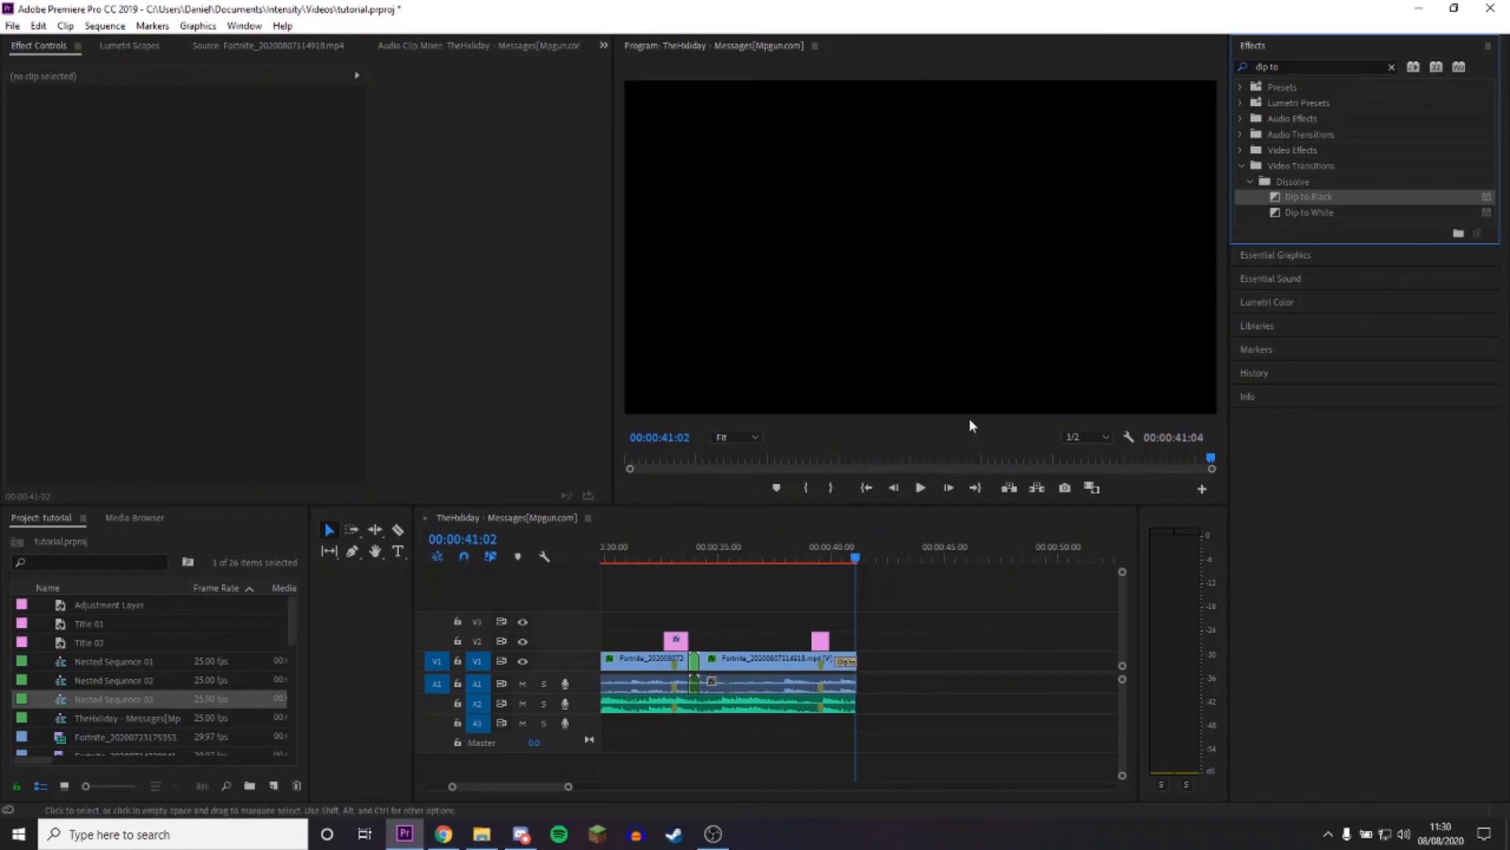
click(1391, 66)
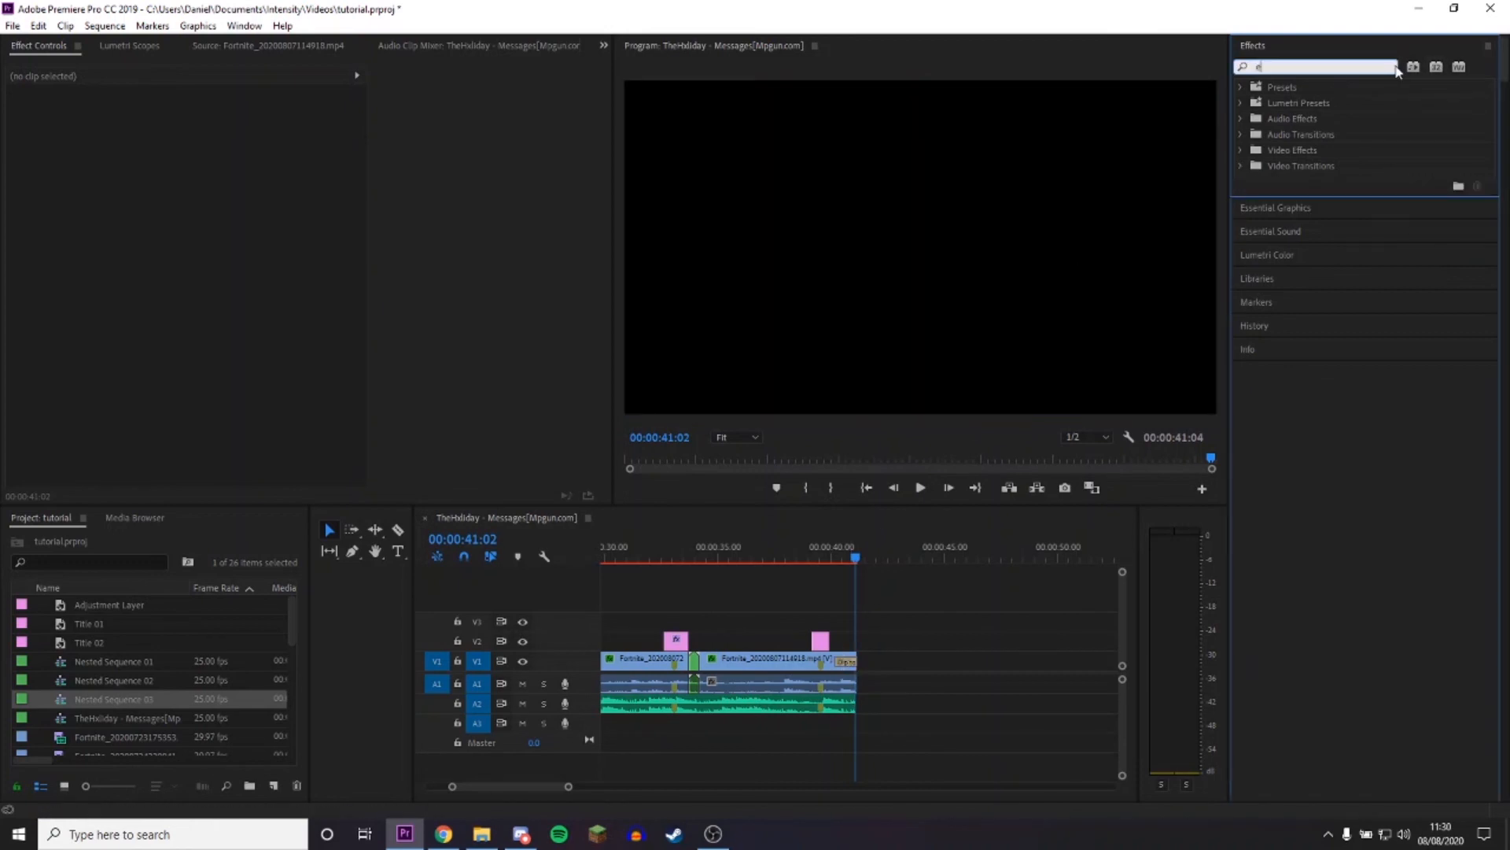
text(exponen)
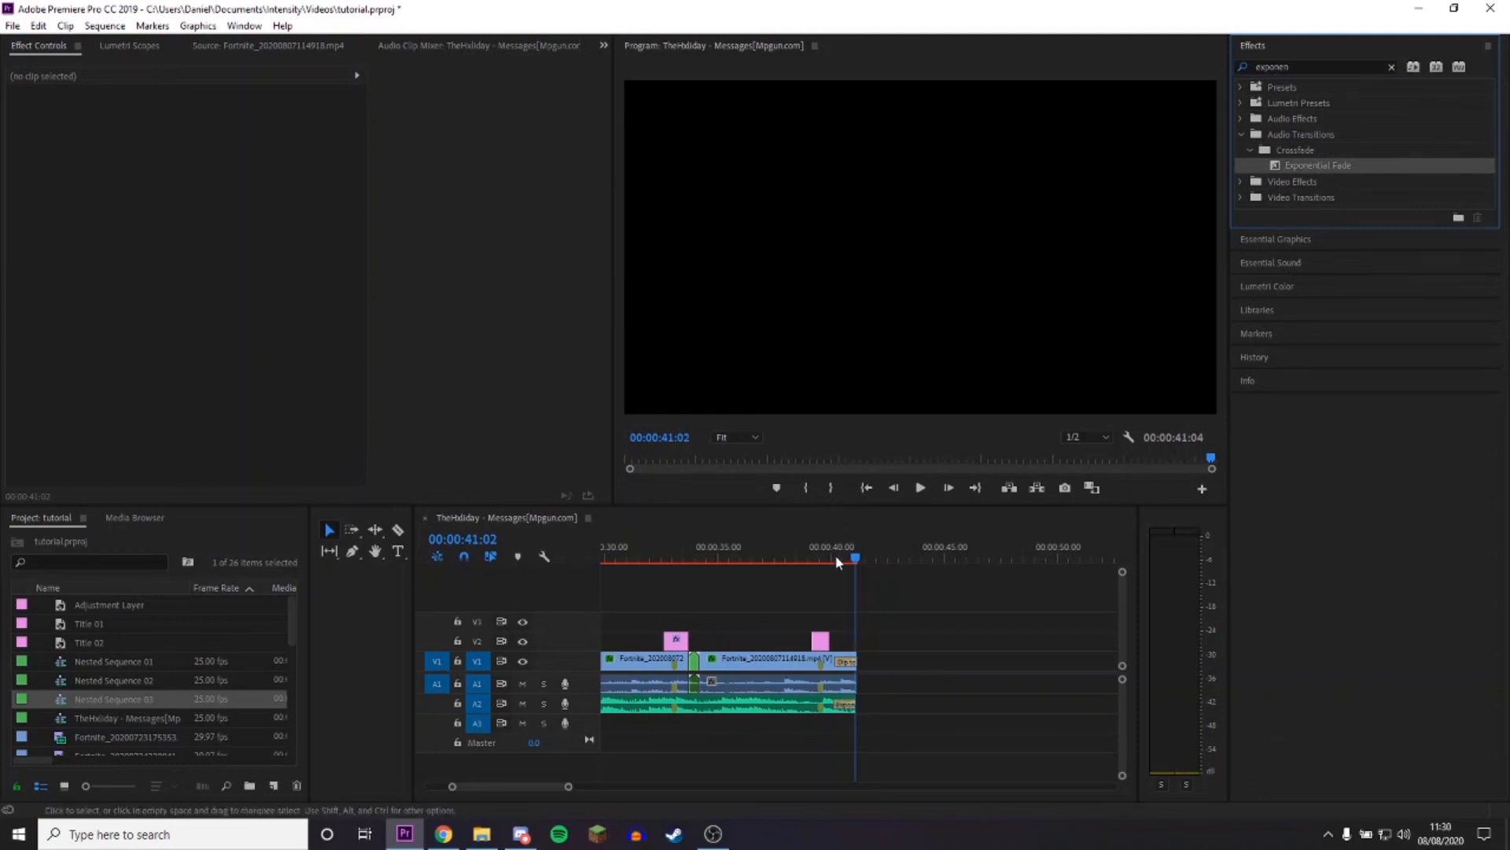
click(920, 488)
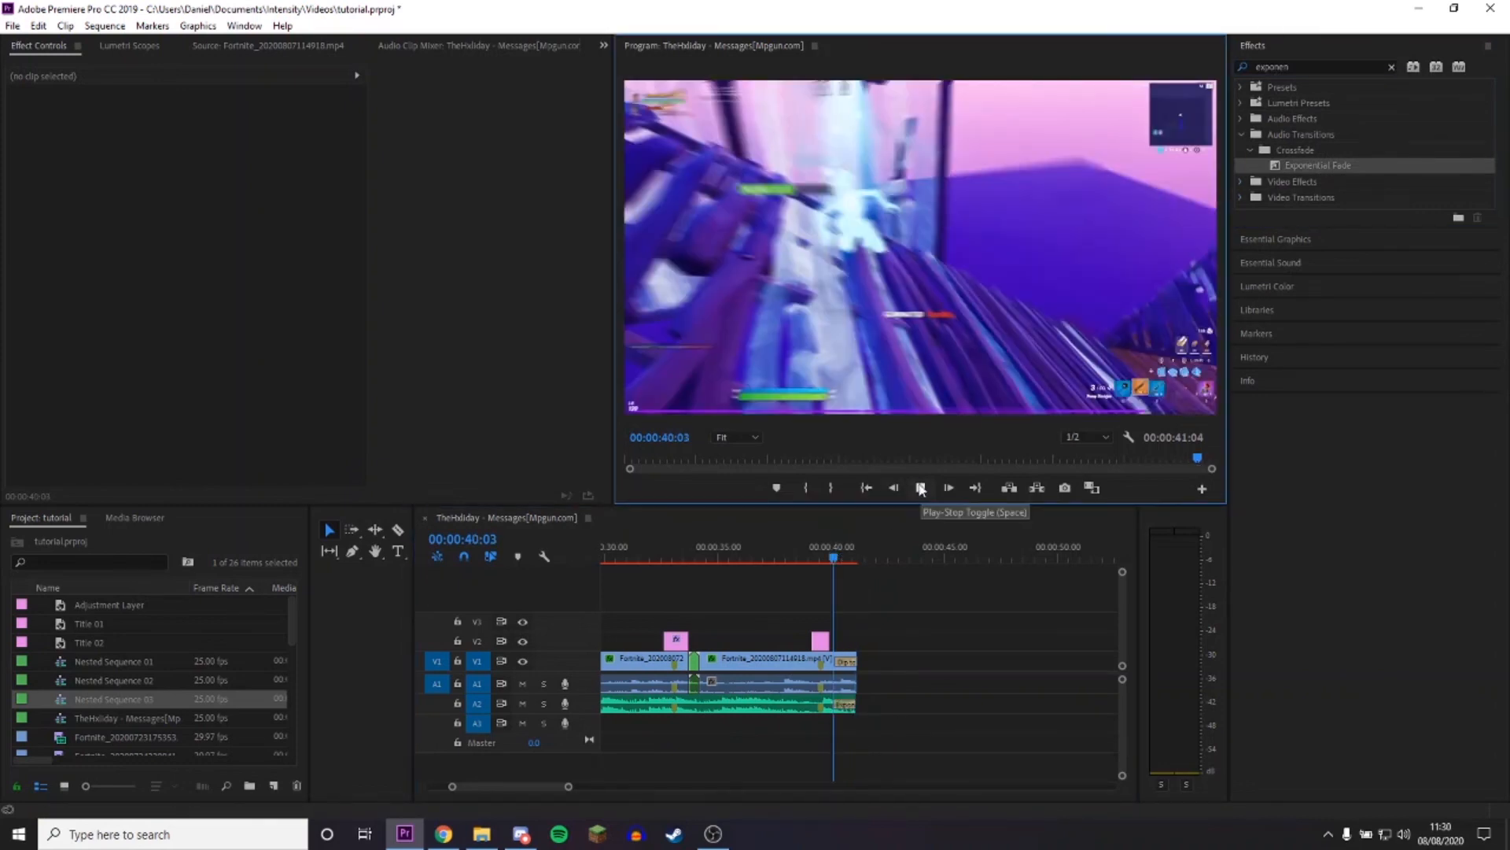
click(920, 488)
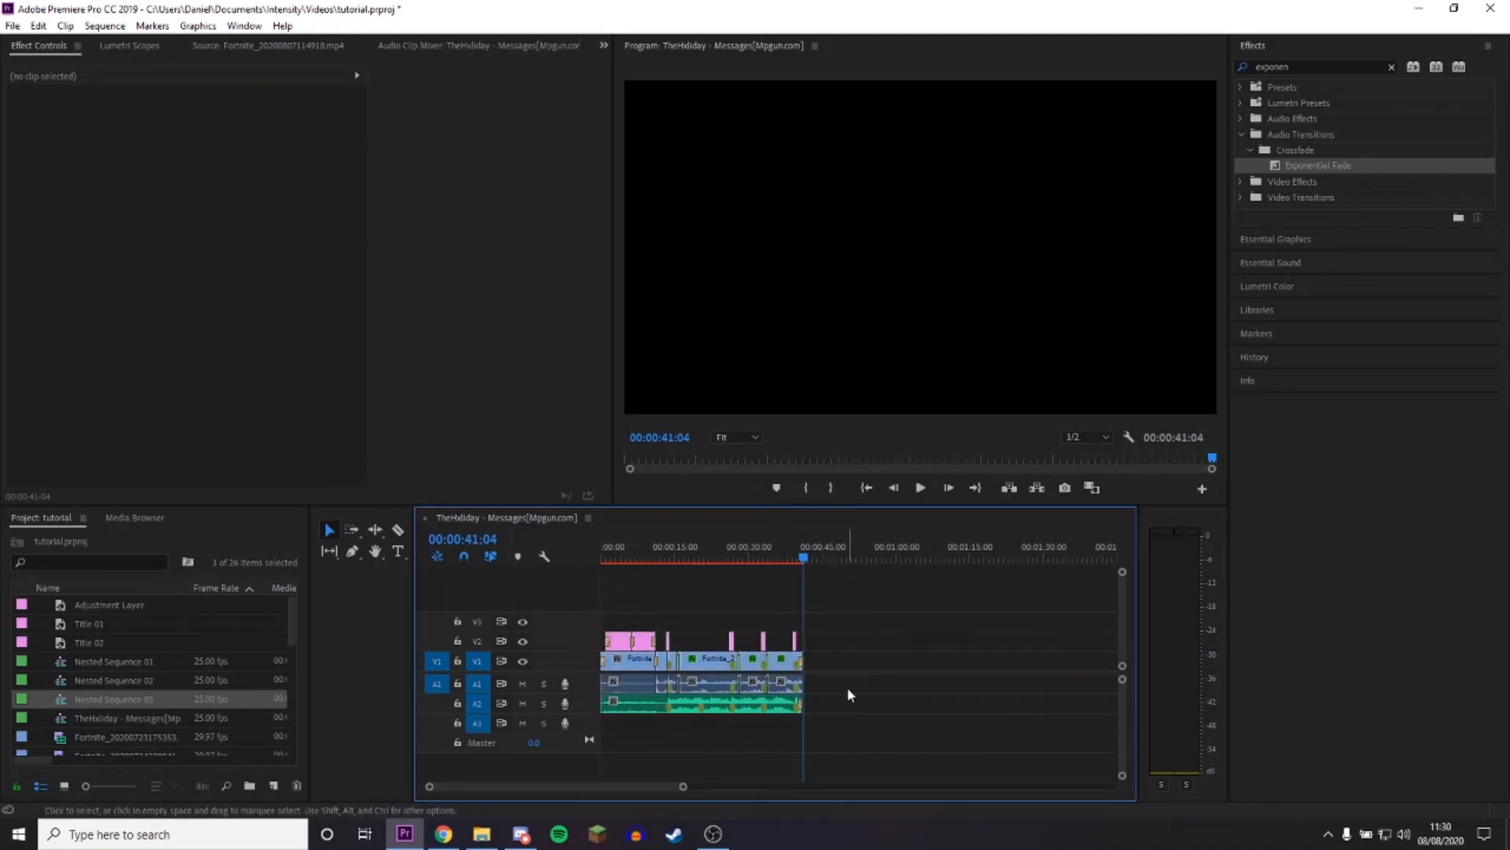
mouse_move(835, 696)
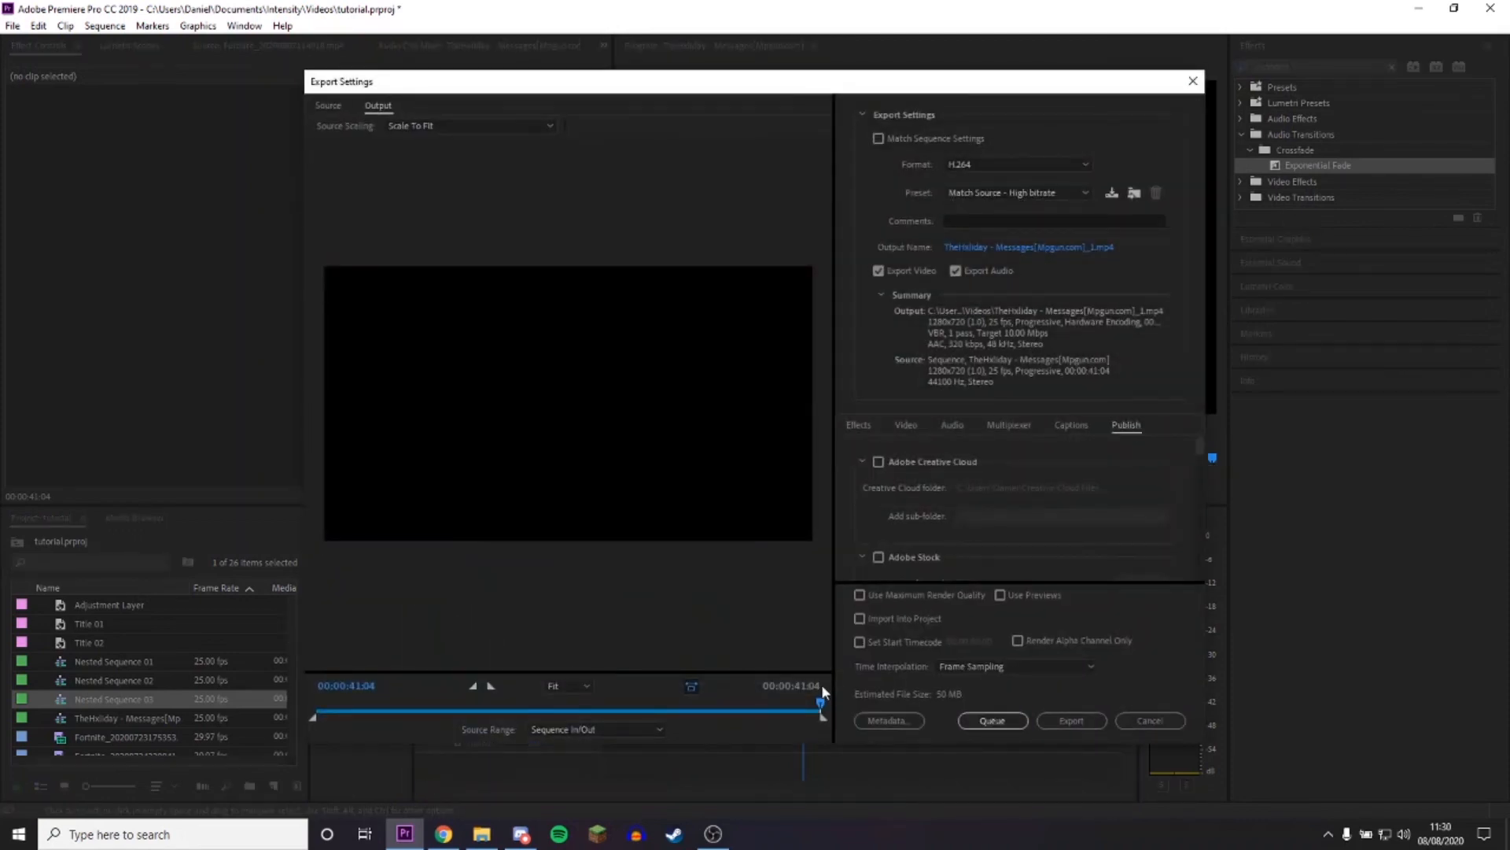
mouse_move(1004, 507)
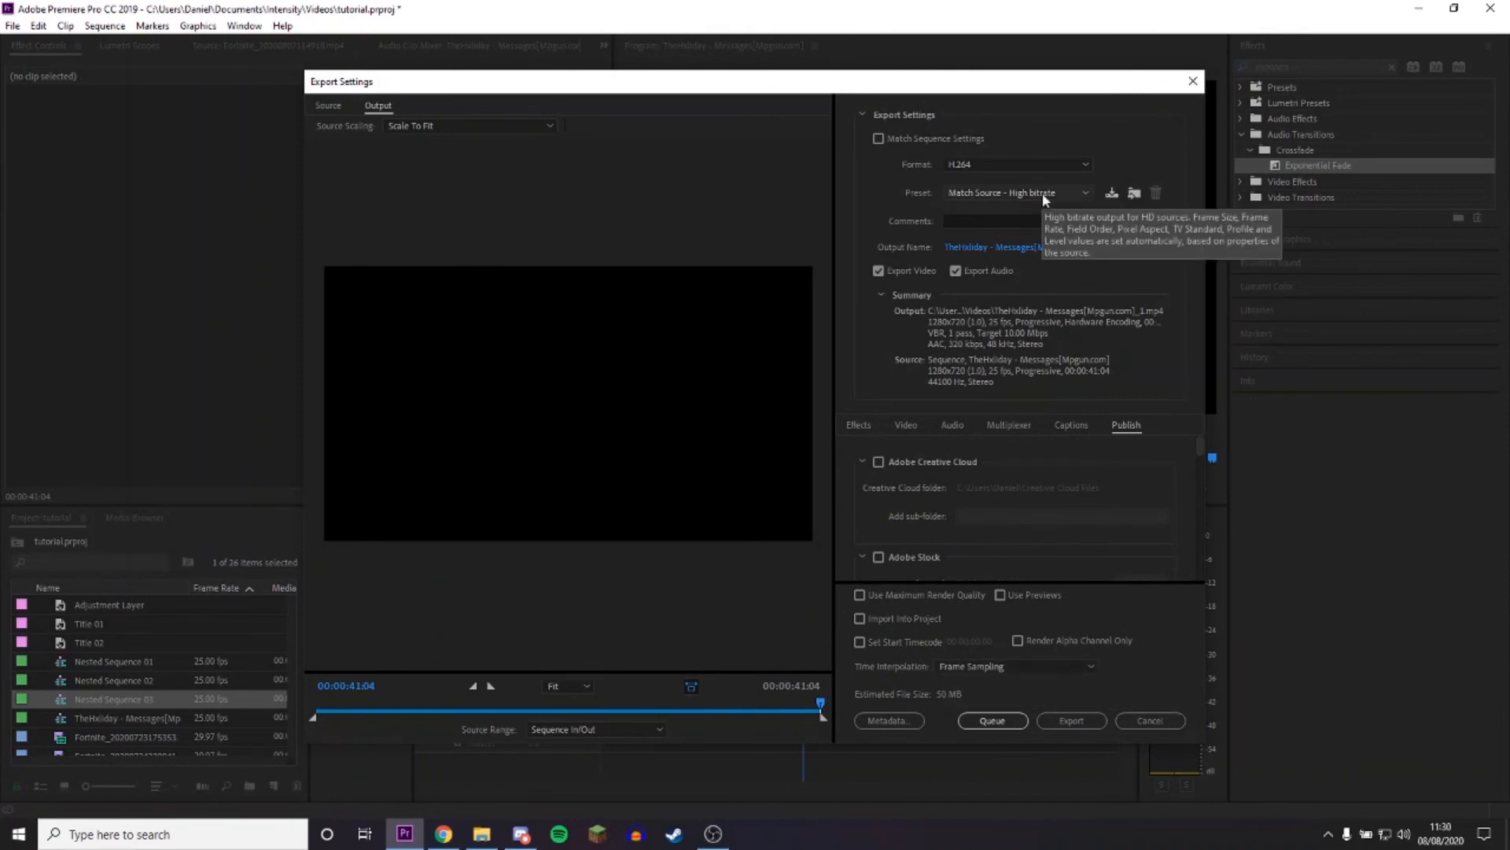
Show the list of H.264 export presets in Export Settings.
click(1085, 192)
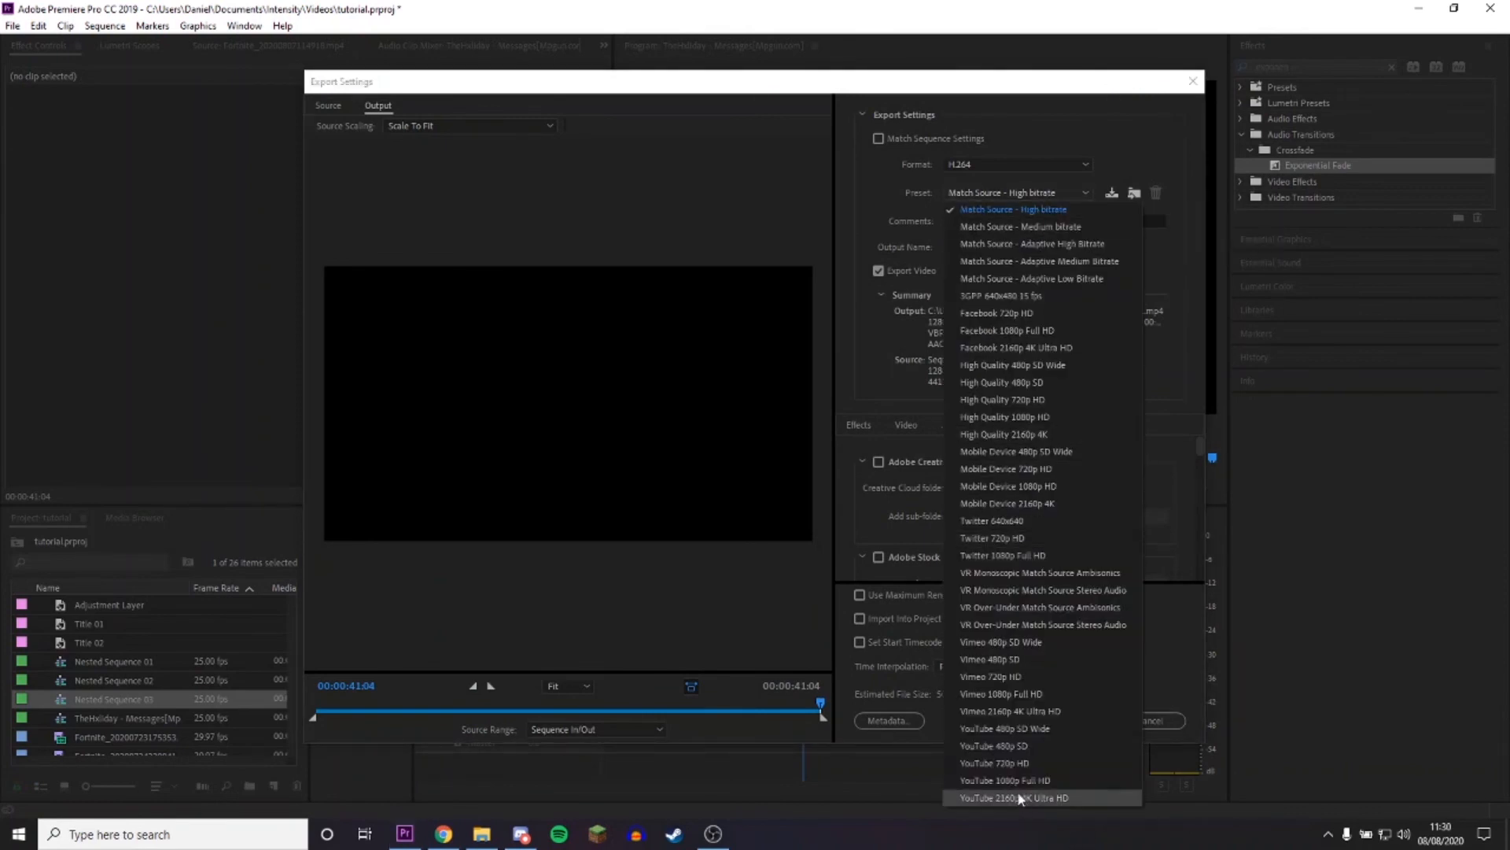
mouse_move(1027, 780)
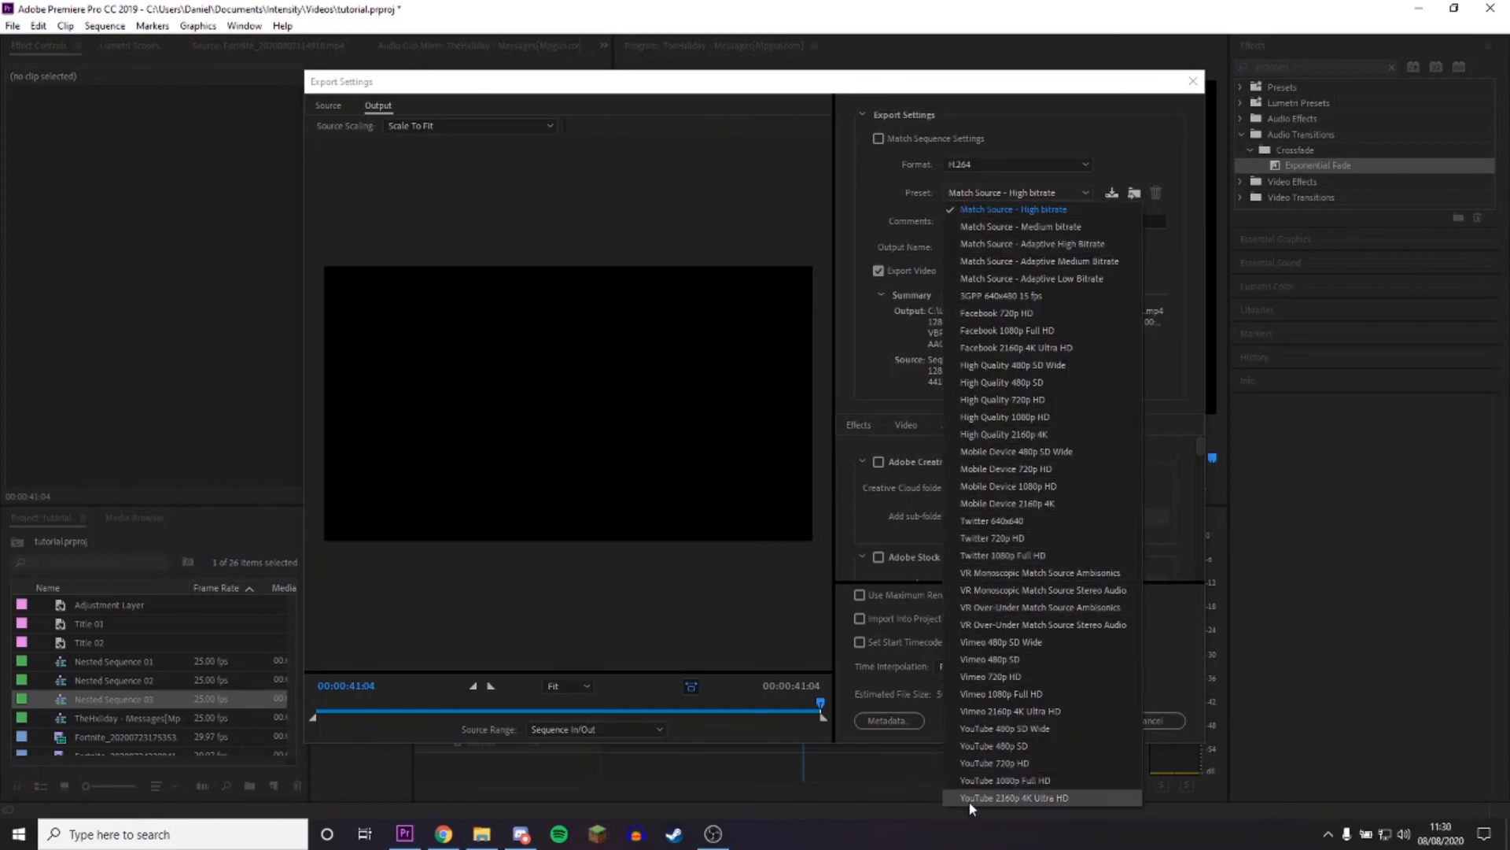
mouse_move(985, 811)
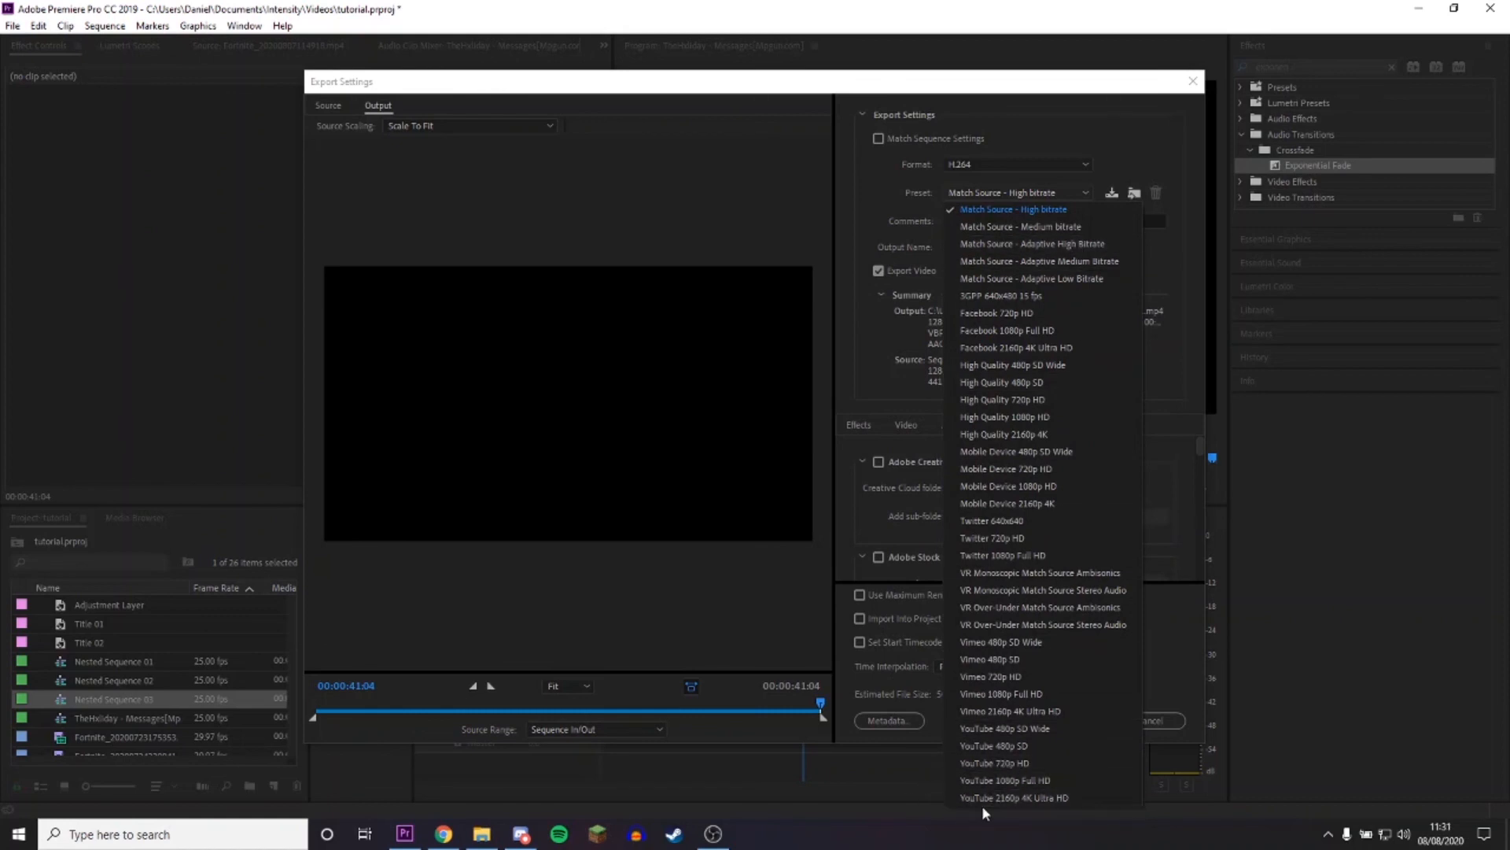
mouse_move(1032, 465)
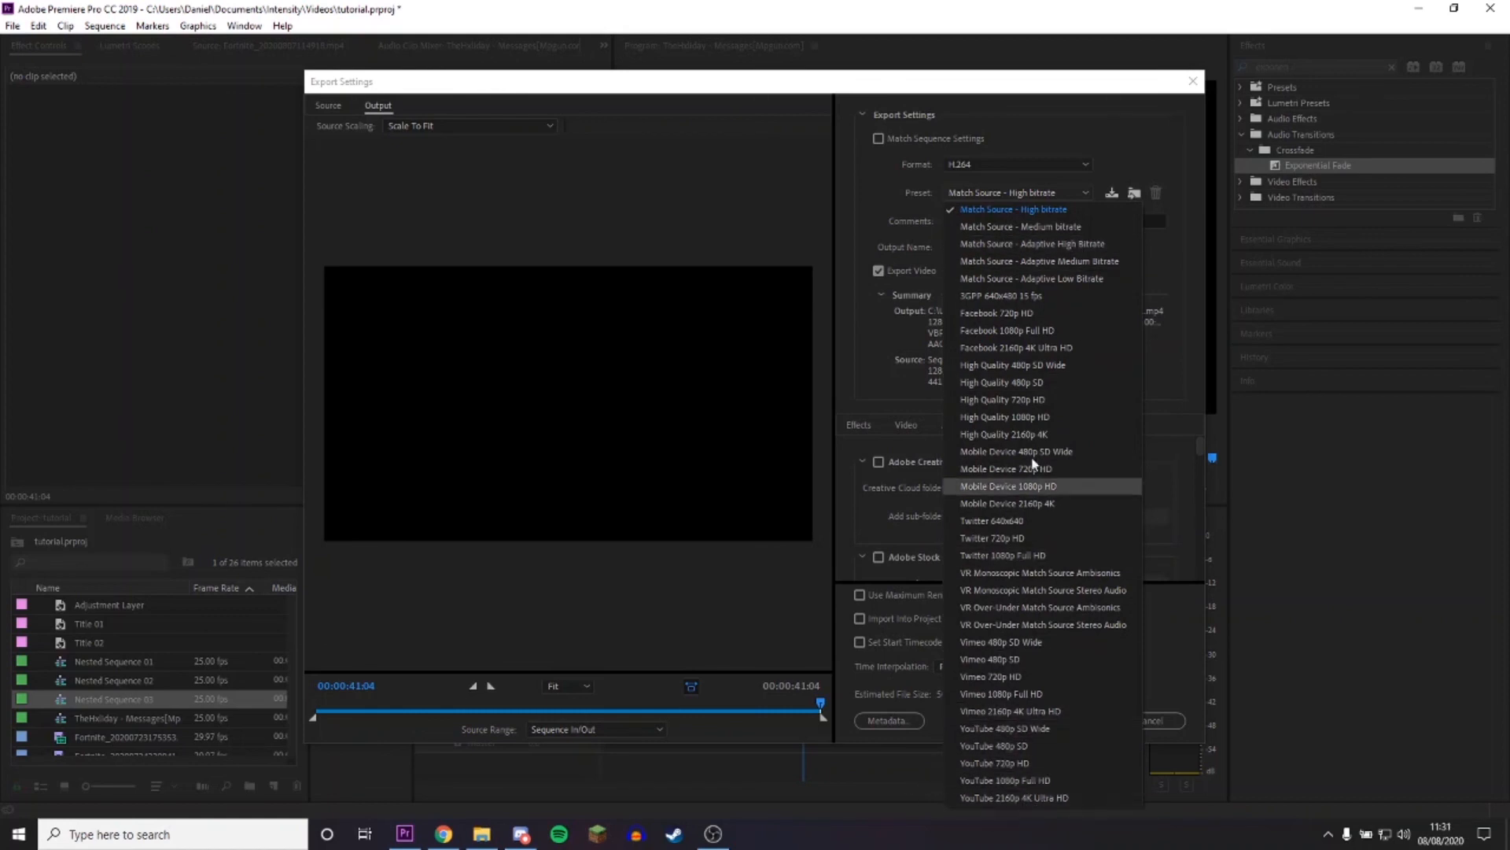
mouse_move(994, 555)
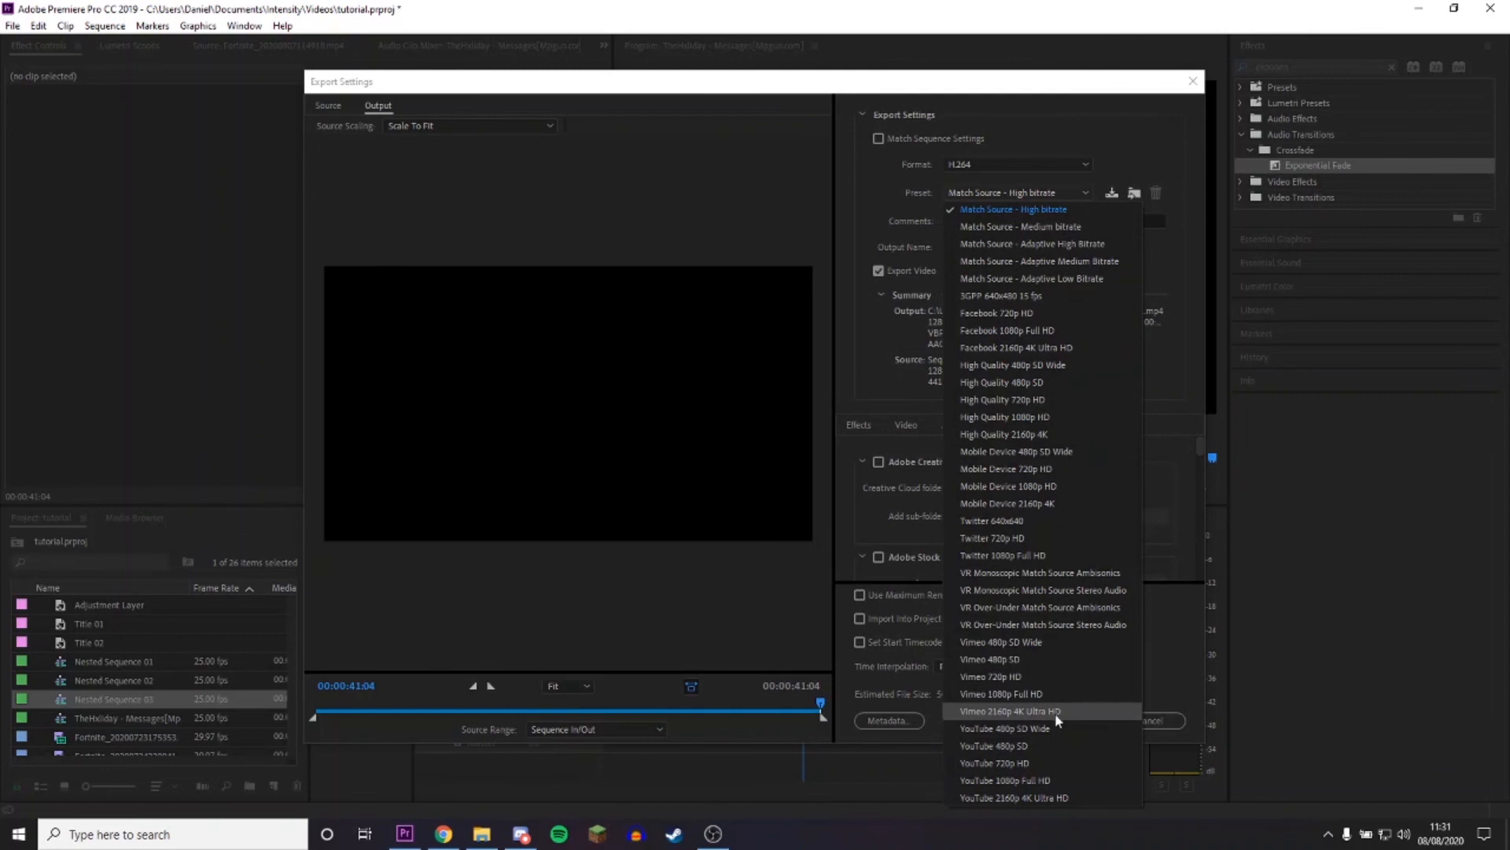
mouse_move(1064, 720)
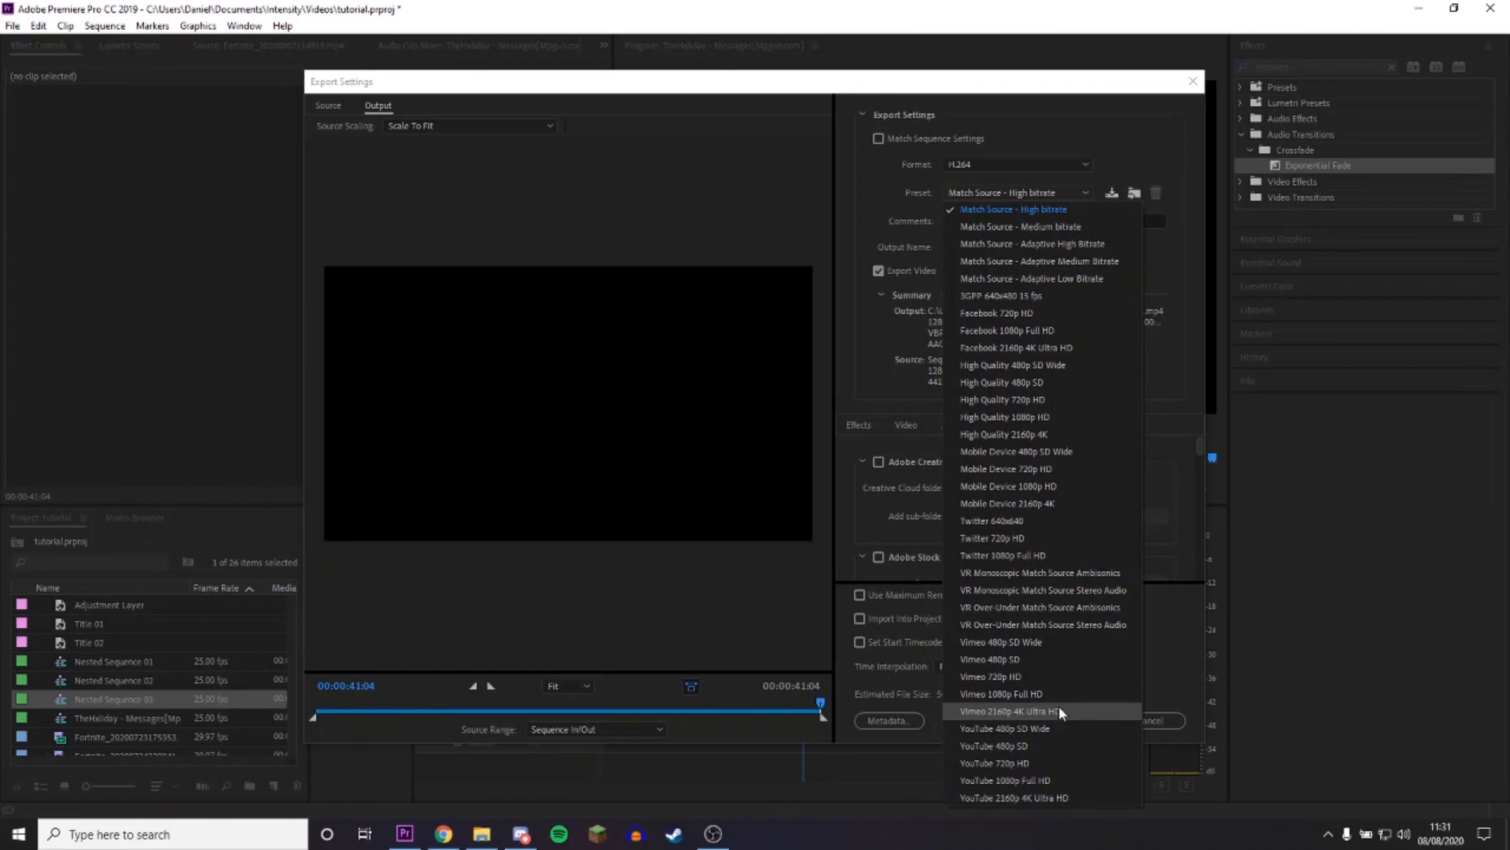
mouse_move(1021, 713)
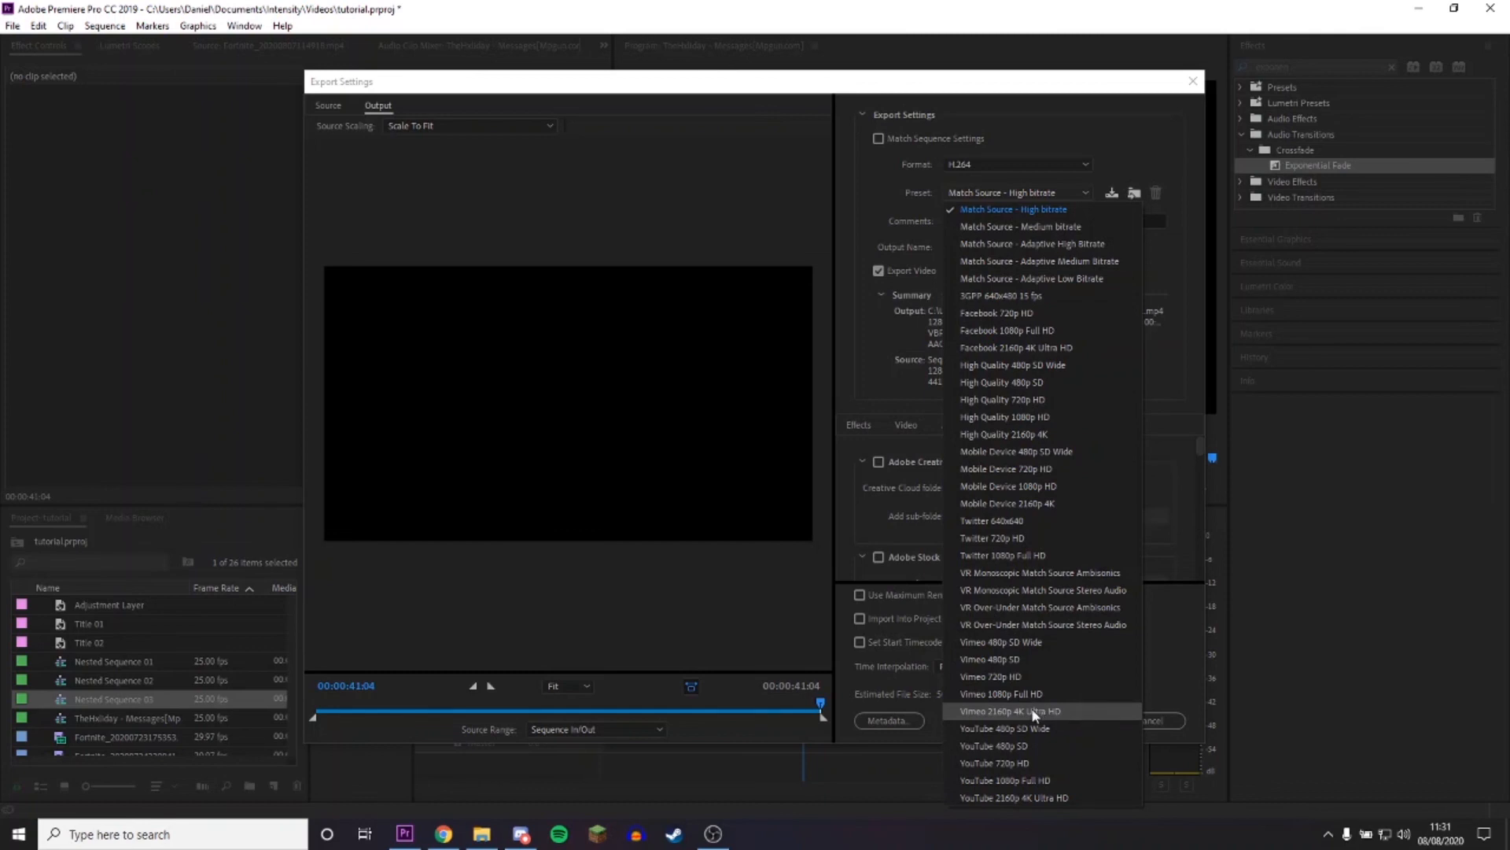